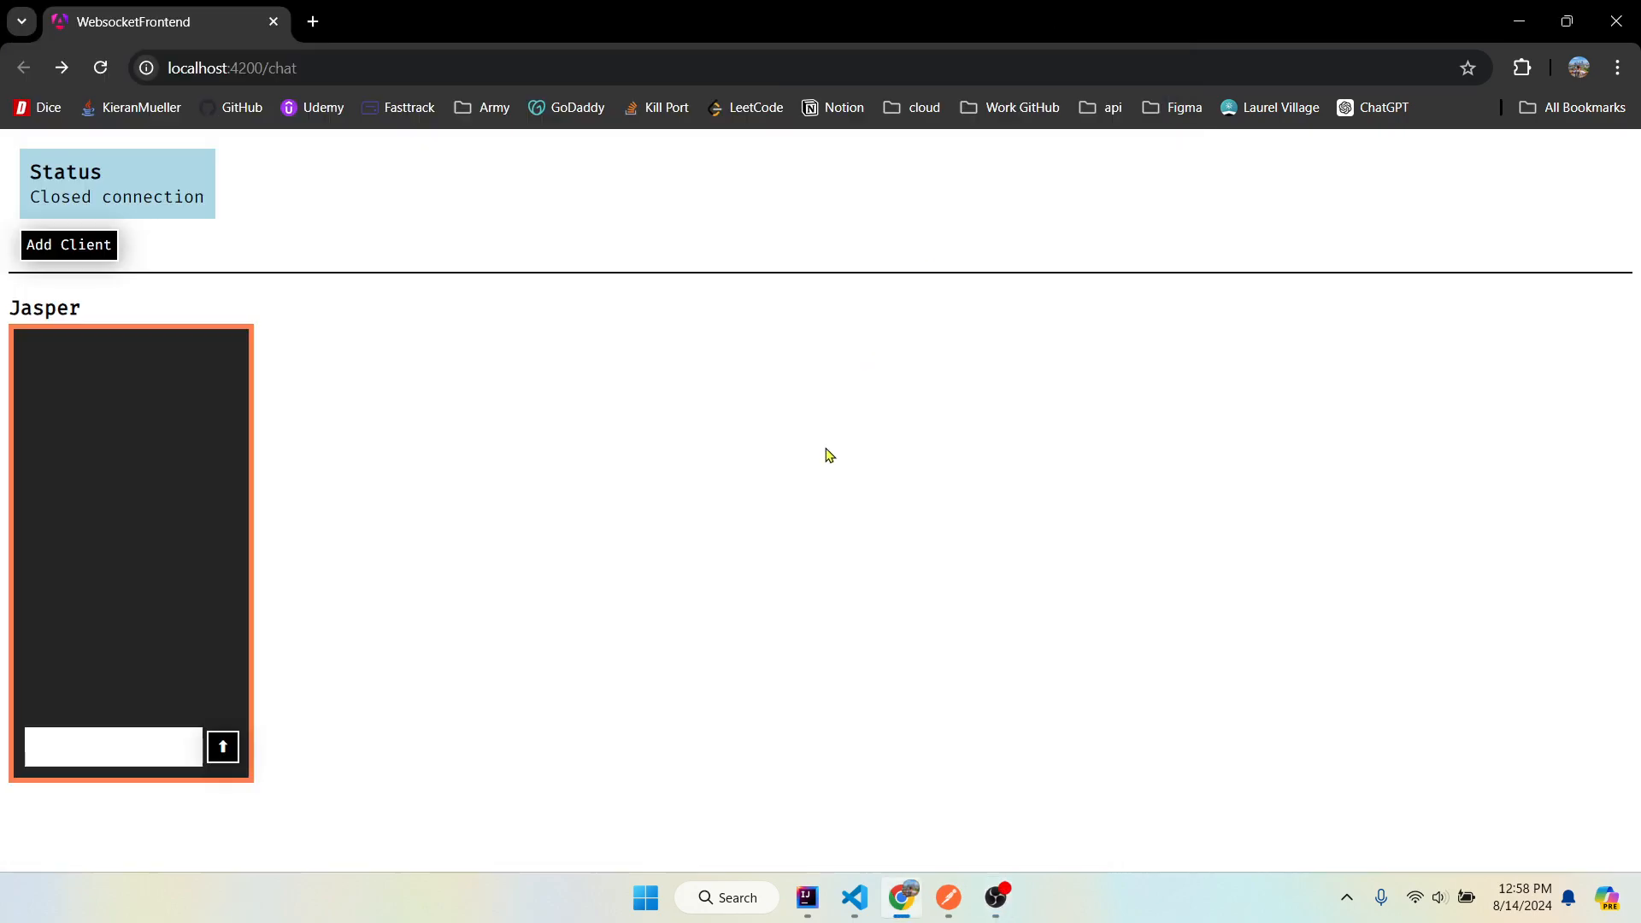
mouse_move(596, 557)
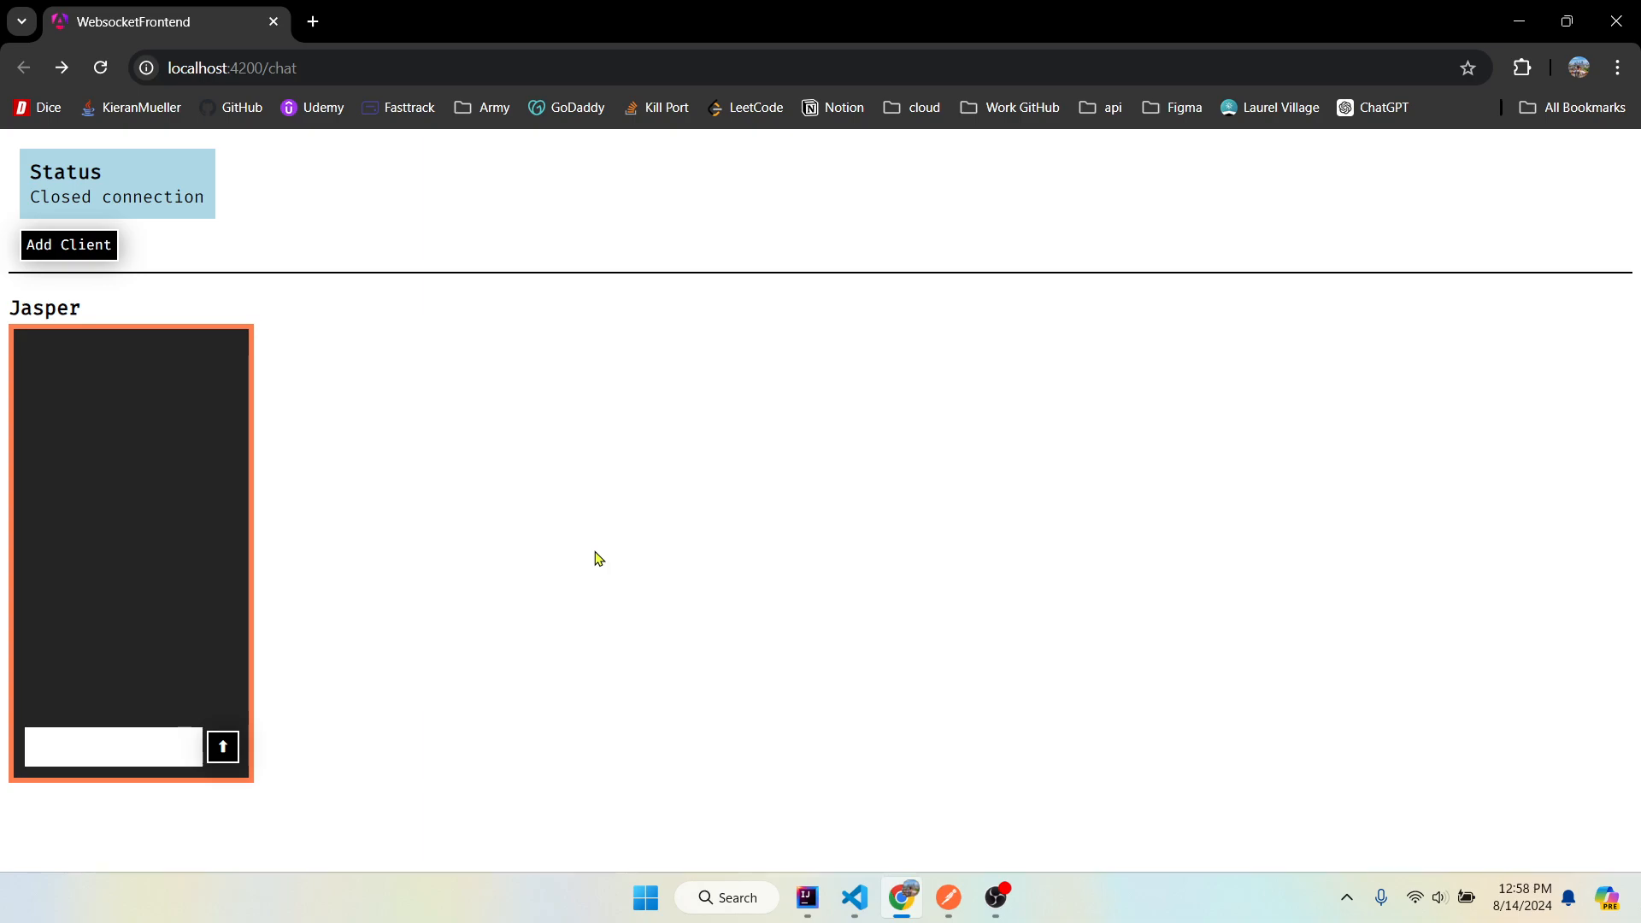
- Add two more chat client panels beside Jasper on the localhost:4200/chat page
left_click(112, 747)
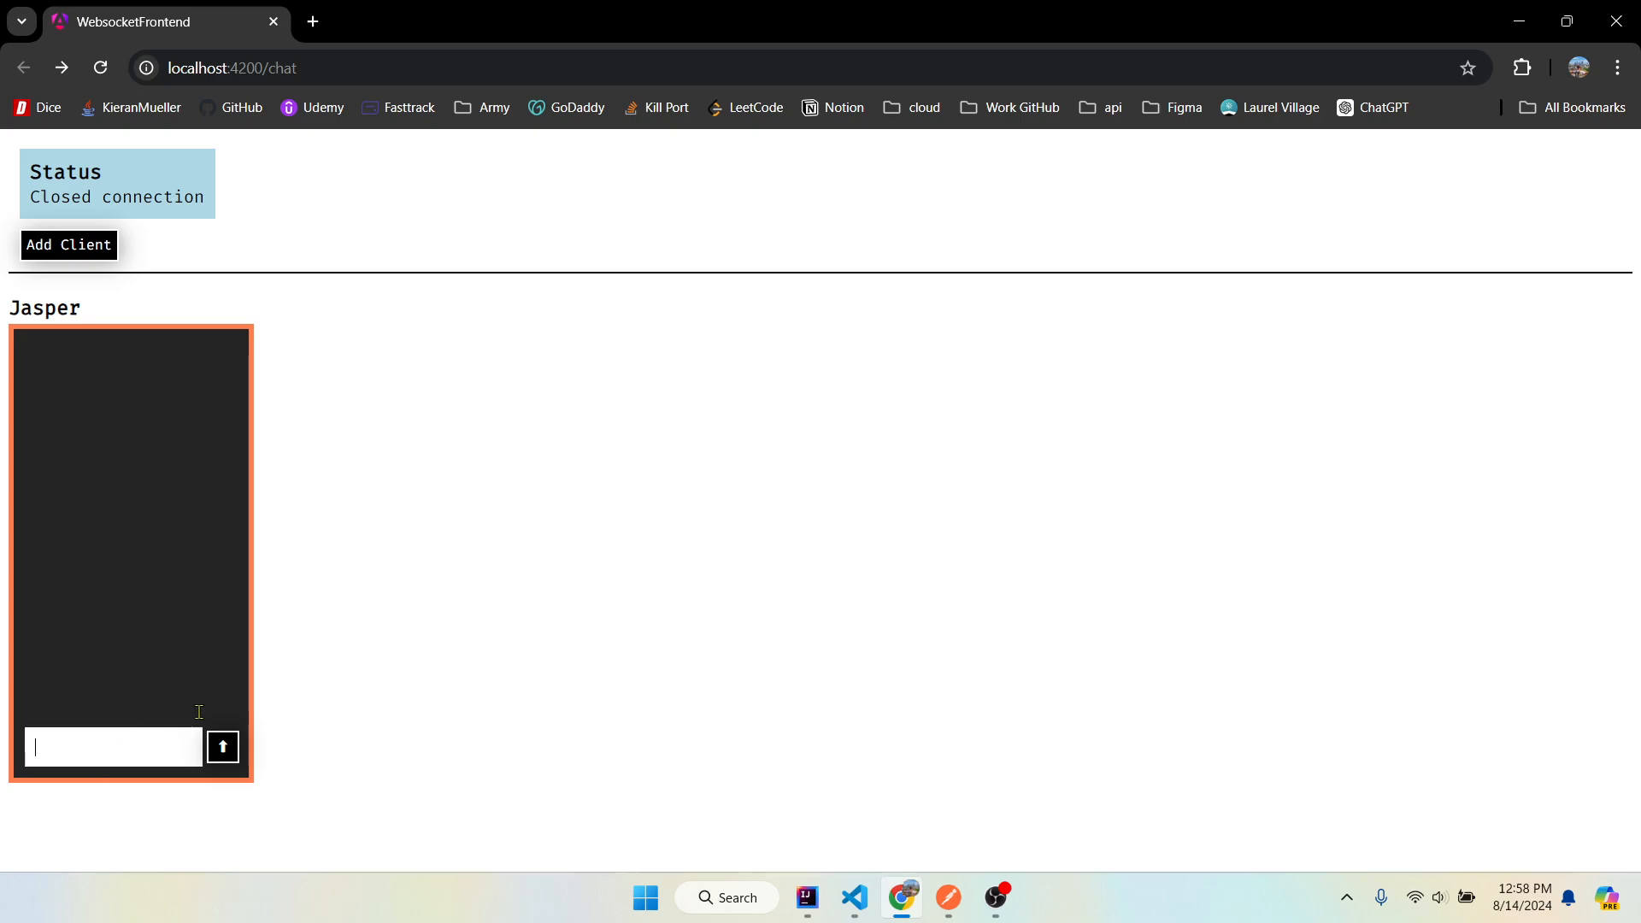
left_click(69, 244)
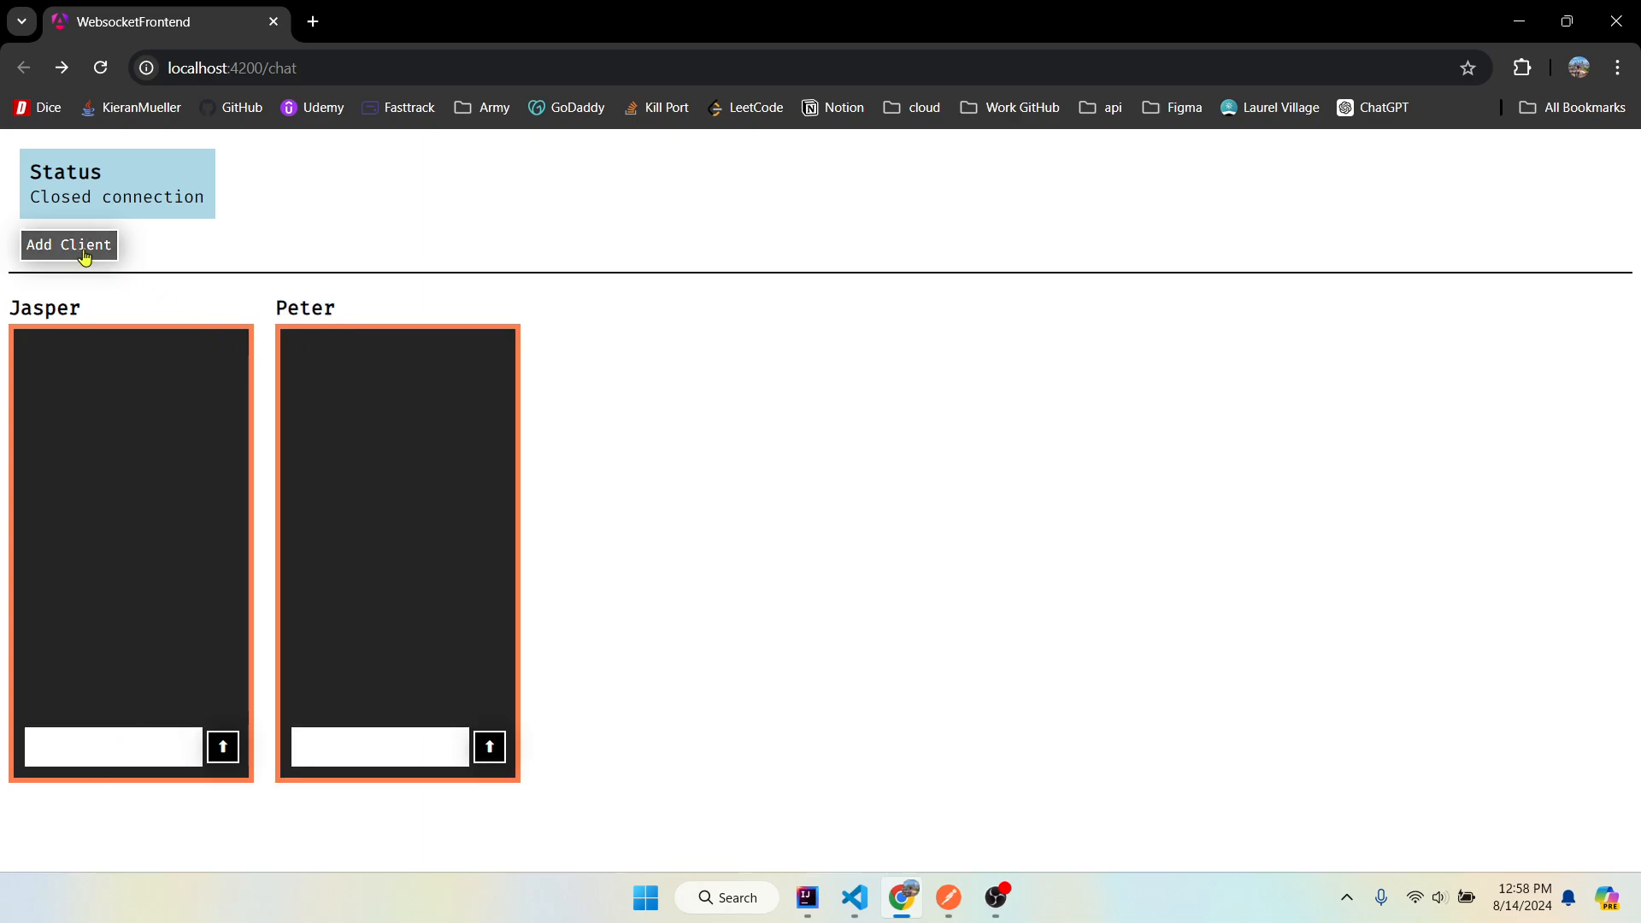
left_click(68, 244)
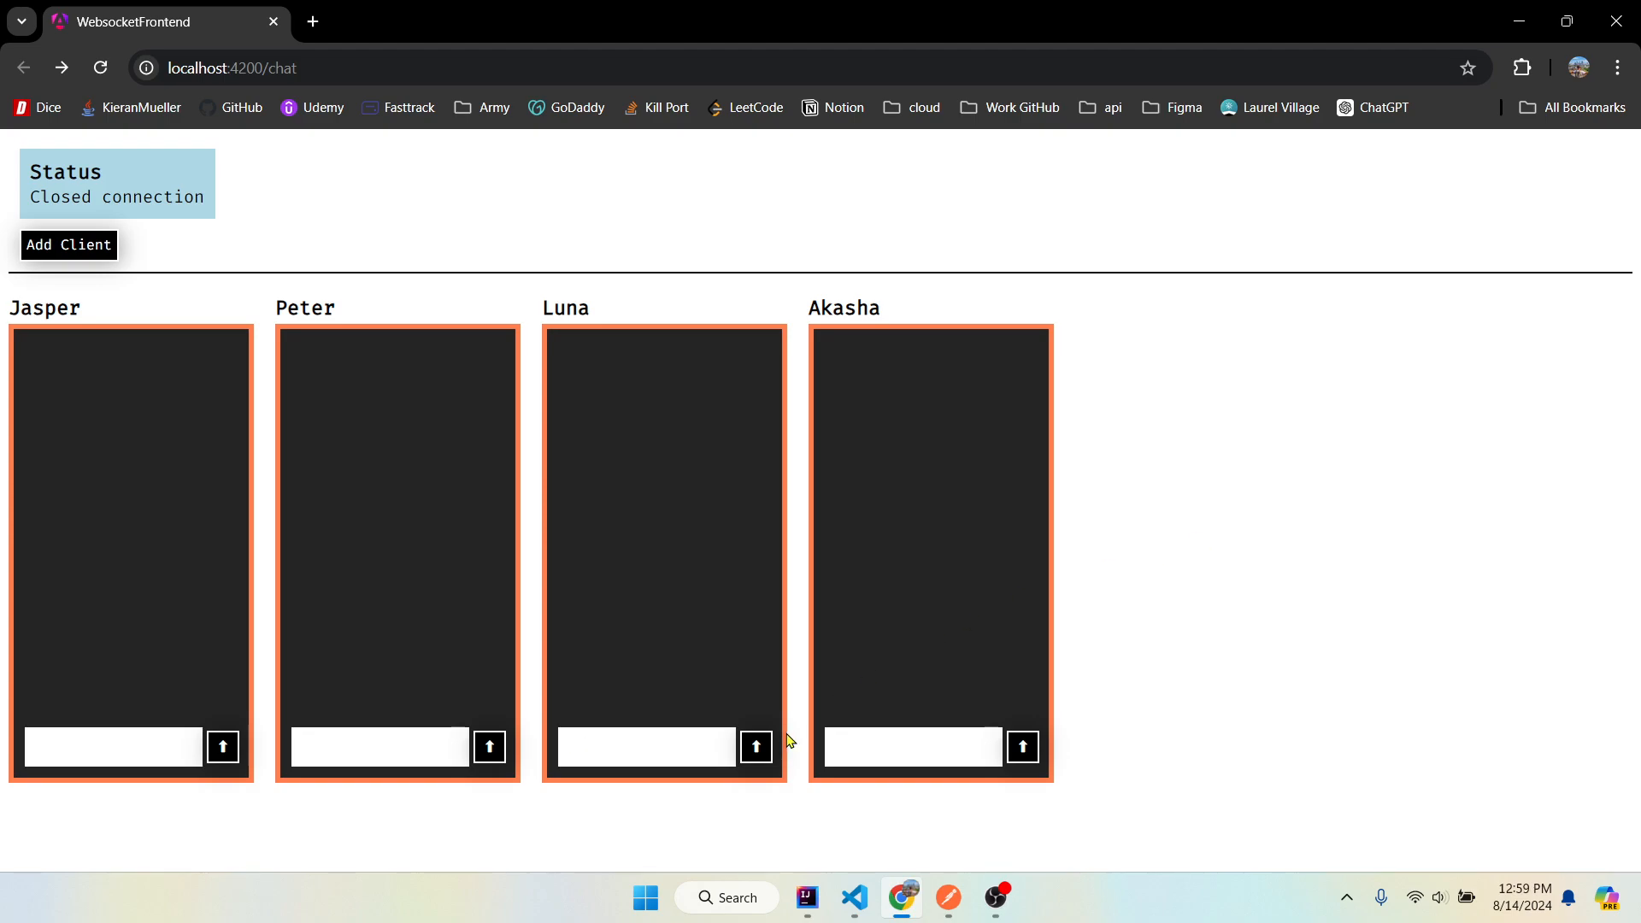
mouse_move(623, 514)
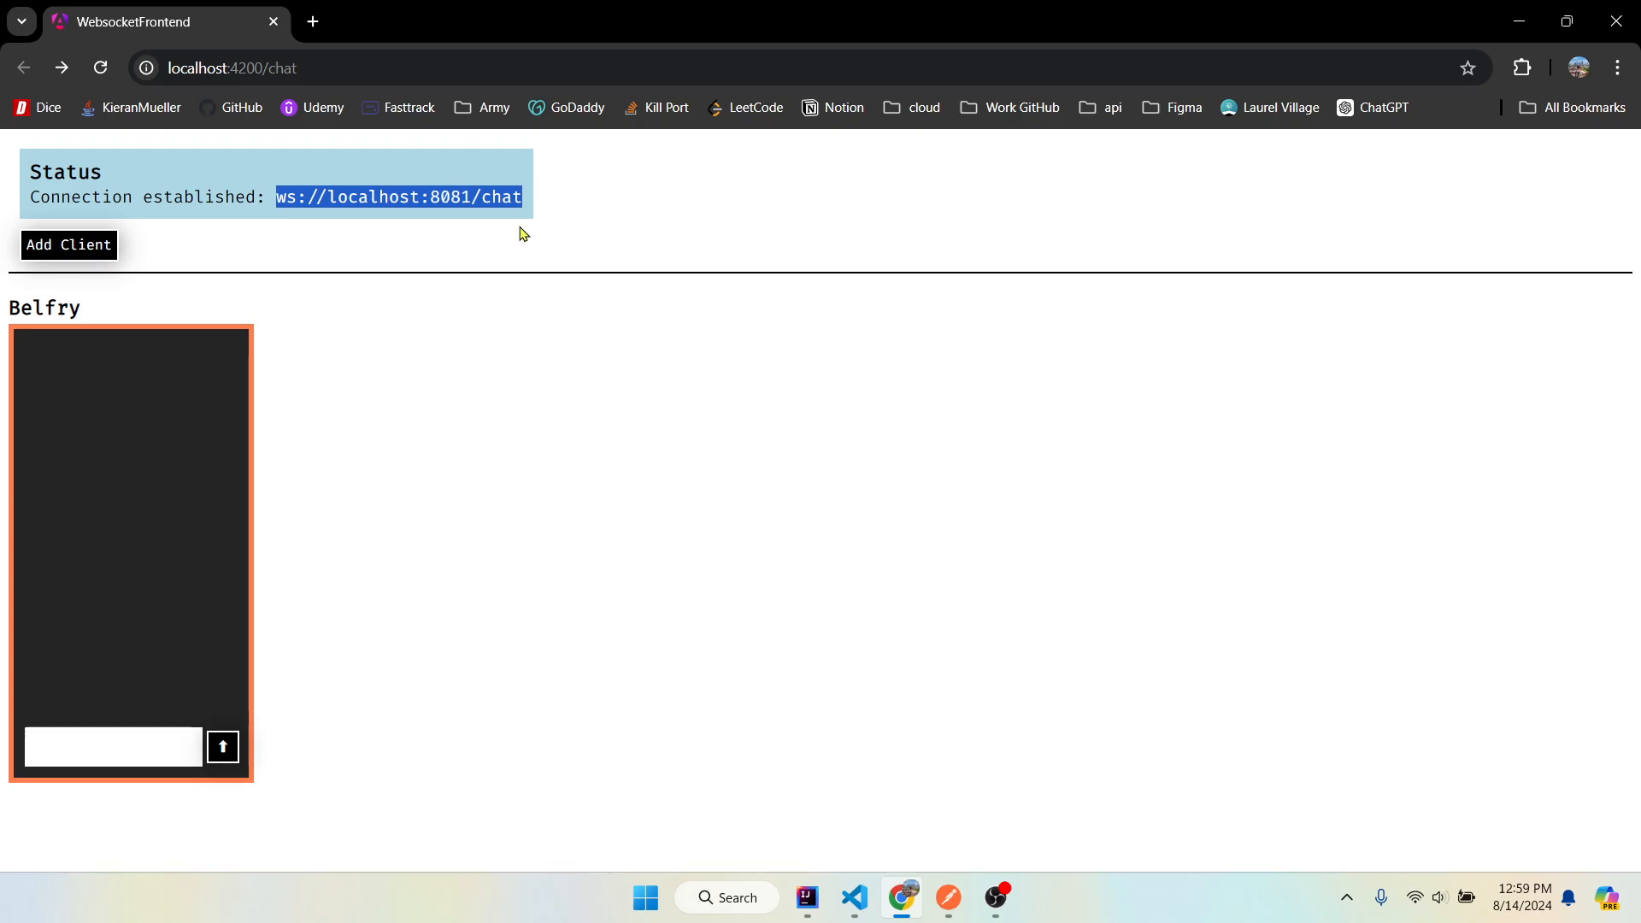
- Add clients and broadcast 'Sup' and 'Wanna get lunch?' so all six panels show the conversation
left_click(69, 245)
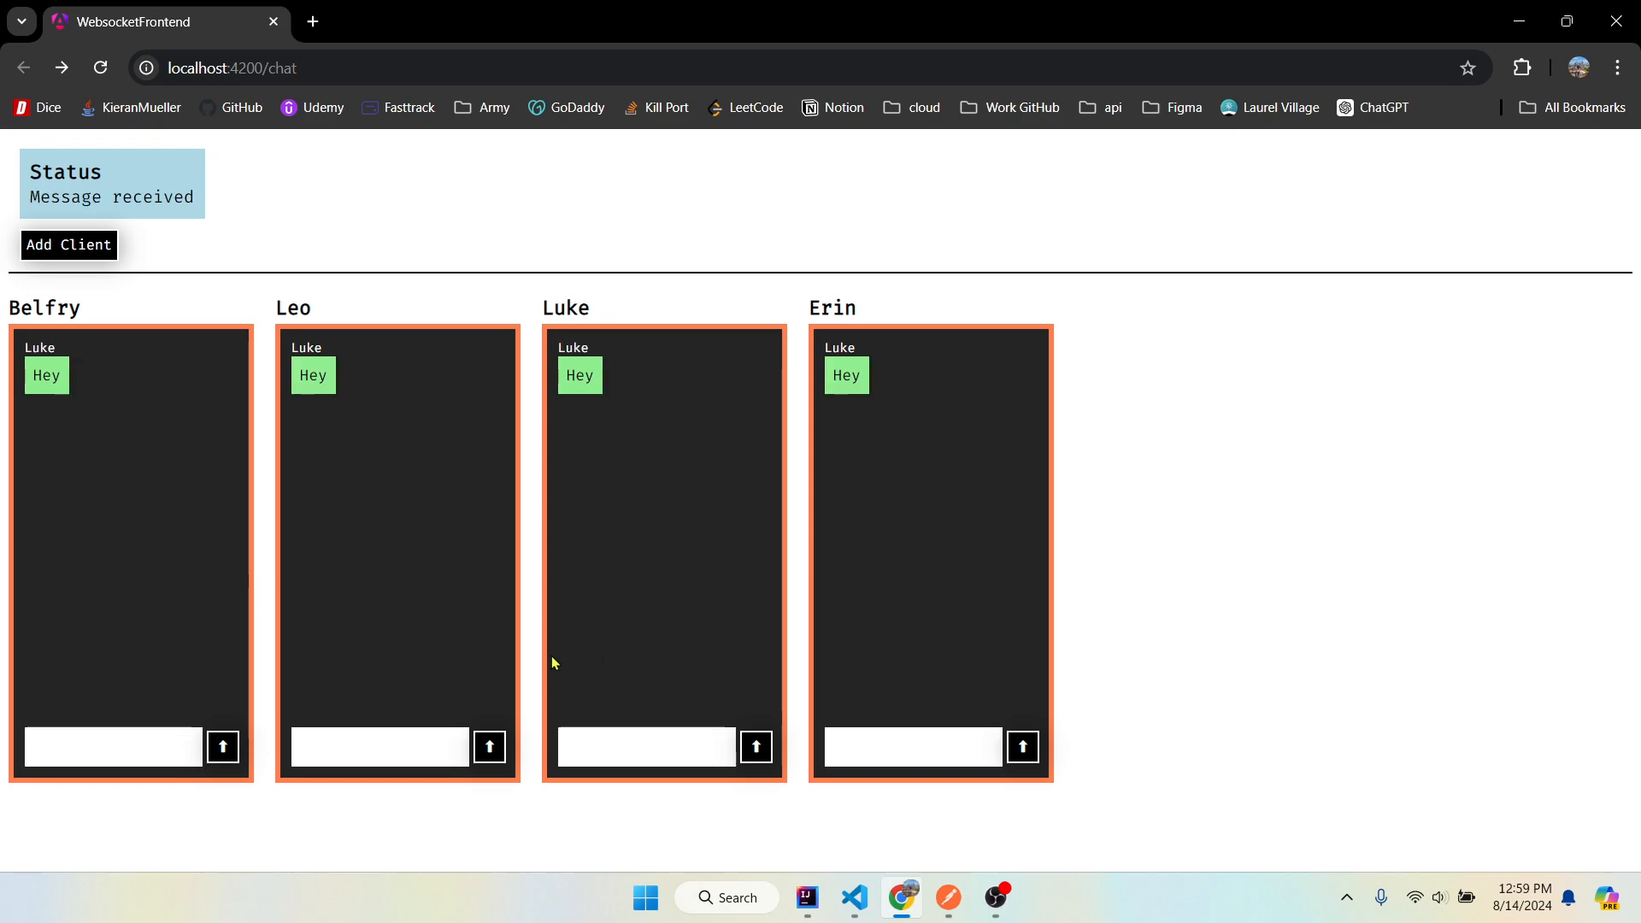
type("s")
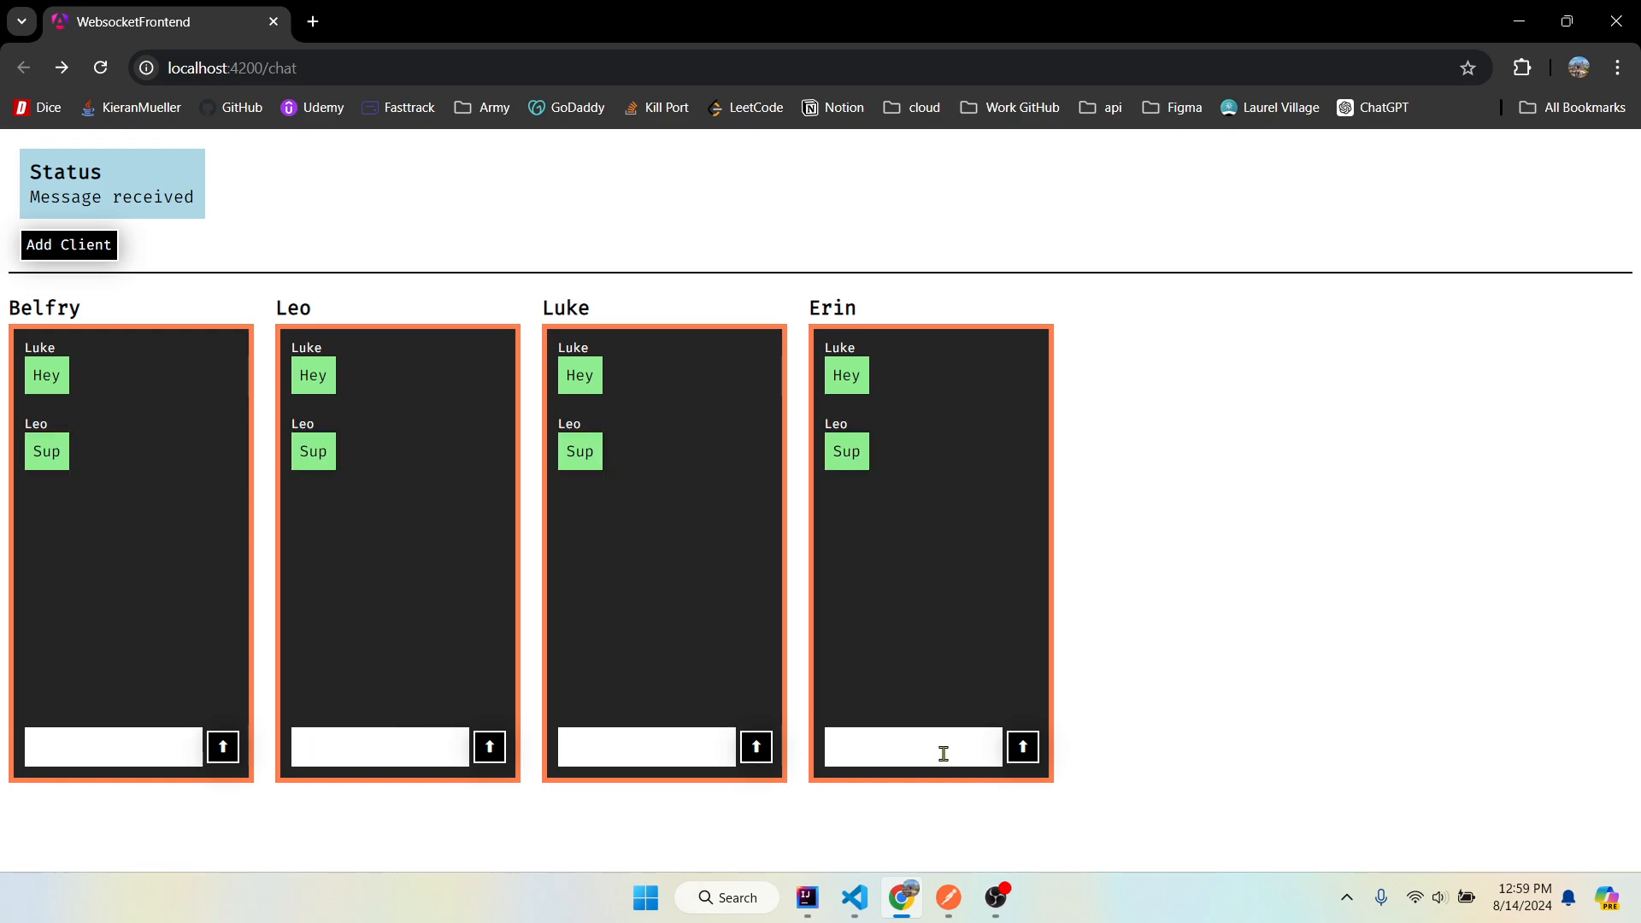
type("Wanna get lunch?")
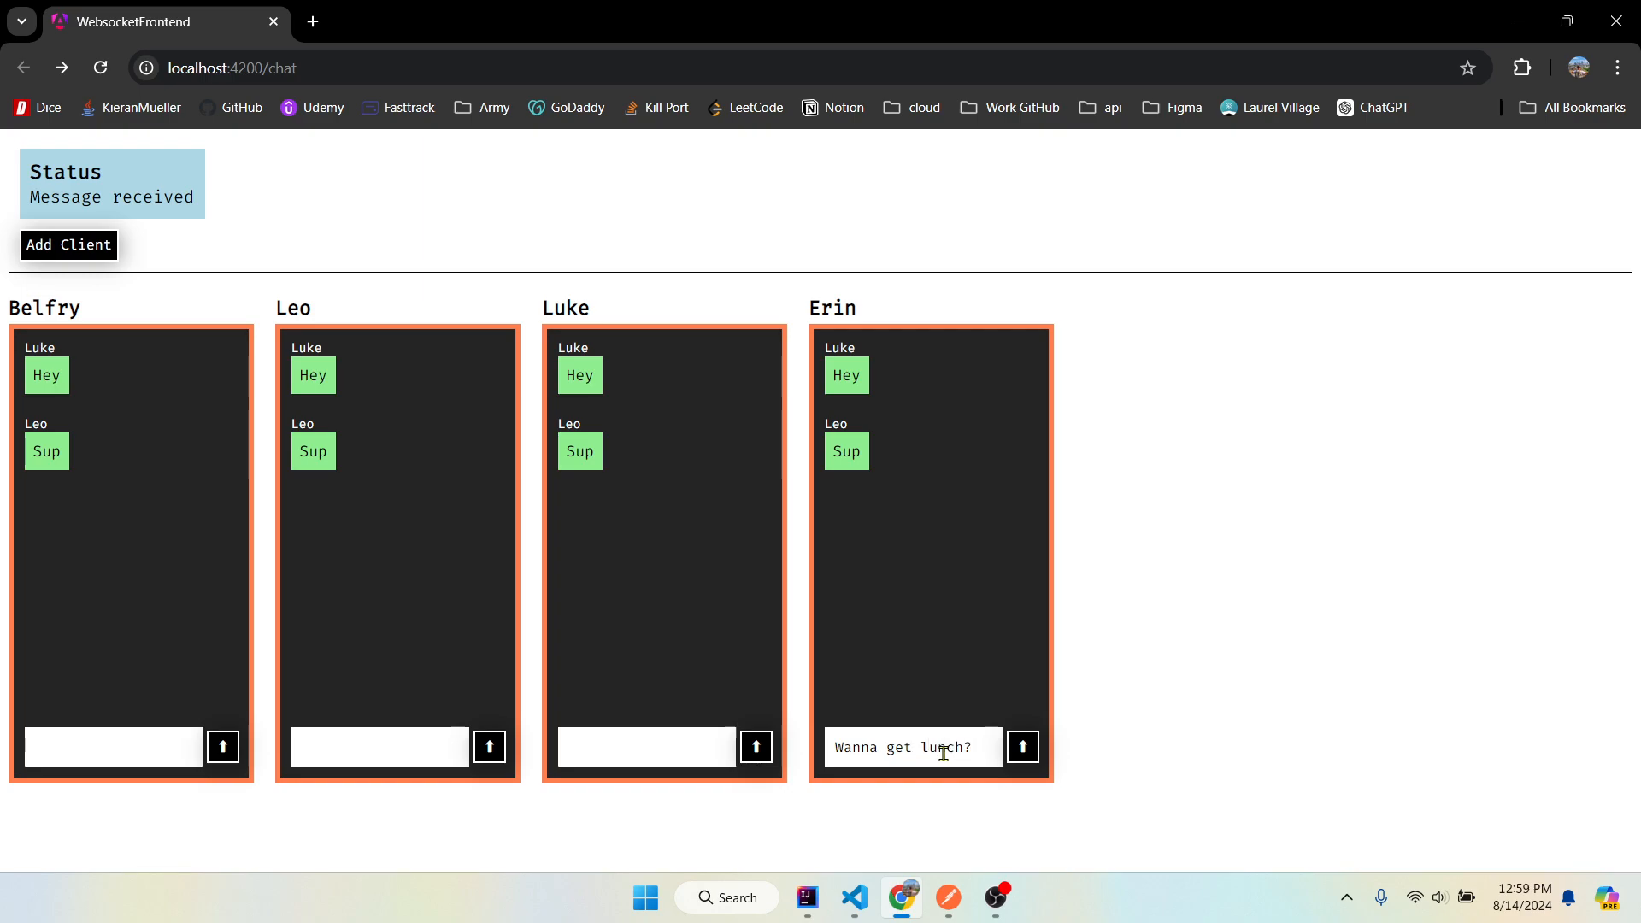
left_click(1022, 747)
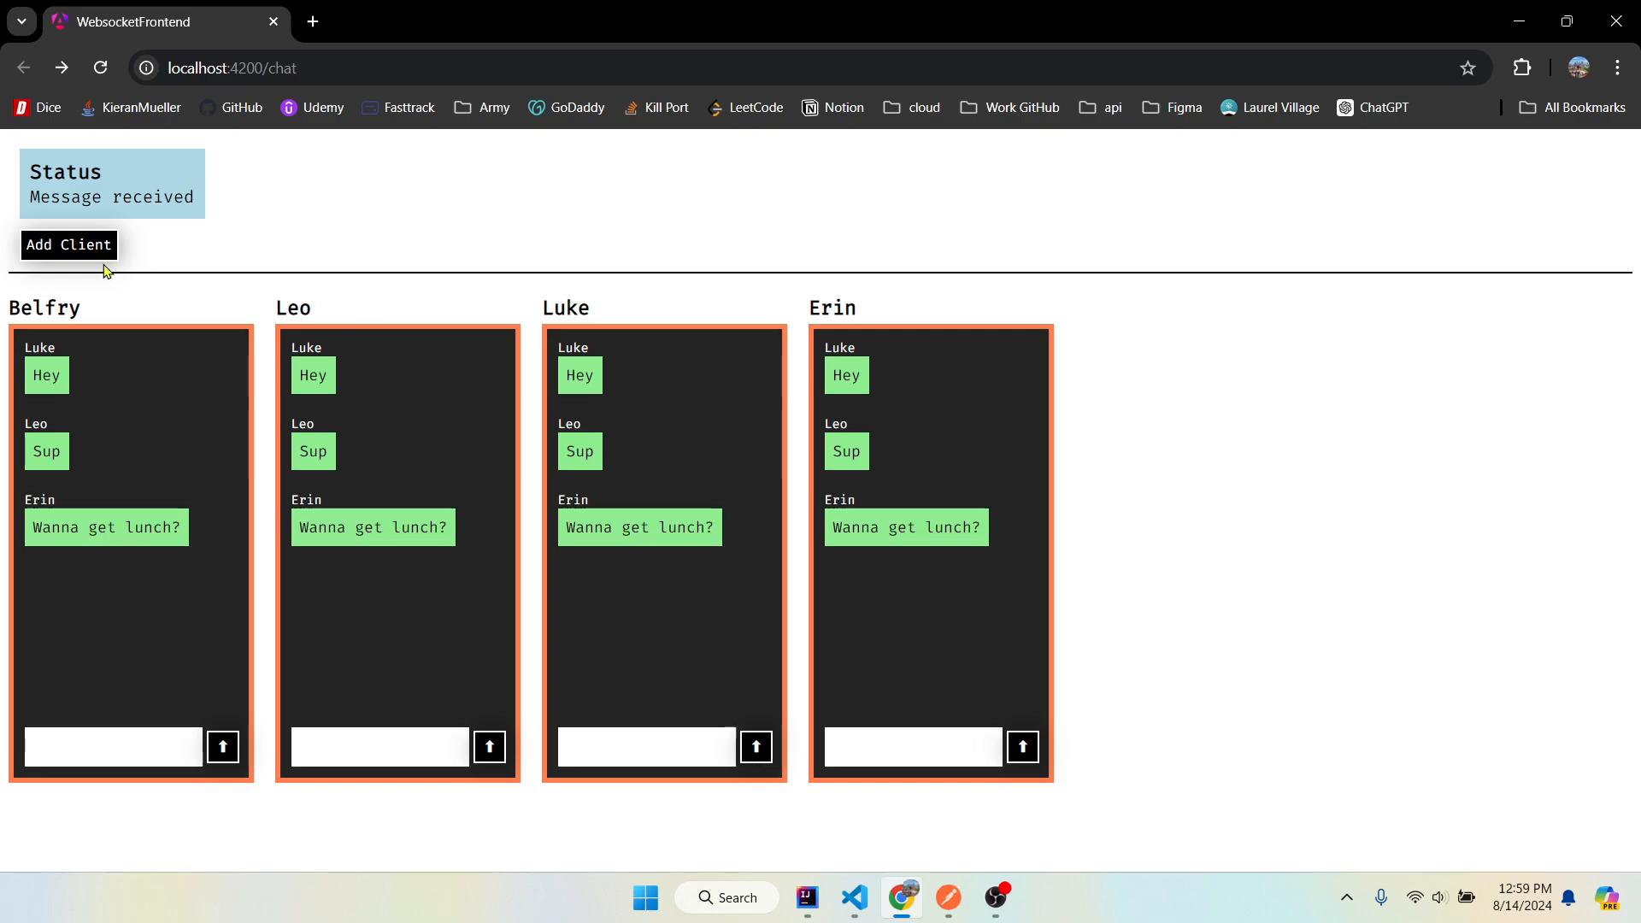
left_click(69, 244)
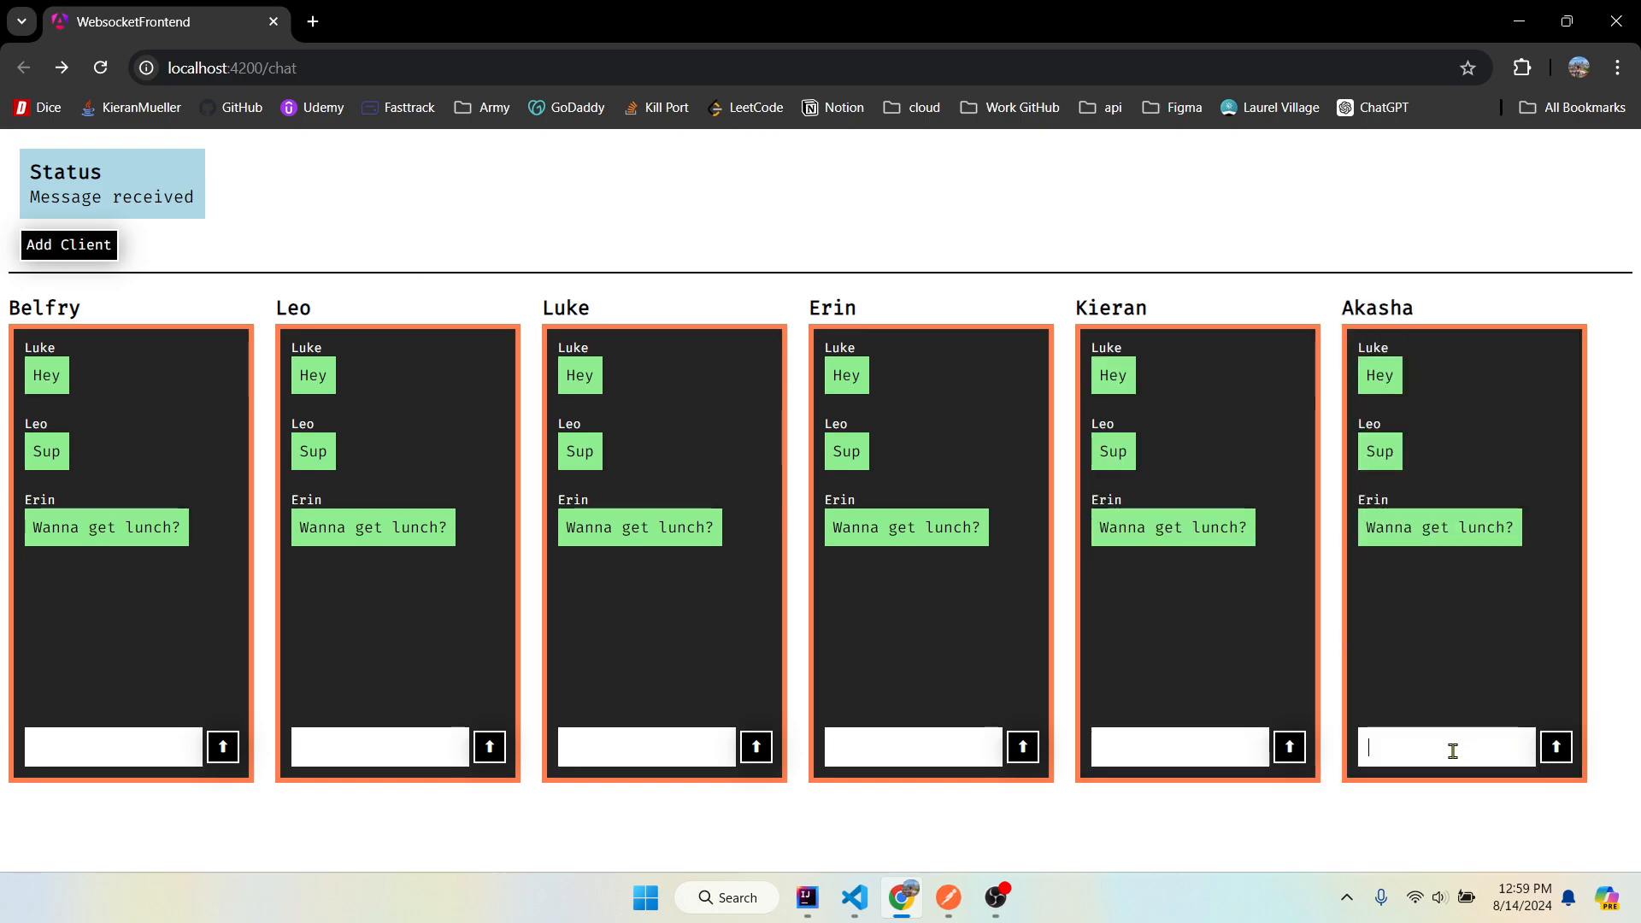
mouse_move(1410, 655)
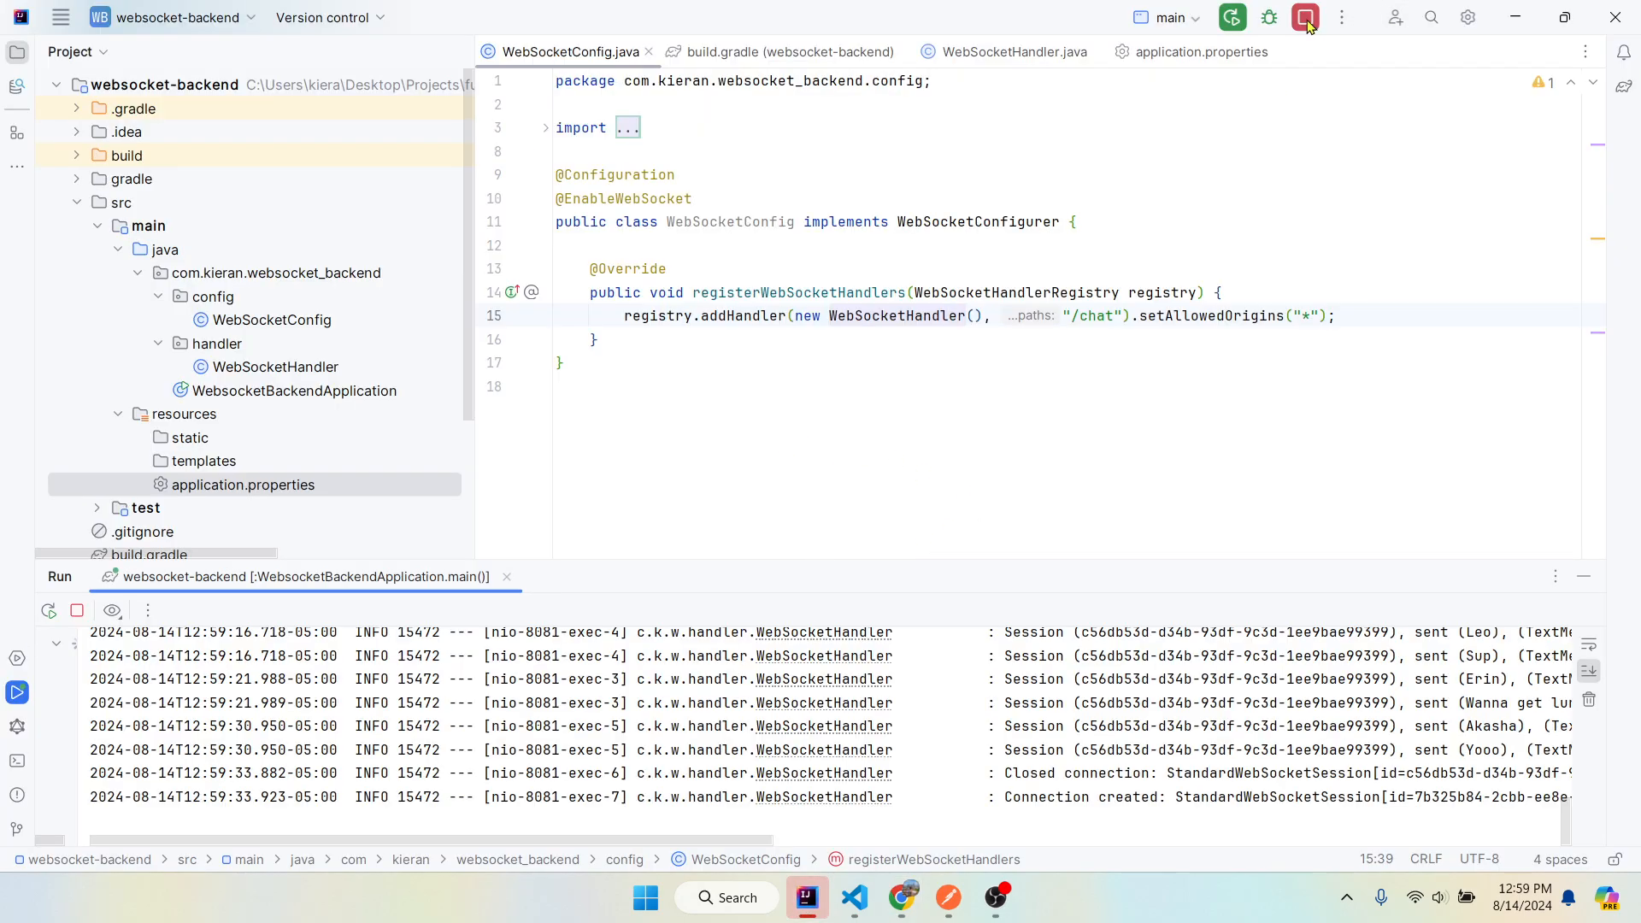
- Stop the running websocket-backend Spring server from the IntelliJ toolbar
left_click(1304, 18)
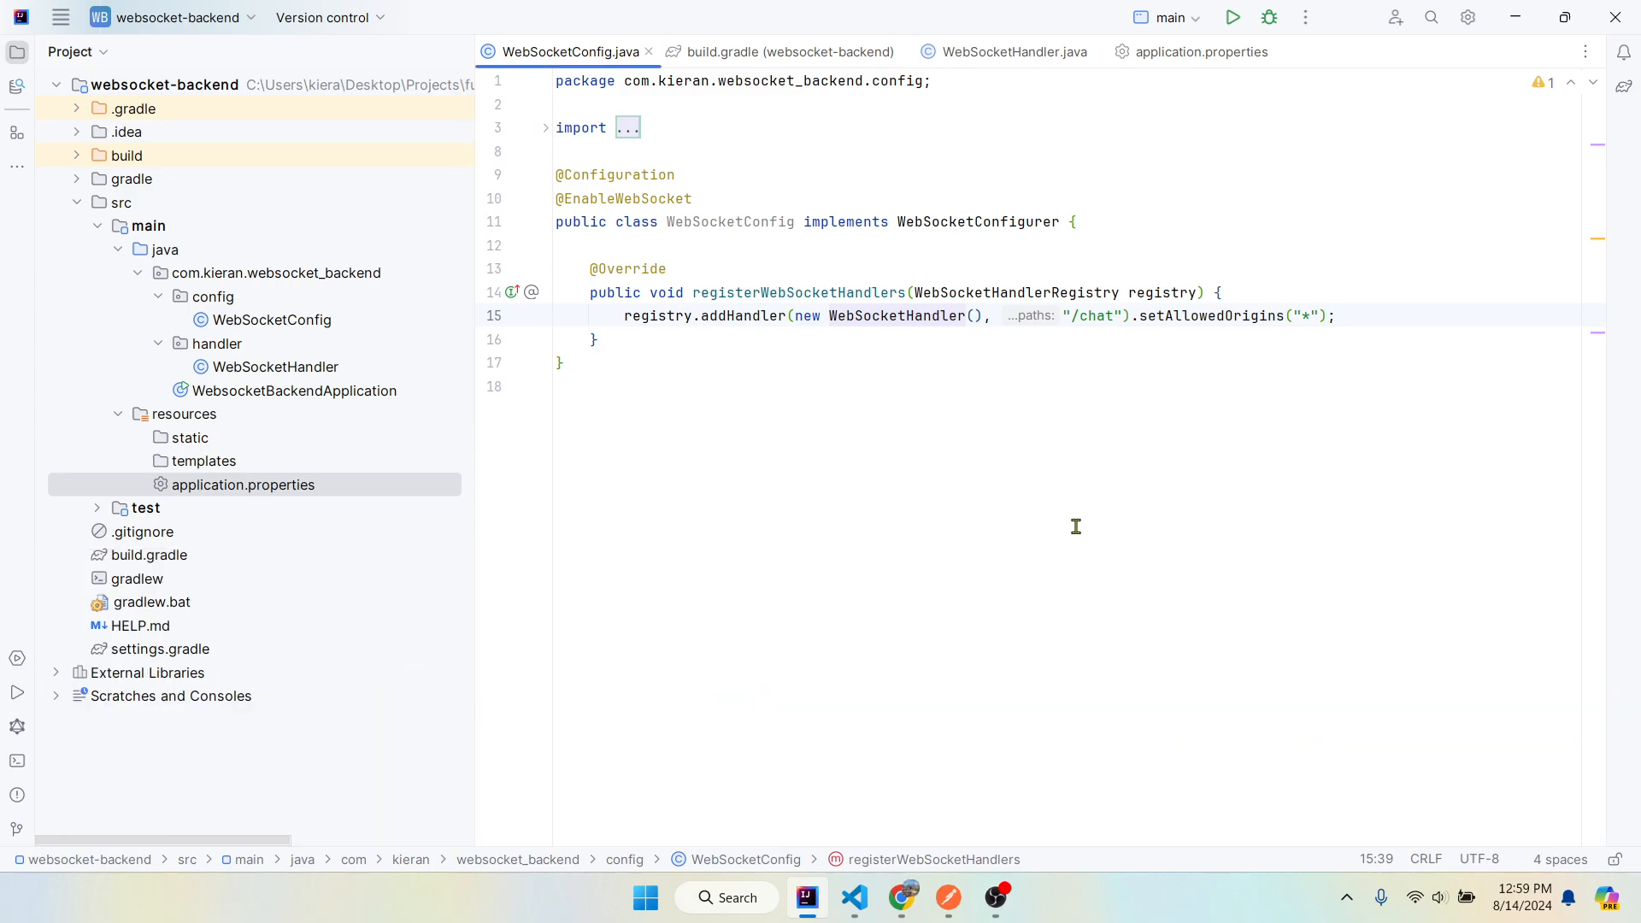
mouse_move(855, 897)
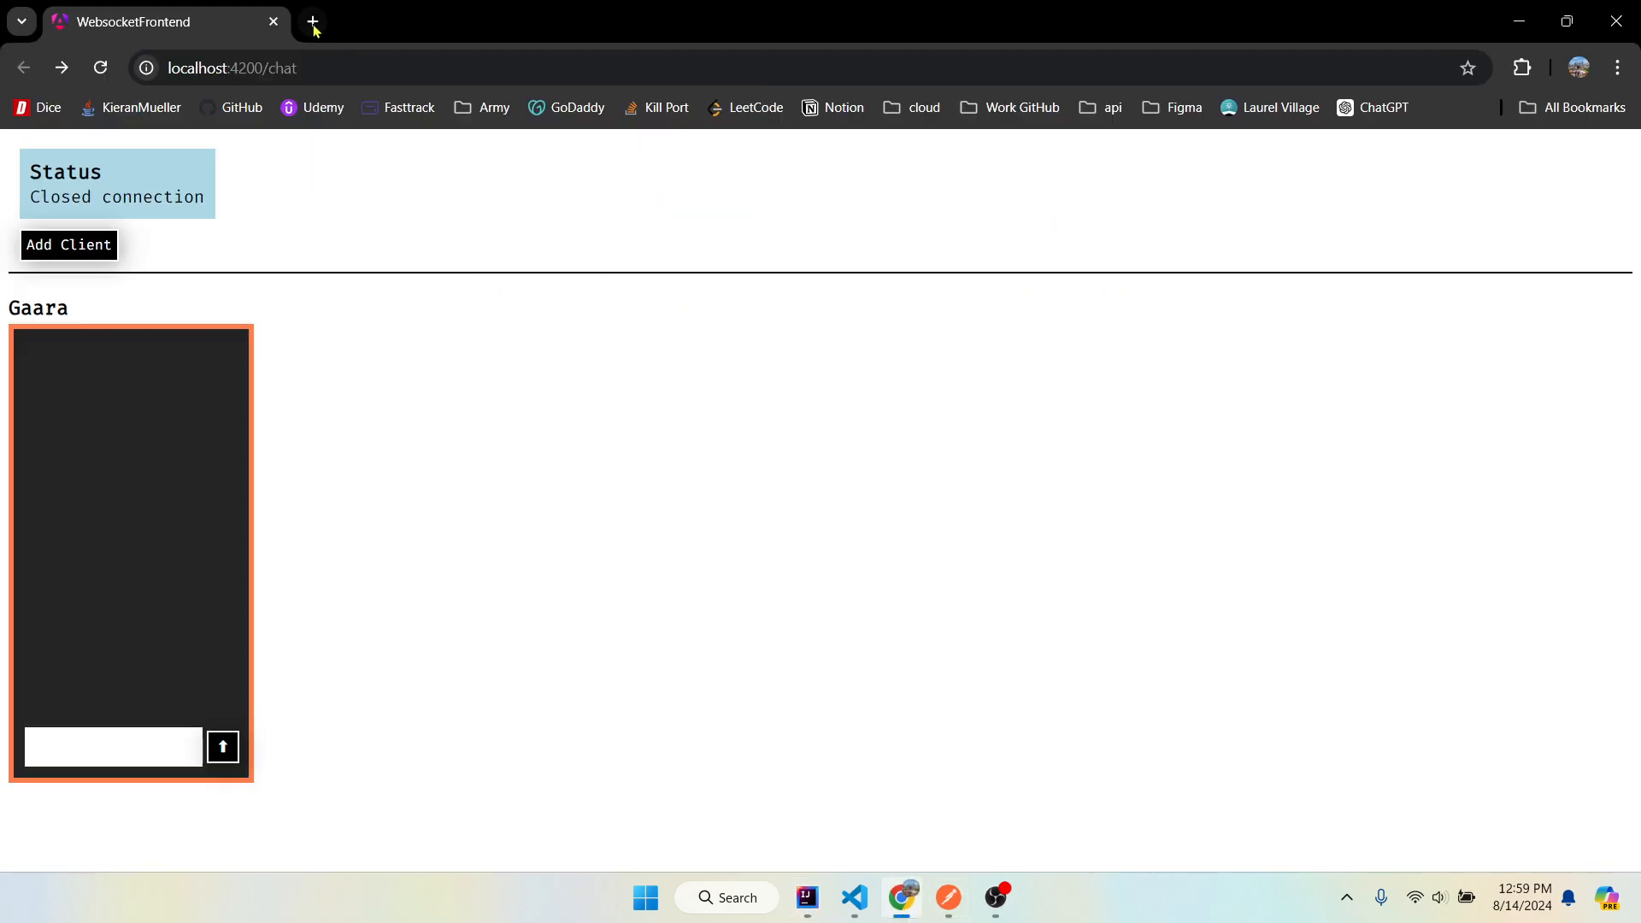
left_click(311, 20)
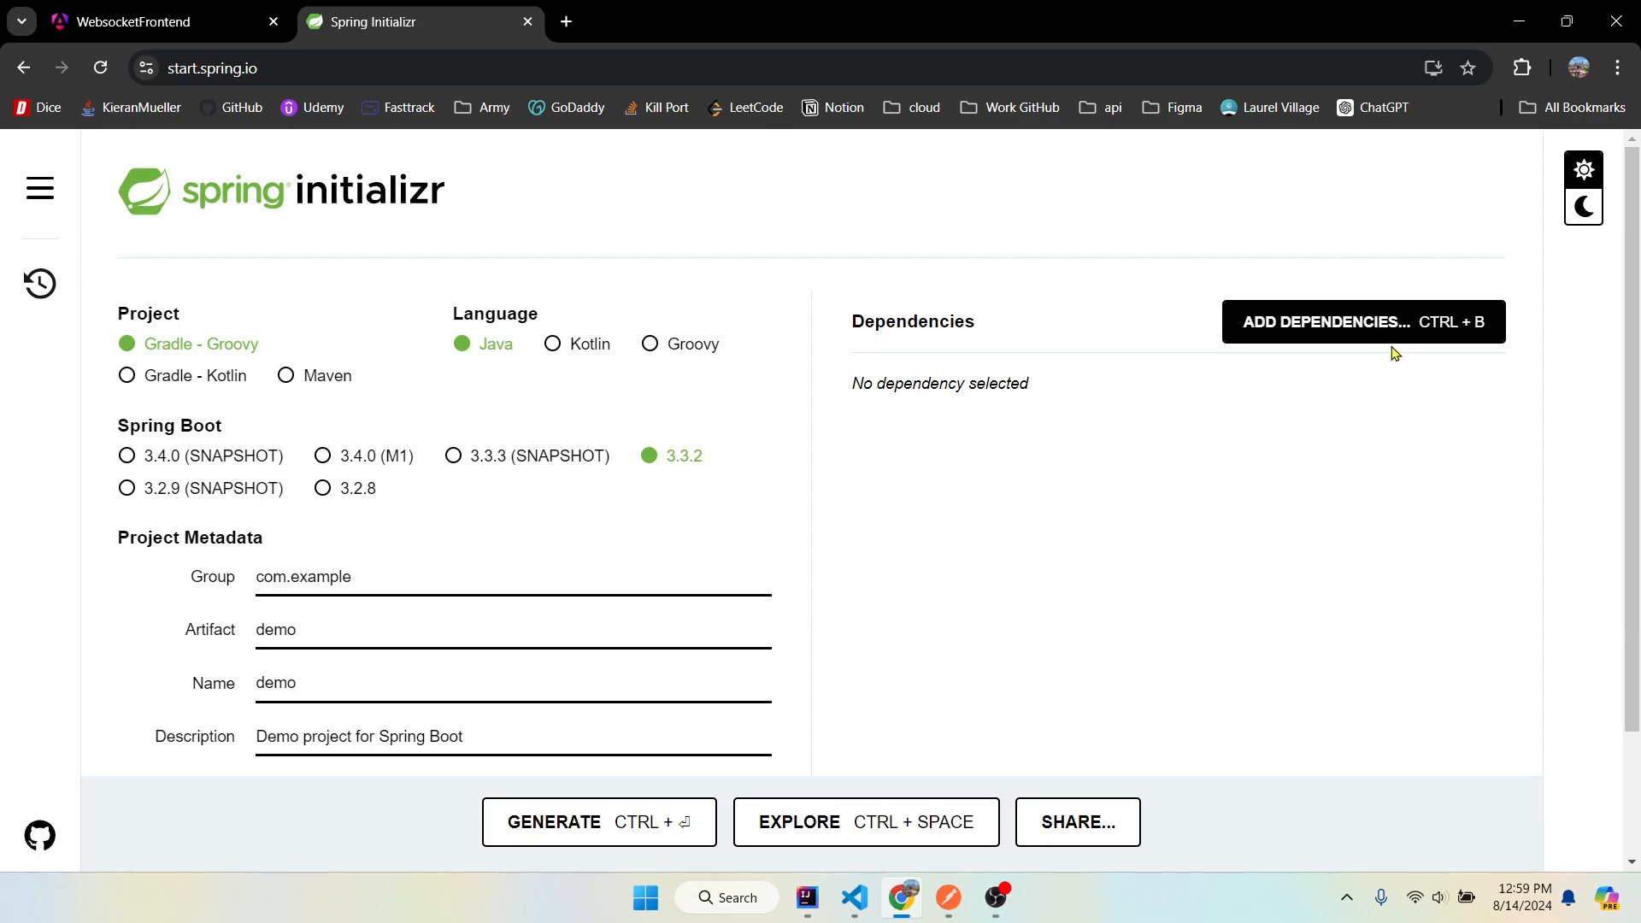
type("webs")
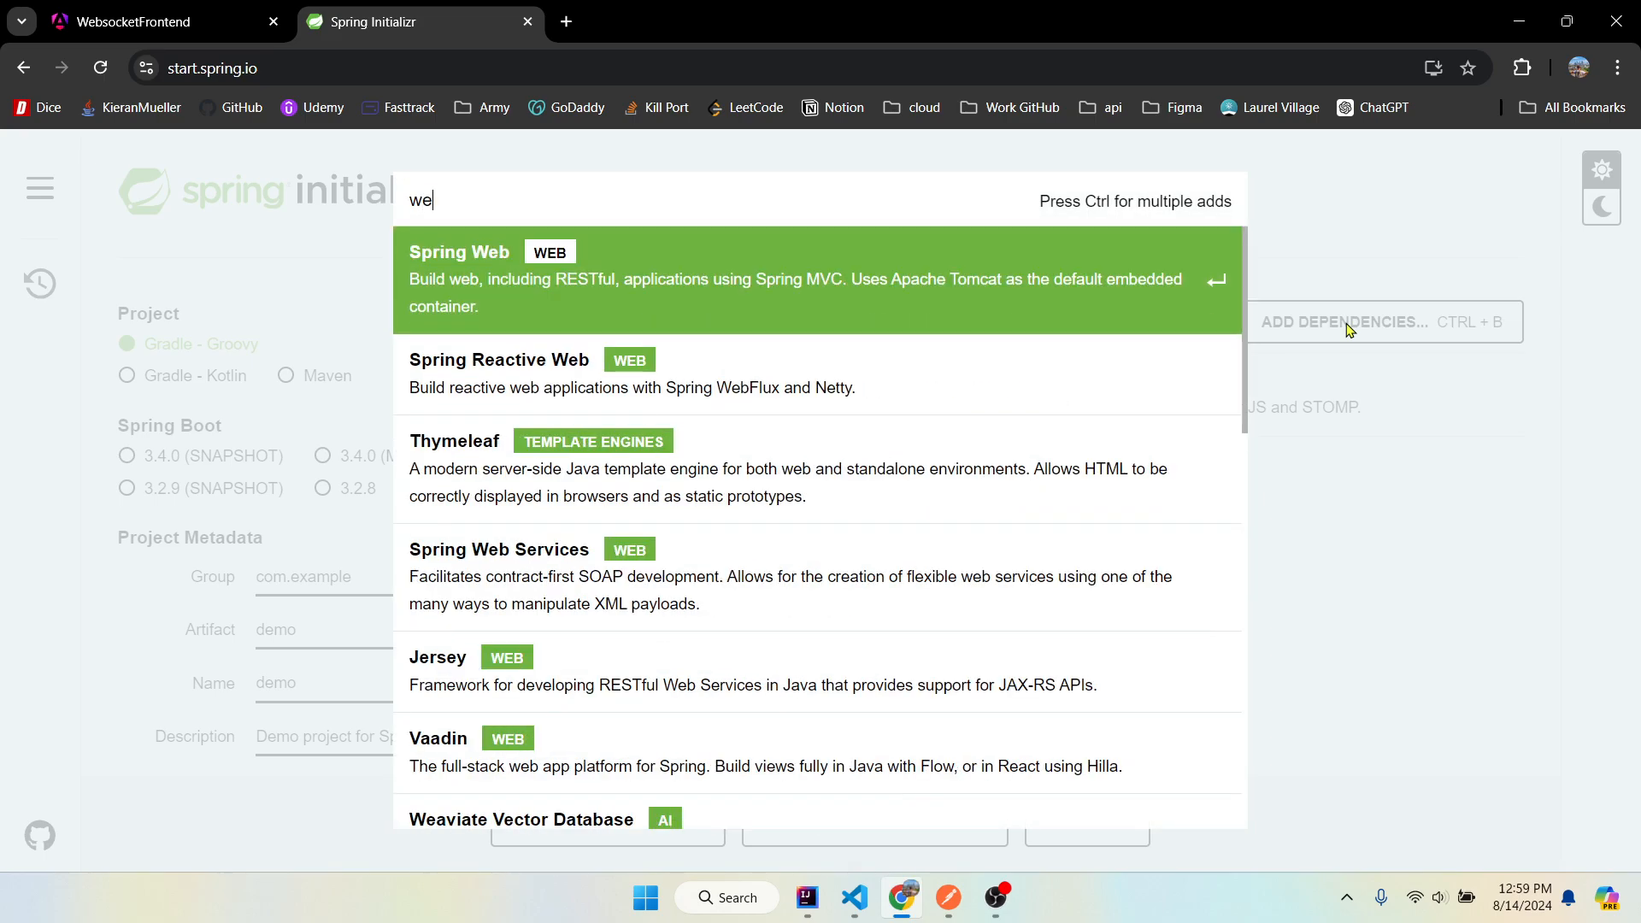
left_click(458, 253)
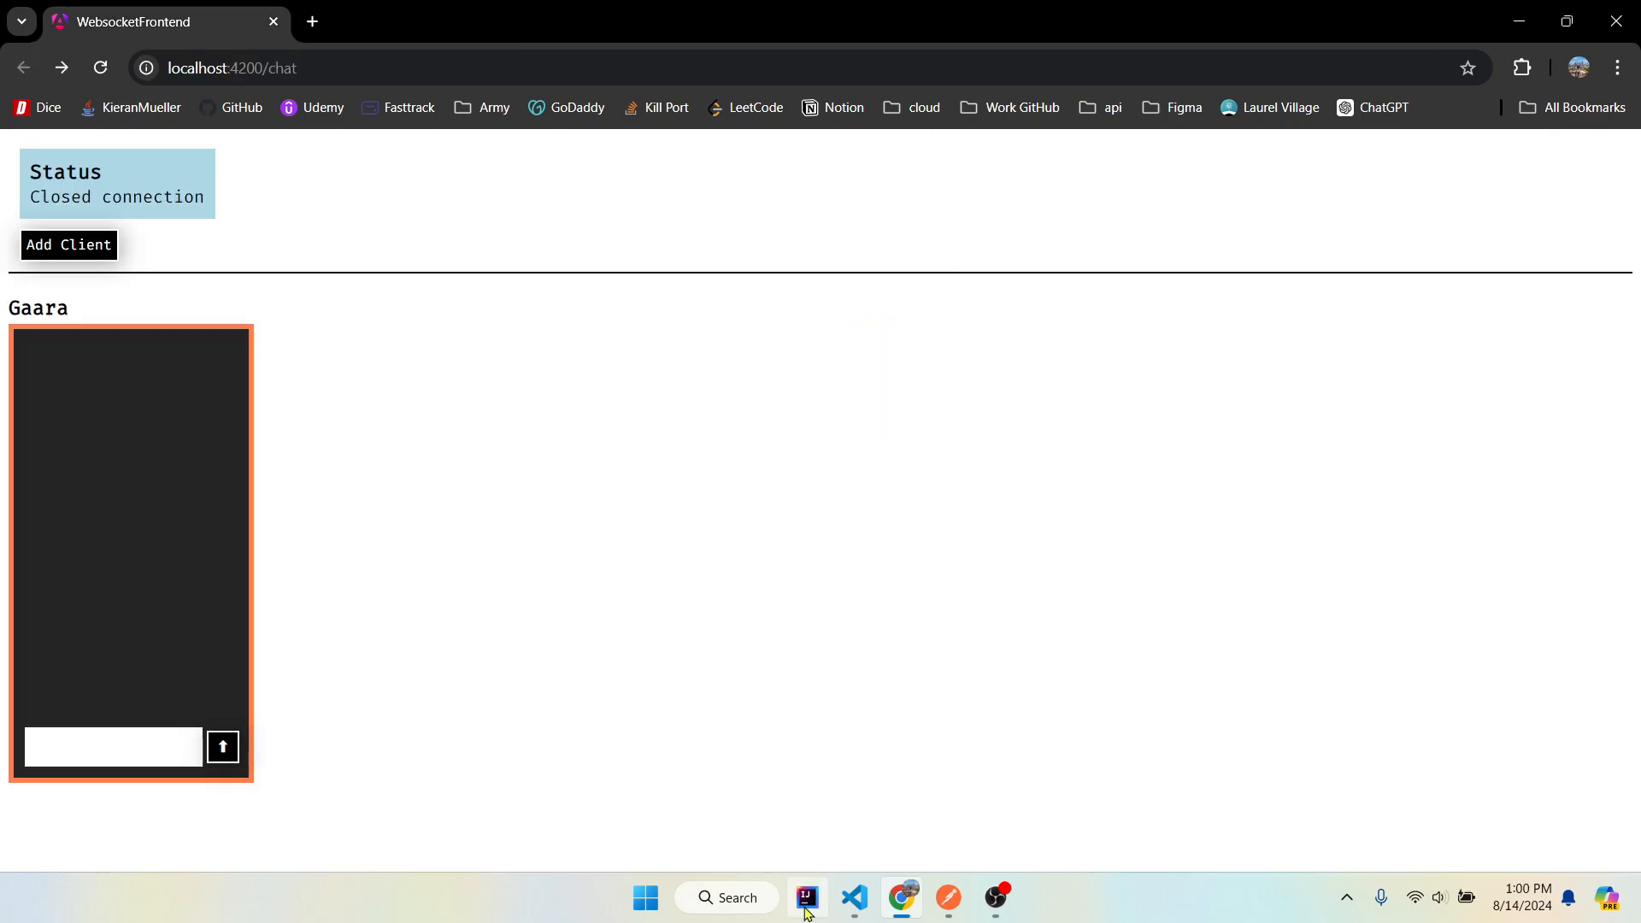
- Review WebSocketConfig's WebSocketConfigurer interface and the /chat handler registration line
left_click(805, 897)
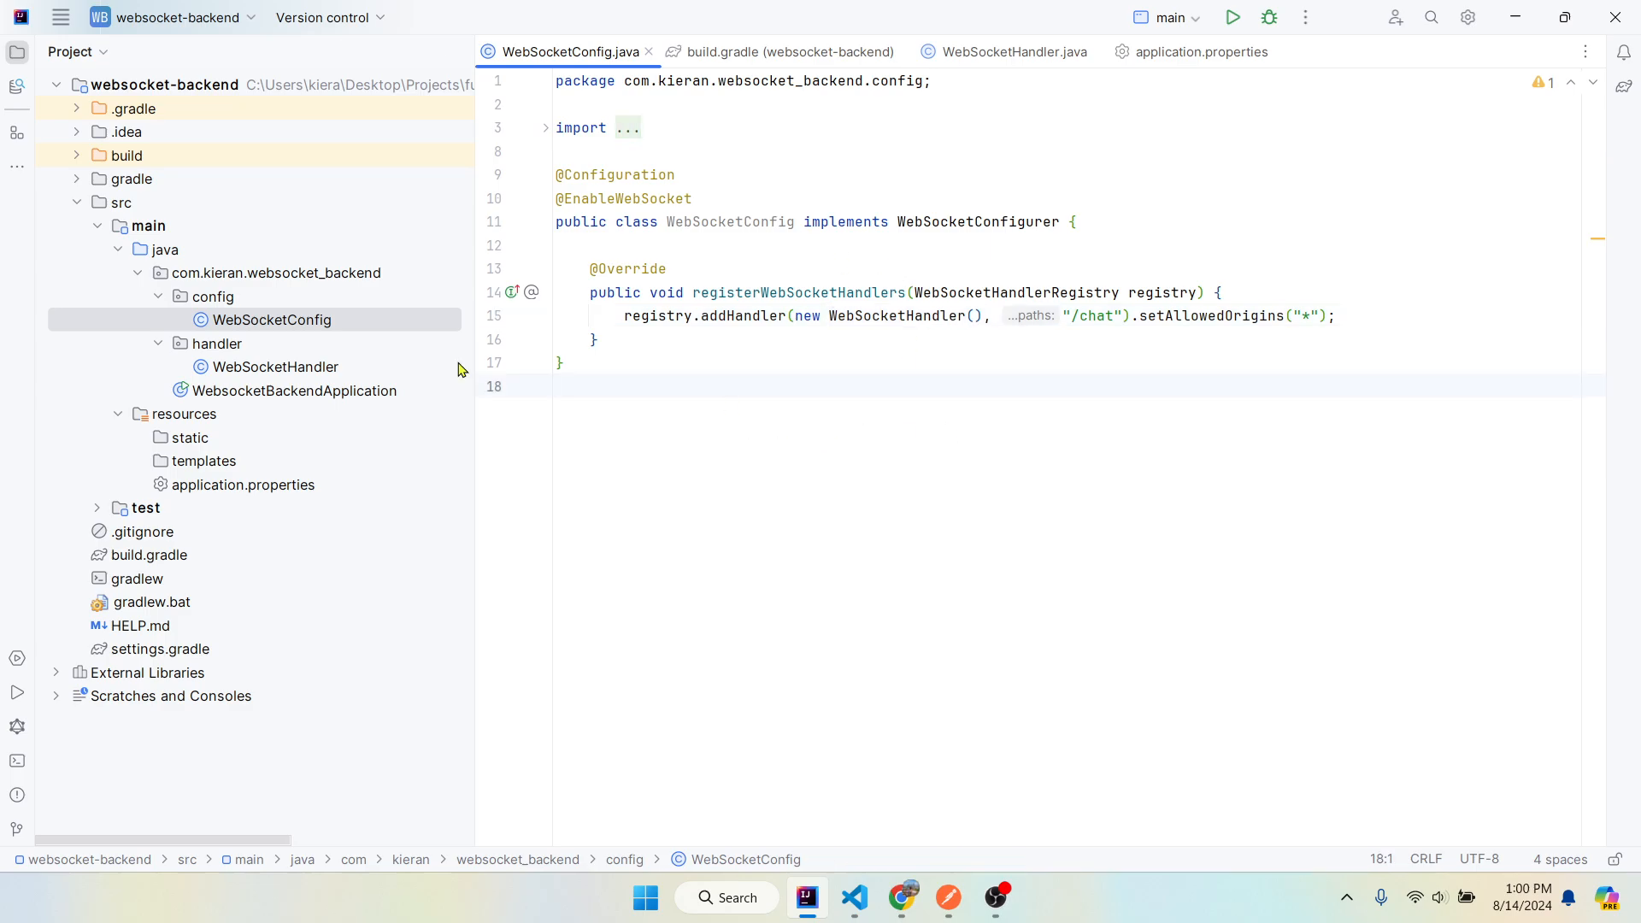
mouse_move(1018, 272)
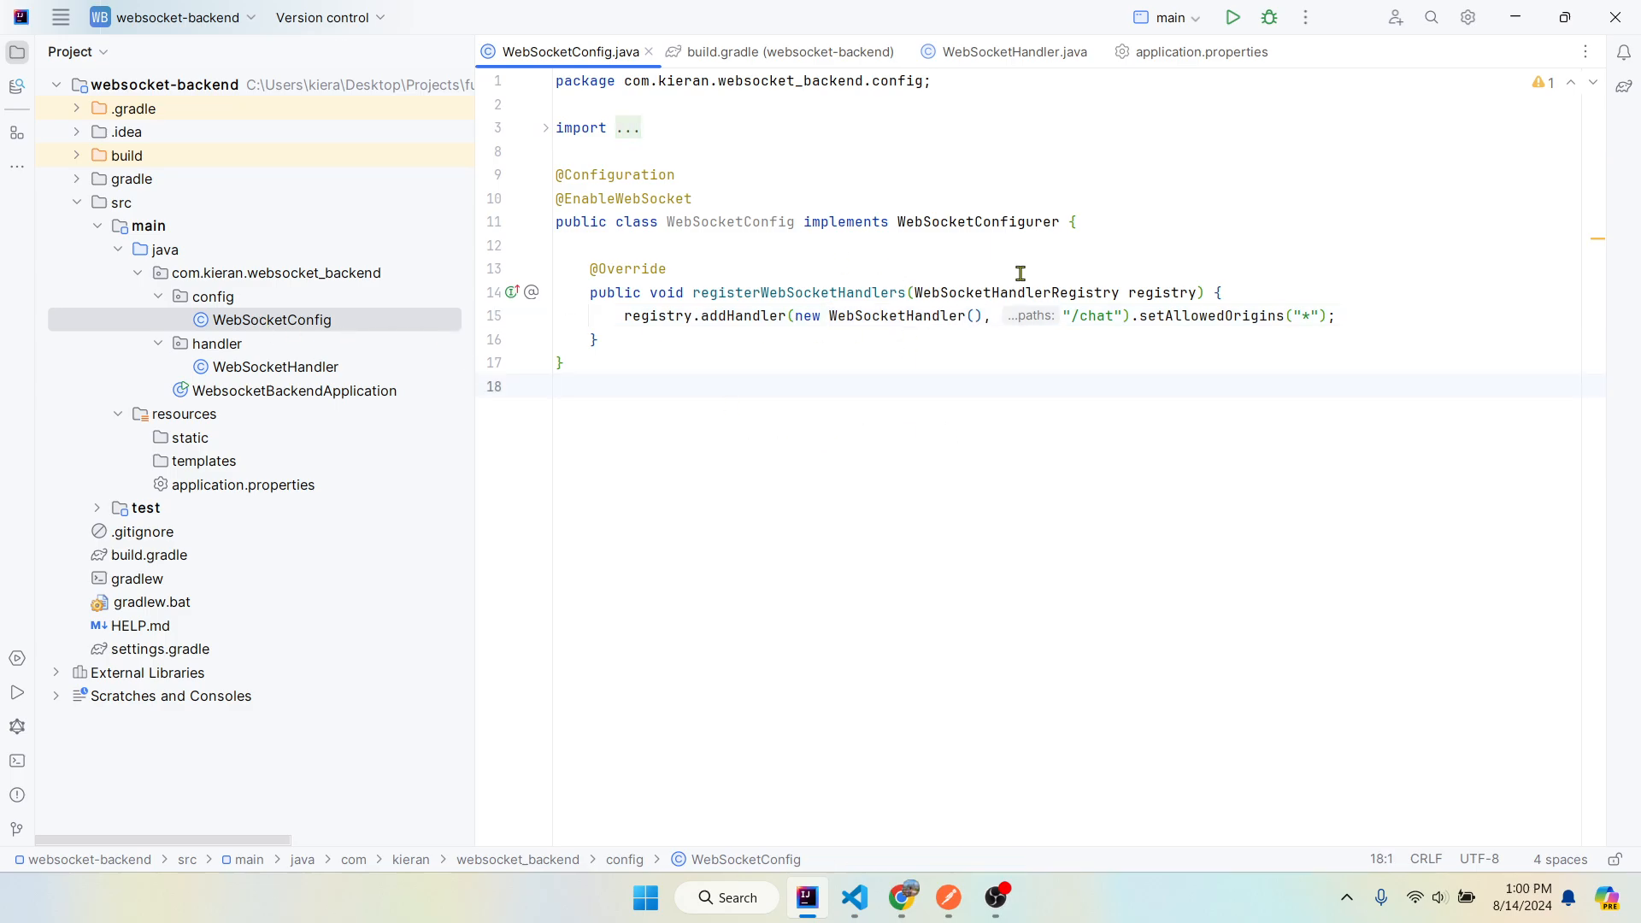
double_click(976, 221)
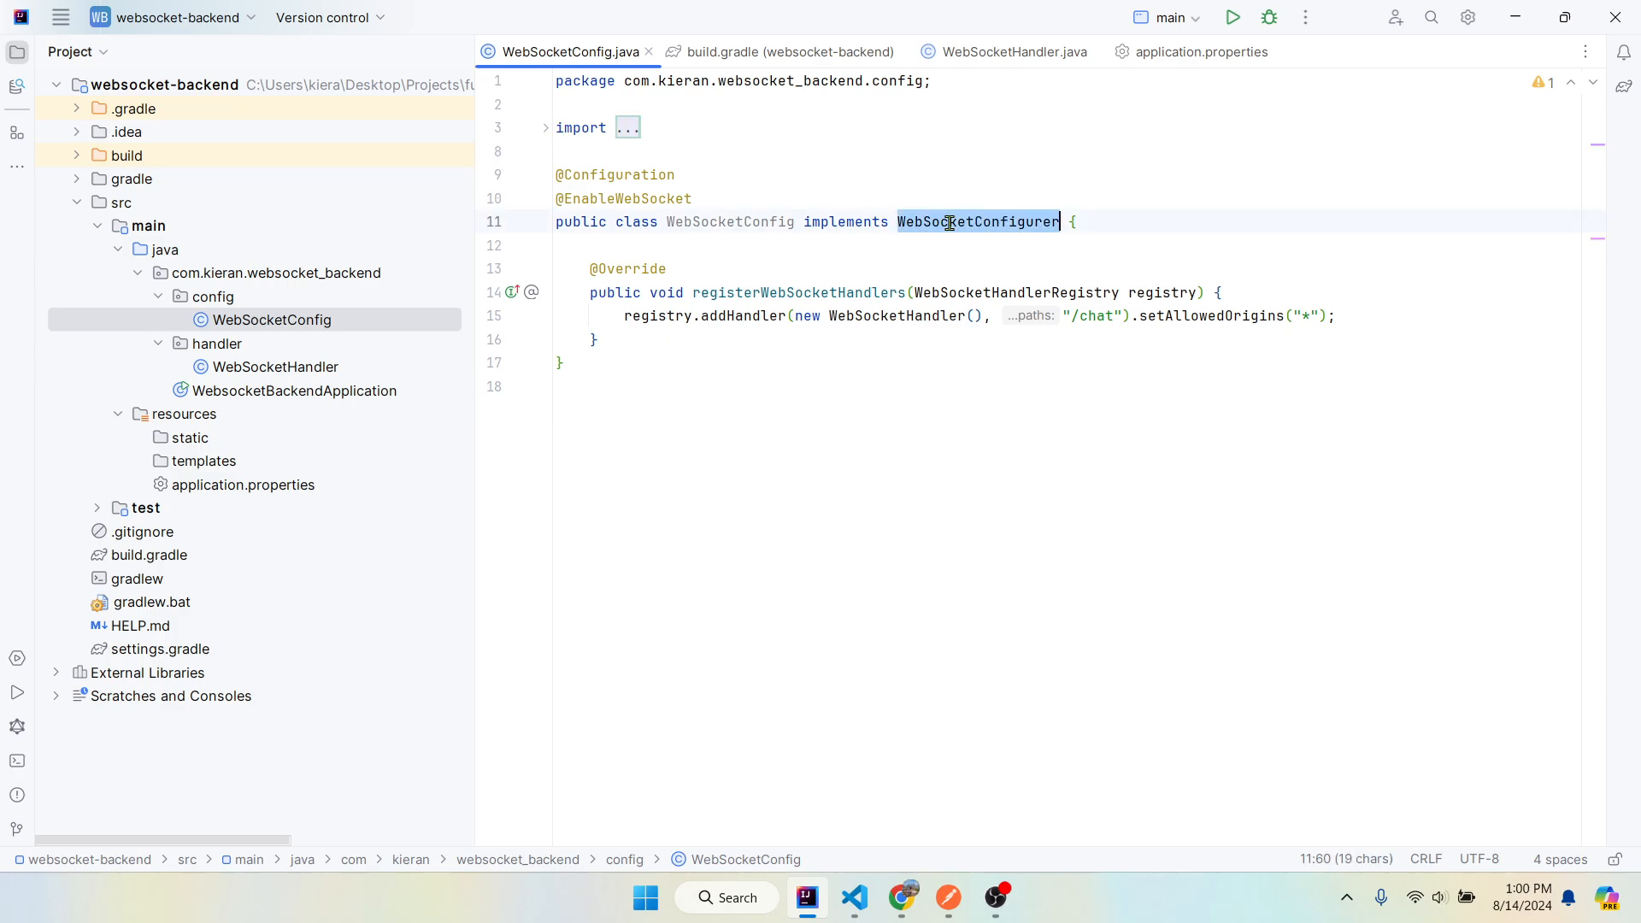
left_click(699, 198)
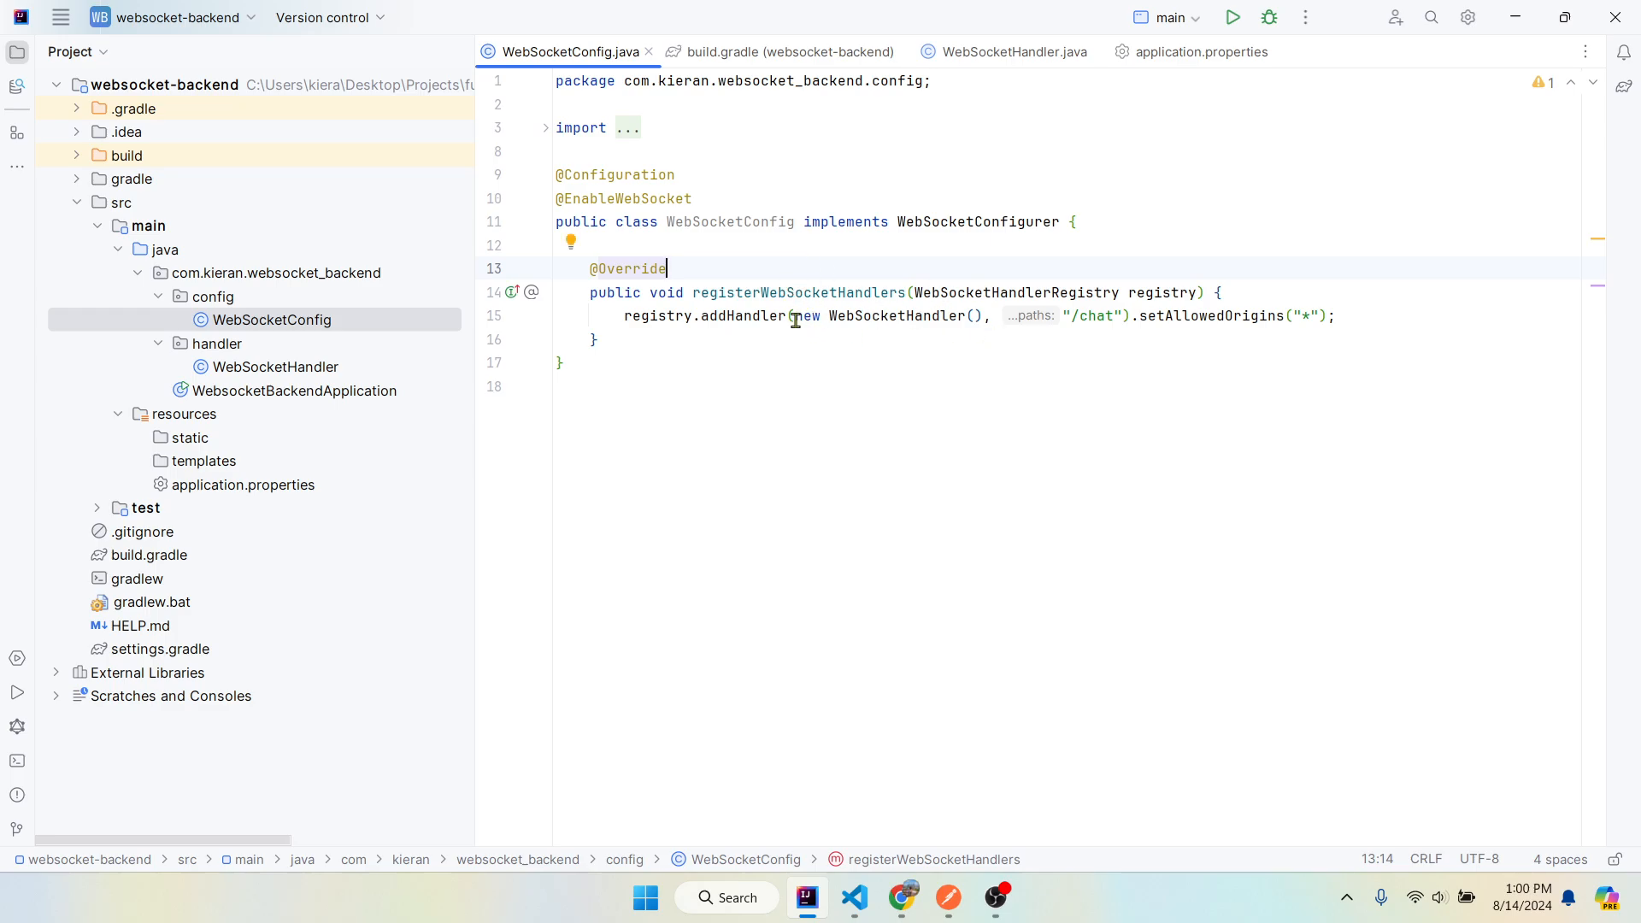
double_click(827, 314)
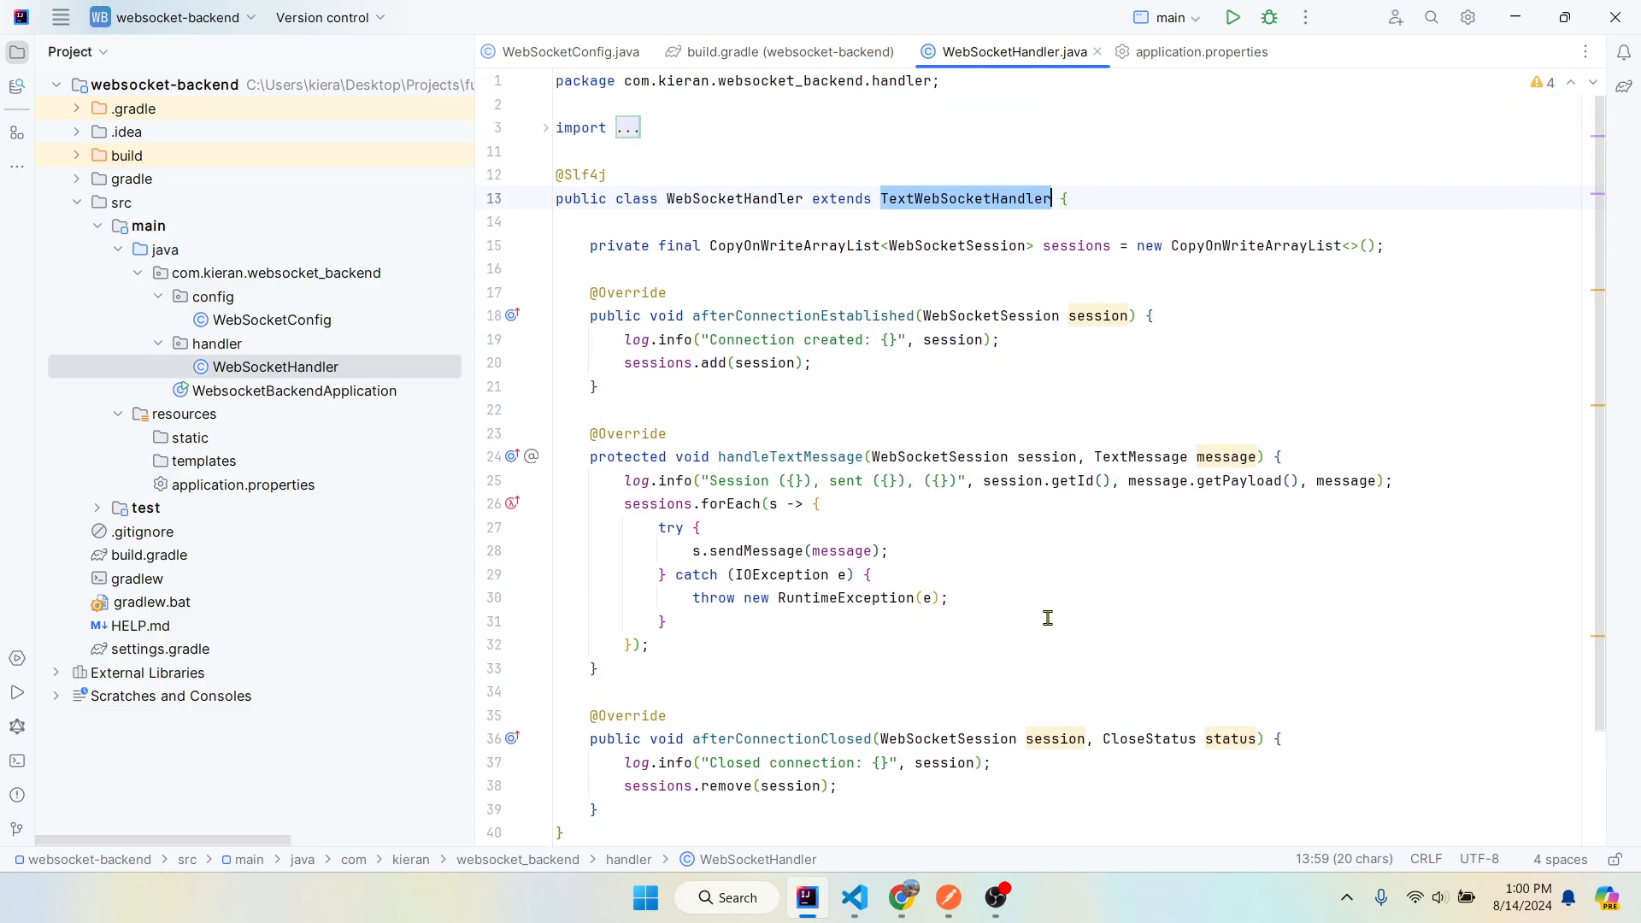
mouse_move(774, 738)
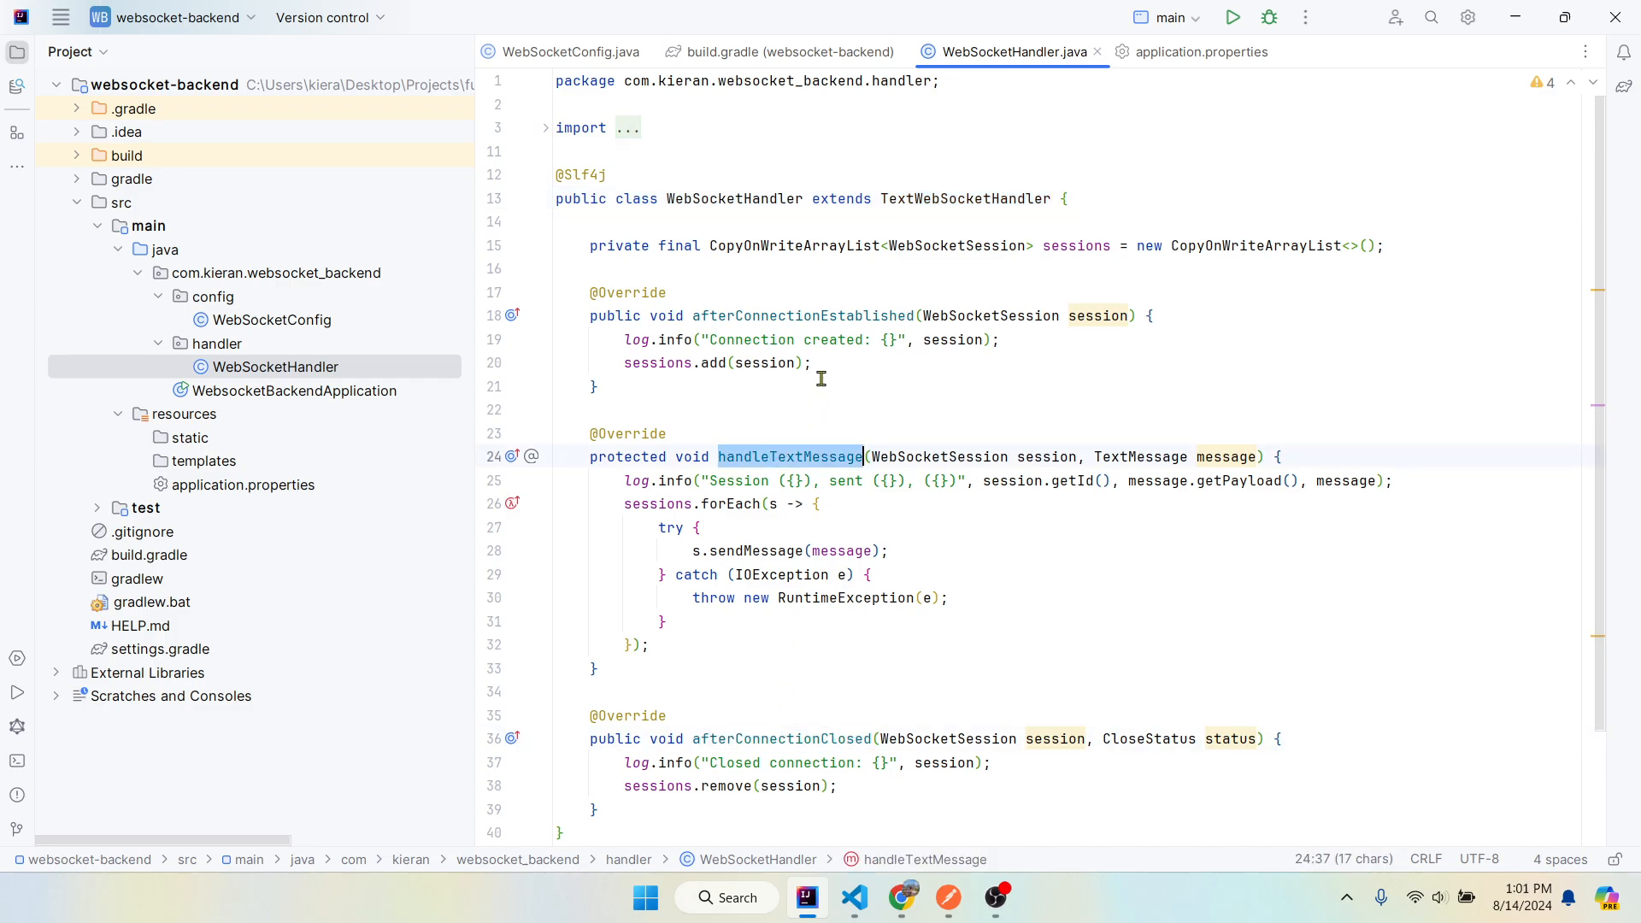
- Walk through WebSocketHandler's sessions list and the message broadcasting loop without editing
left_click(801, 314)
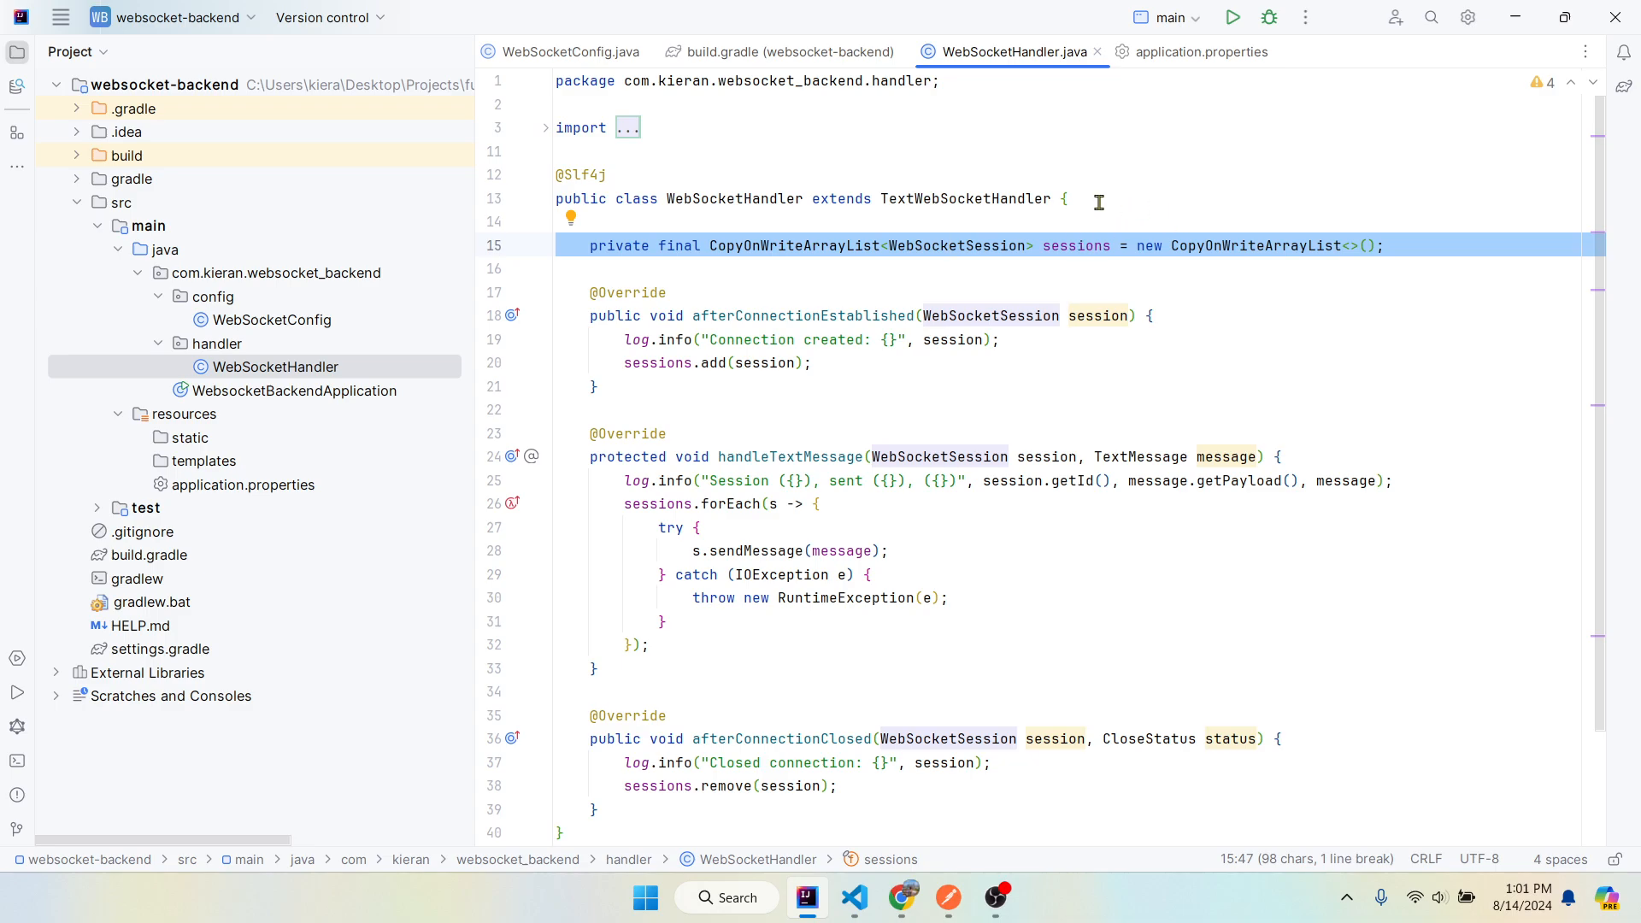
left_click(733, 221)
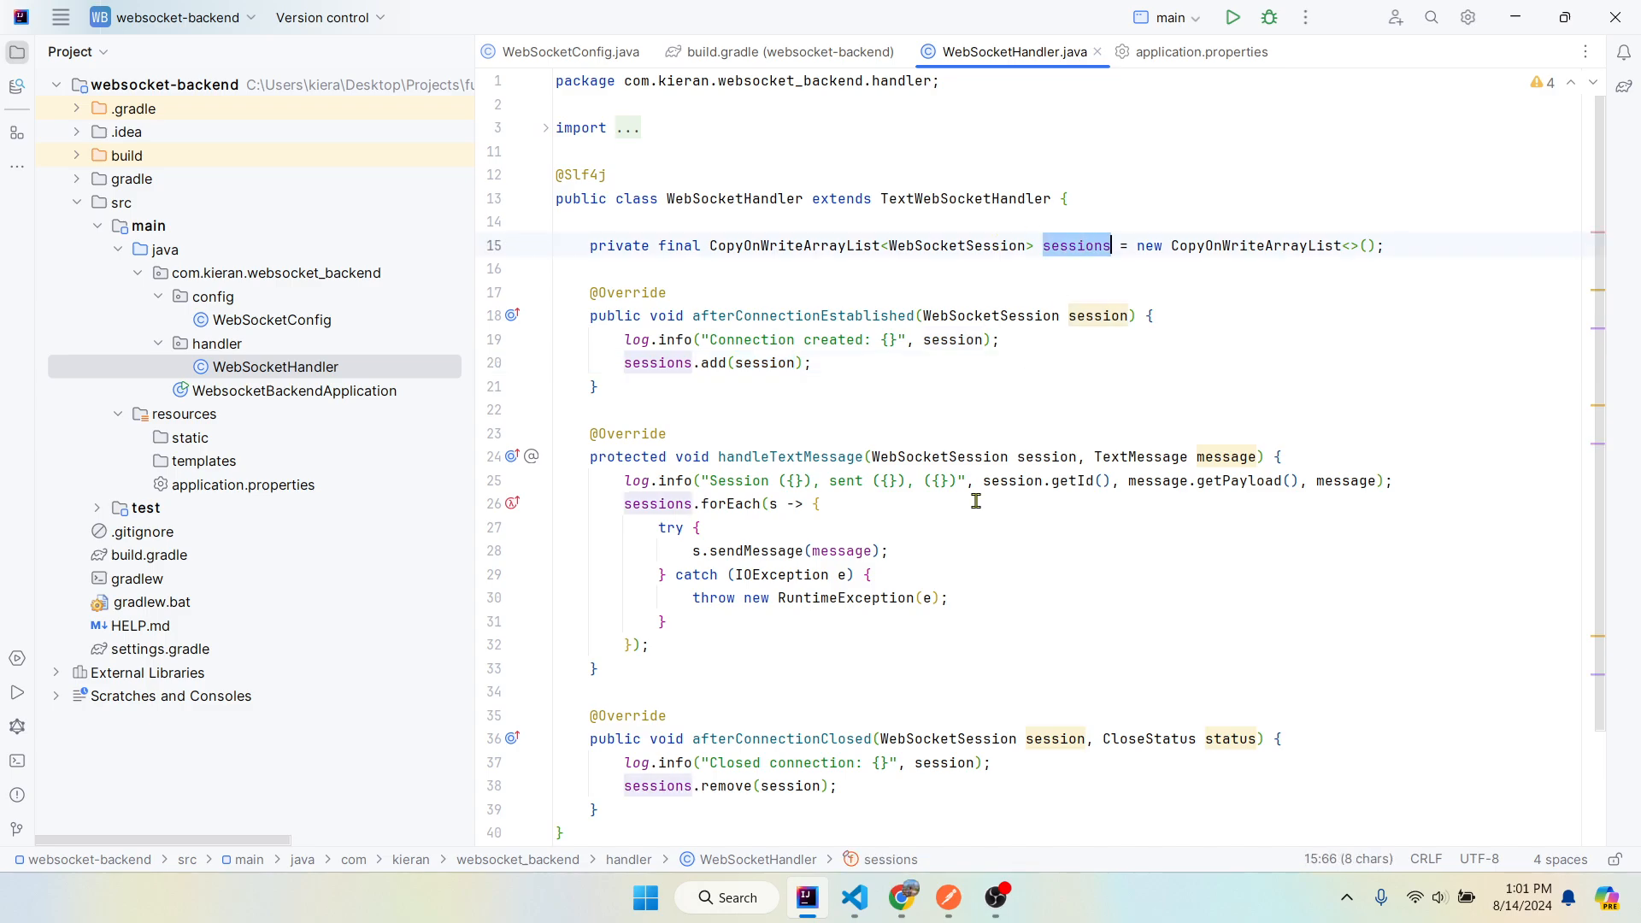
scroll("down", 3)
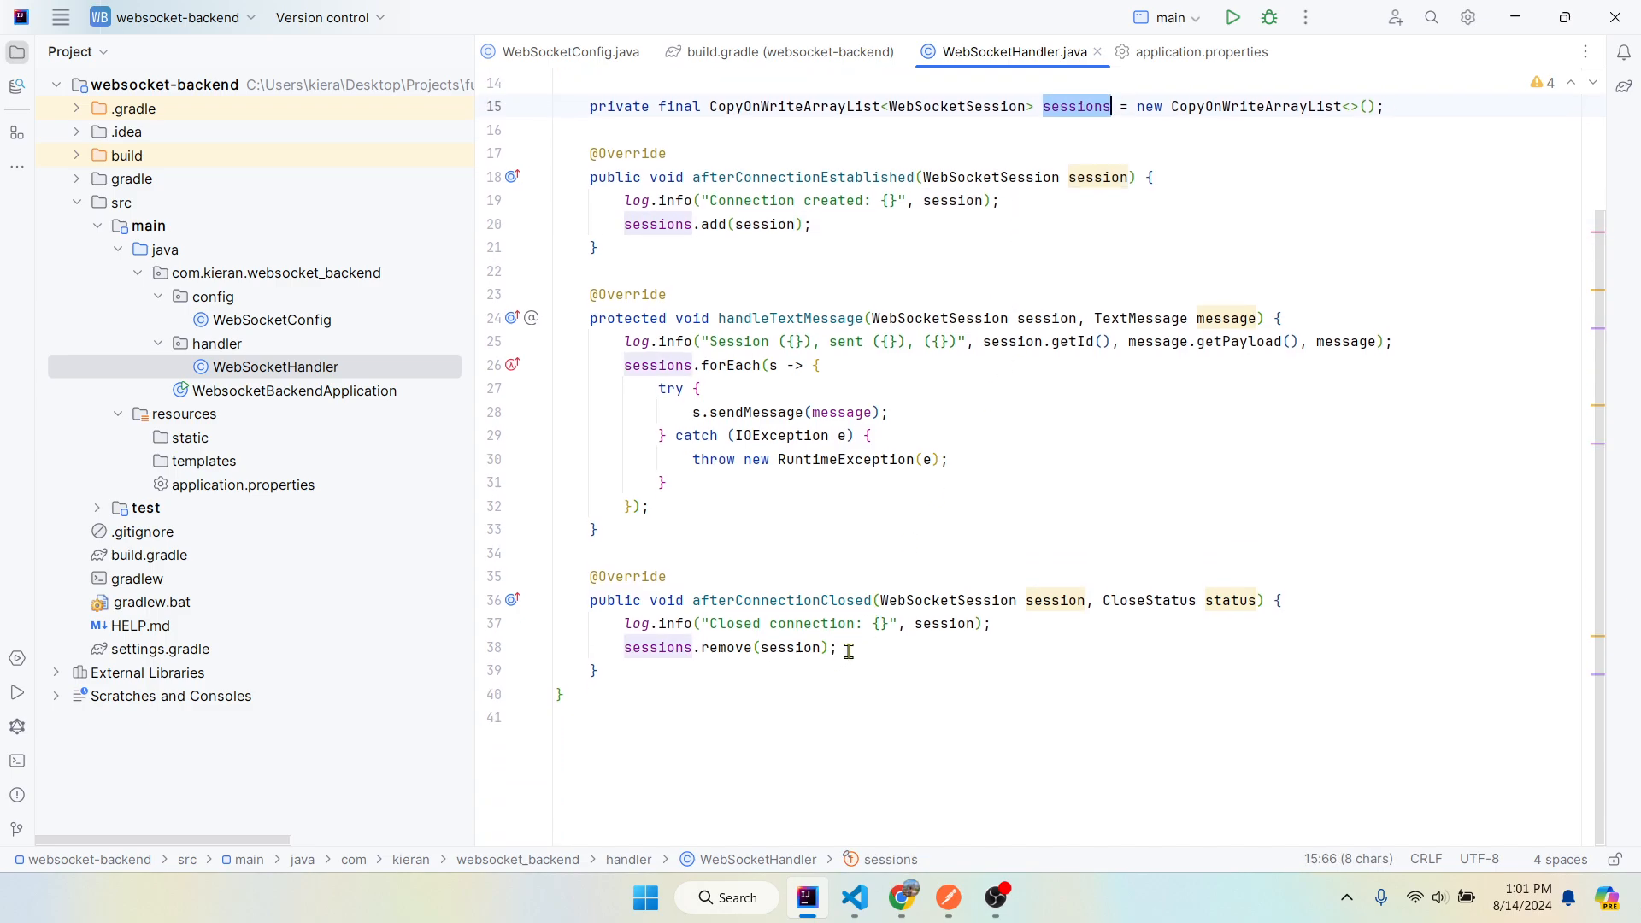
left_click_drag(868, 622, 803, 646)
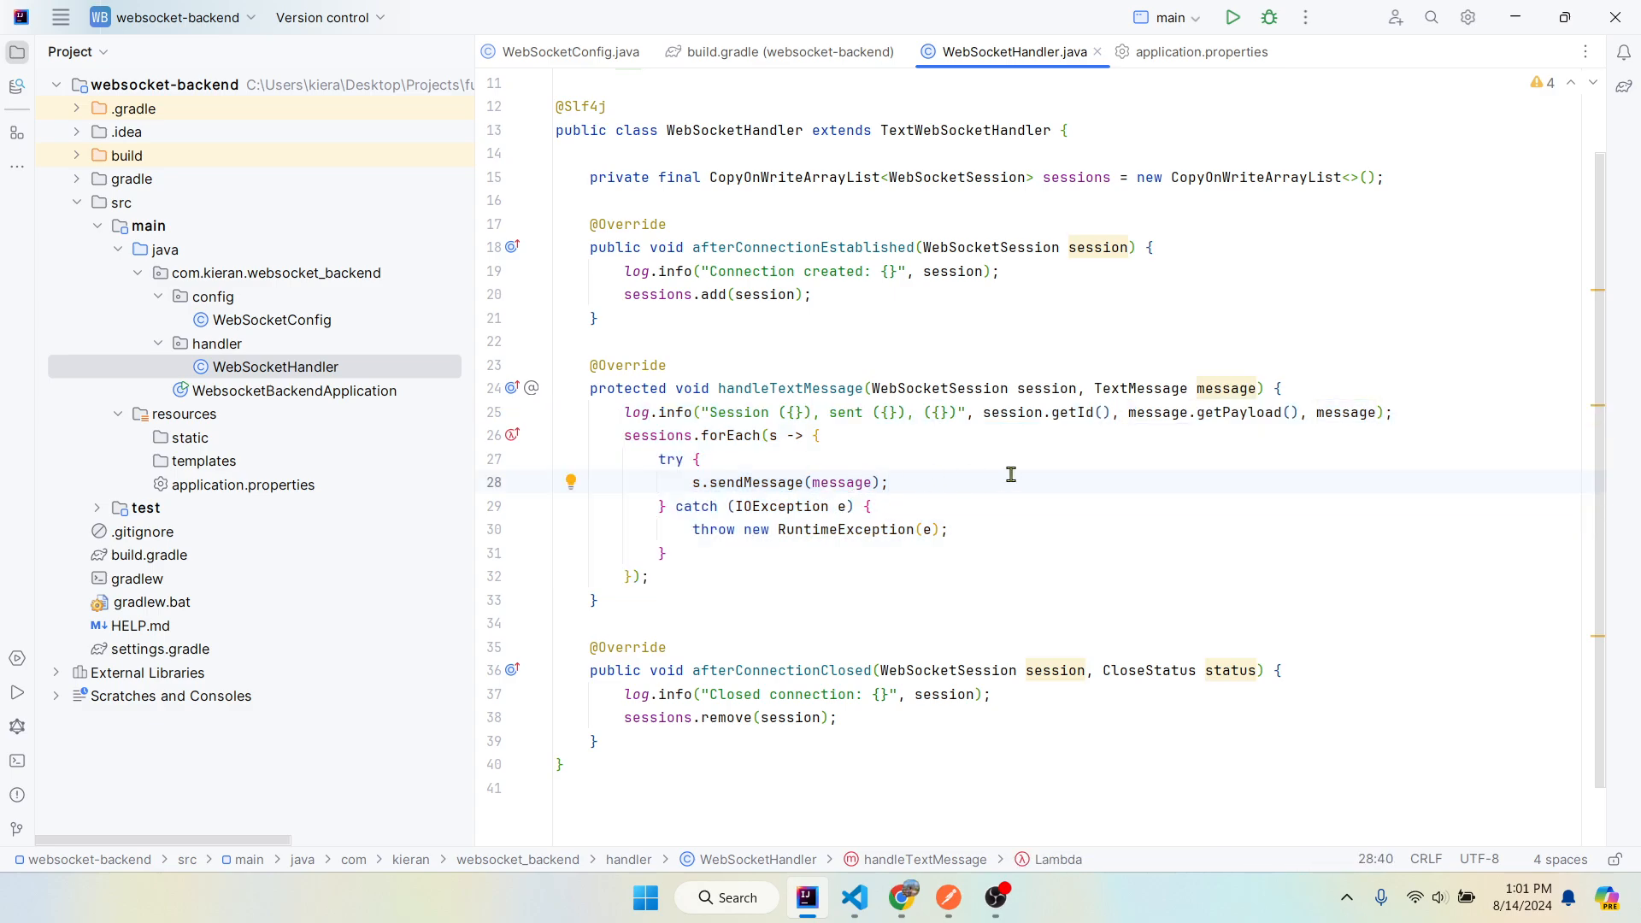
mouse_move(1005, 482)
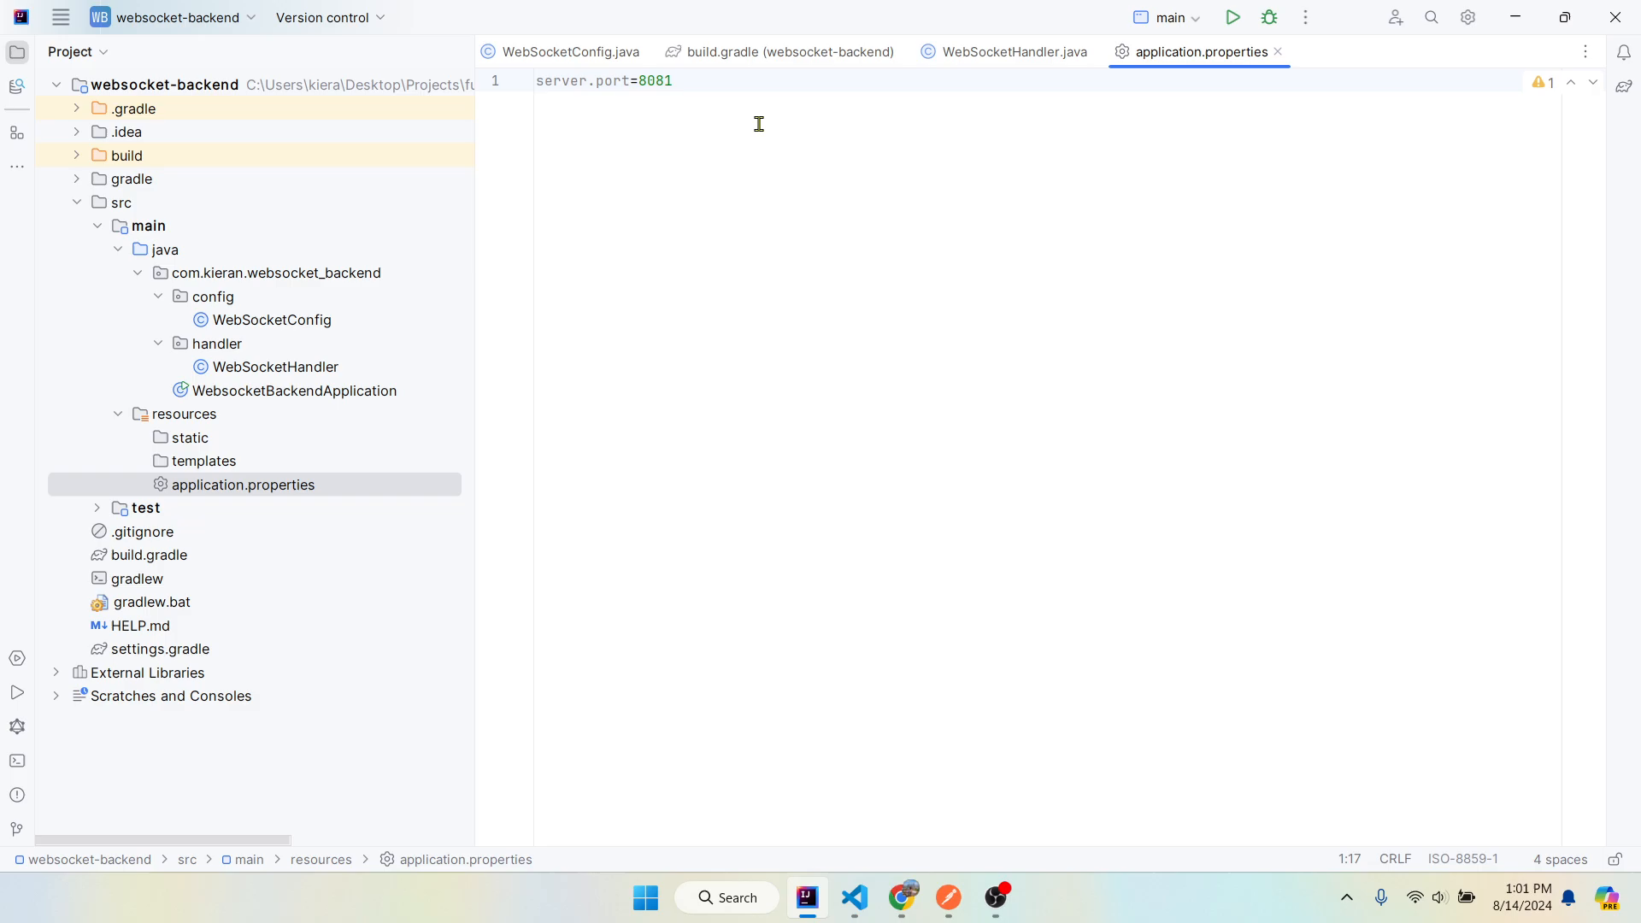
- Run WebsocketBackendApplication on port 8081 and switch over to Postman
left_click(1233, 17)
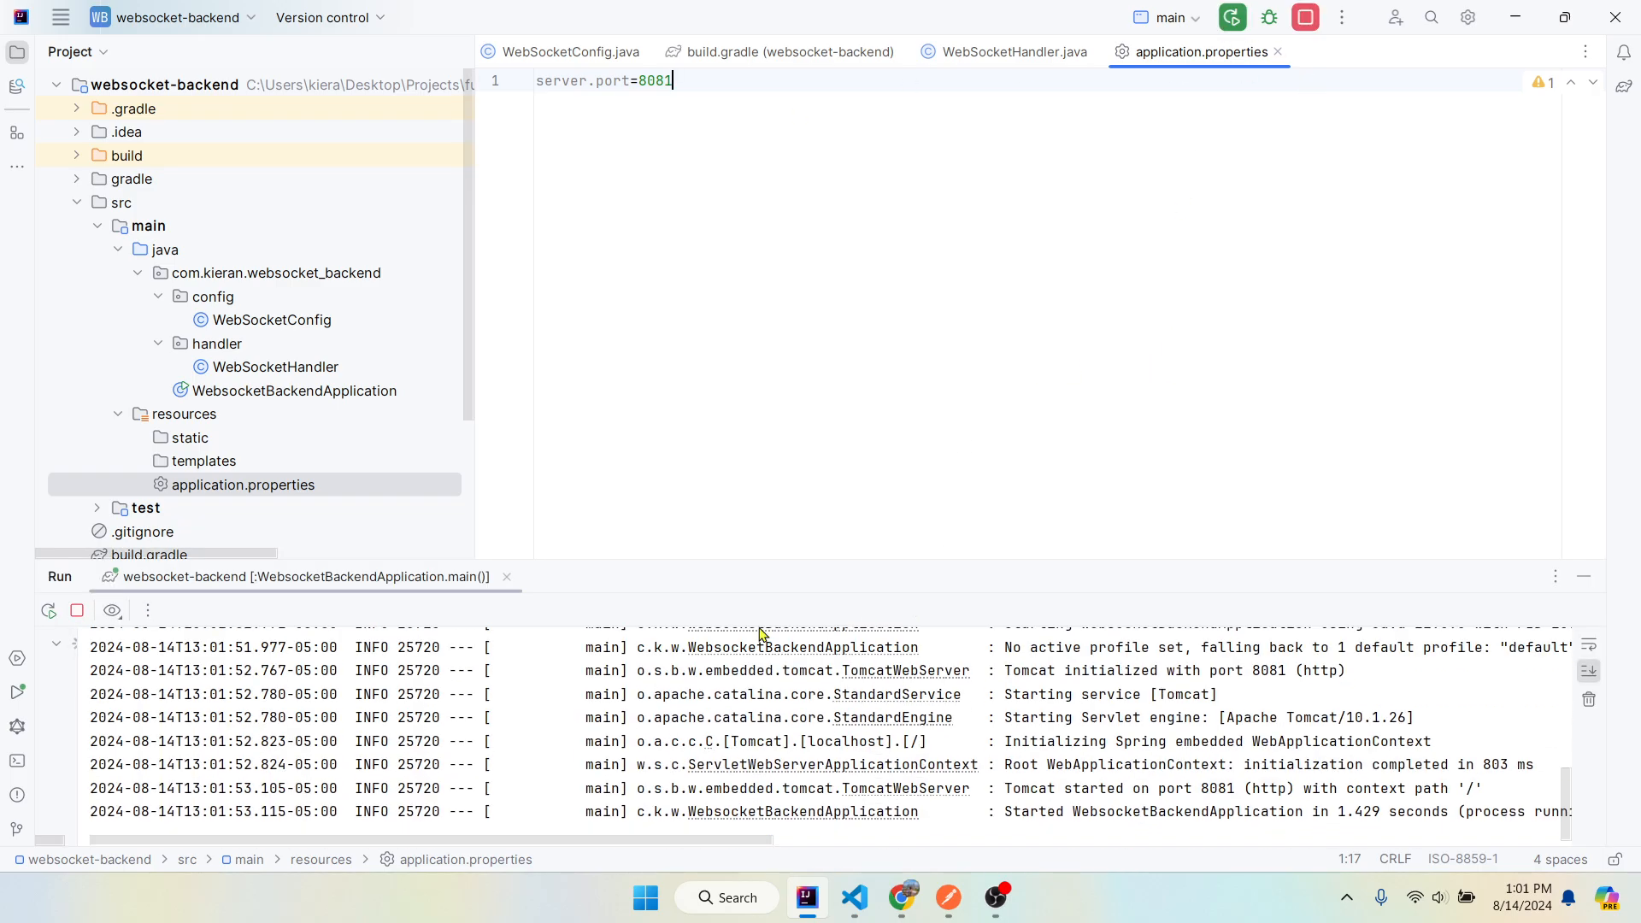
left_click(947, 897)
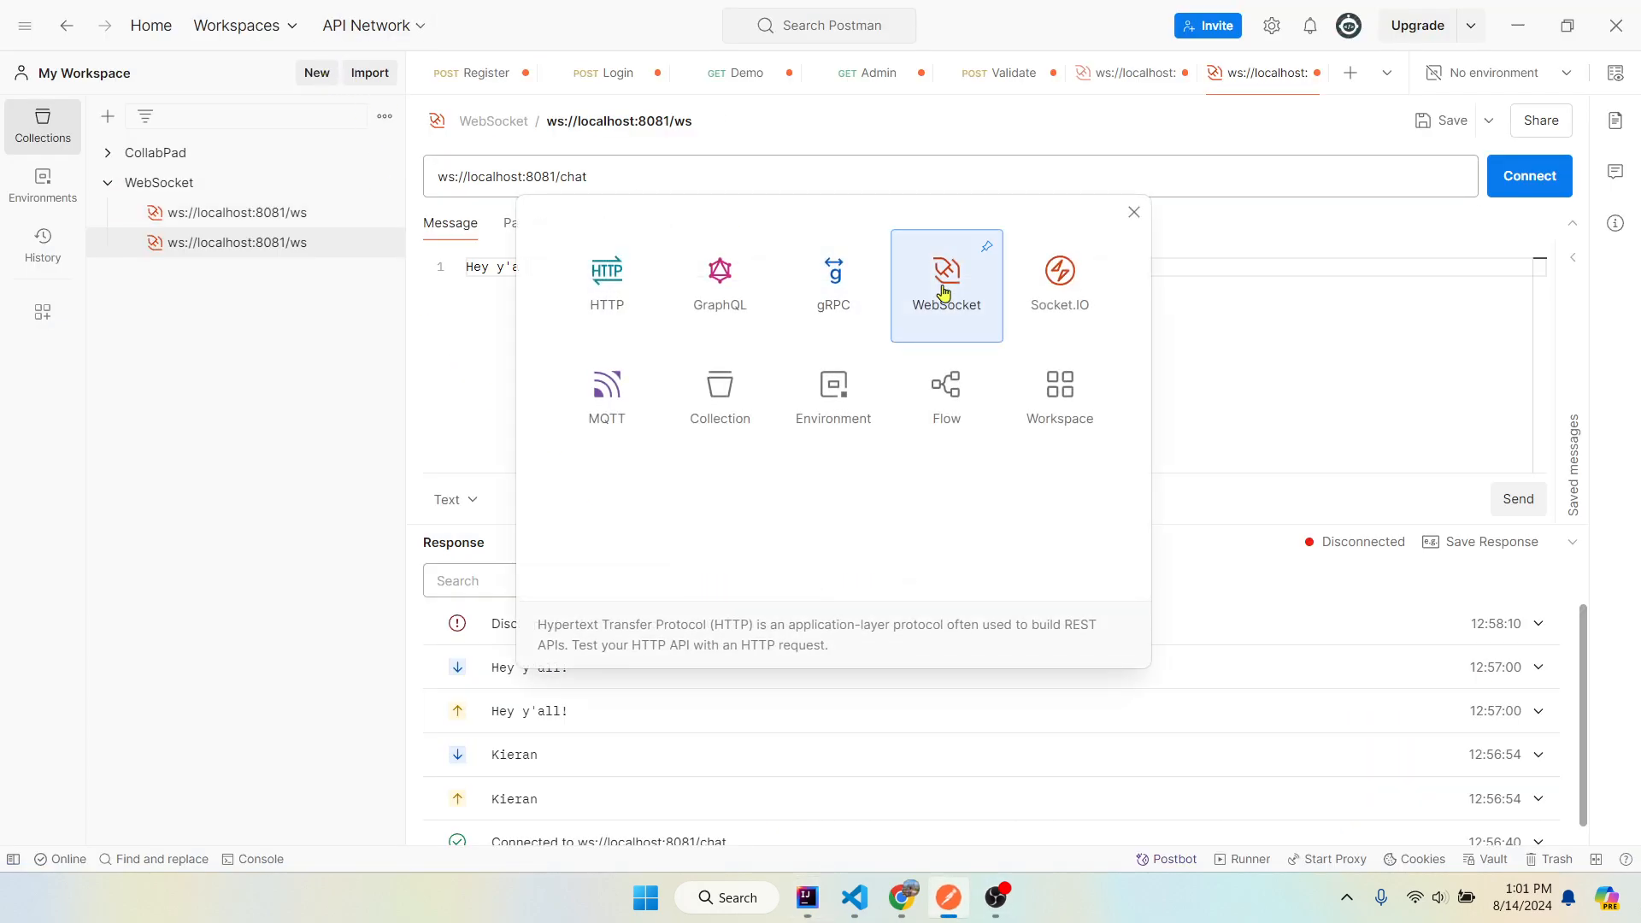
- Create a WebSocket request to ws://localhost:8081/chat and connect it
left_click(944, 282)
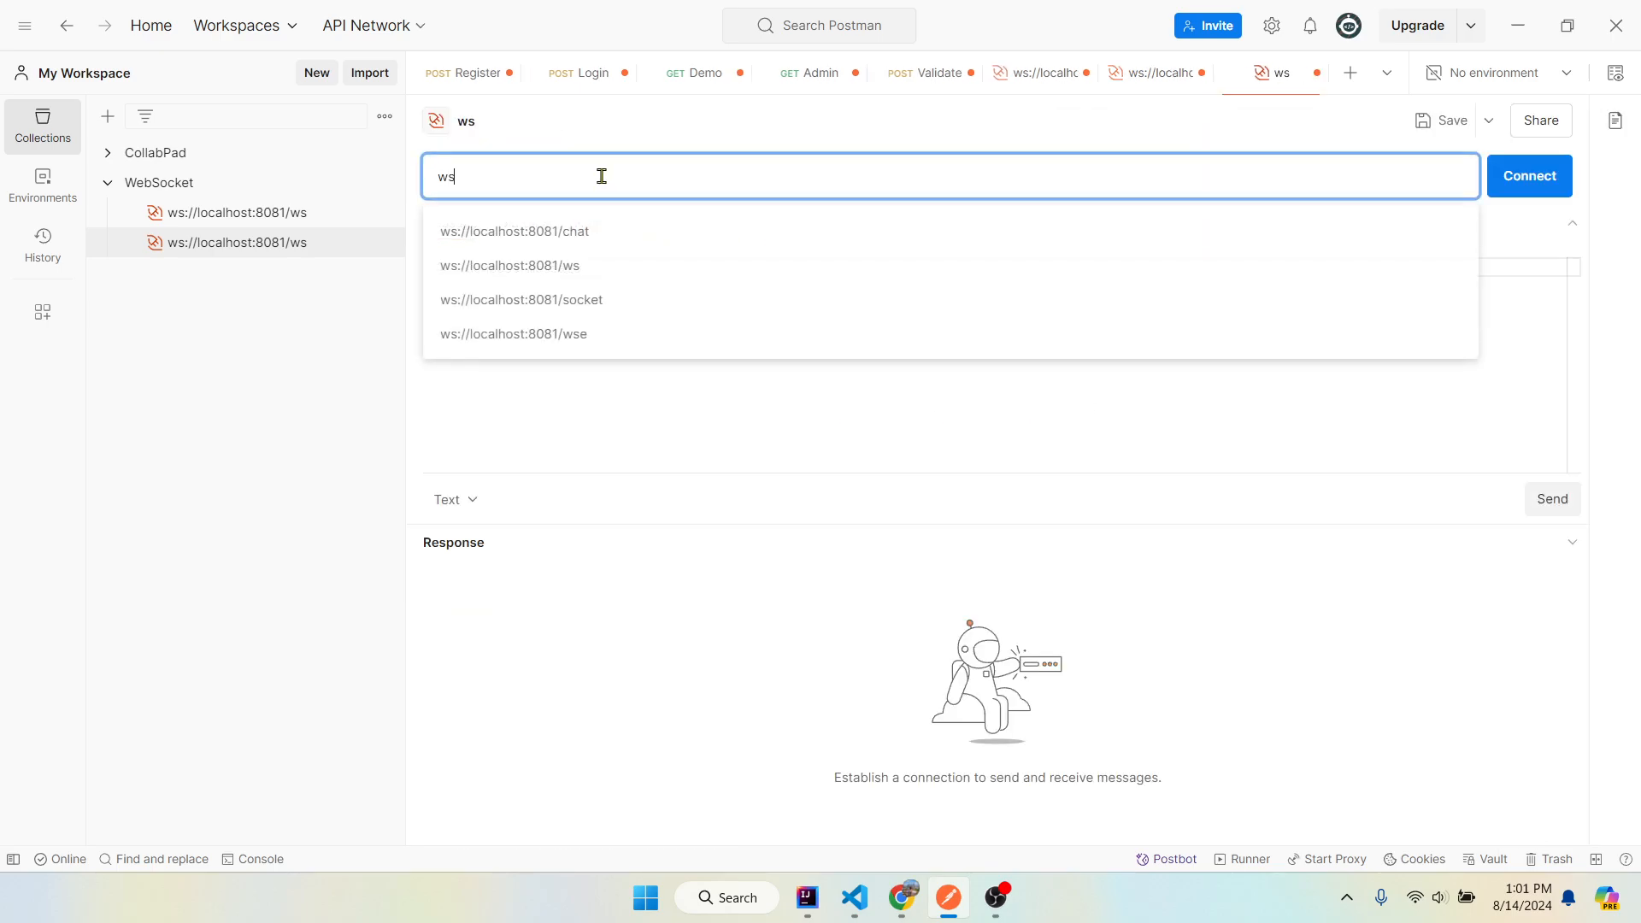
type("://")
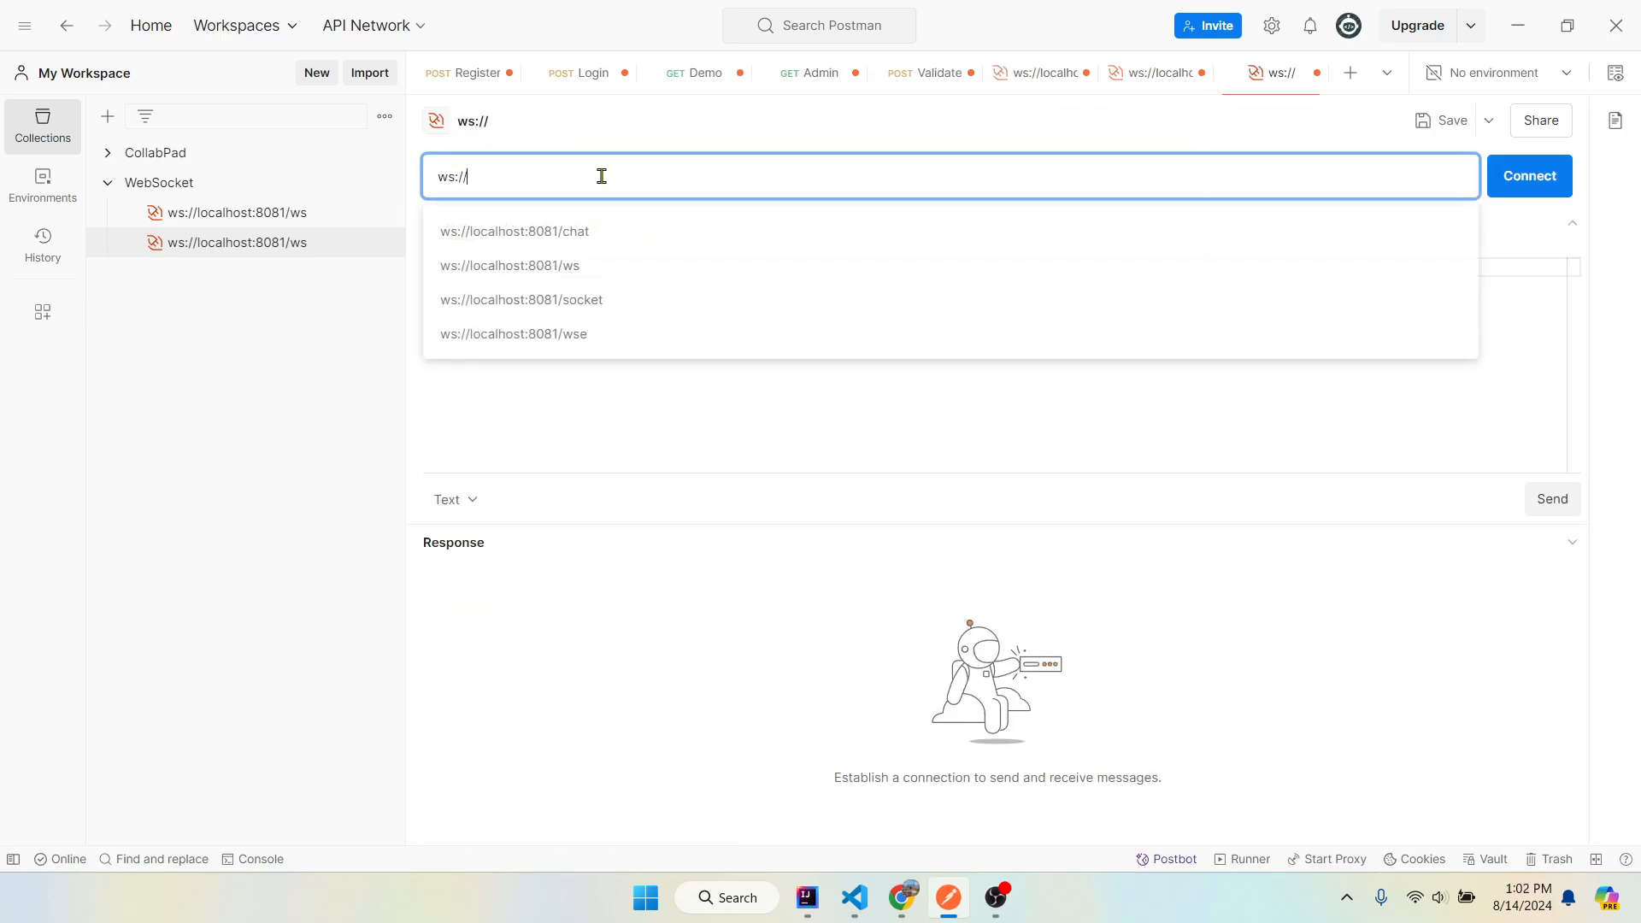
type("localhost/")
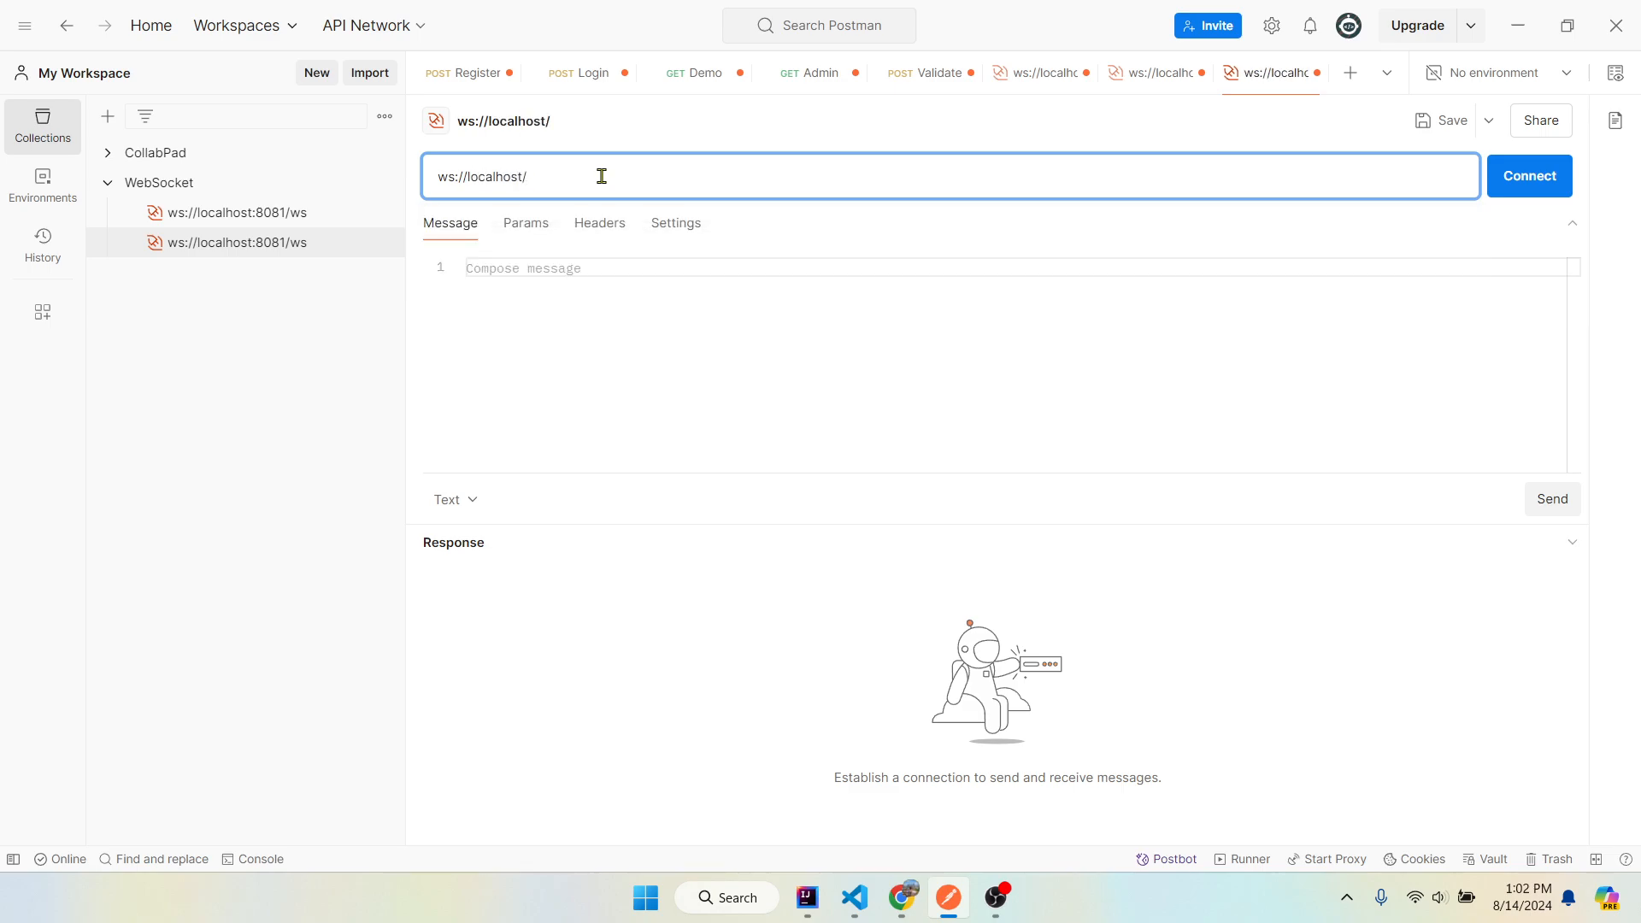
type("80")
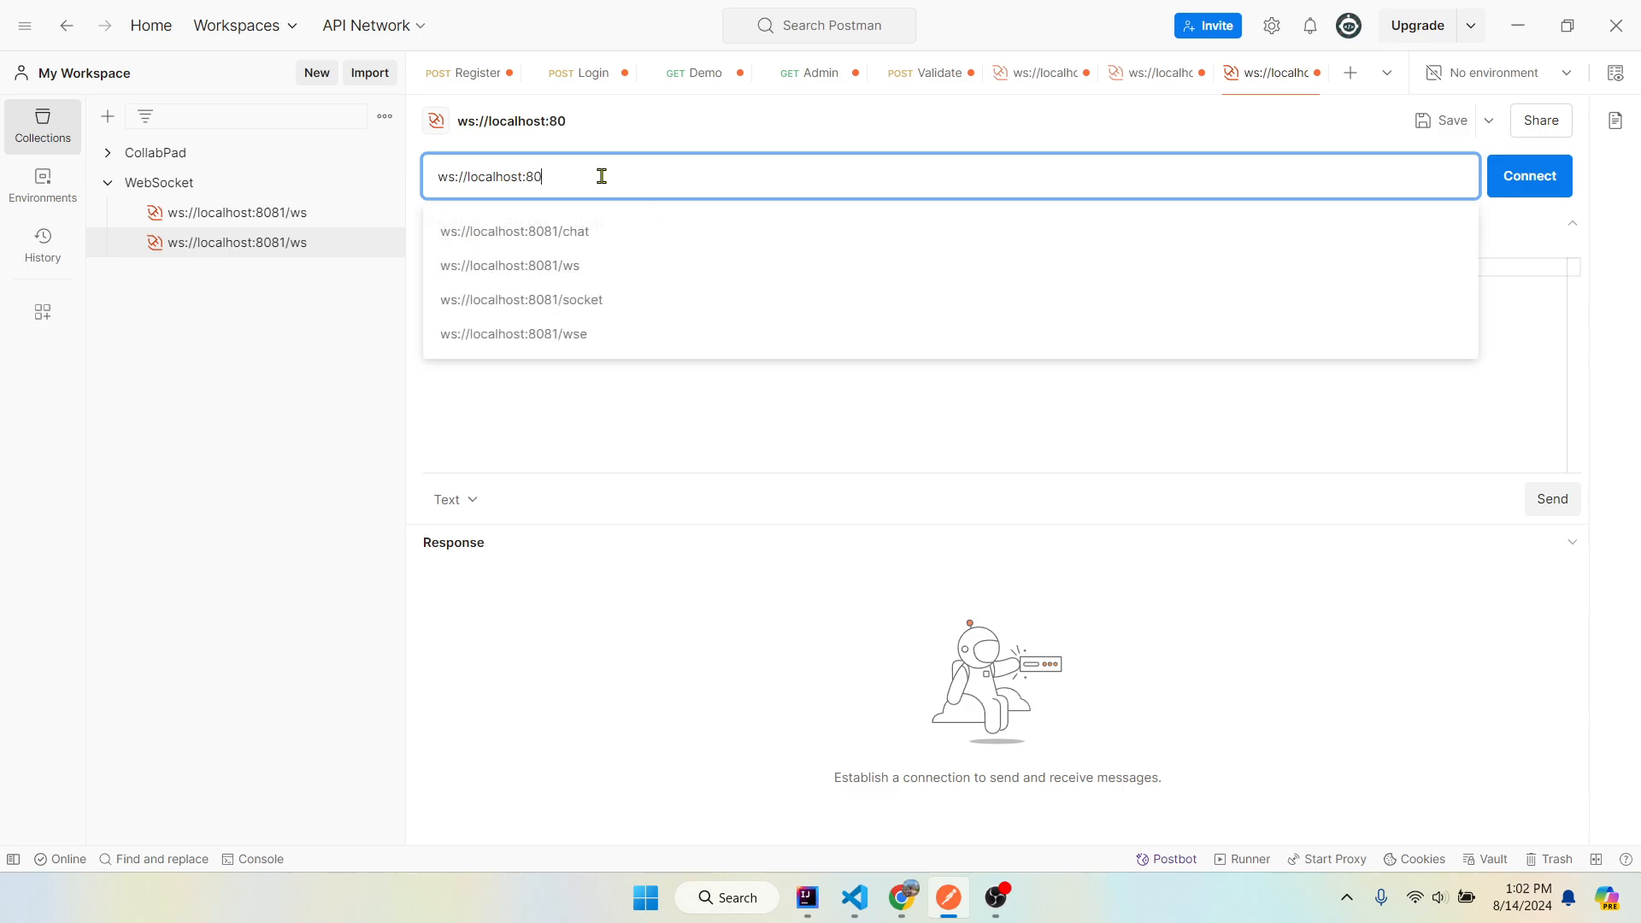
left_click(513, 231)
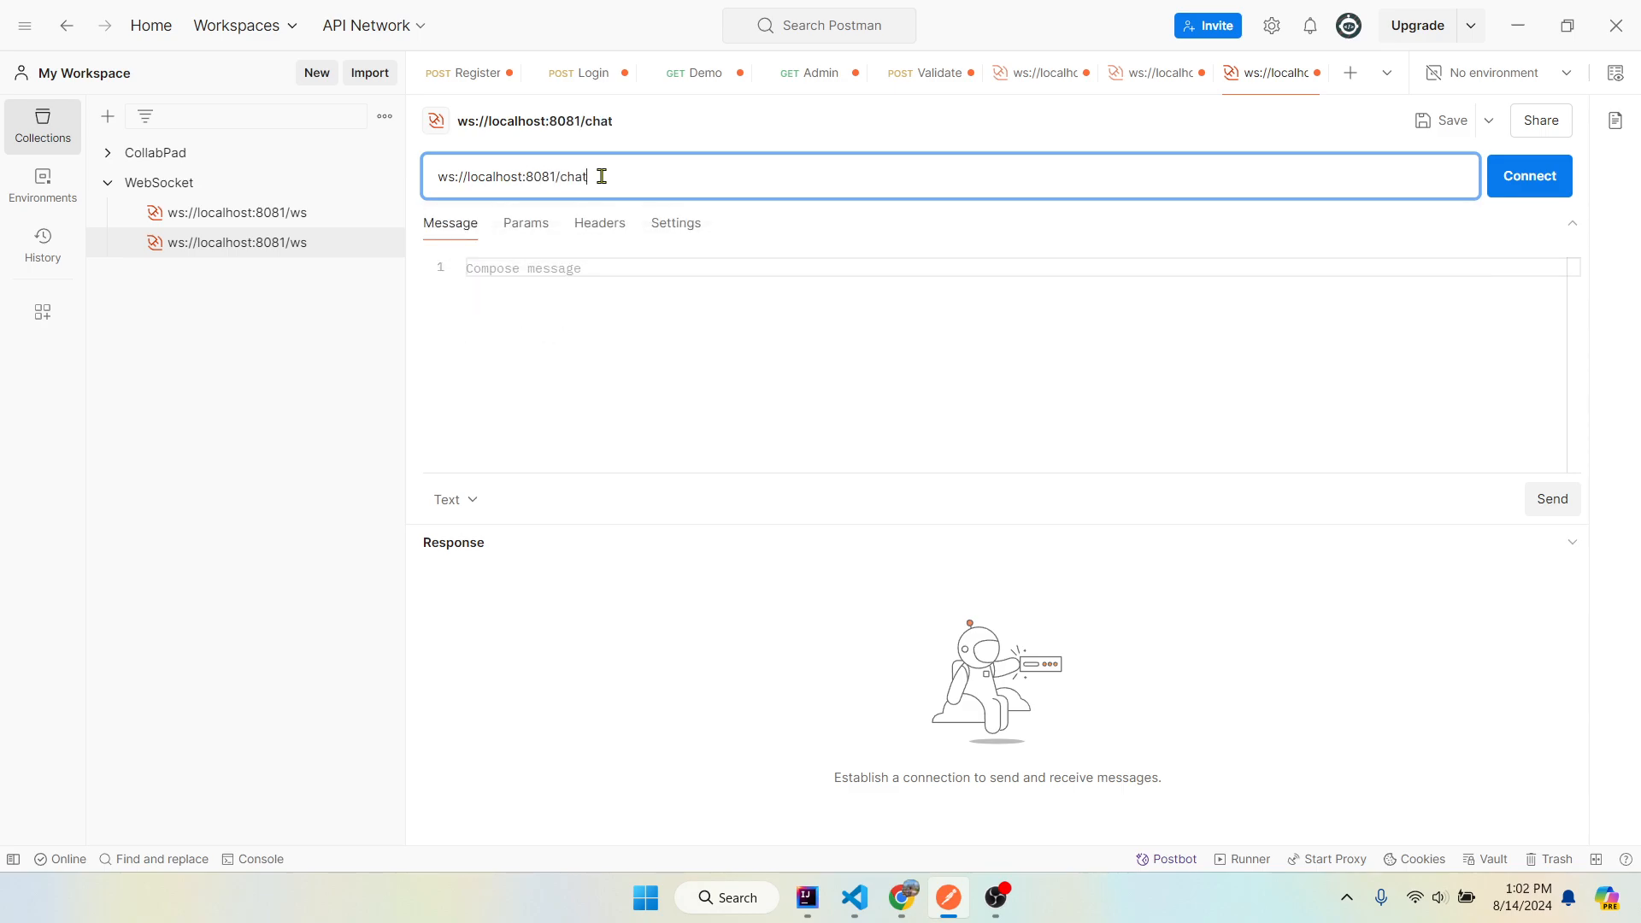
left_click(1527, 175)
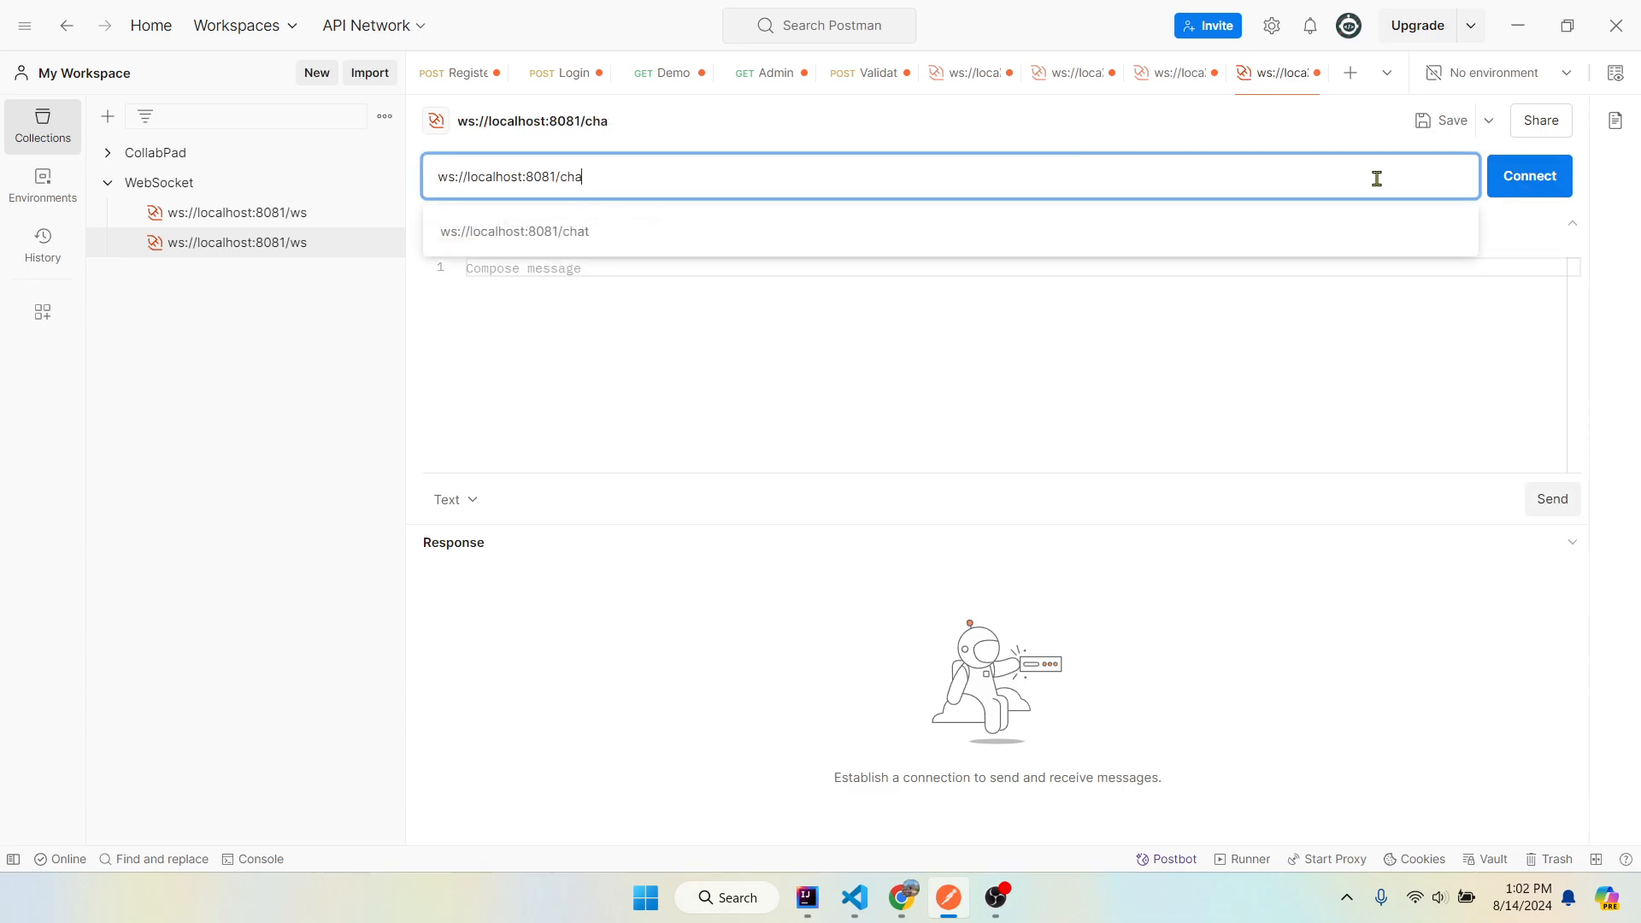
- Connect the second client, broadcast 'Hey there', and check the first connection and backend log
left_click(1527, 175)
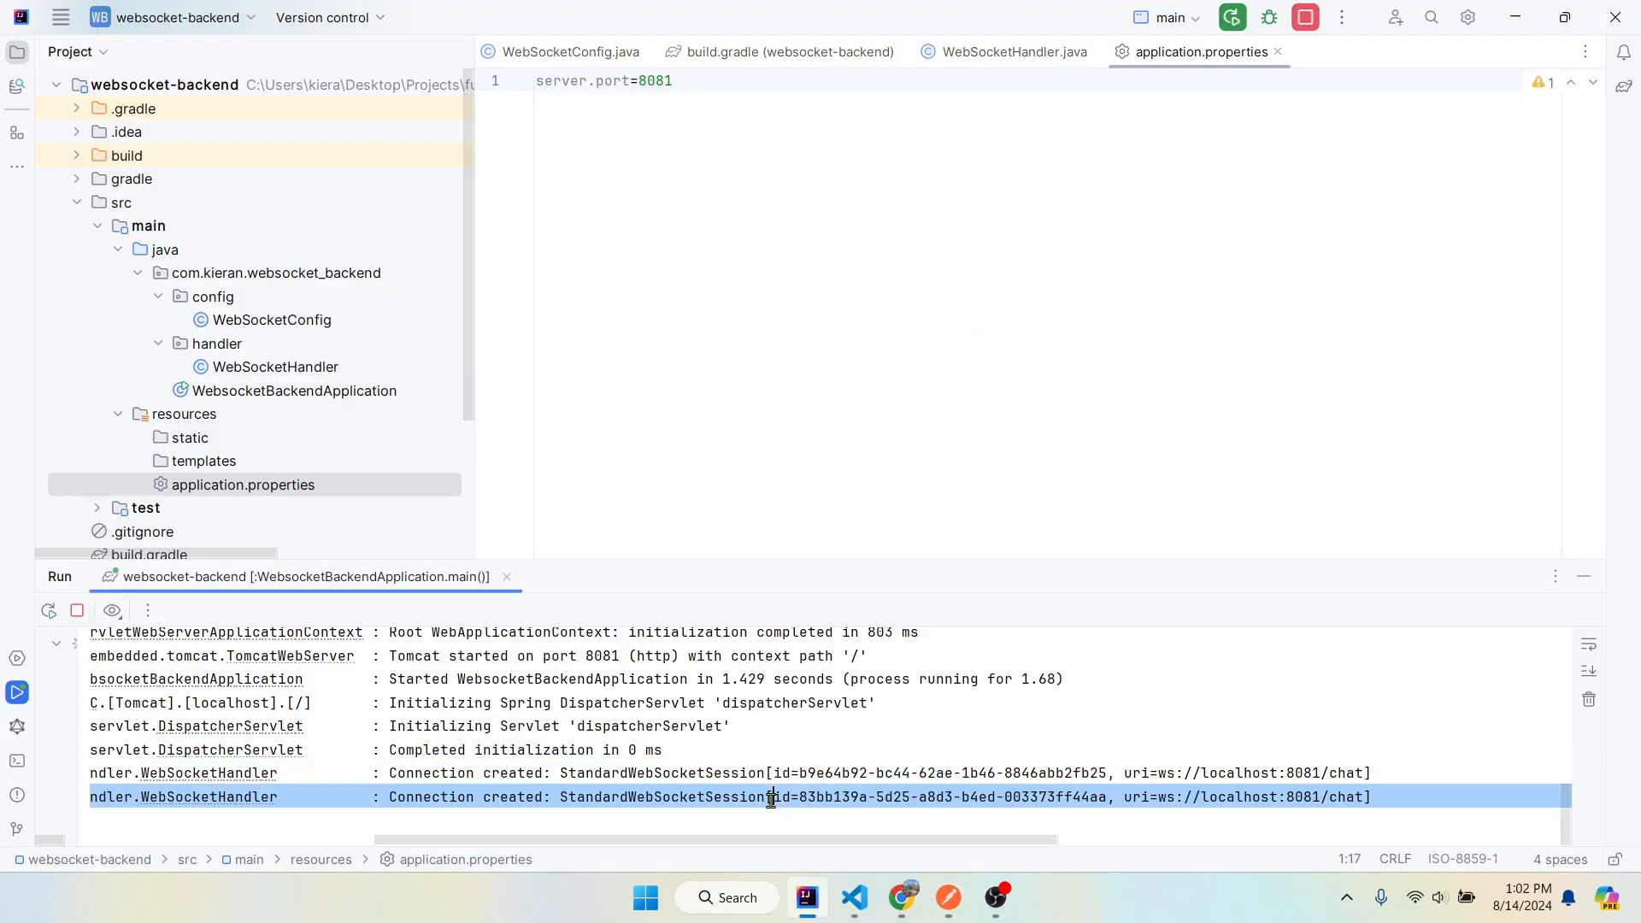
left_click(947, 897)
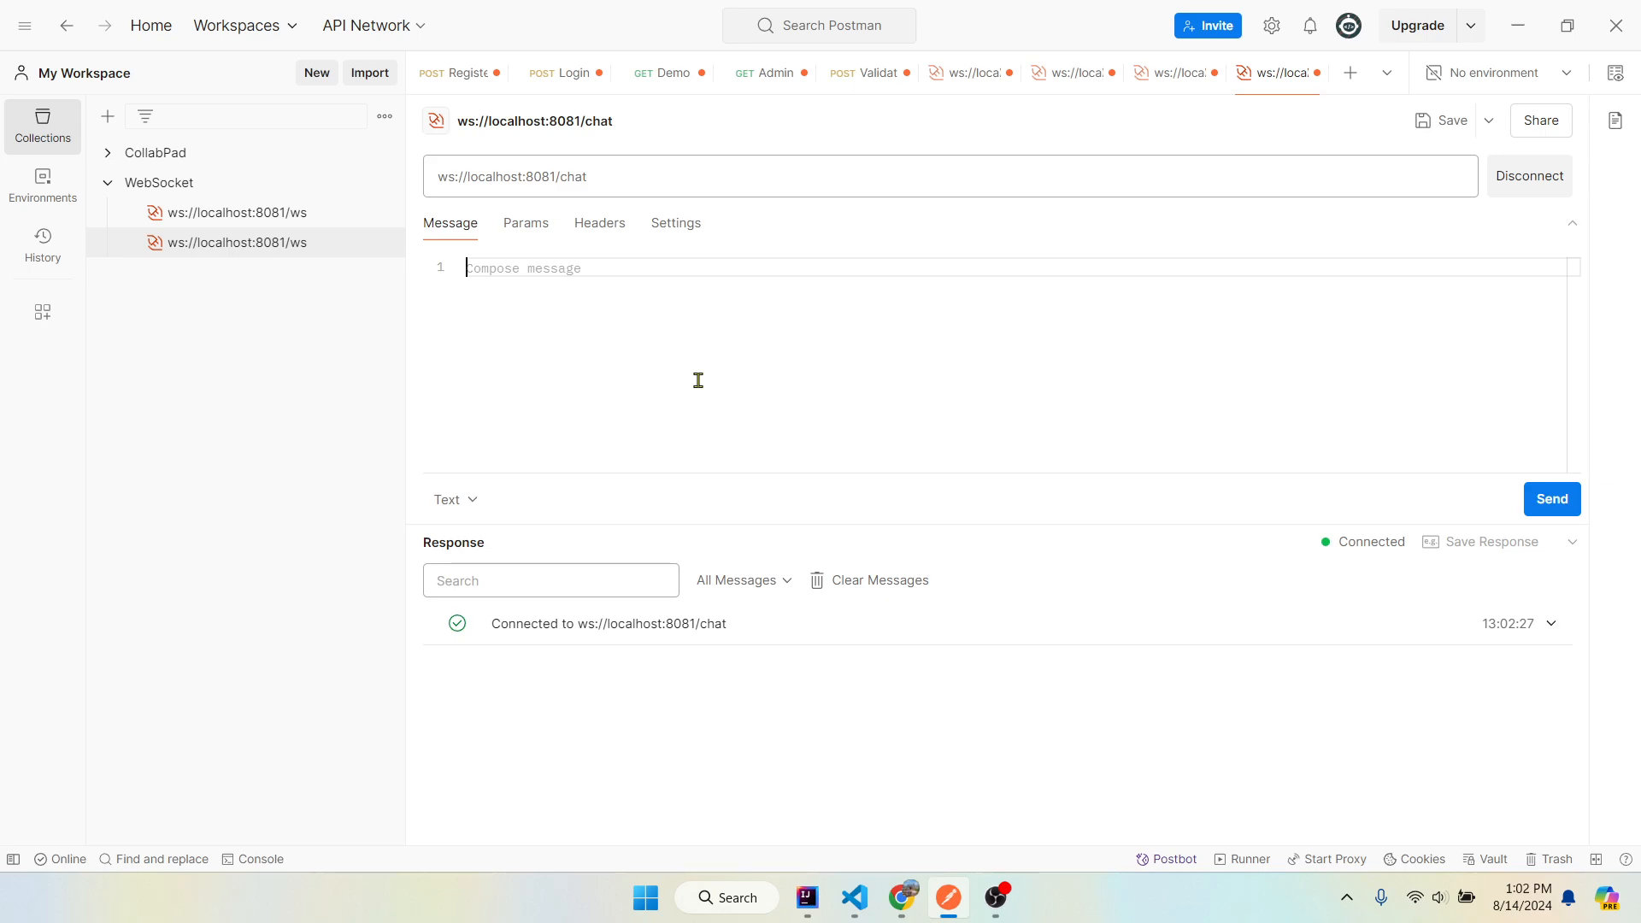
type("Hey there")
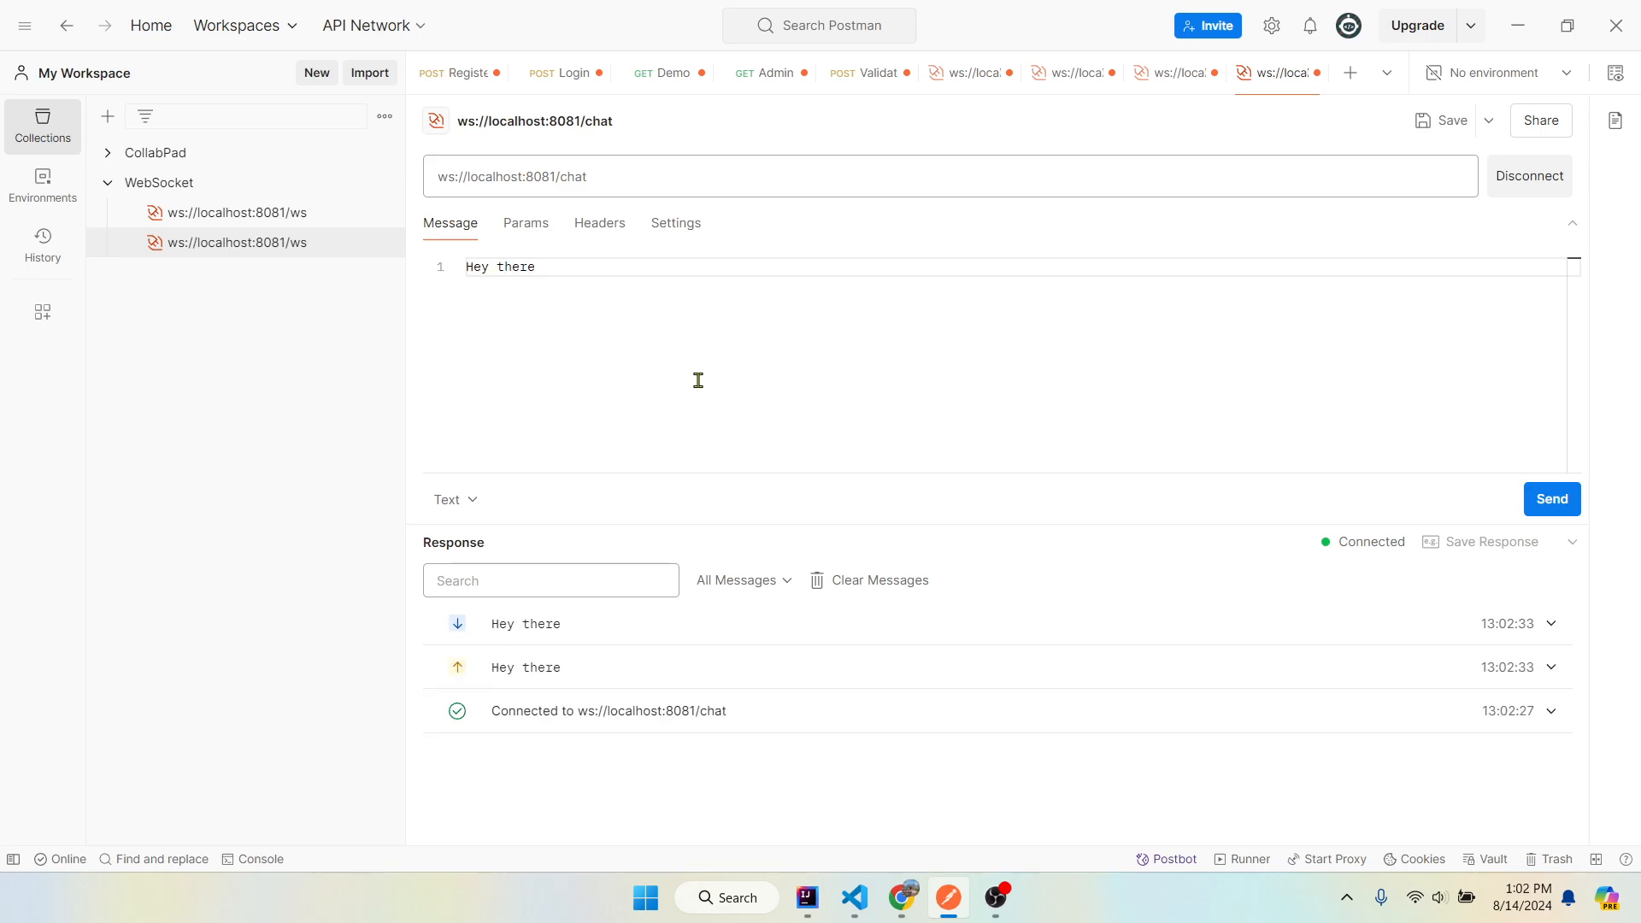
mouse_move(1148, 376)
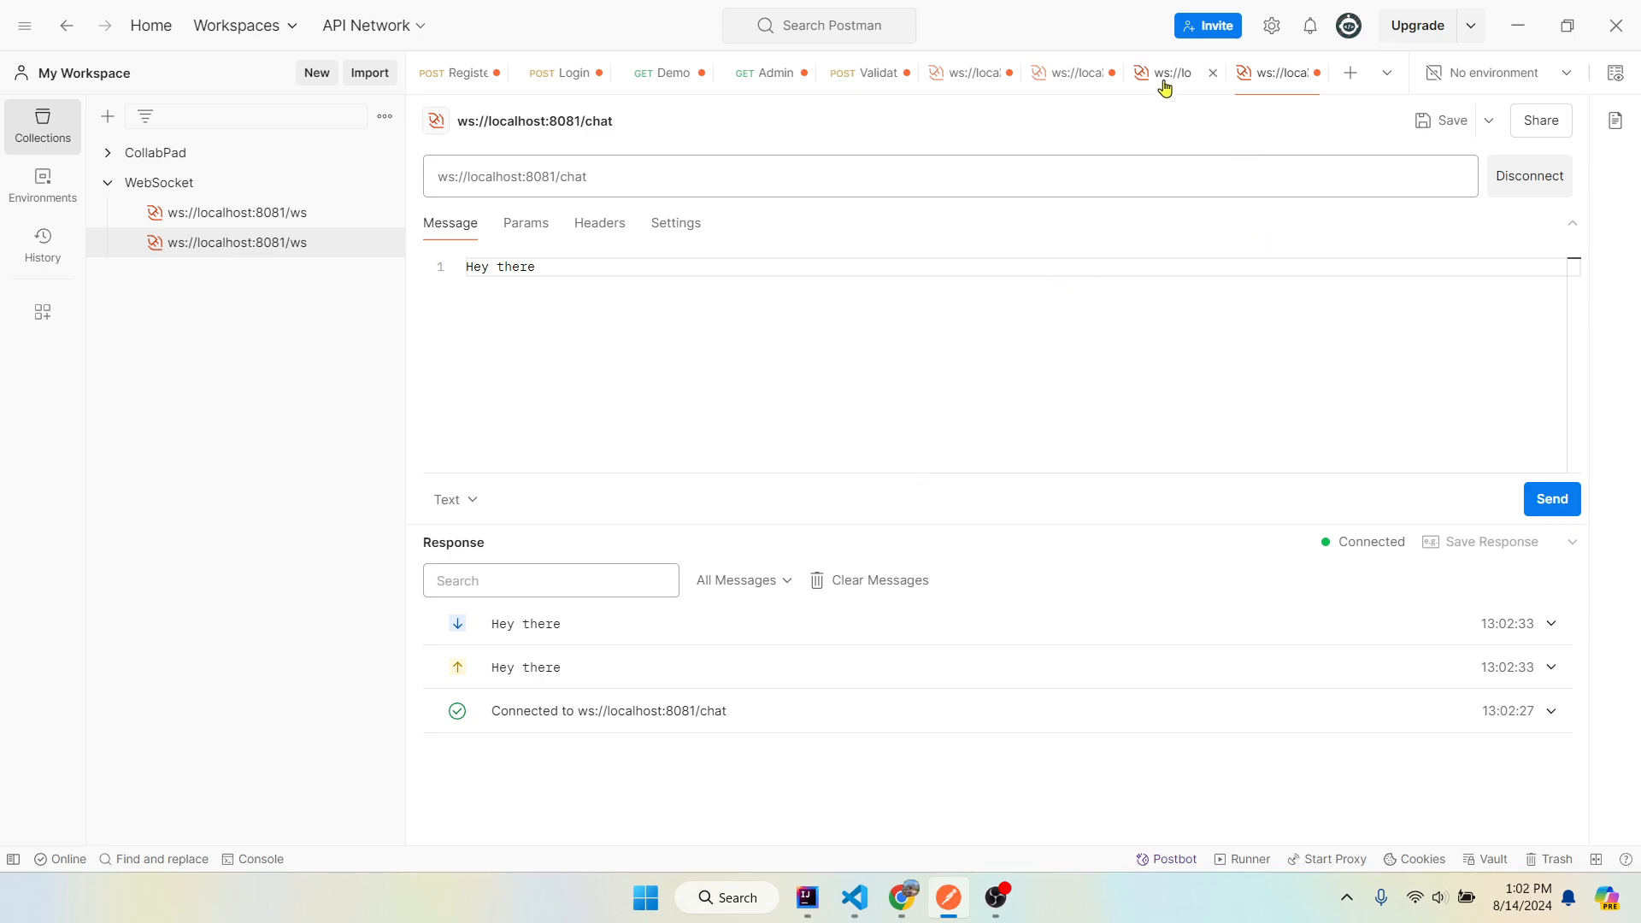
left_click(1174, 72)
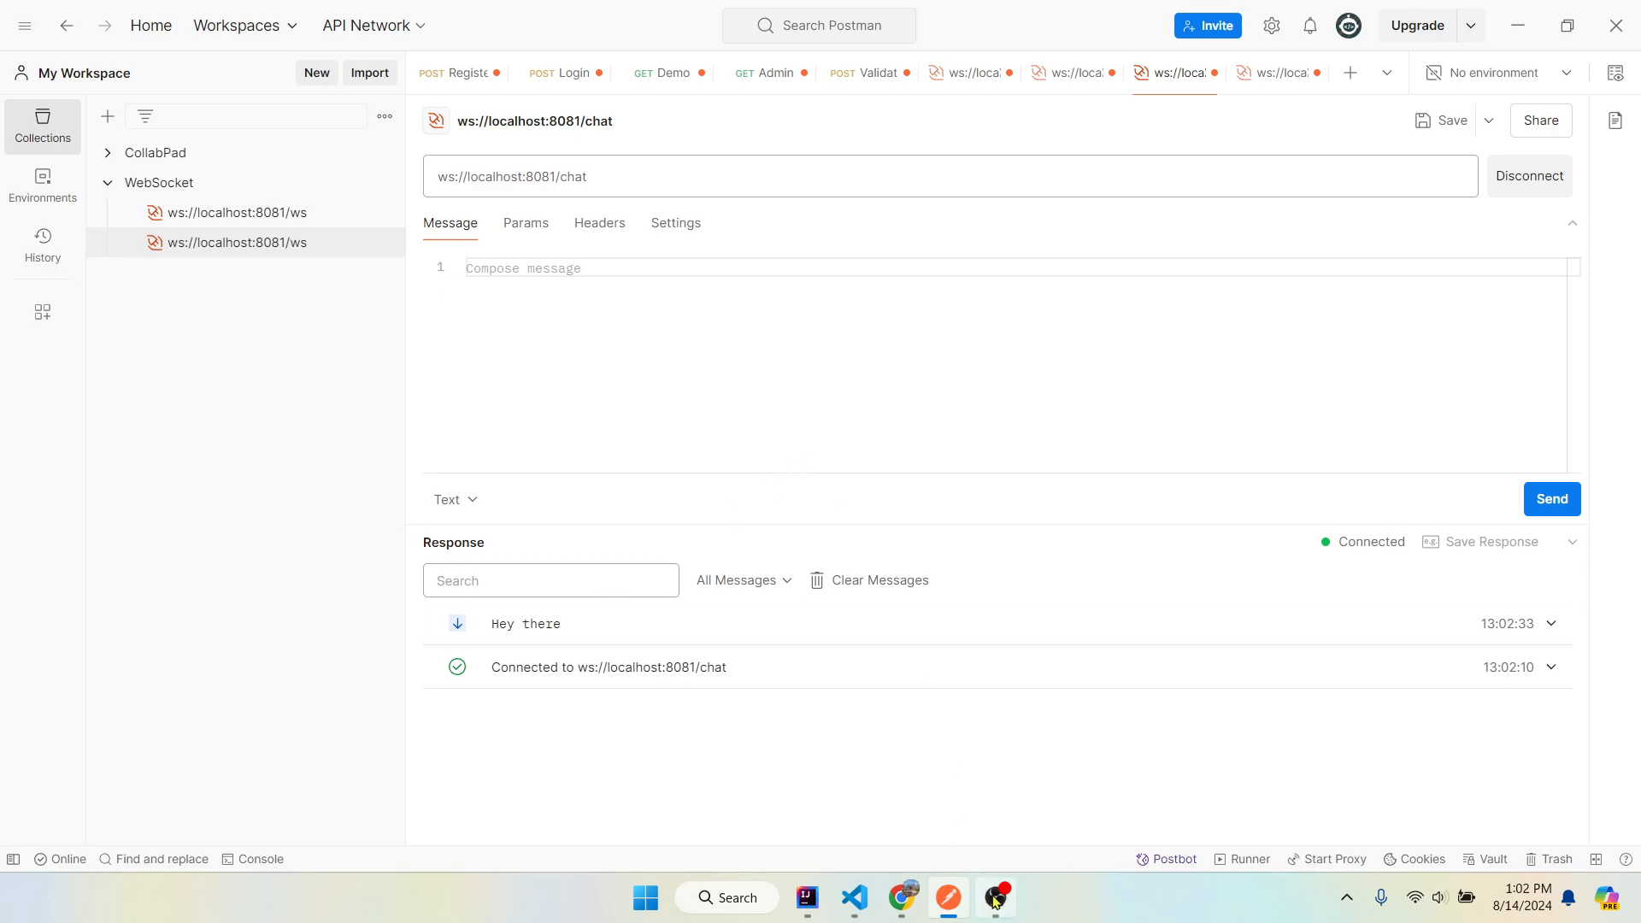
left_click(805, 897)
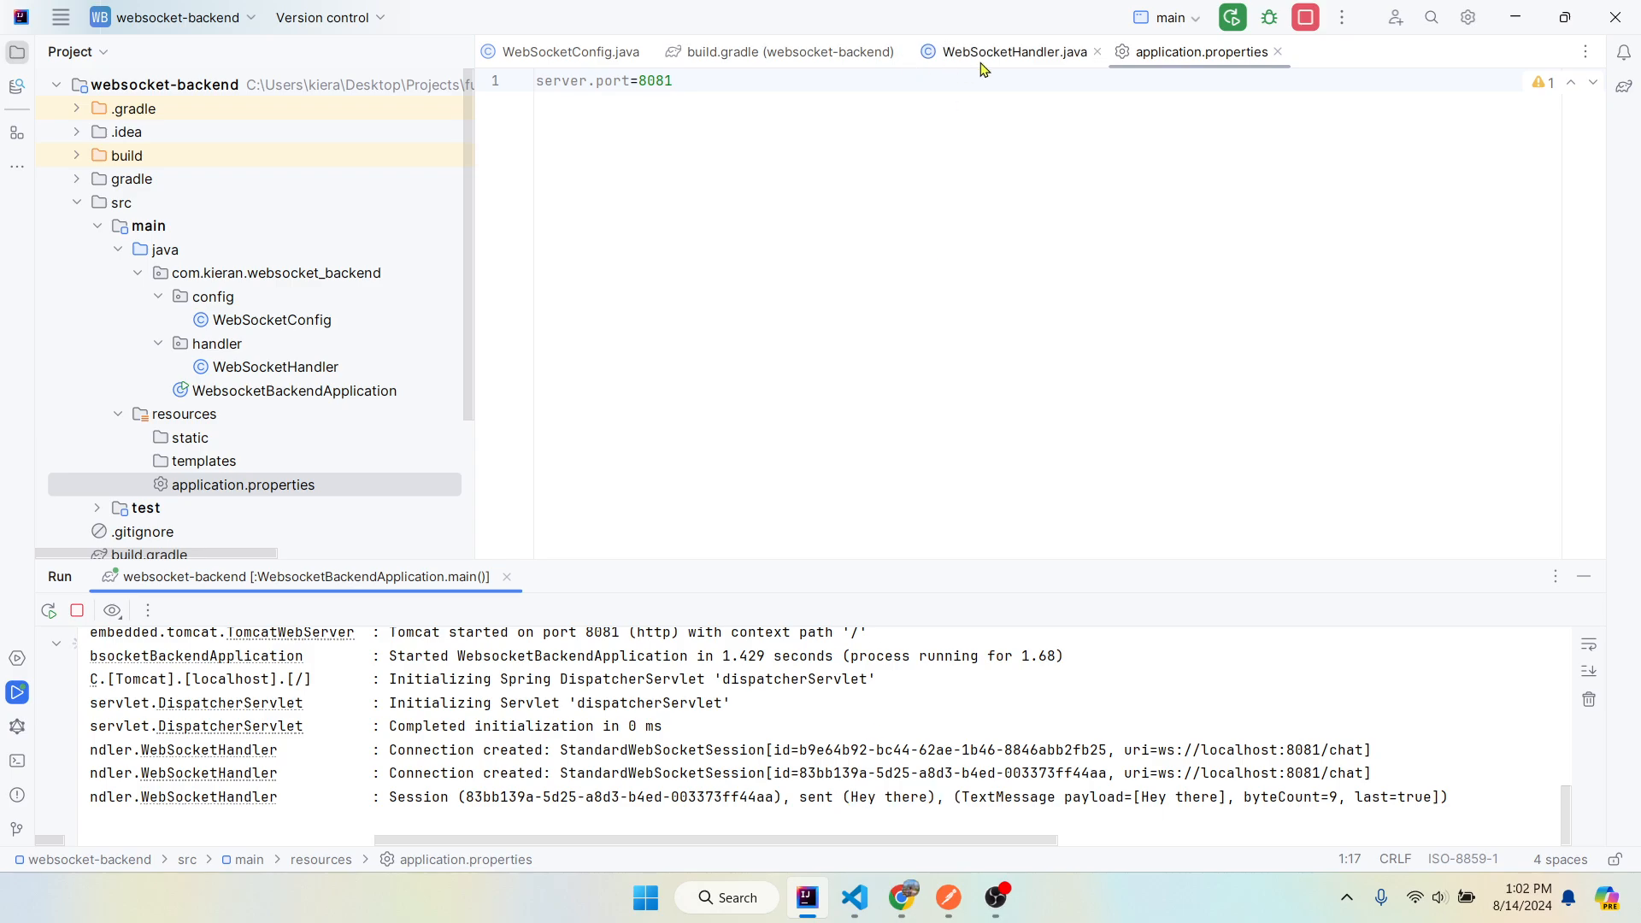
- Review the handleTextMessage broadcast loop in WebSocketHandler.java
left_click(1010, 51)
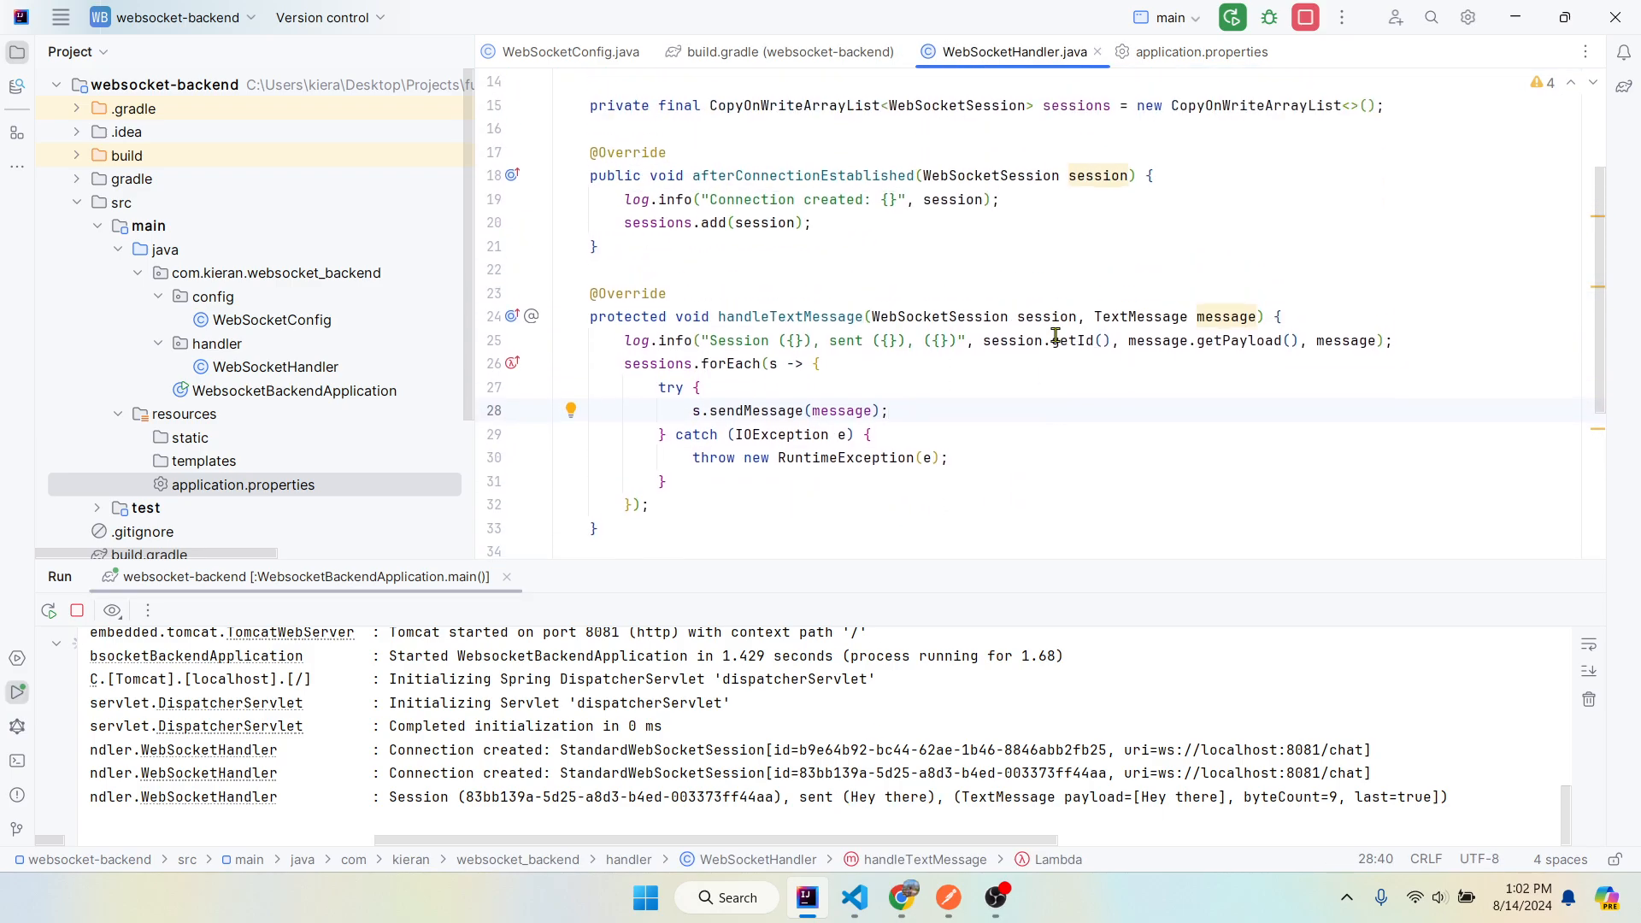
left_click(661, 482)
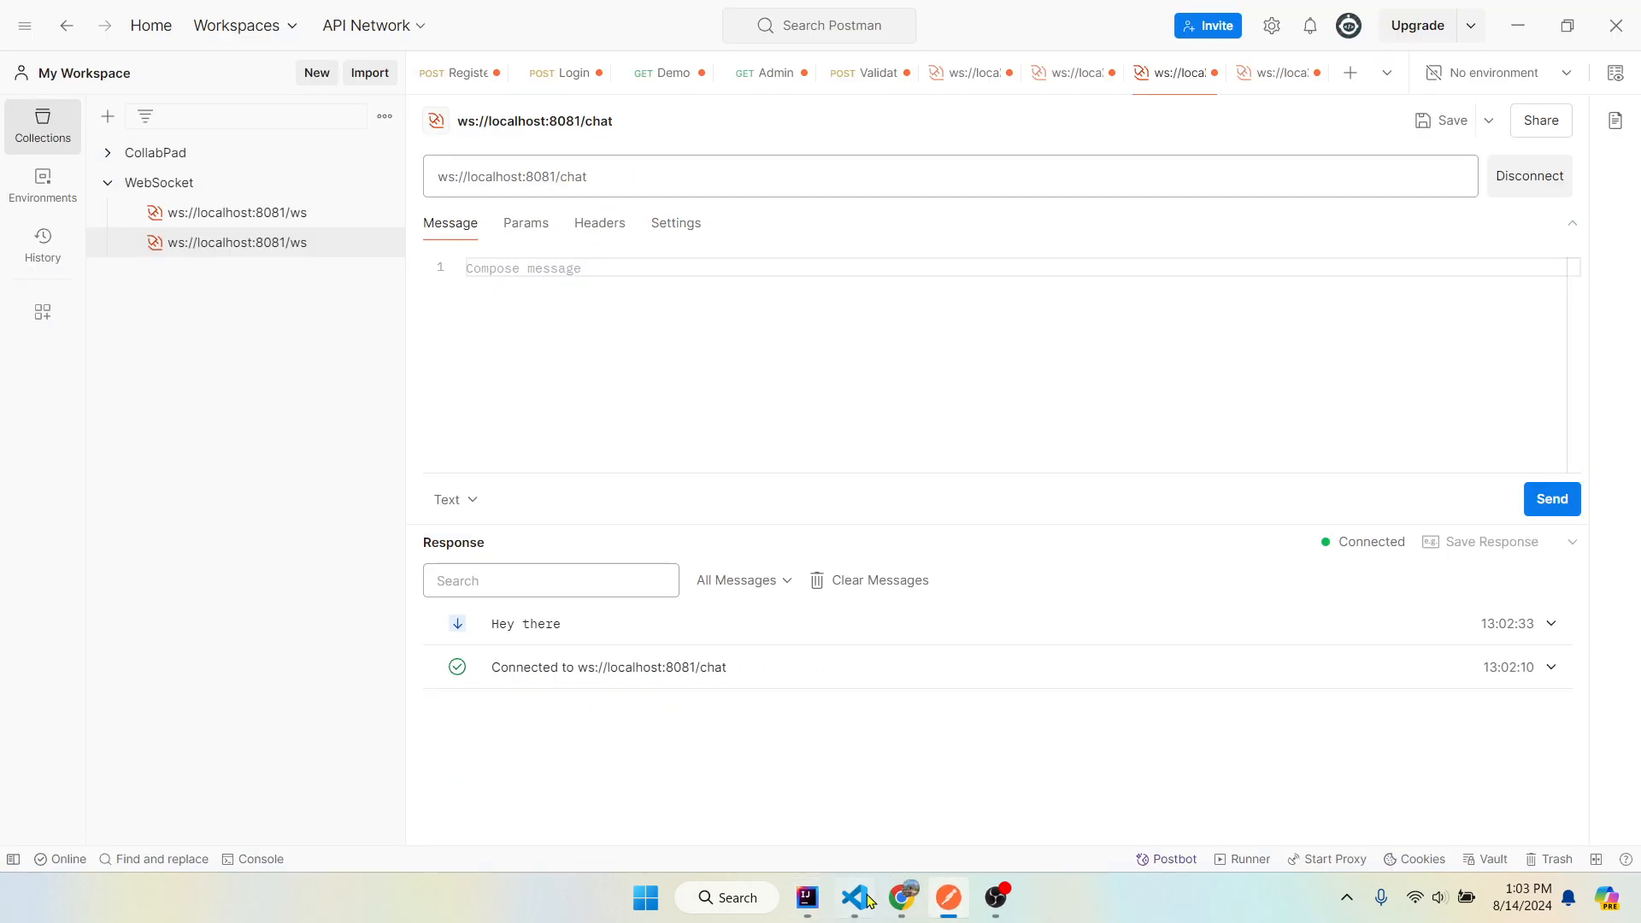
- Locate the new WebSocket('ws://localhost:8081/chat') line in chat.component.ts in VS Code
left_click(901, 897)
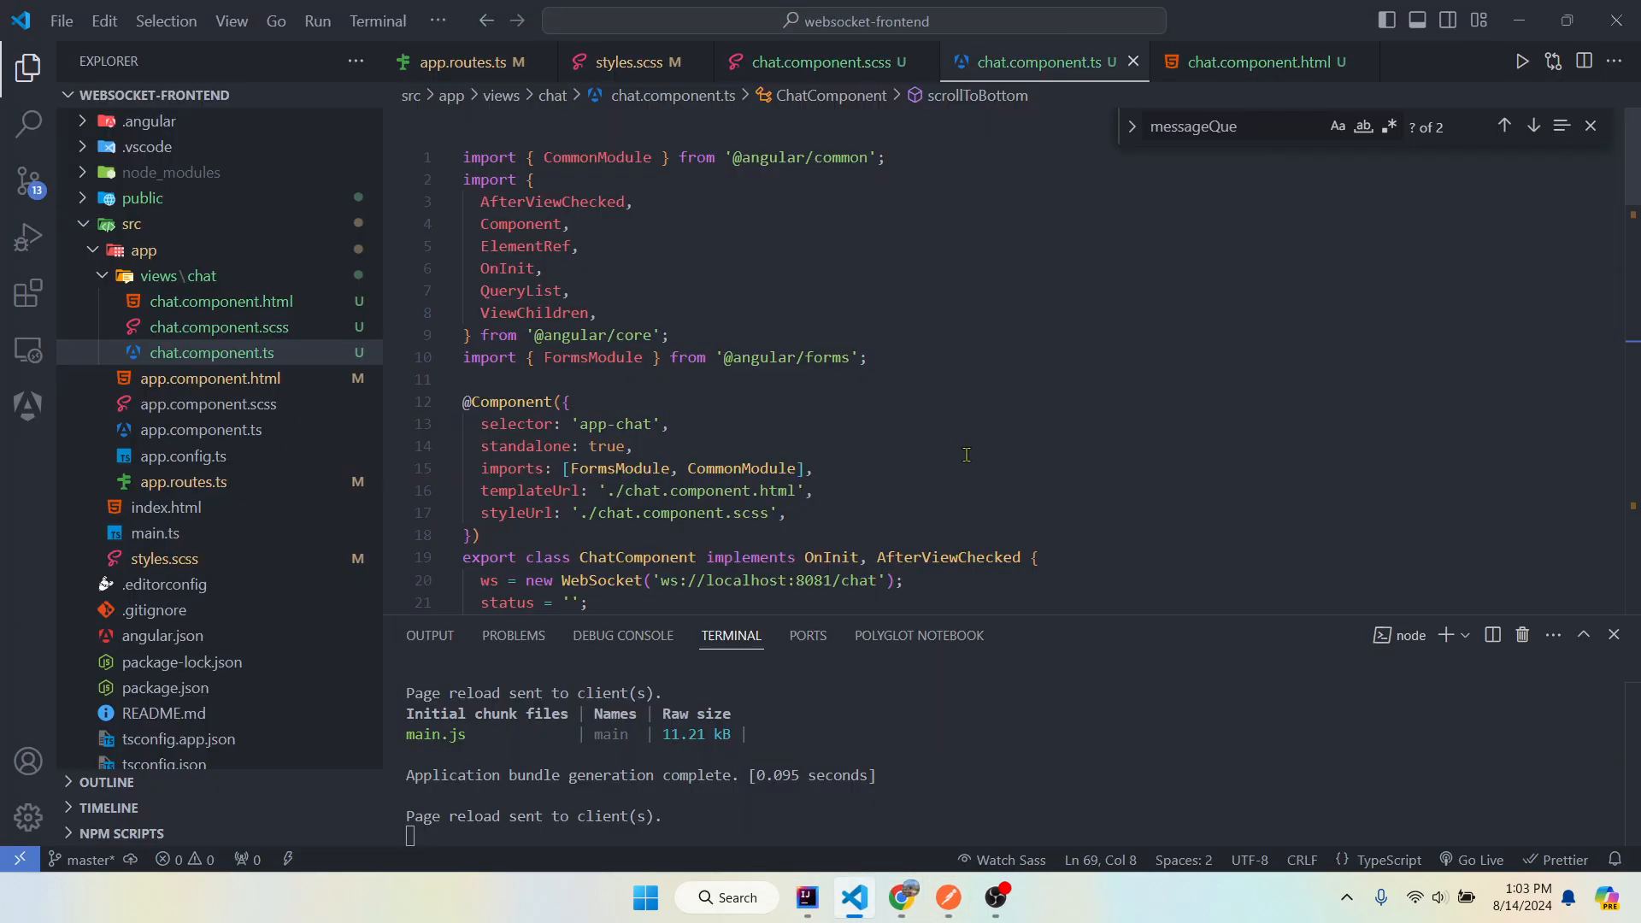
mouse_move(1136, 506)
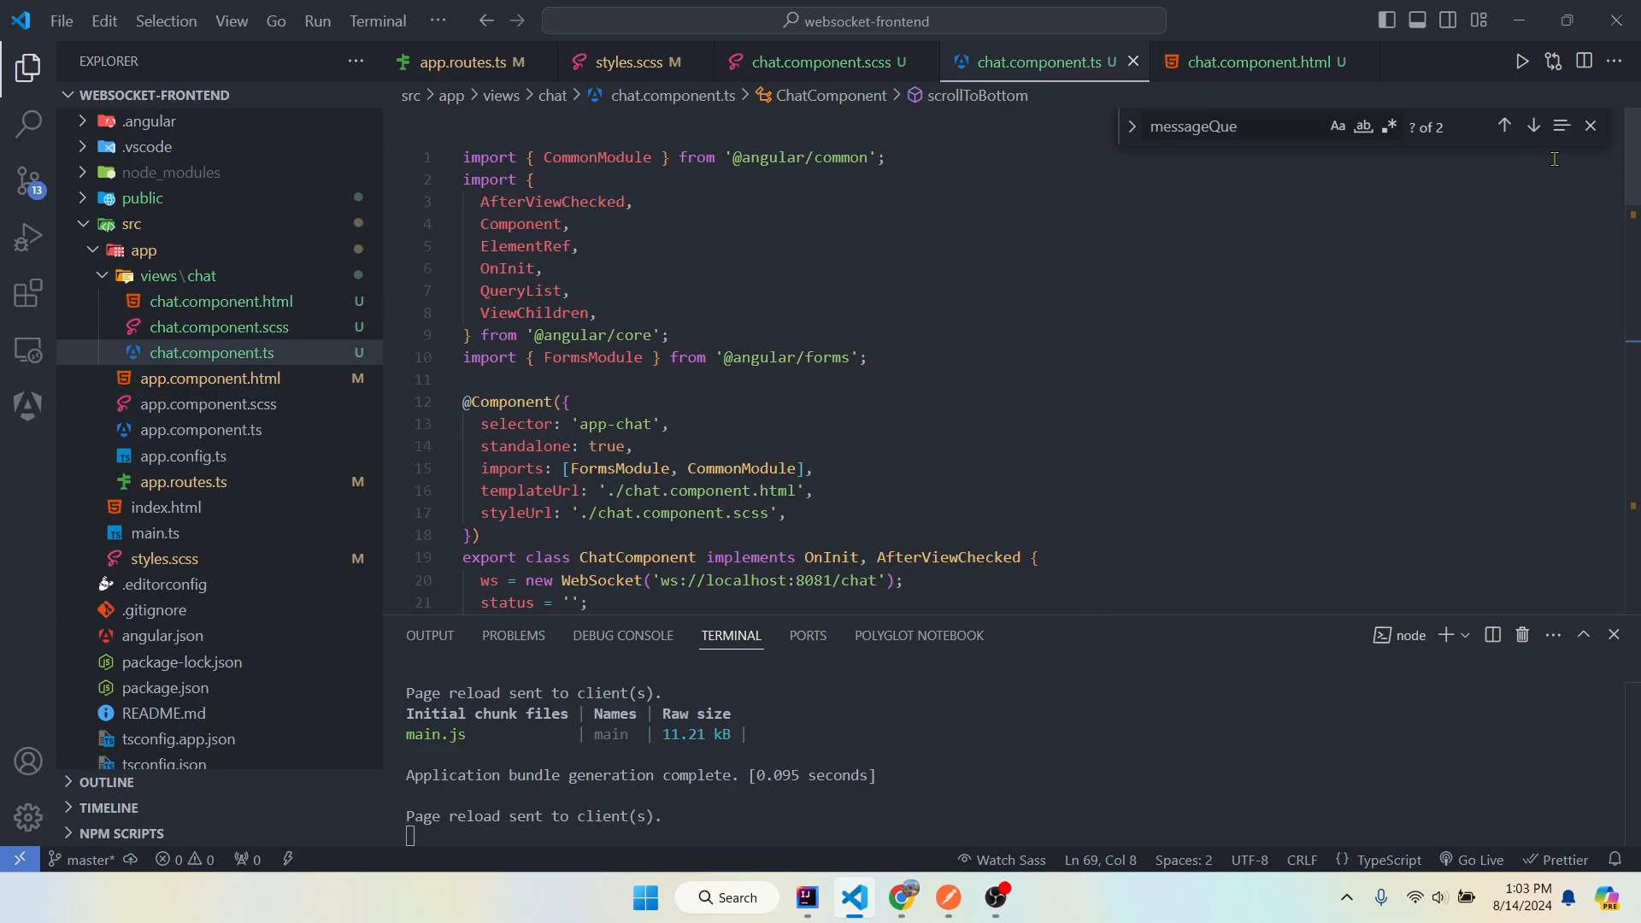
left_click(1591, 125)
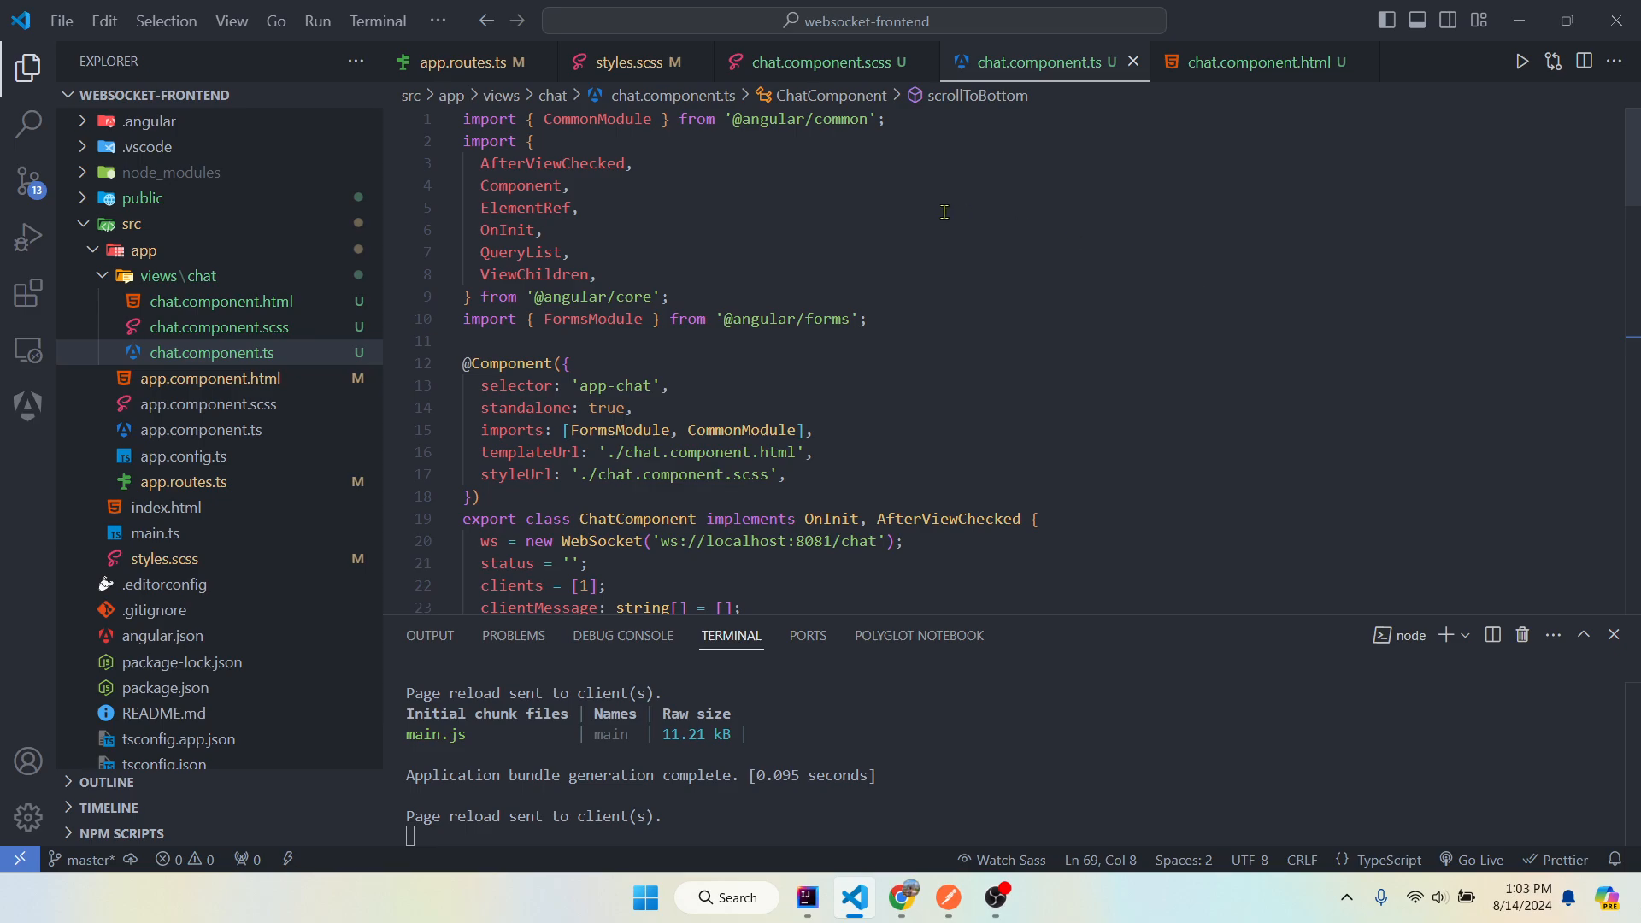
scroll("down", 3)
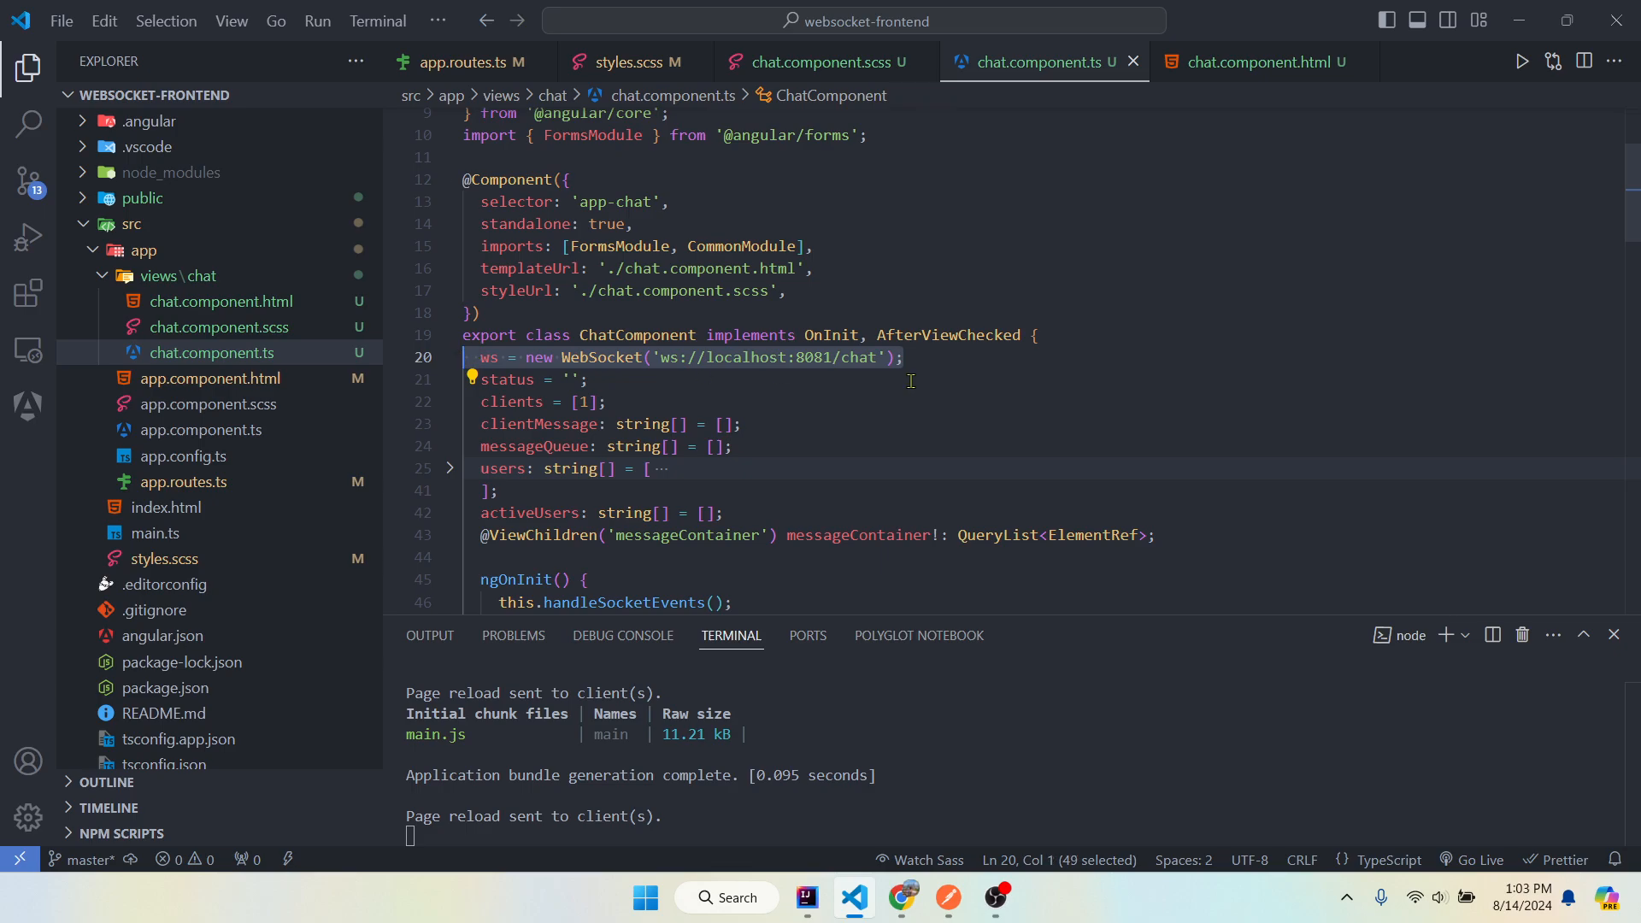
scroll("down", 3)
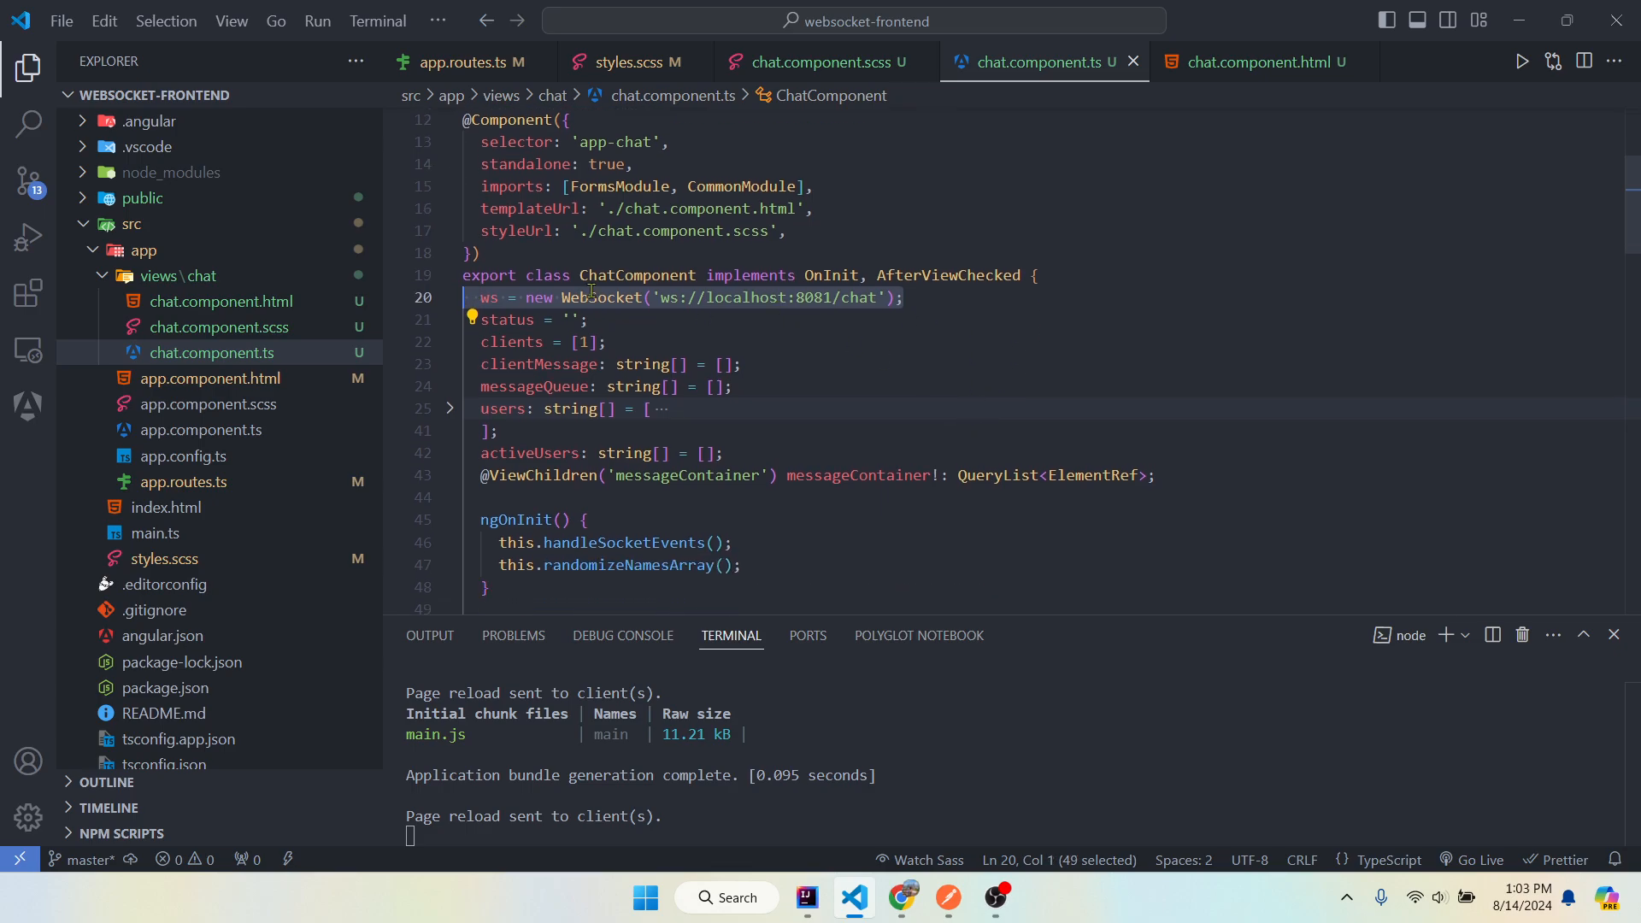
mouse_move(769, 309)
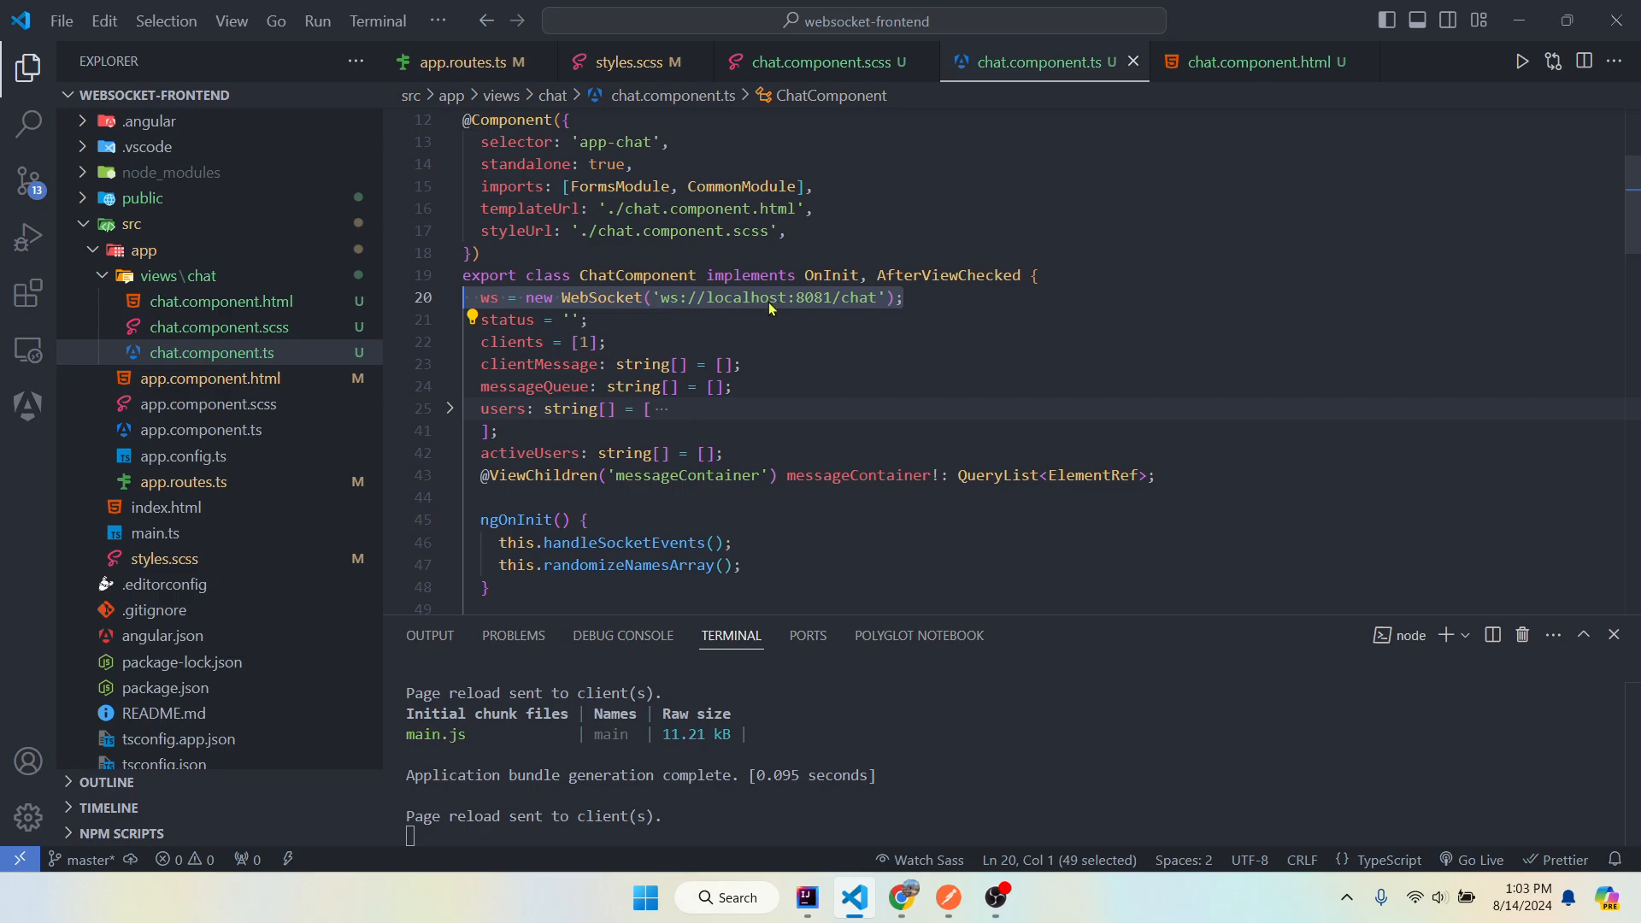
left_click(900, 298)
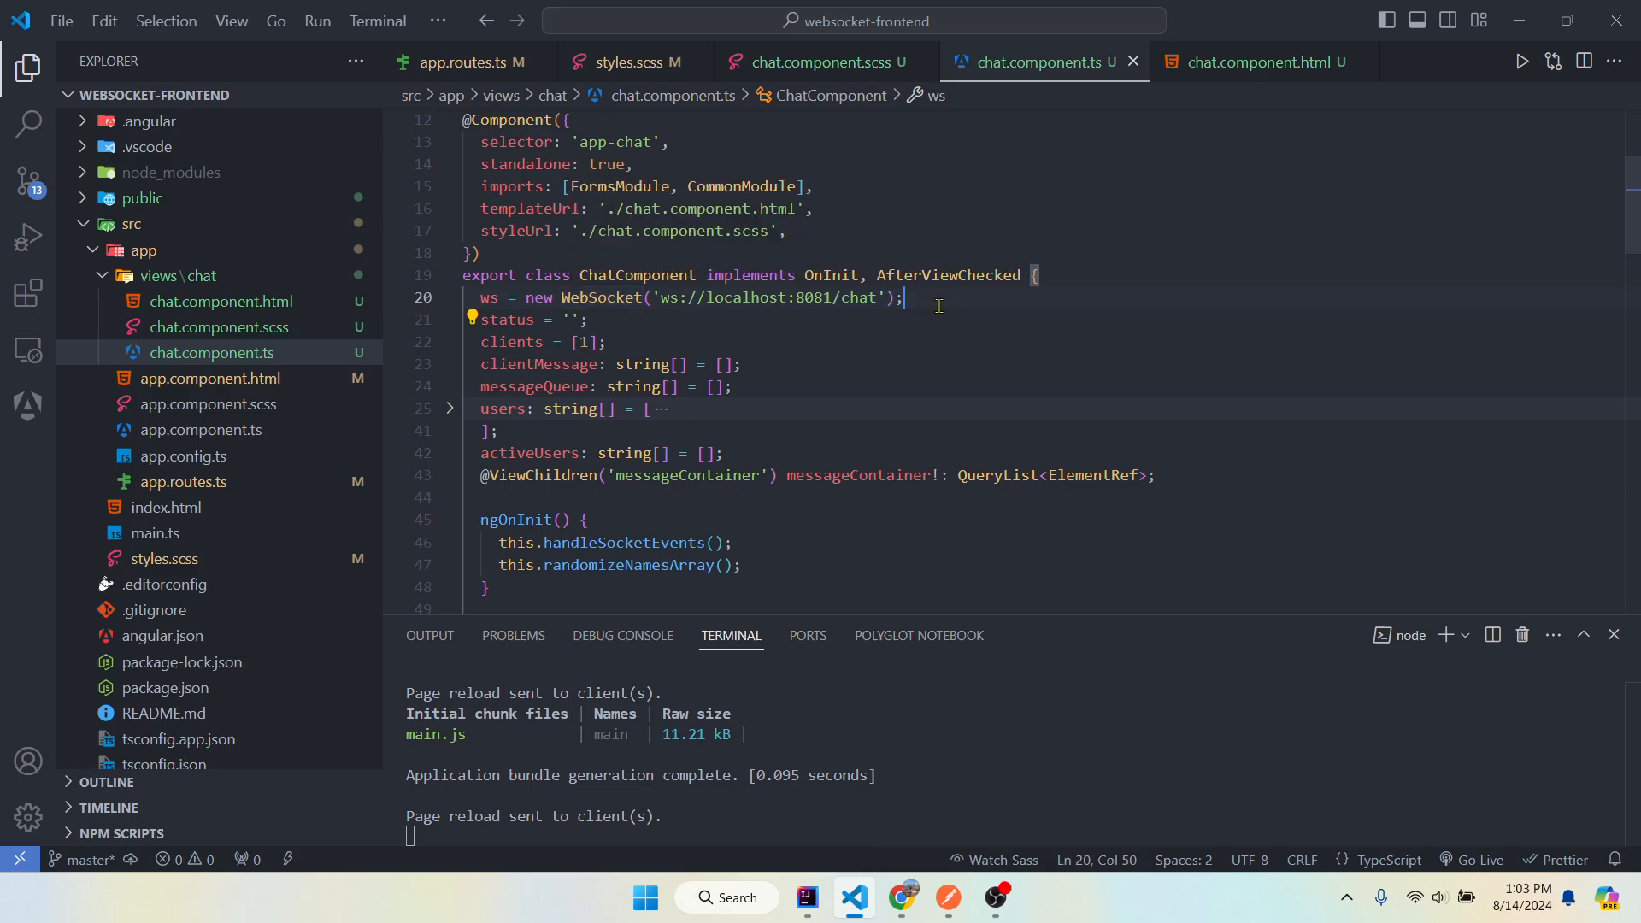
mouse_move(1066, 307)
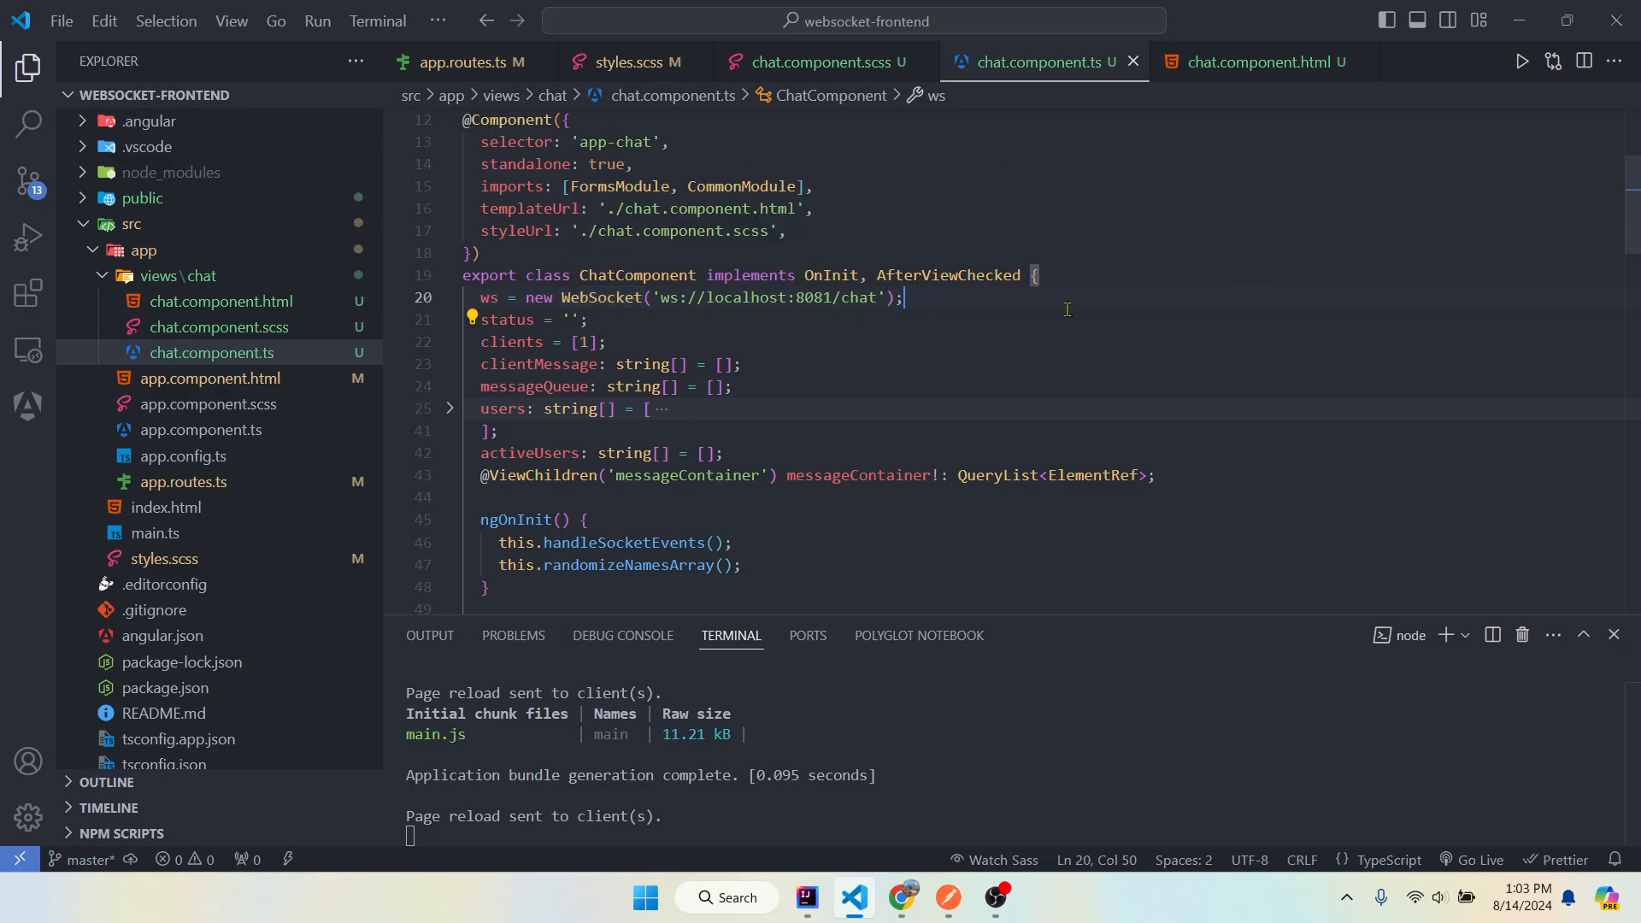
mouse_move(1051, 304)
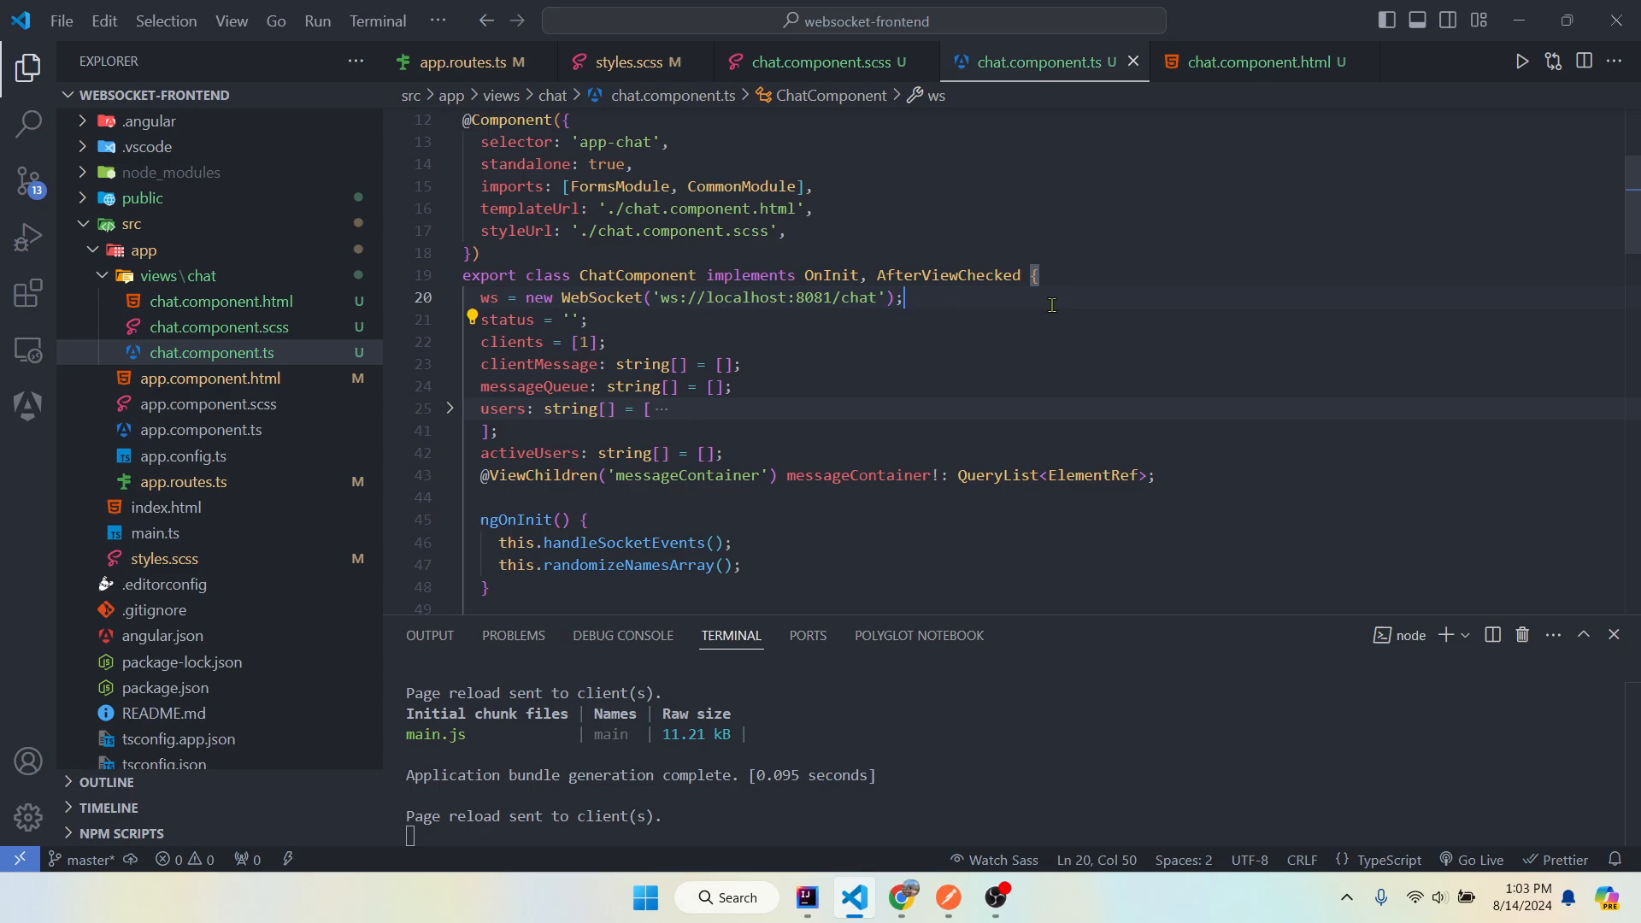
mouse_move(967, 305)
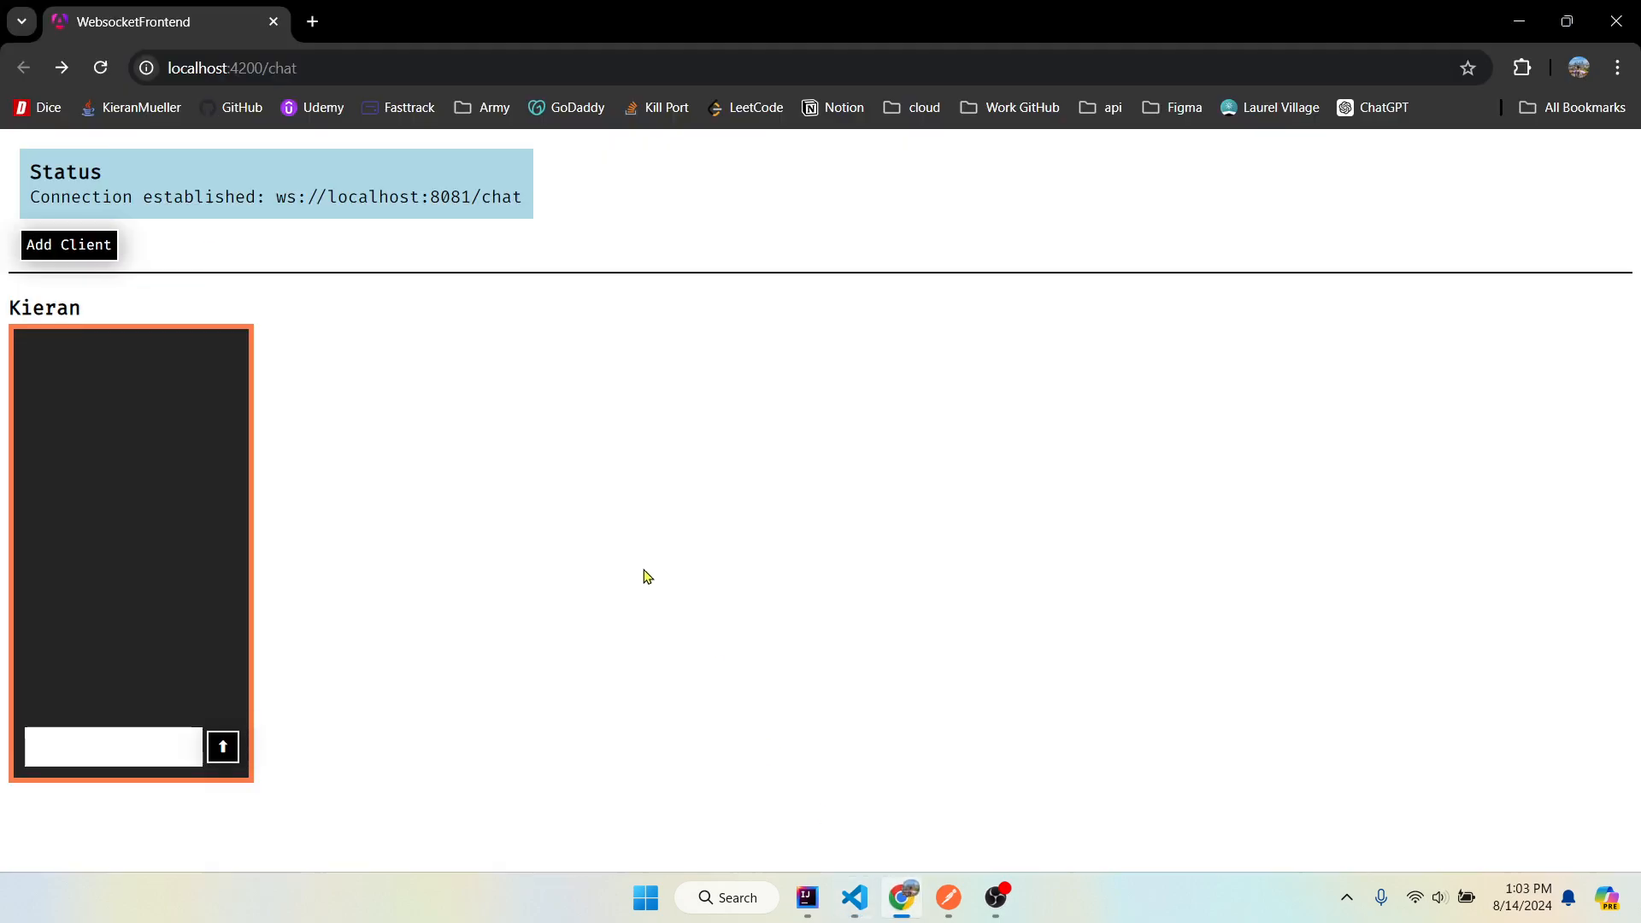
- Review handleSocketEvents in ngOnInit and its onopen handler, then bring up the chat page's console in Chrome
key("F12")
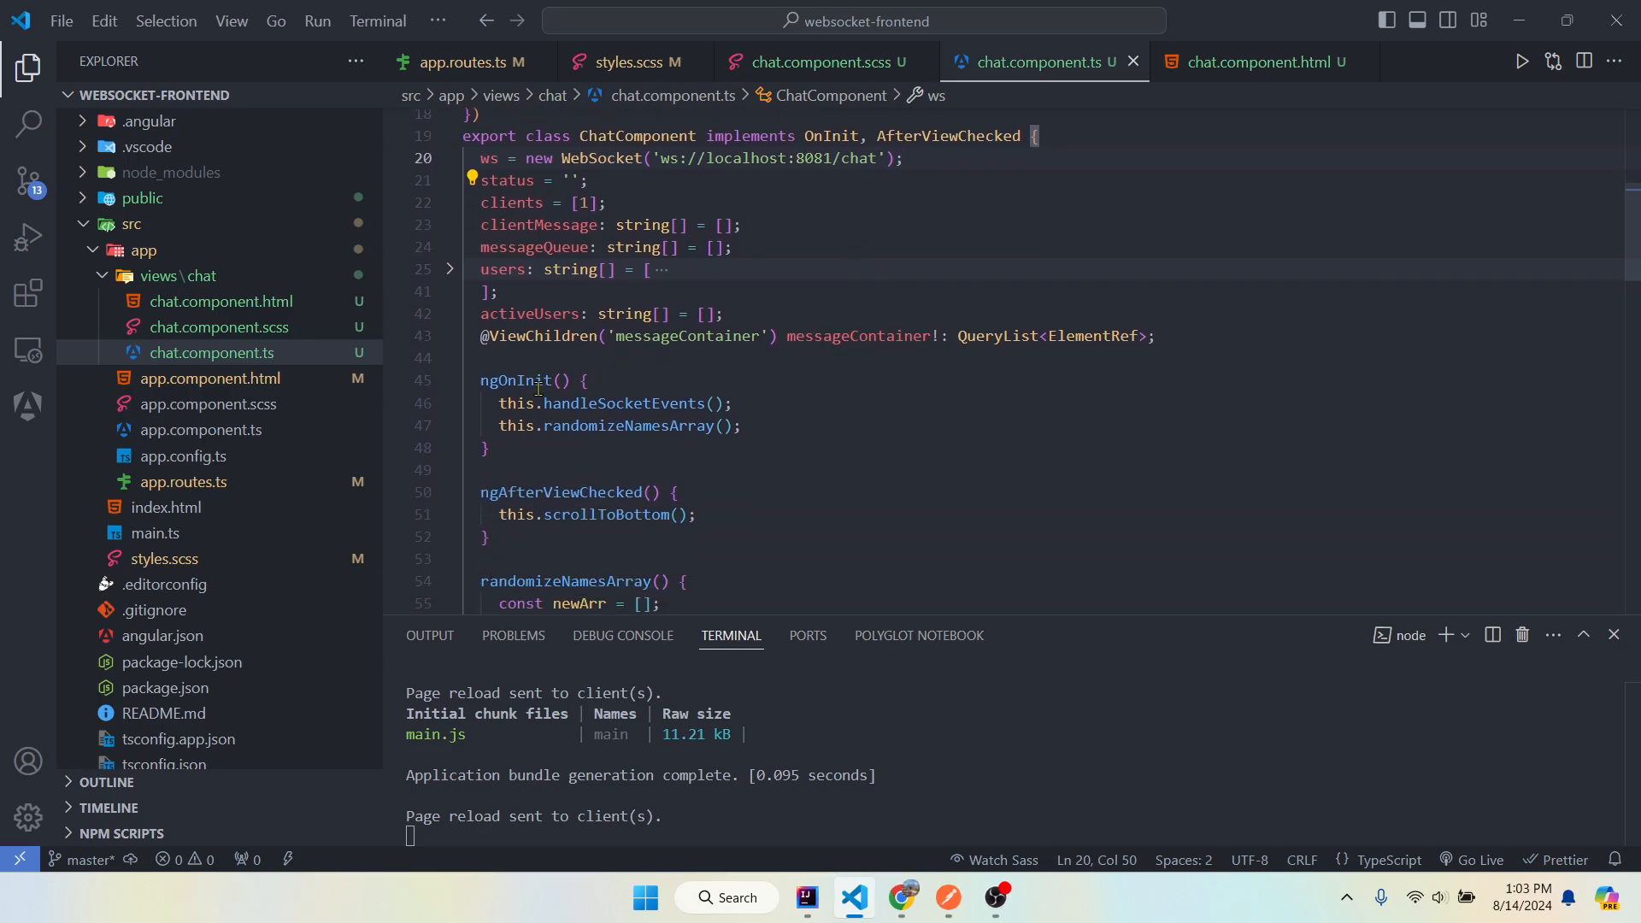
double_click(514, 379)
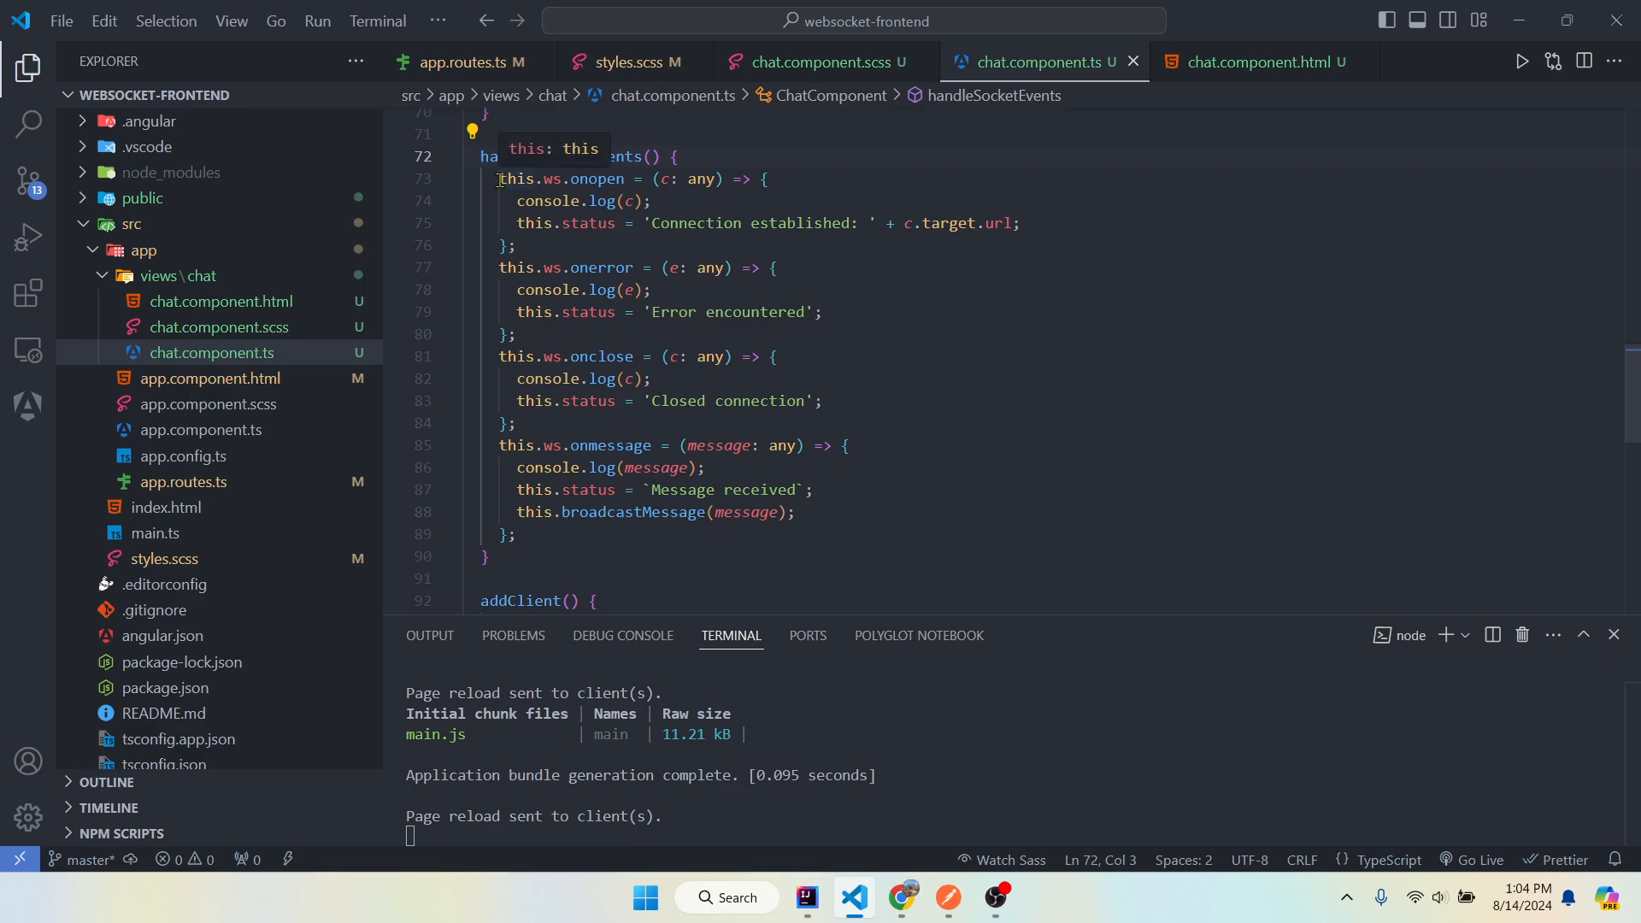
mouse_move(931, 154)
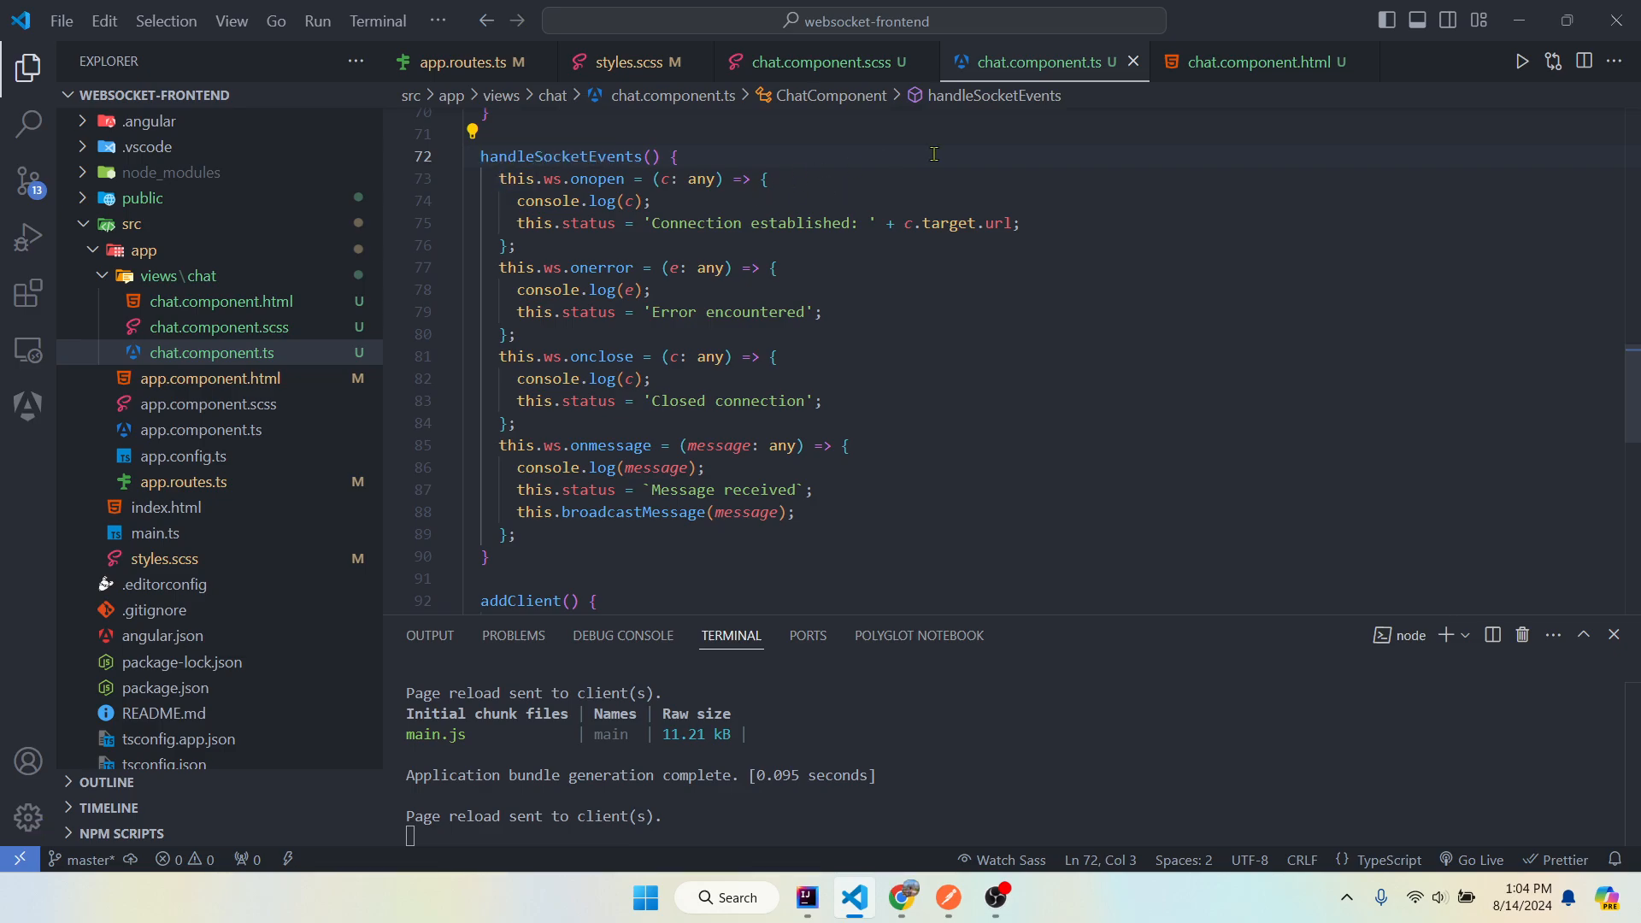
double_click(597, 180)
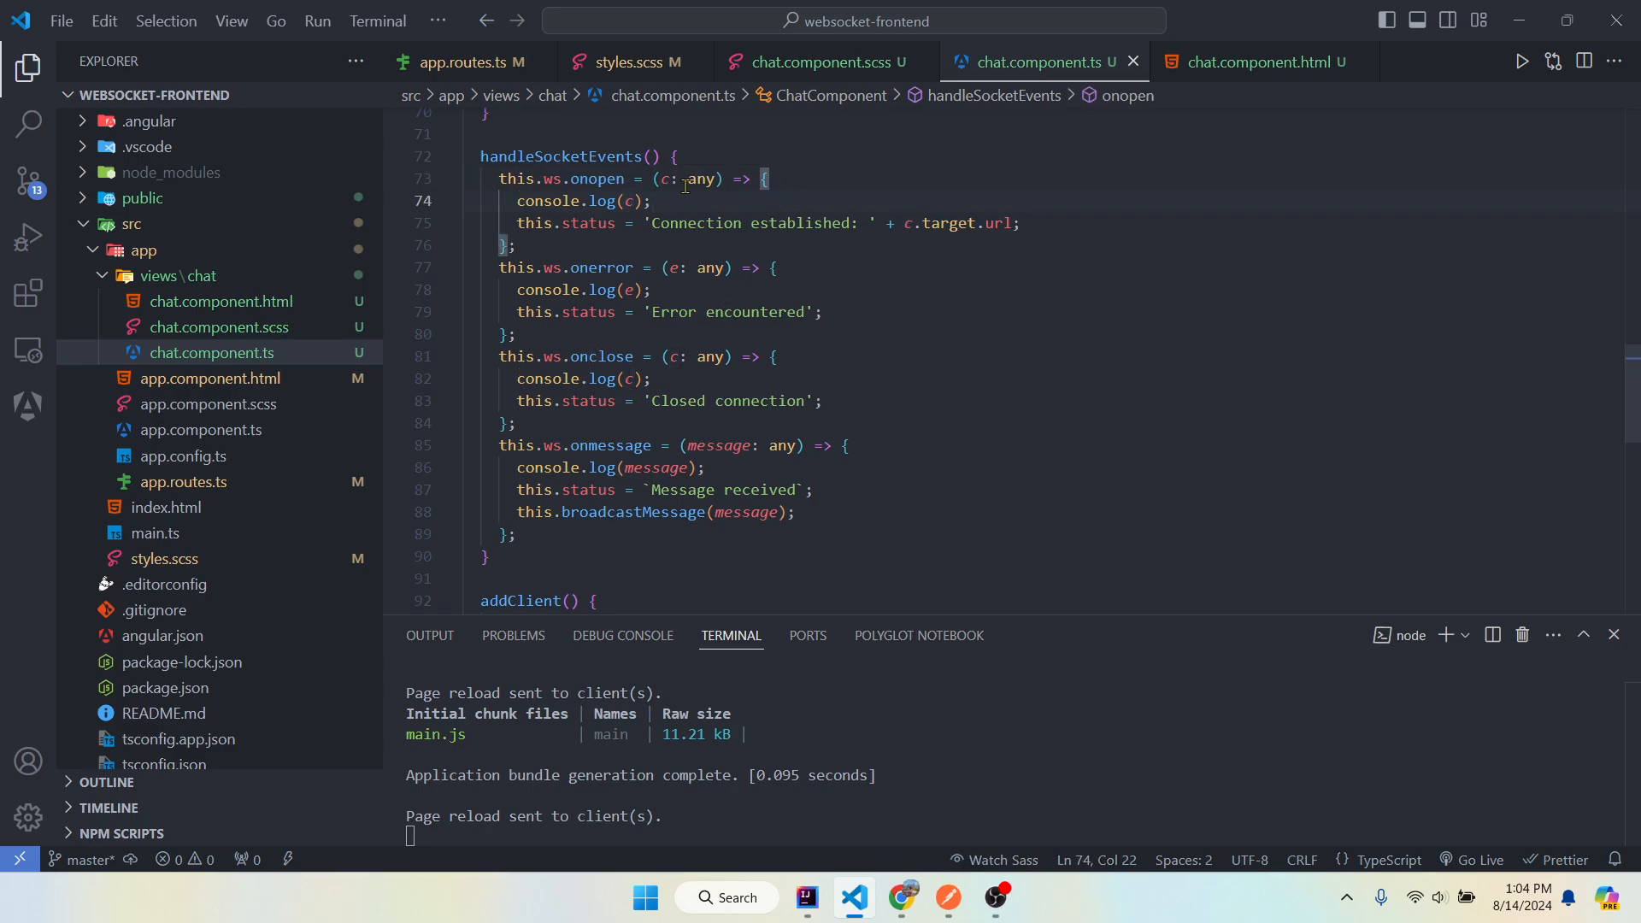
left_click(900, 898)
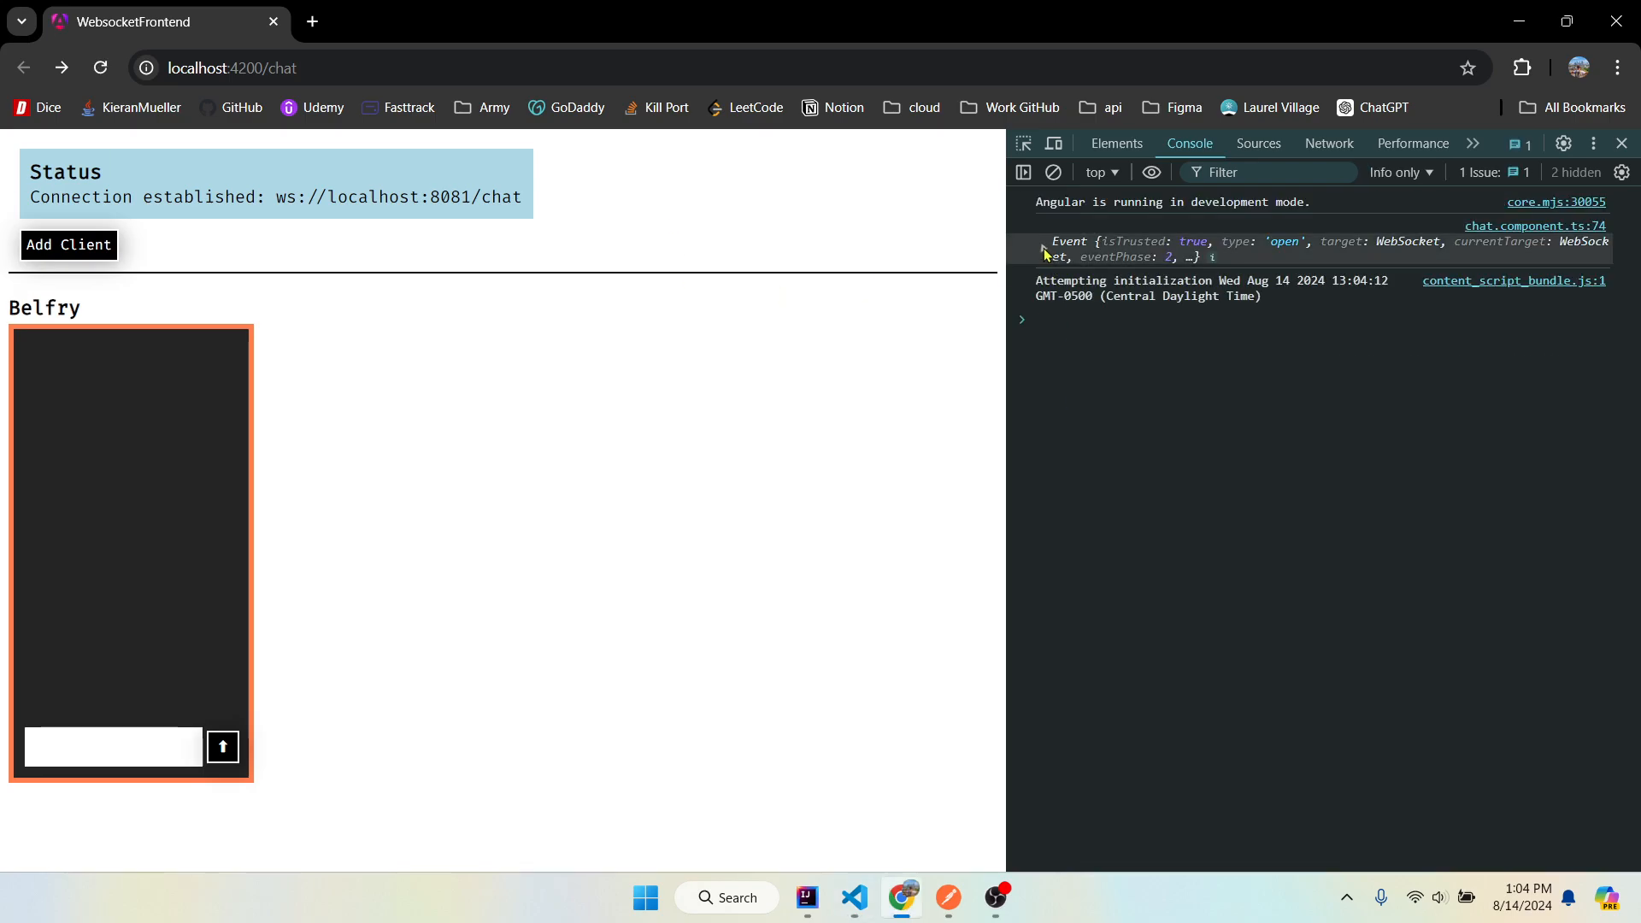
- Expand the logged open event to its WebSocket target, then point out the onerror handler and broadcastMessage call
left_click(1043, 249)
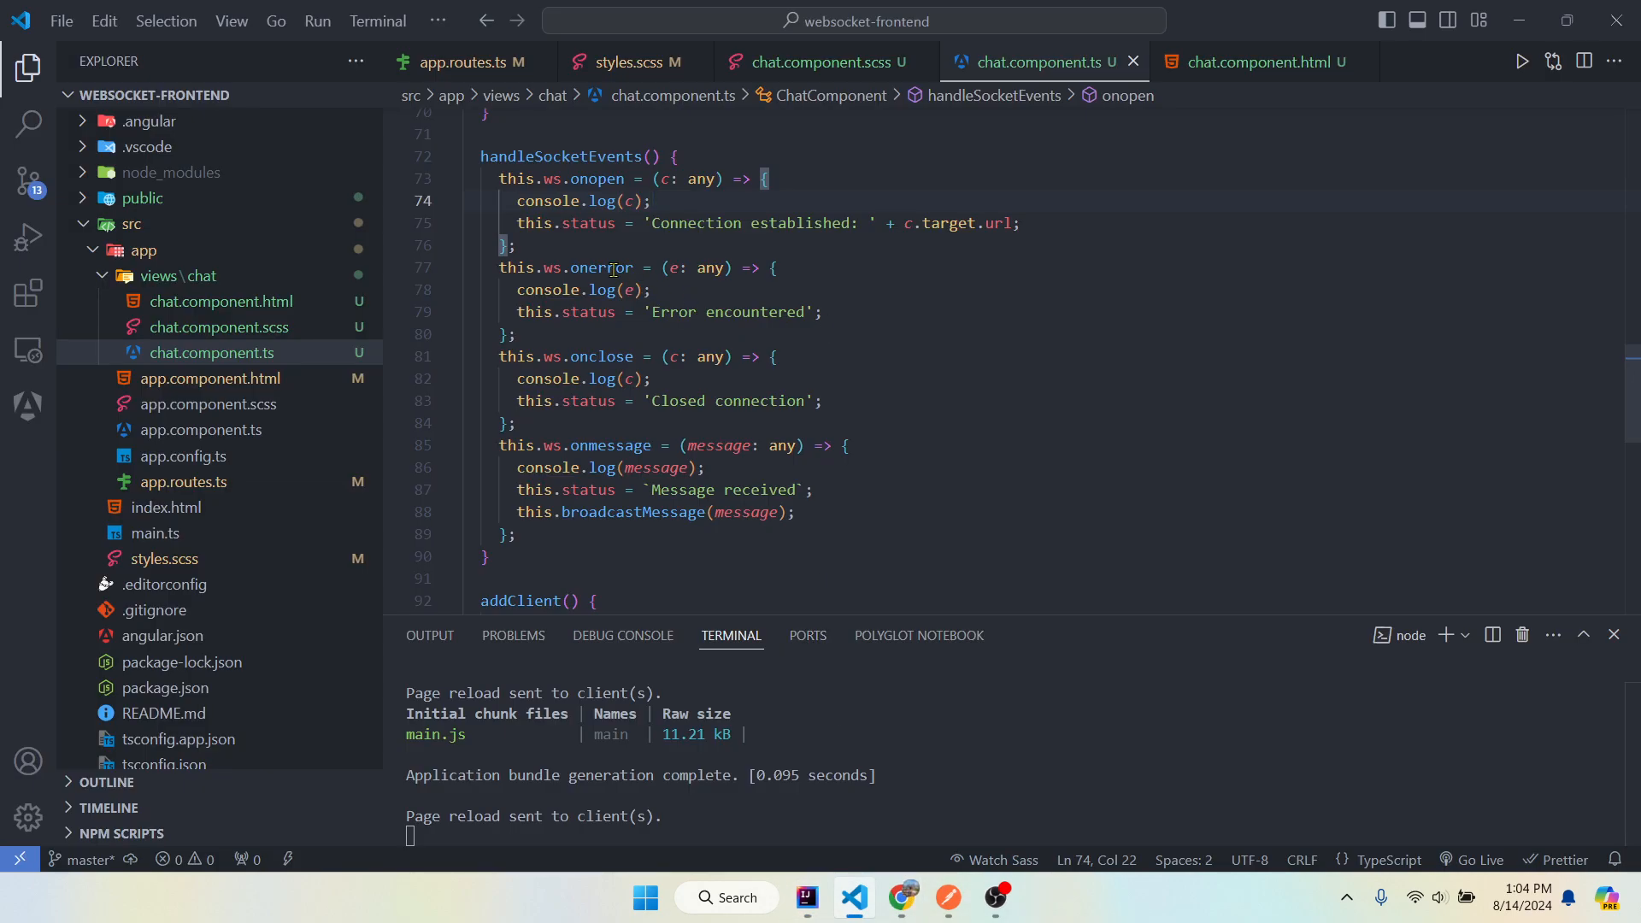
double_click(602, 267)
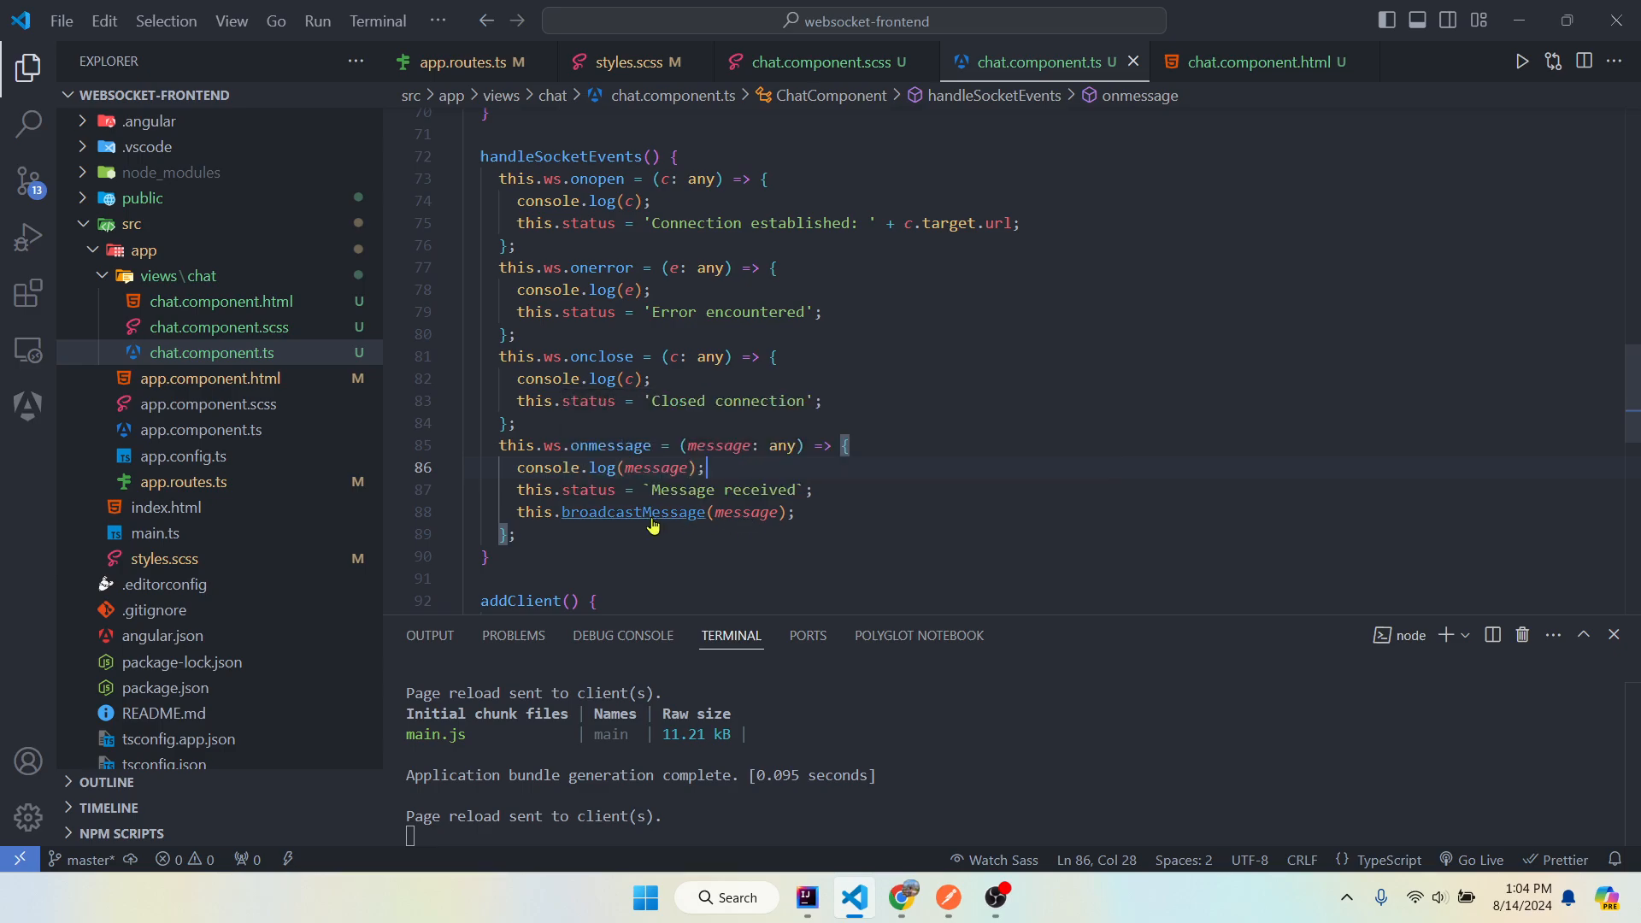
left_click(865, 511)
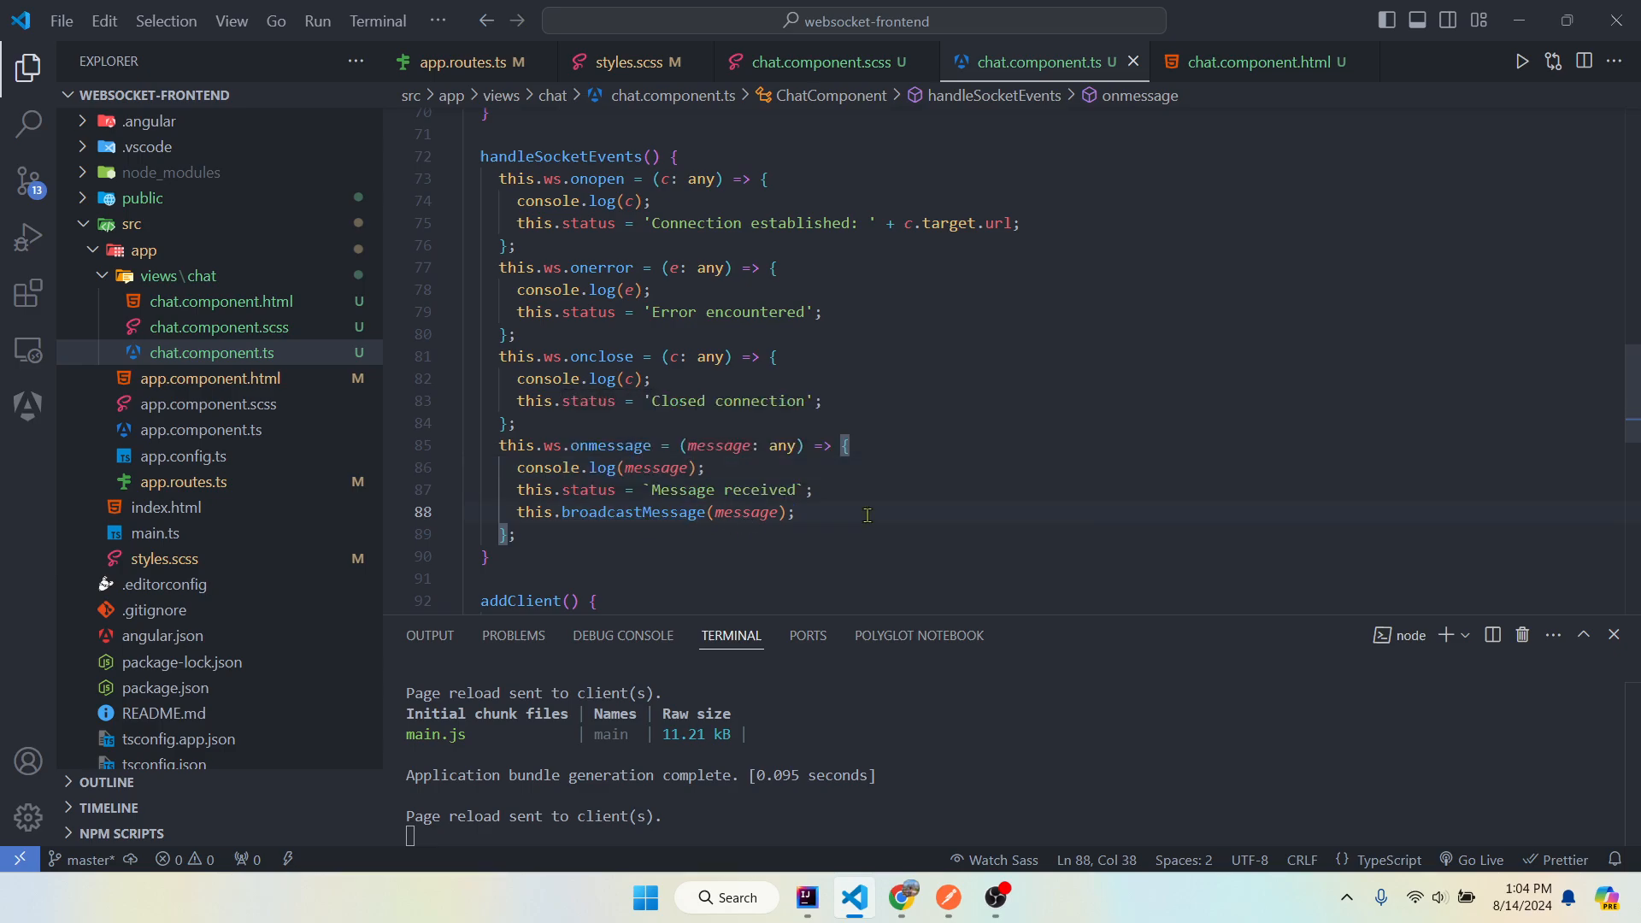
scroll("down", 3)
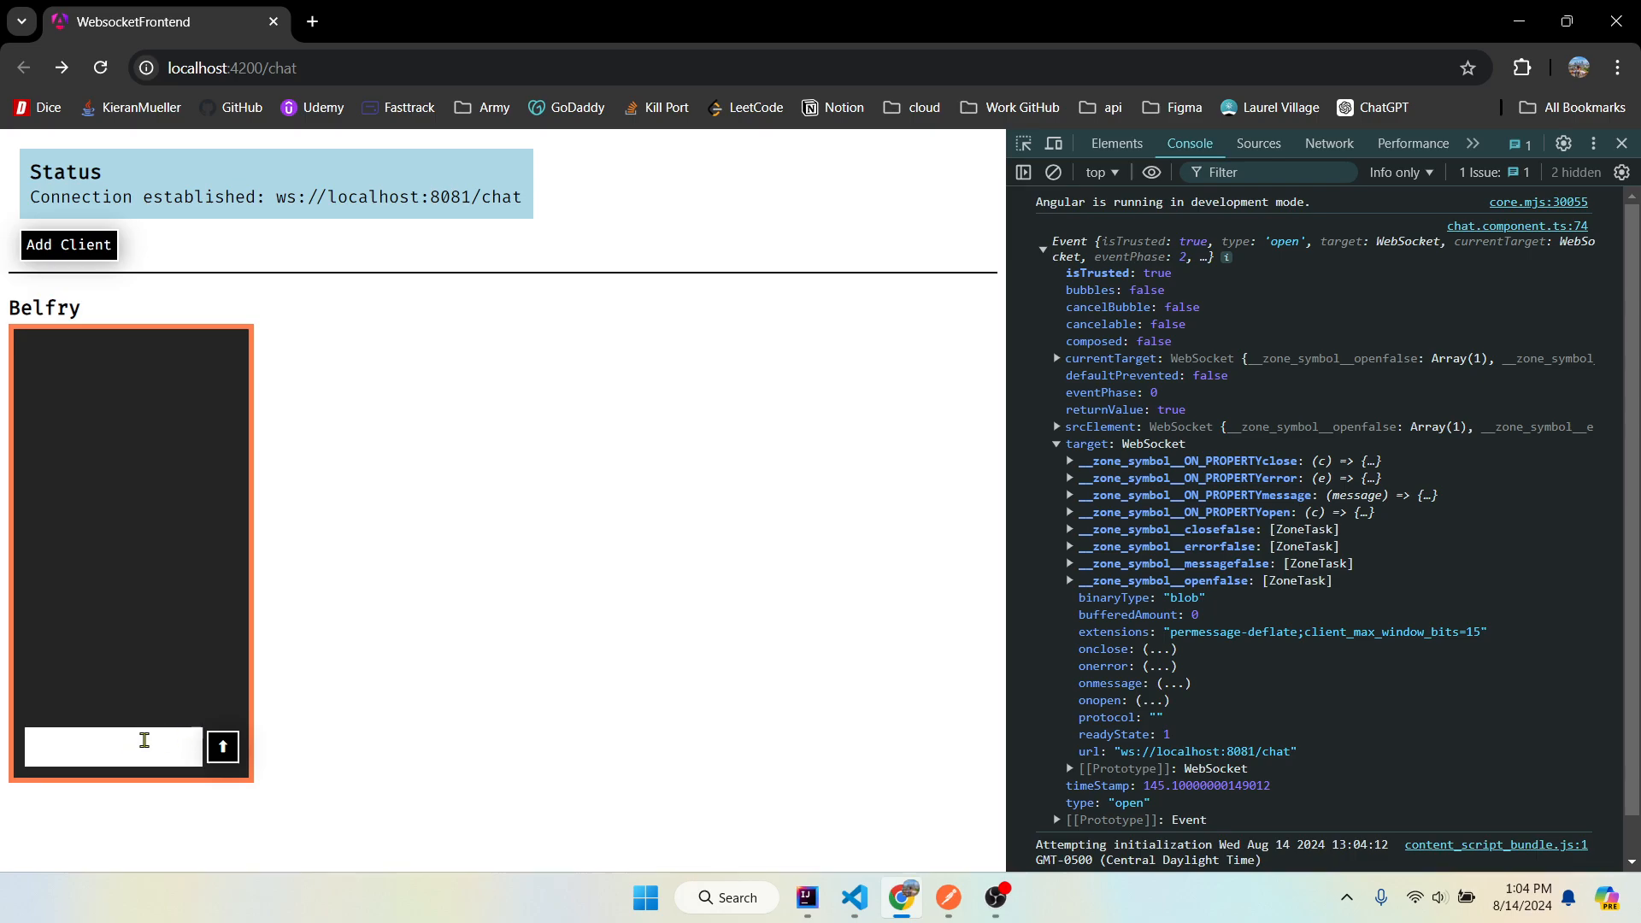
- Add clients Jack and Gaara and broadcast 'hey' from Jack to all three chat panels
left_click(67, 244)
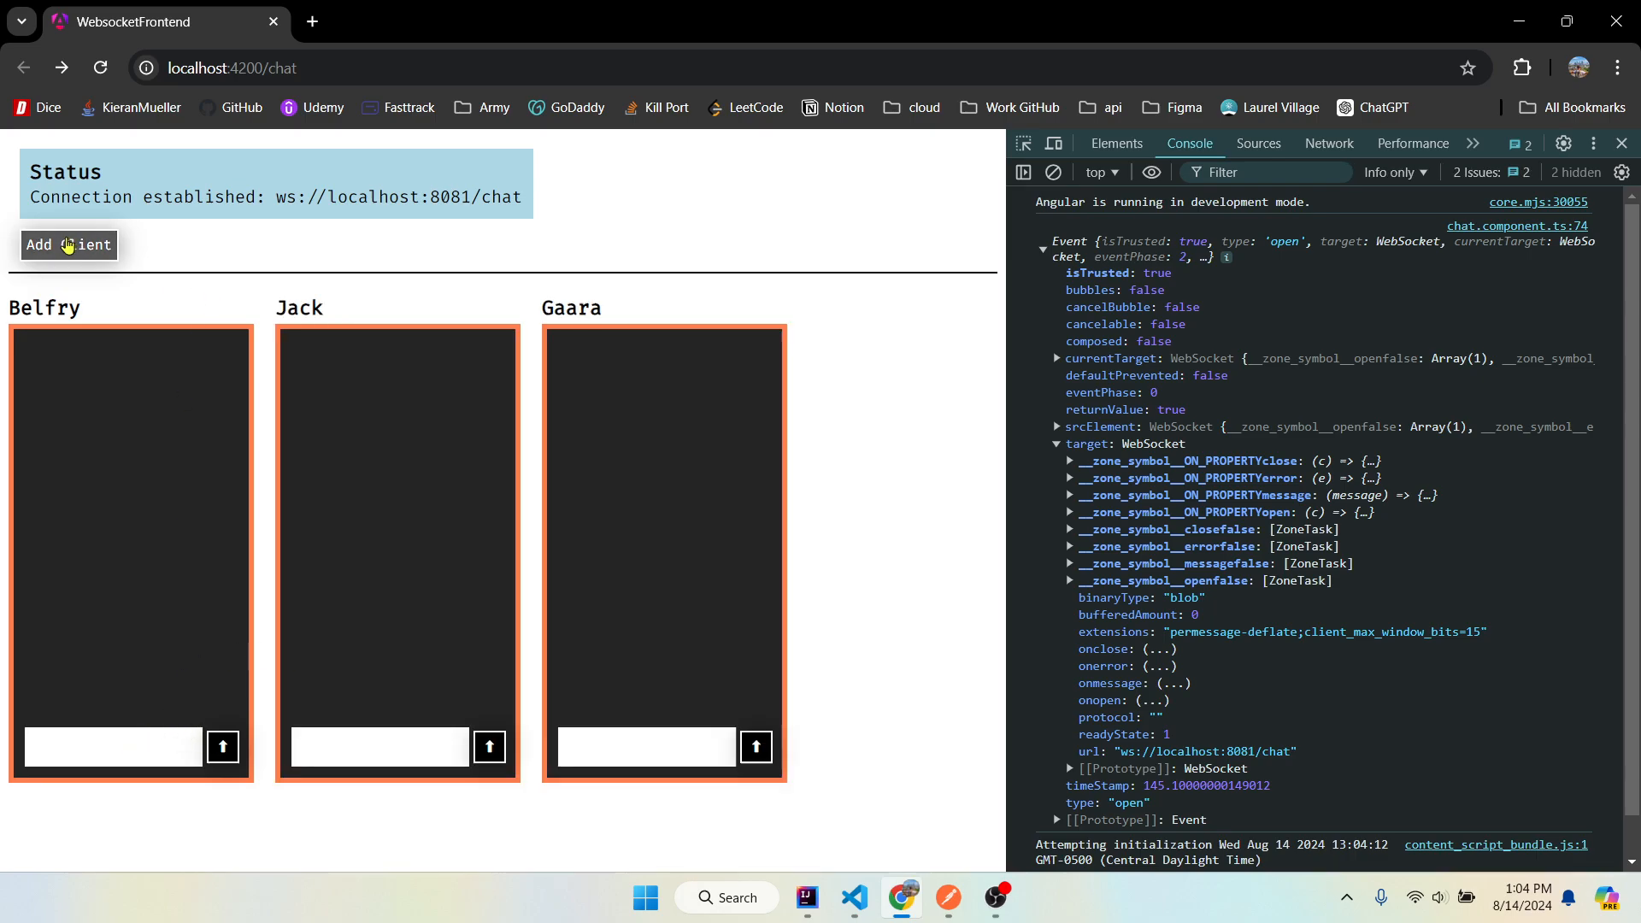
type("hey")
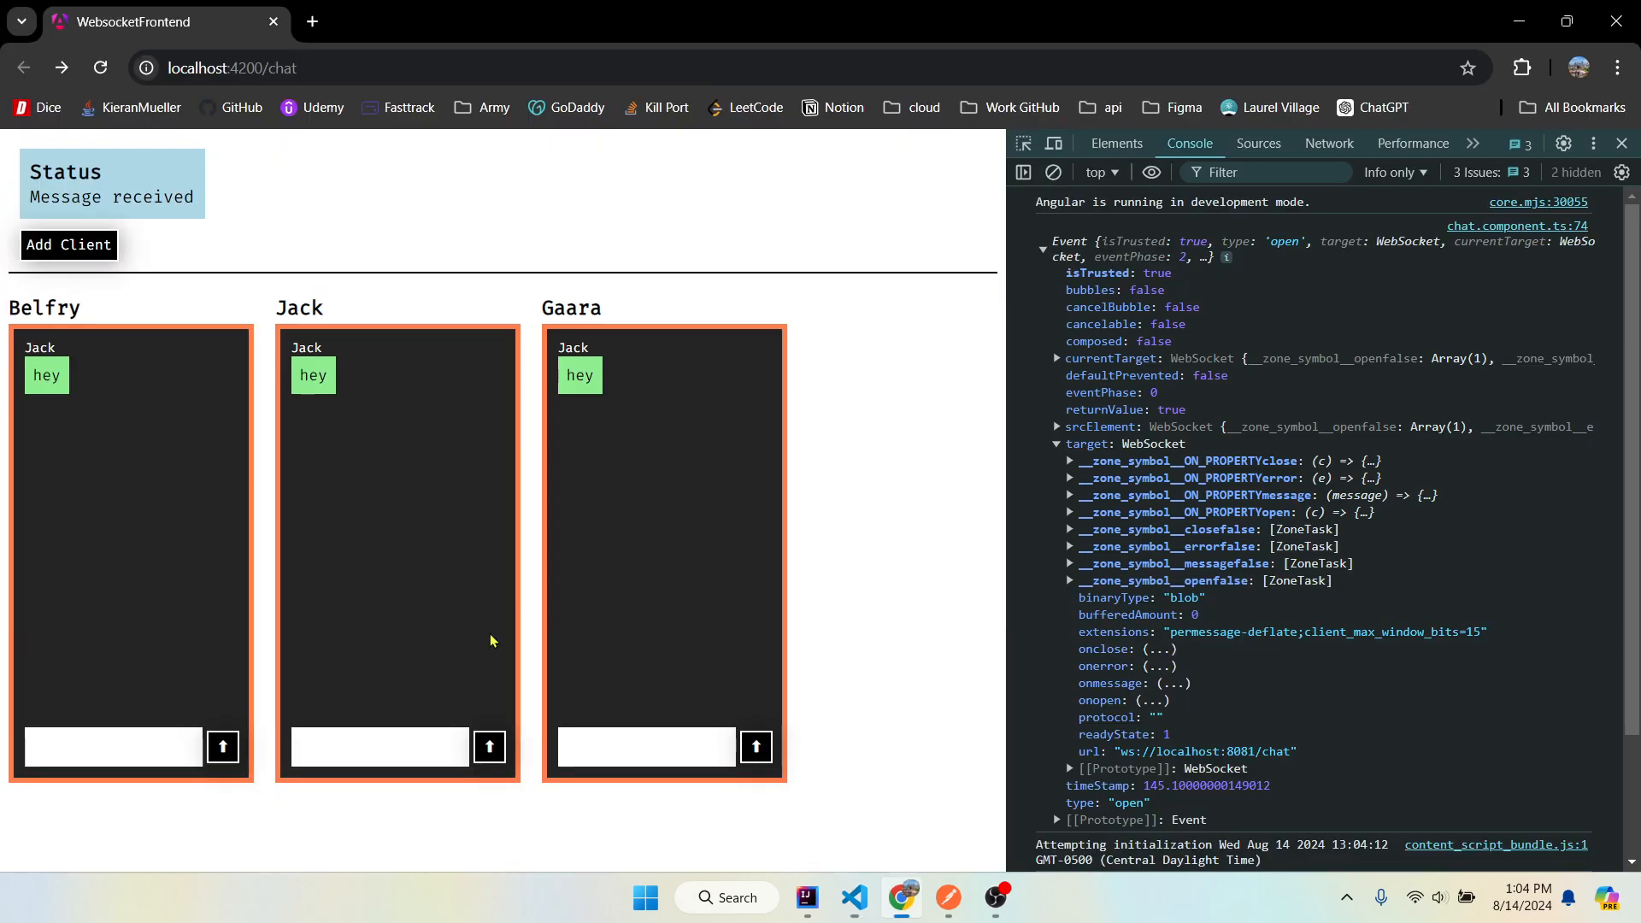
left_click(855, 897)
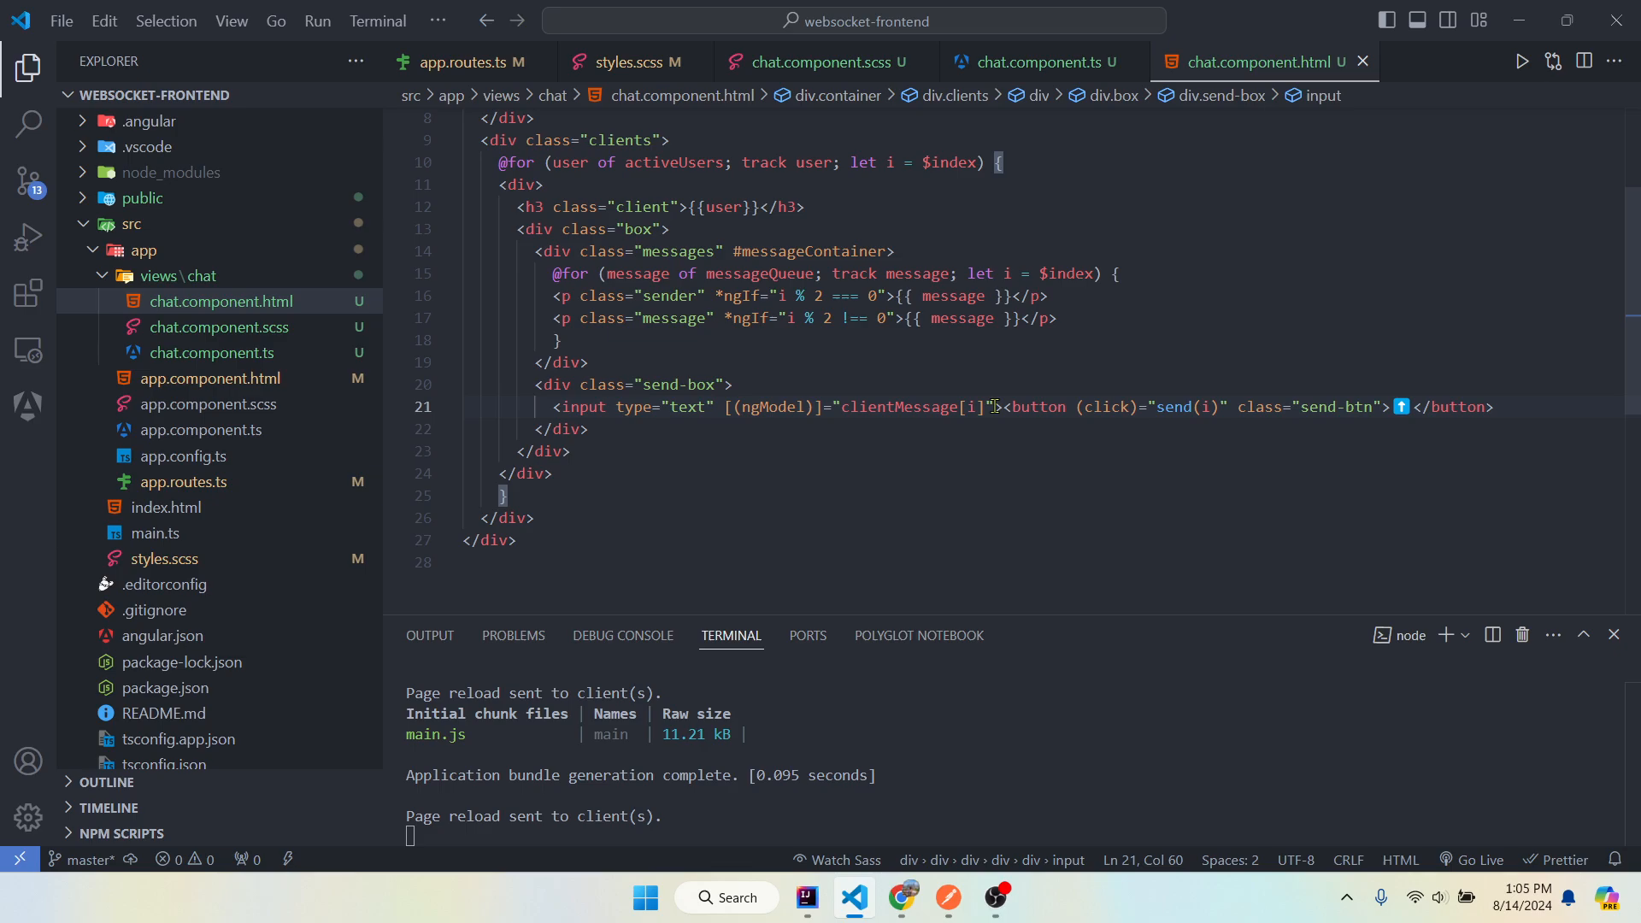
- Trace the template's send(i) button binding to the send(index) method in chat.component.ts
left_click_drag(991, 407, 719, 406)
type(">")
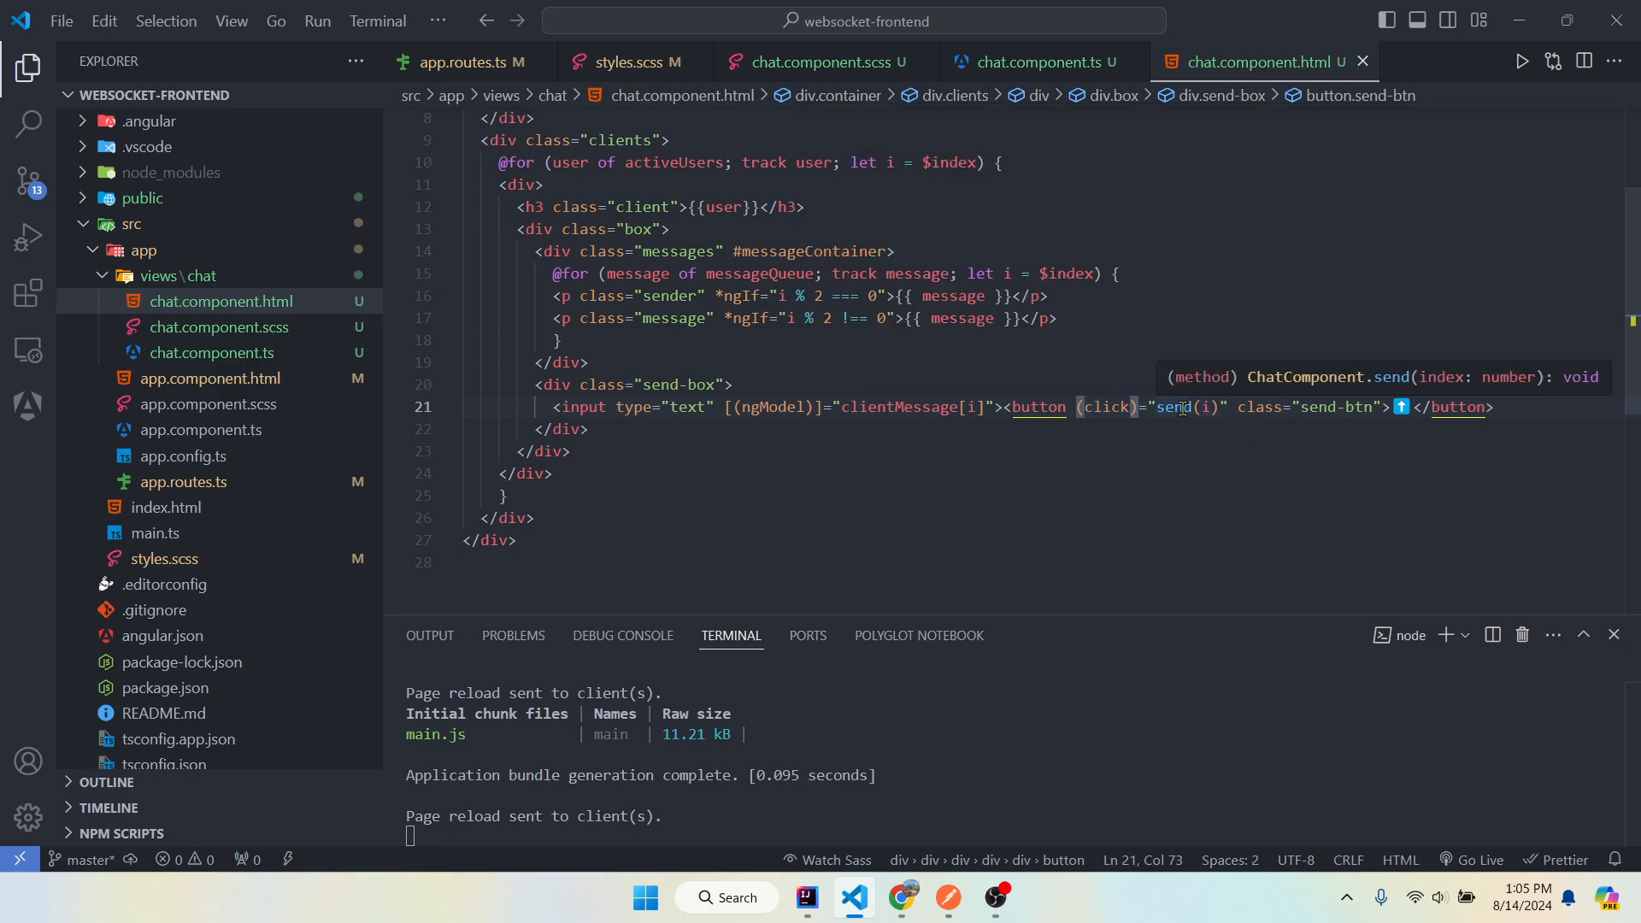
left_click(1022, 62)
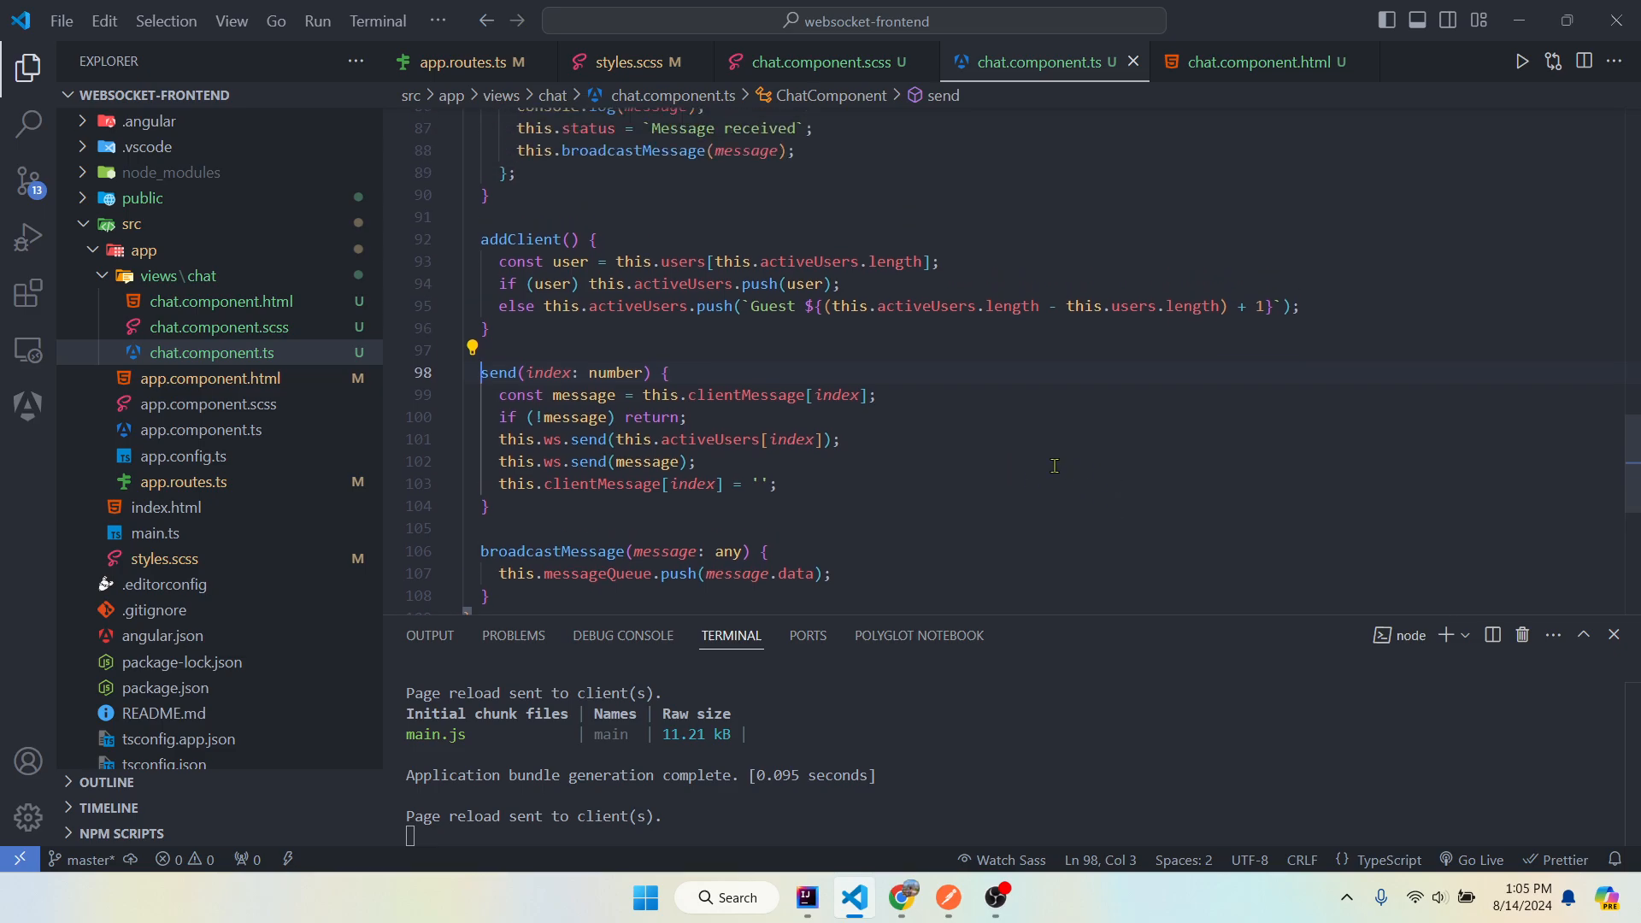
mouse_move(972, 440)
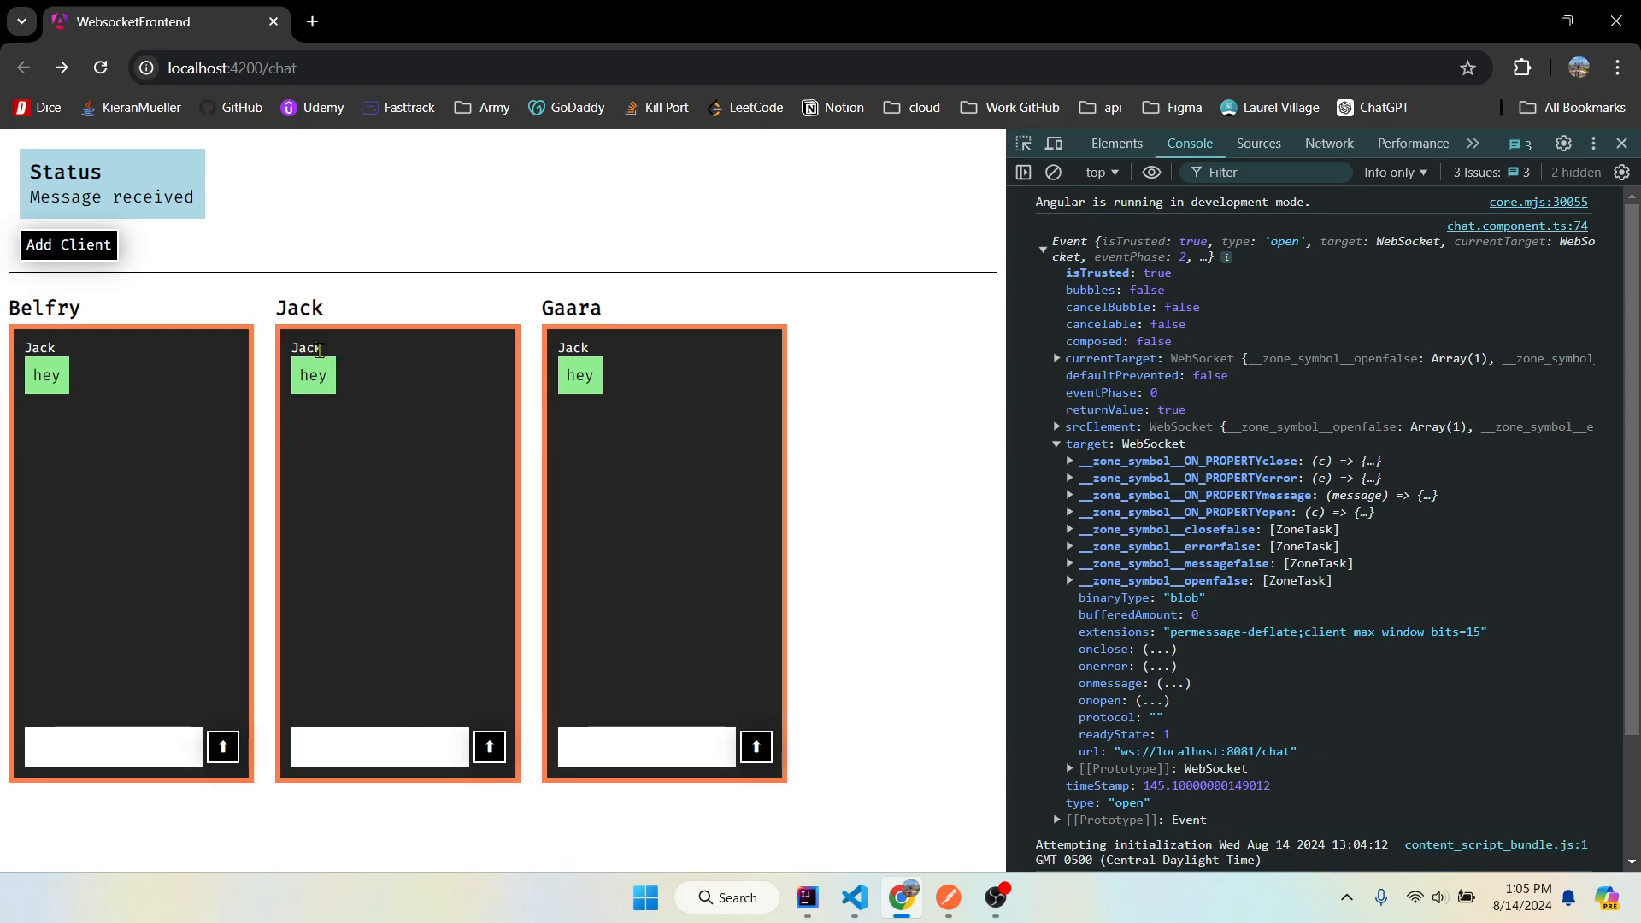
- Highlight the Jack sender name above 'hey' in Belfry's box and hide the developer tools panel
double_click(39, 347)
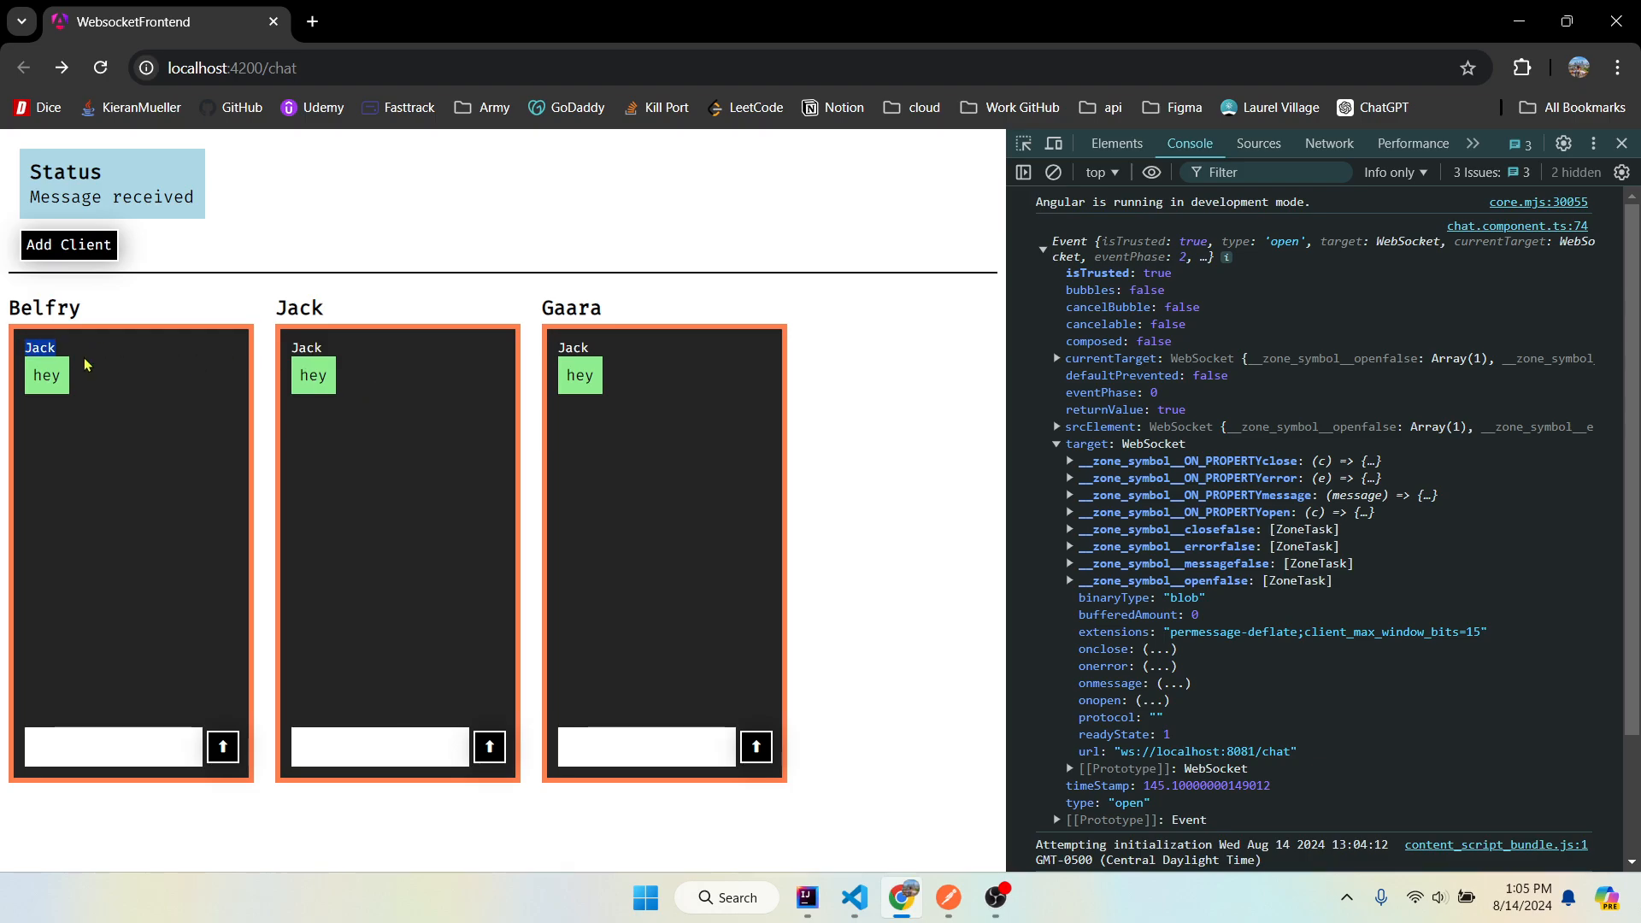
double_click(48, 374)
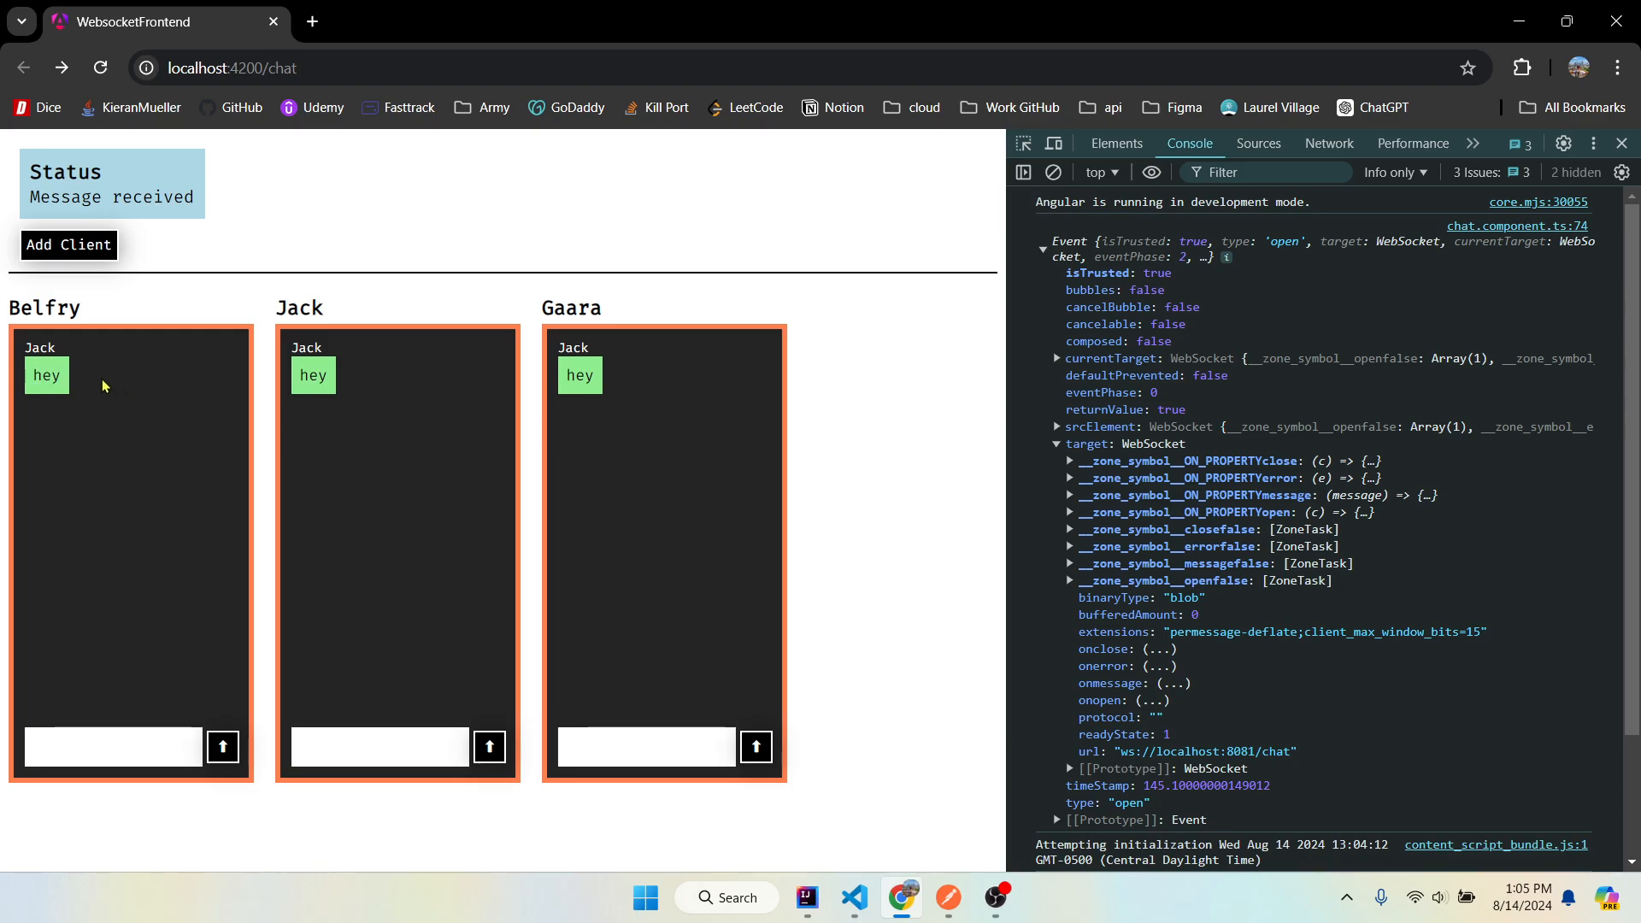
mouse_move(58, 357)
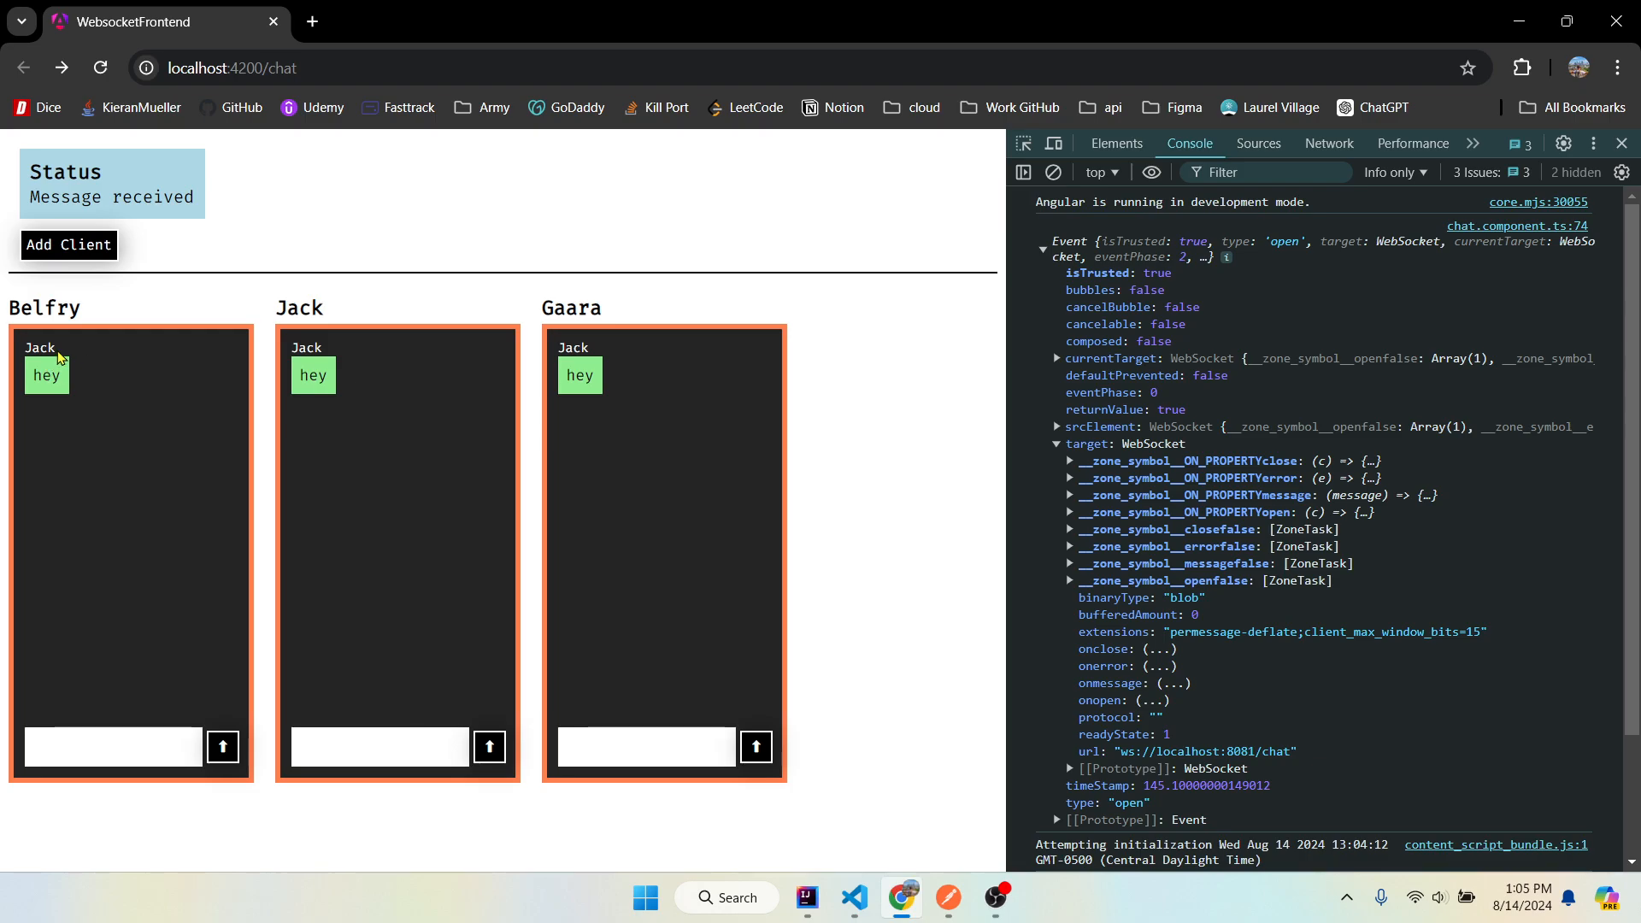
double_click(44, 374)
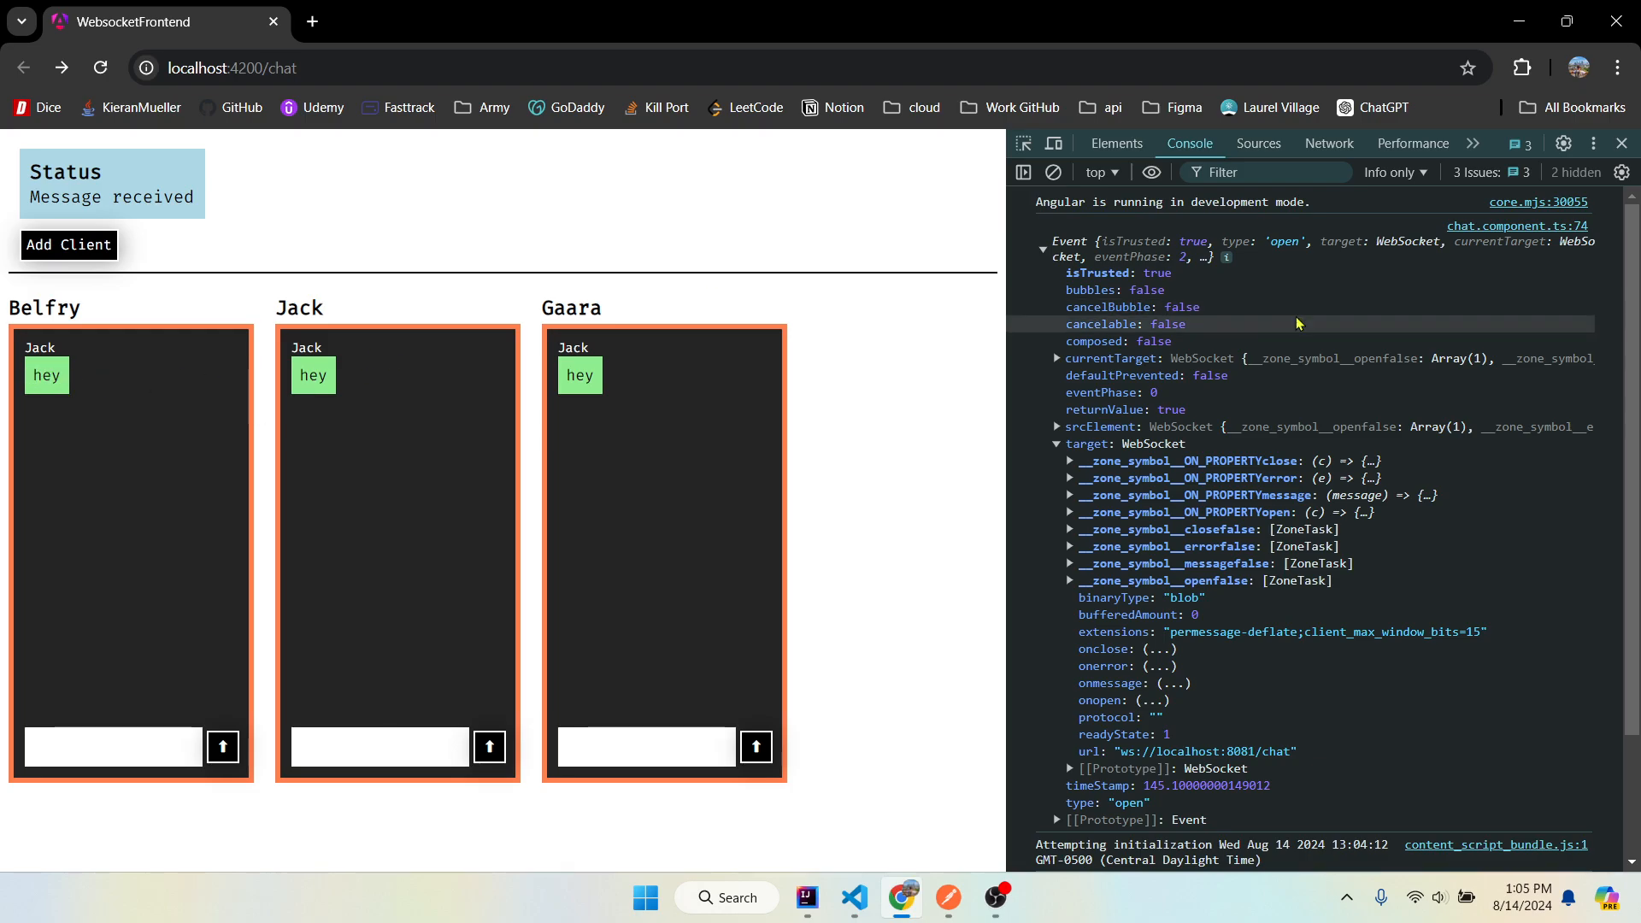
key("F12")
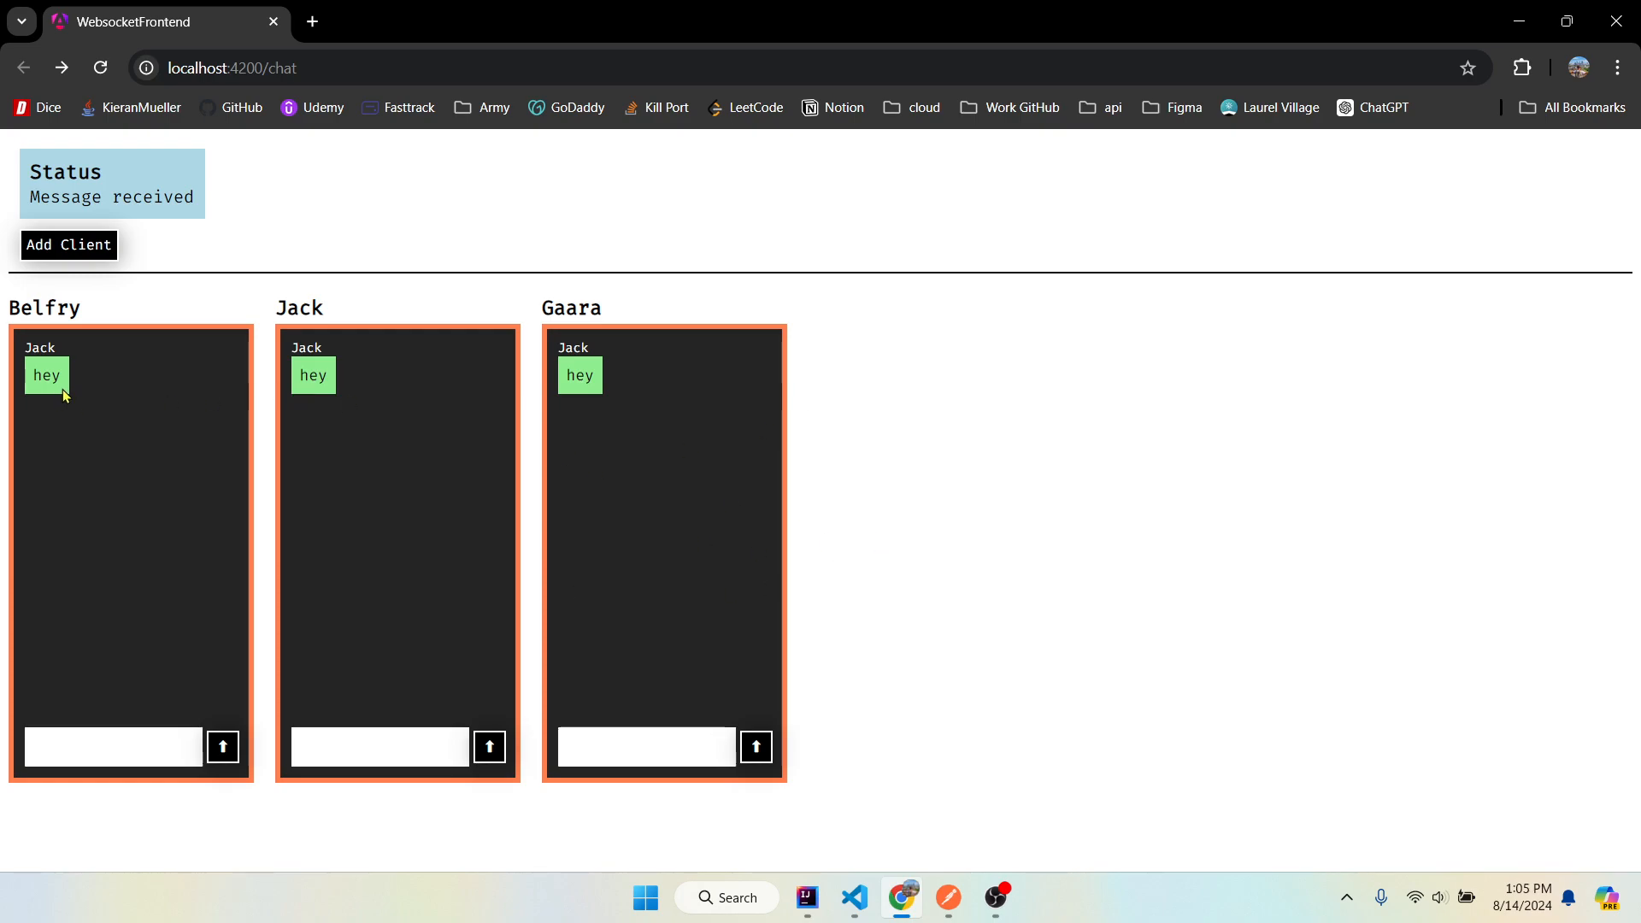
mouse_move(234, 441)
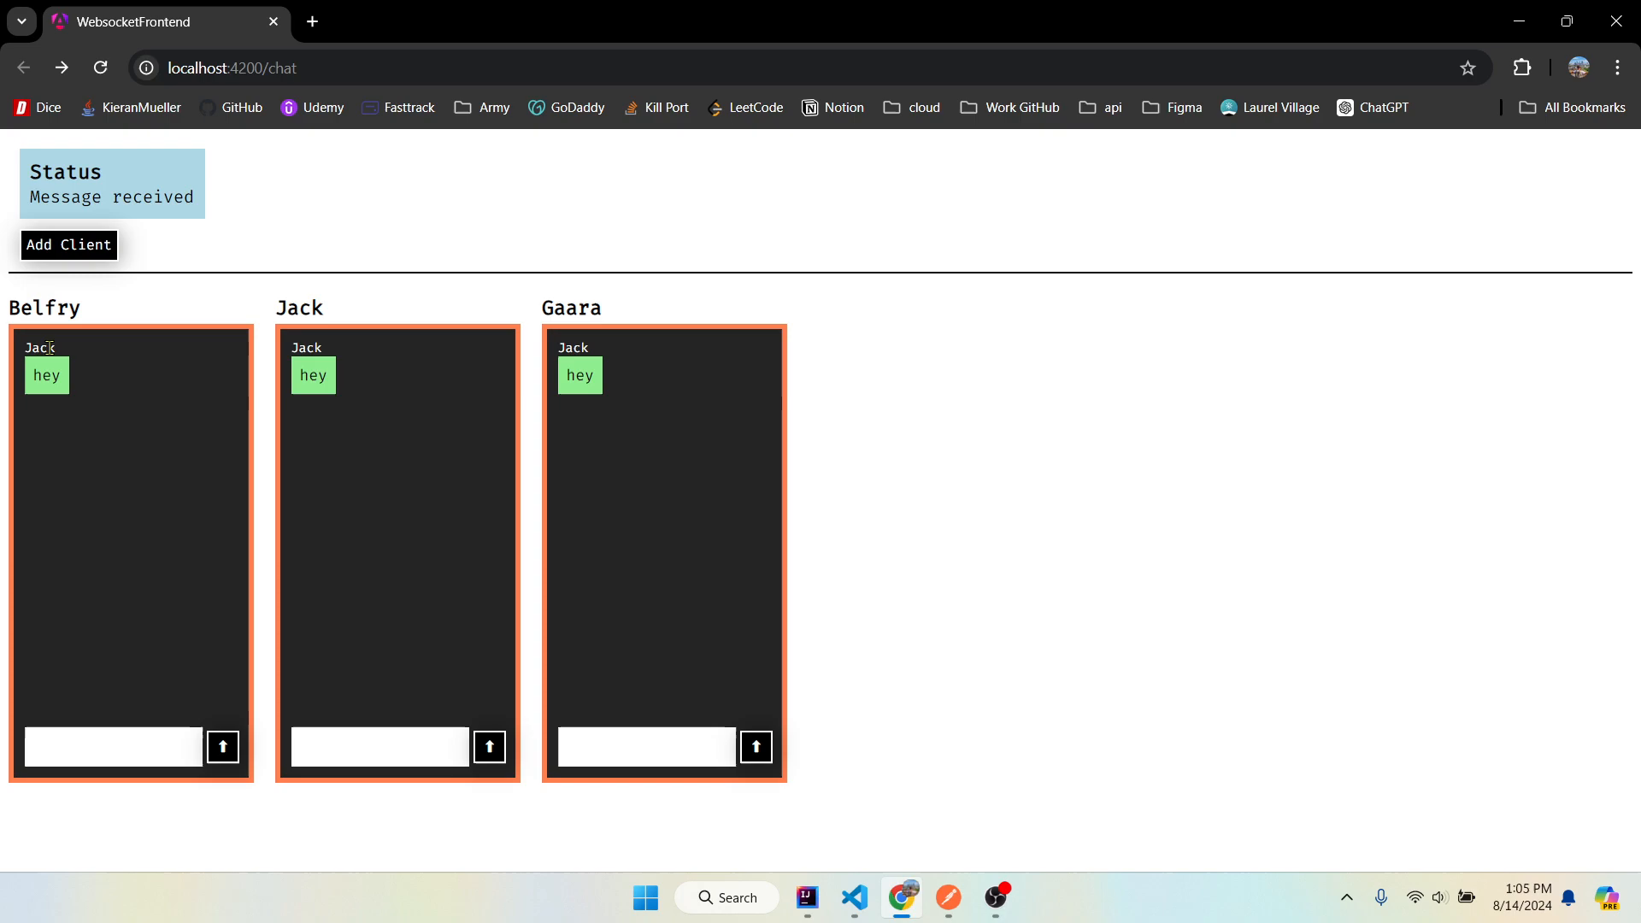
double_click(40, 347)
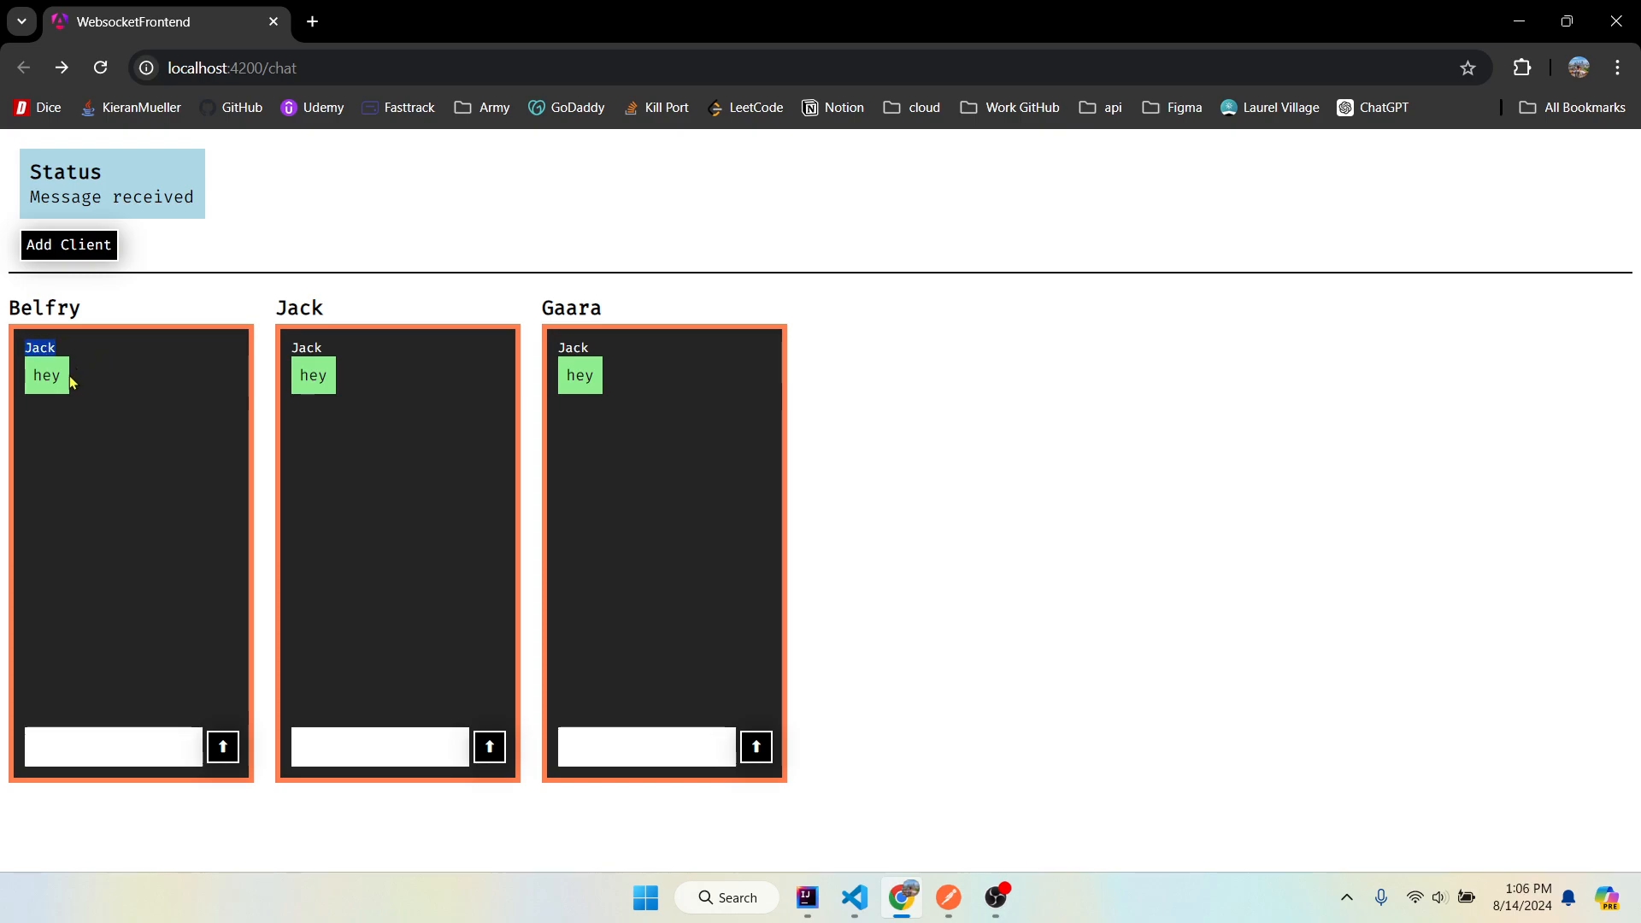
double_click(46, 374)
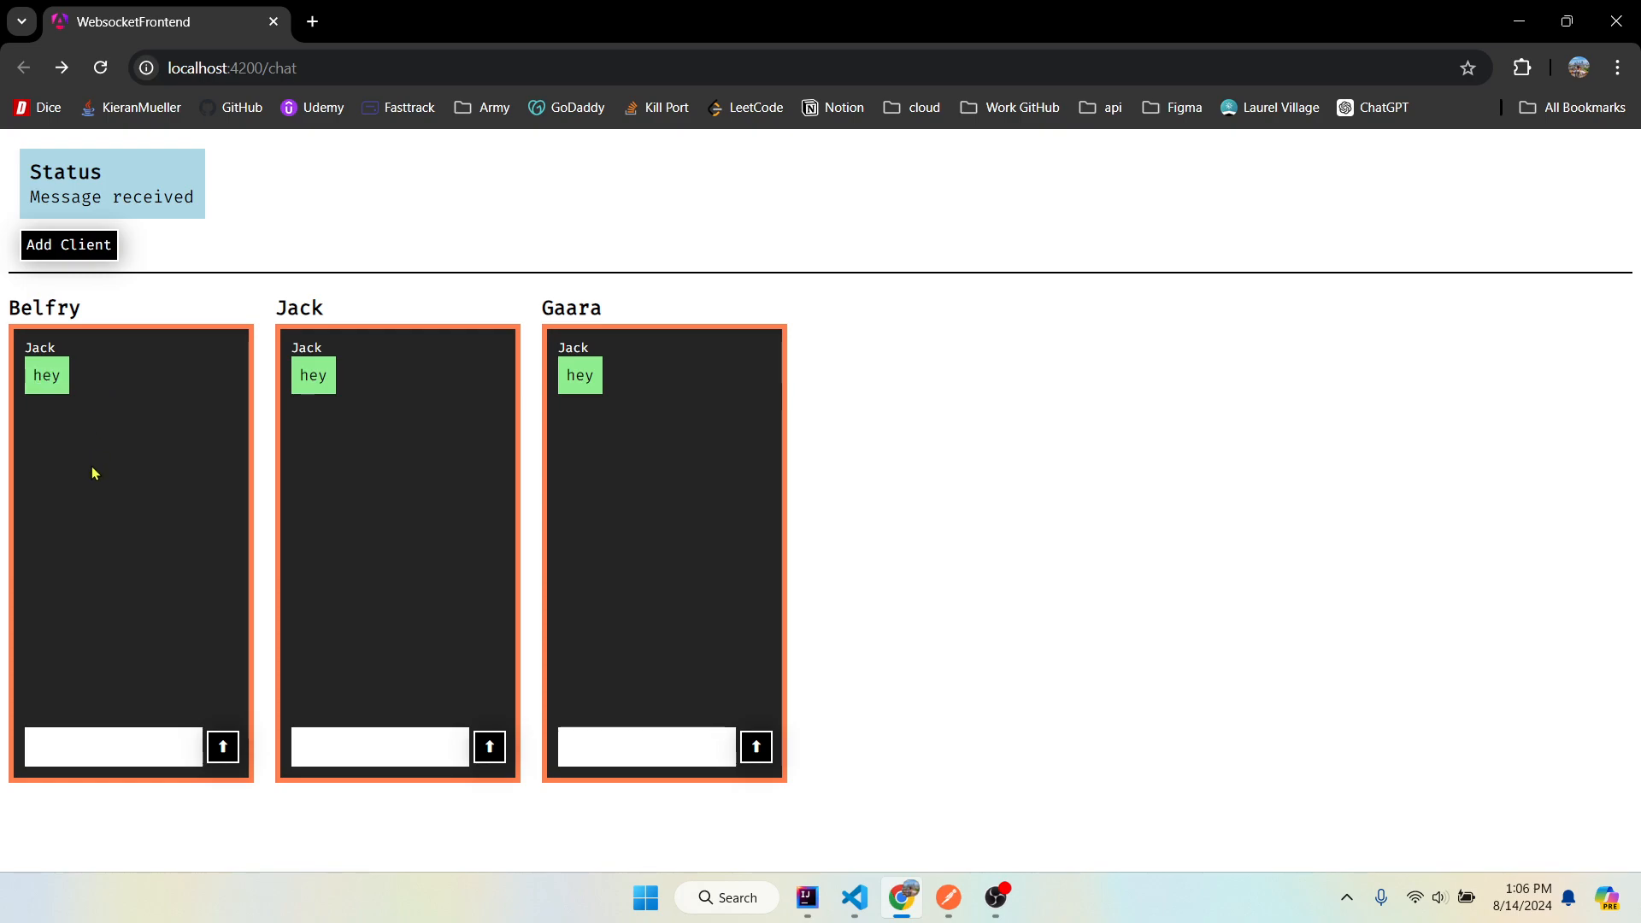
mouse_move(55, 376)
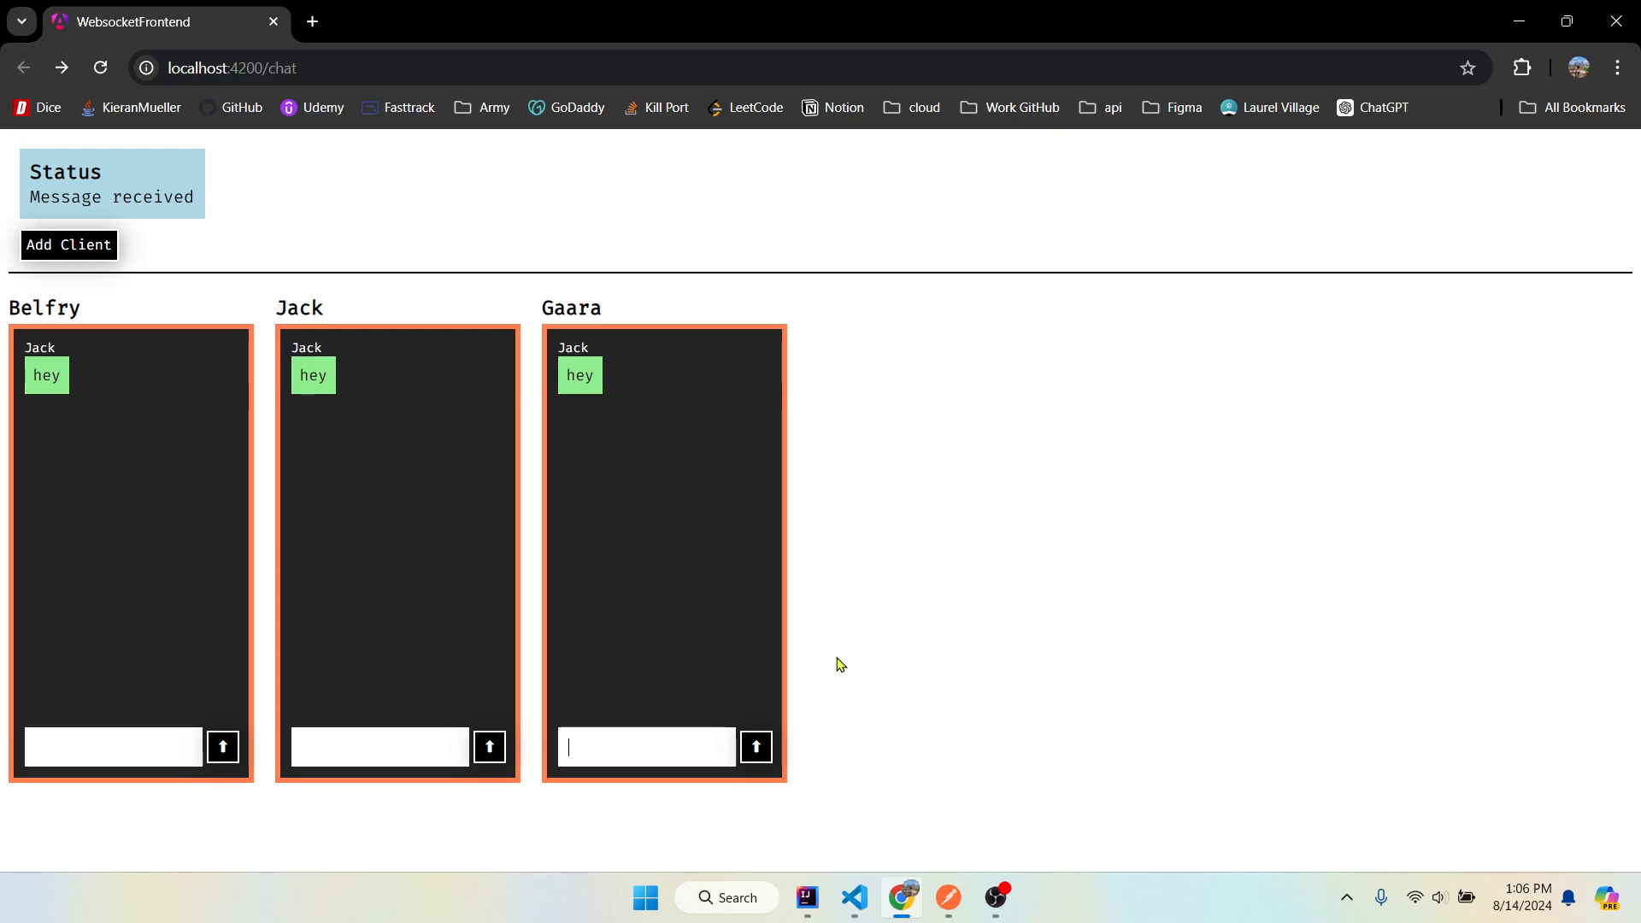
- Broadcast 'heyyyy' from Gaara to all three chat panels and return to the code editor
type("heyyyy")
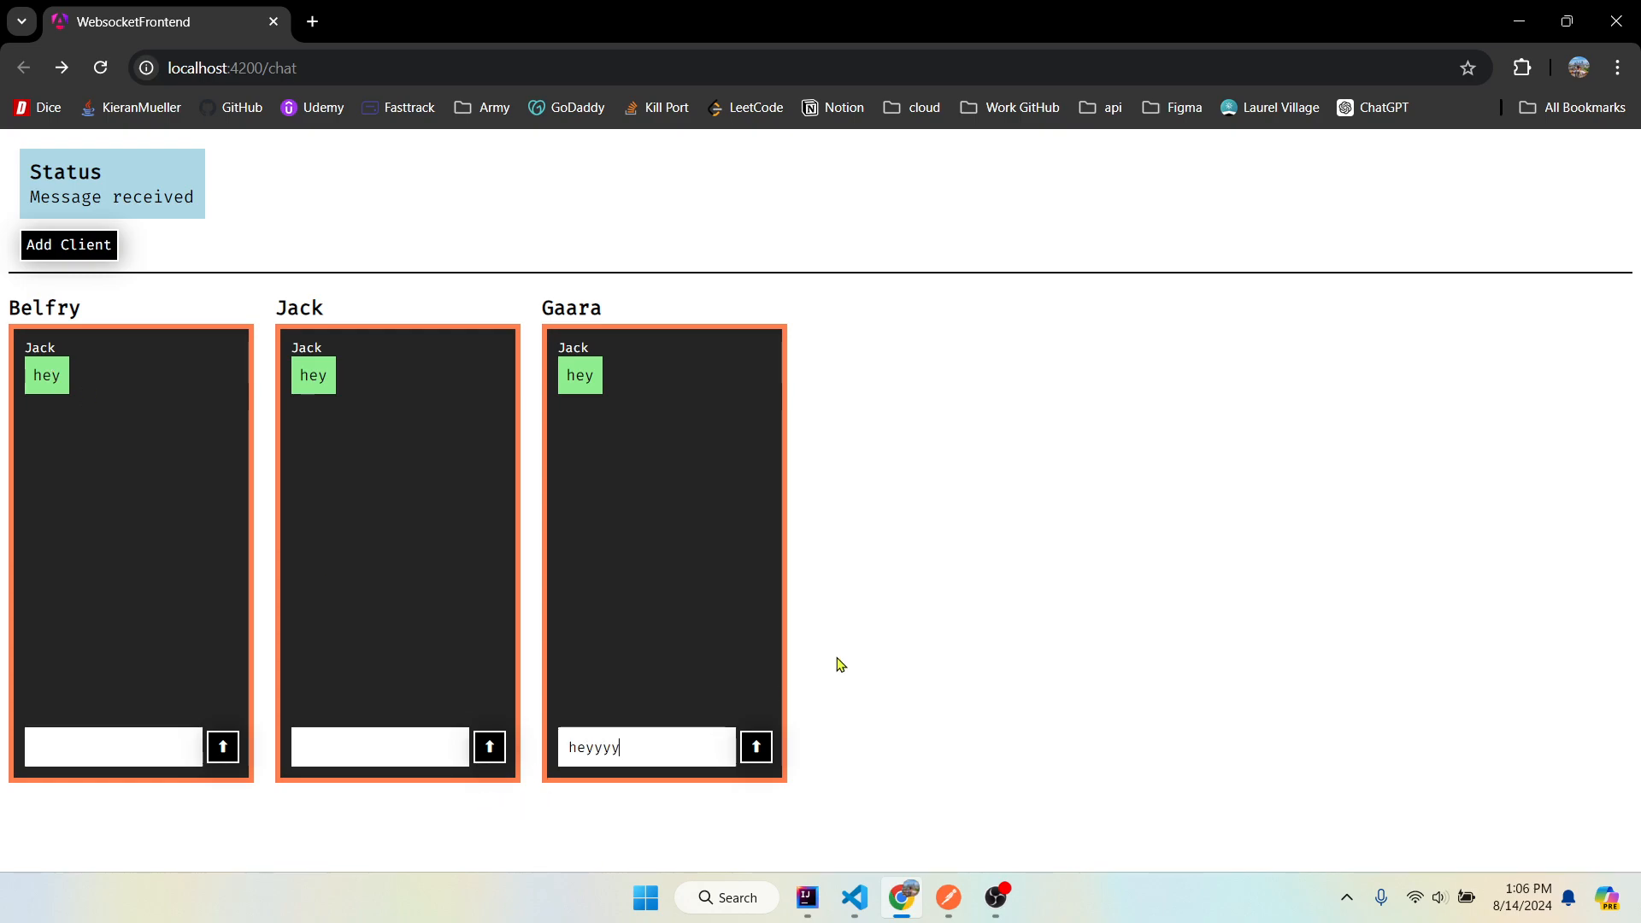
left_click(753, 747)
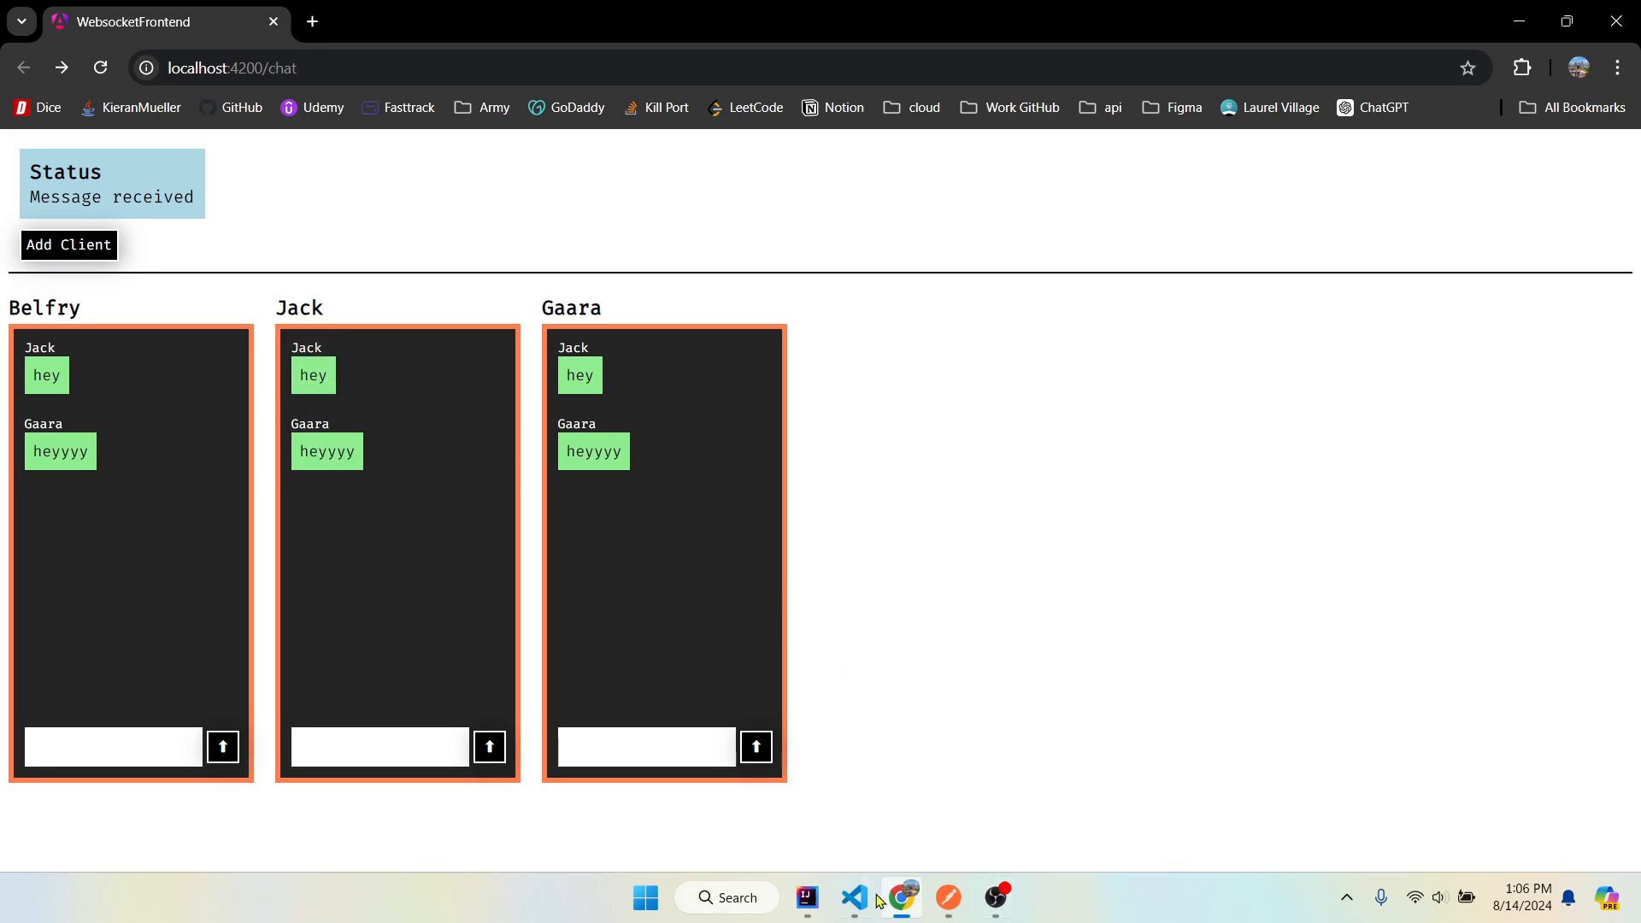
left_click(856, 897)
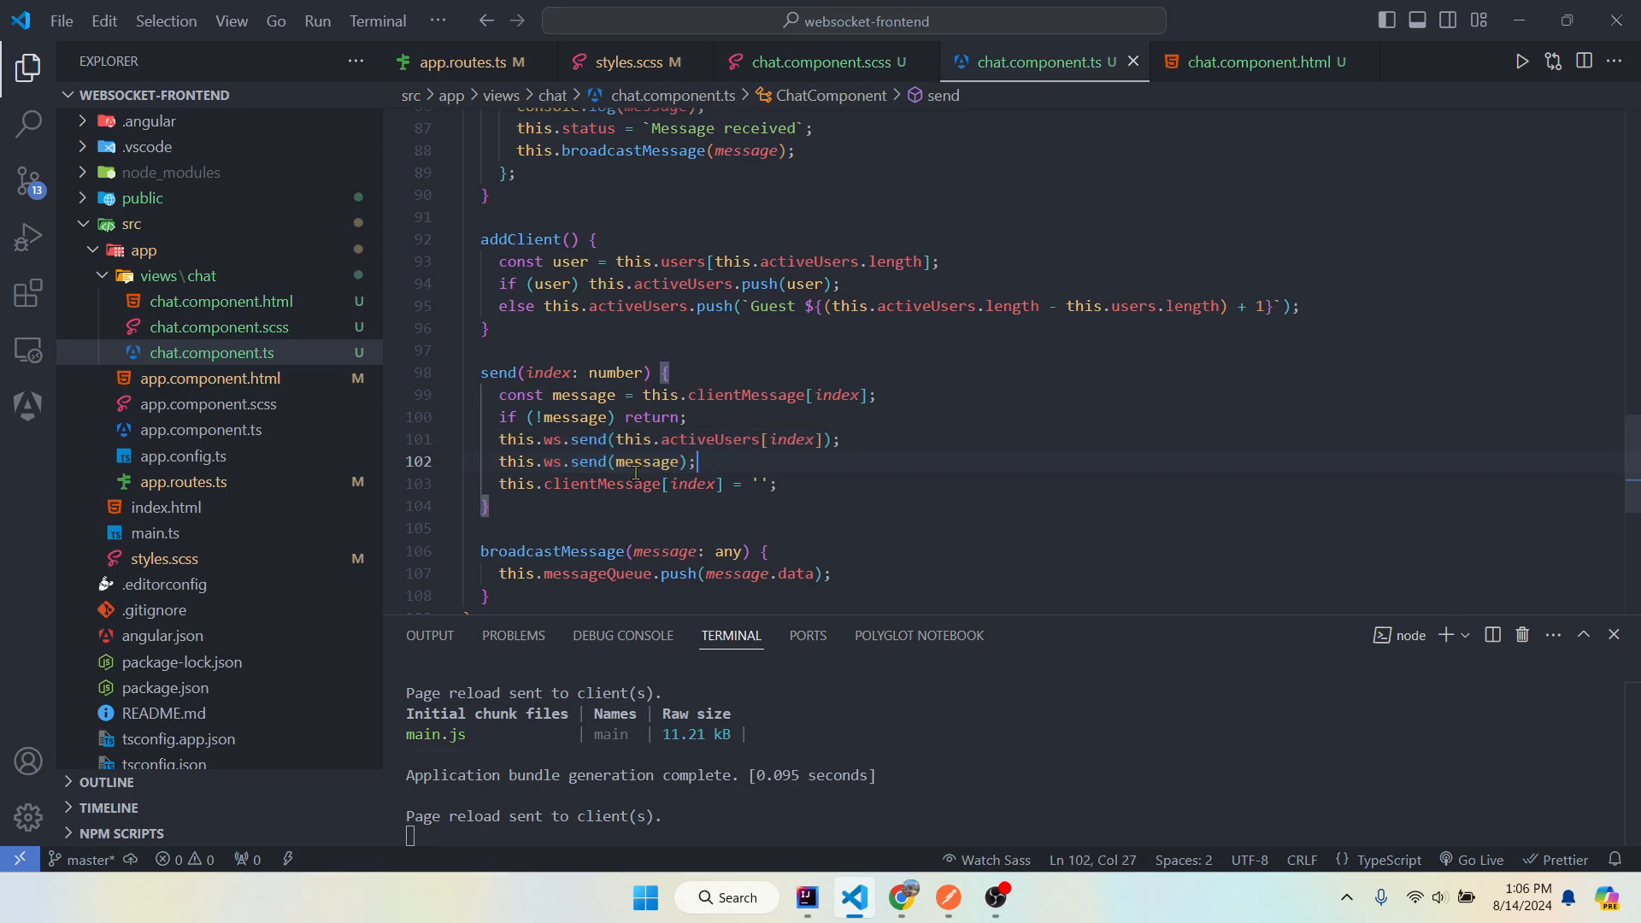
mouse_move(554, 439)
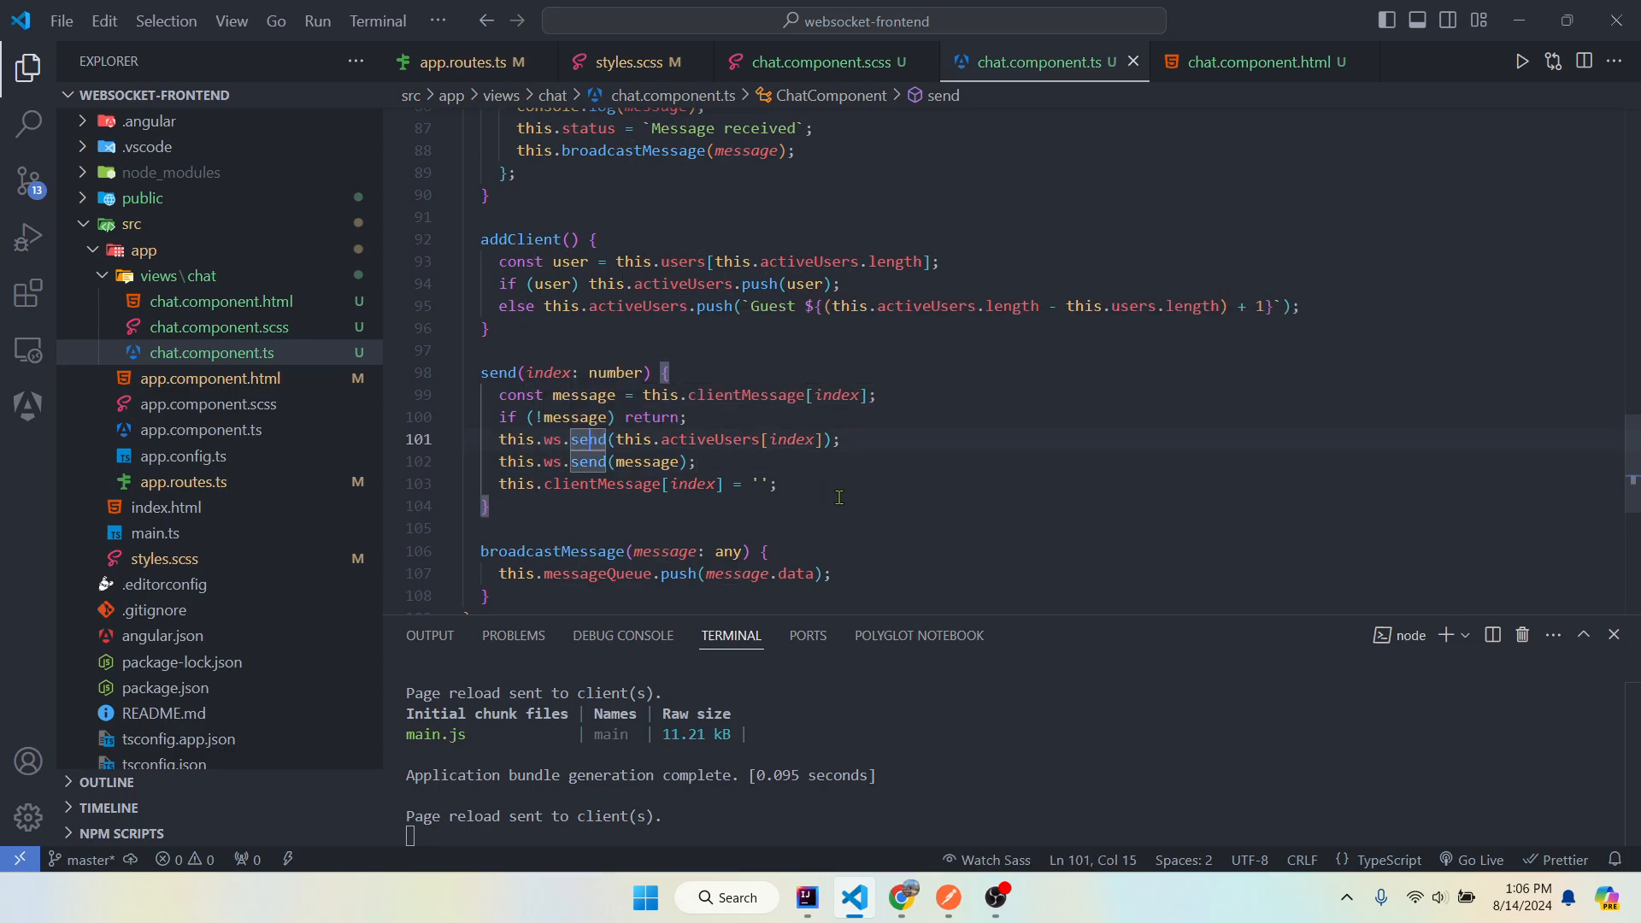
- Highlight the socket send call and onmessage handler, then move to chat.component.html with its messageQueue loop
double_click(646, 462)
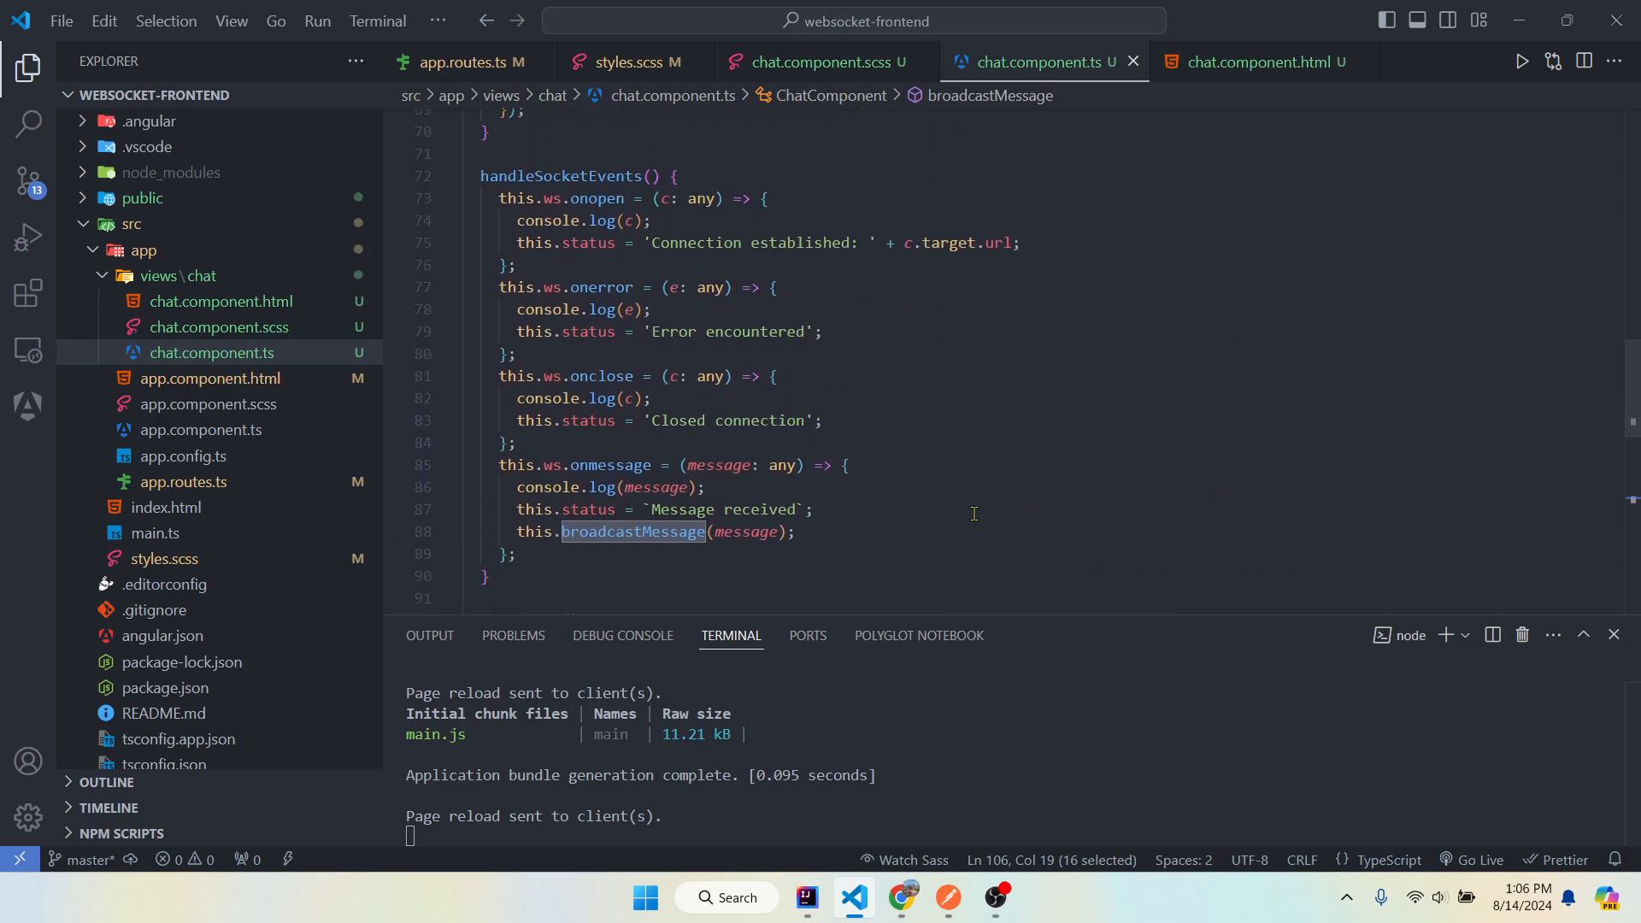
mouse_move(586, 176)
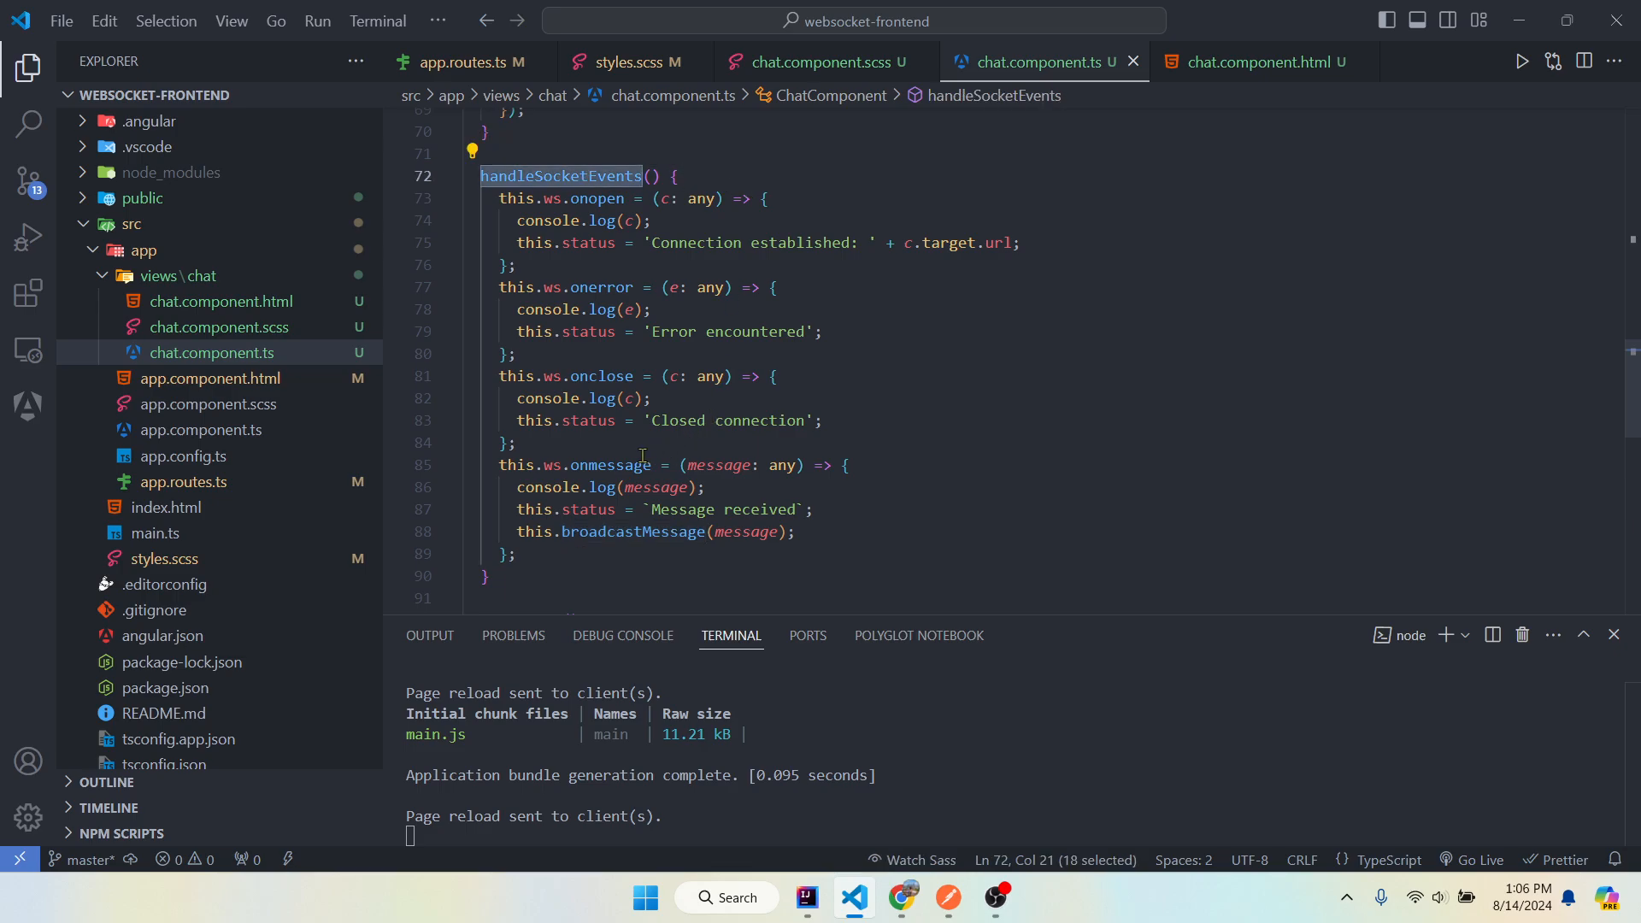
double_click(610, 465)
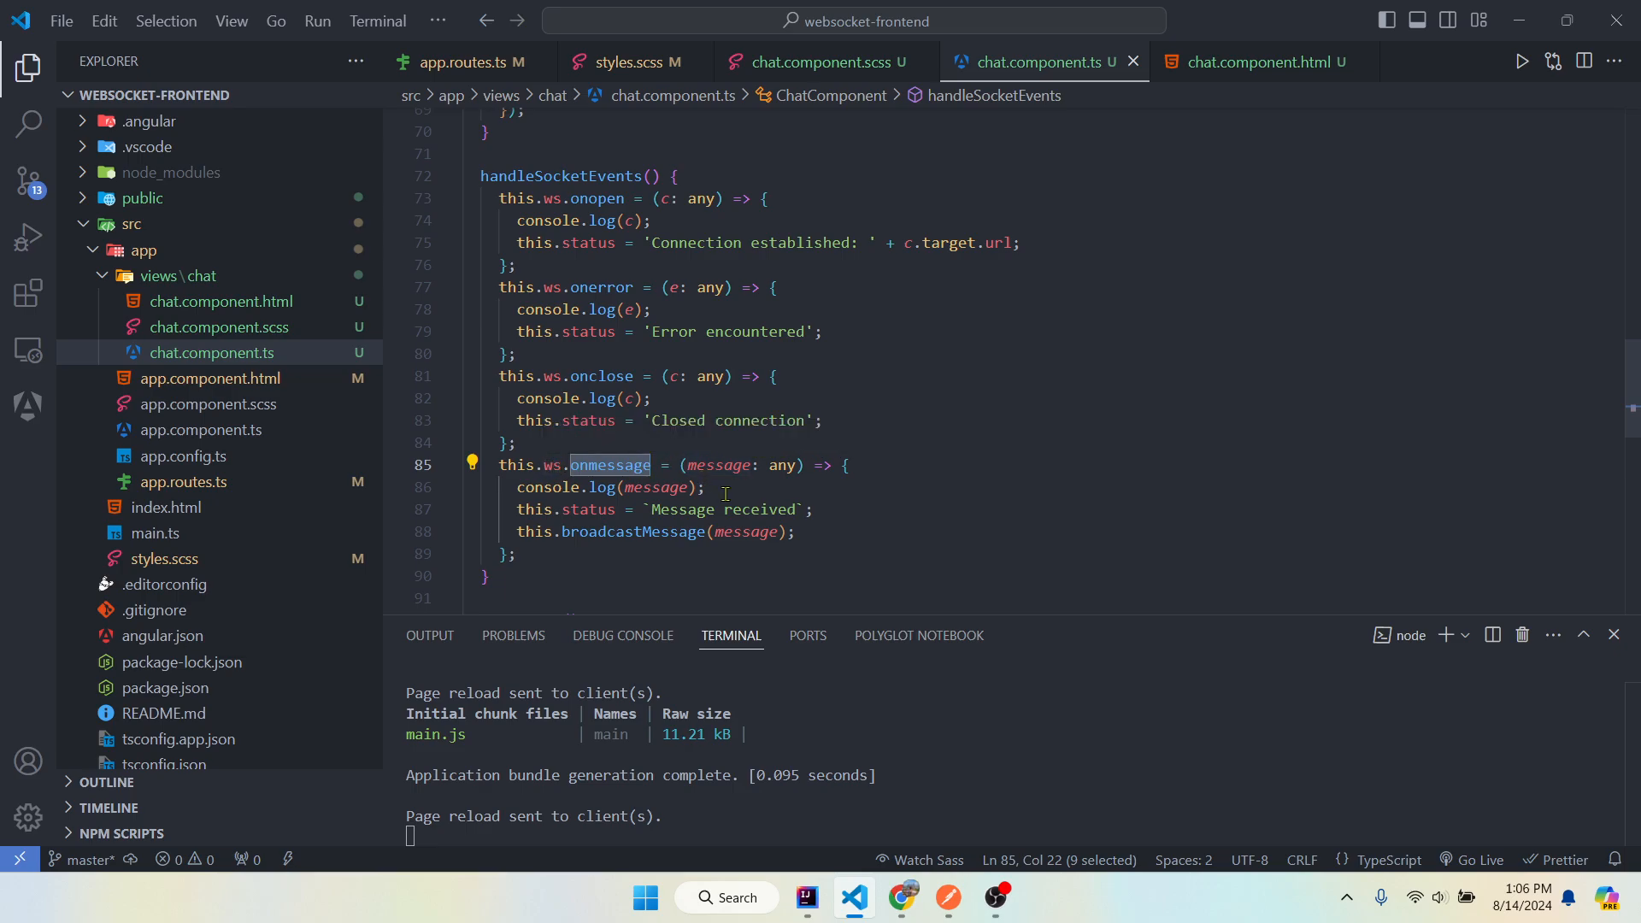
mouse_move(562, 465)
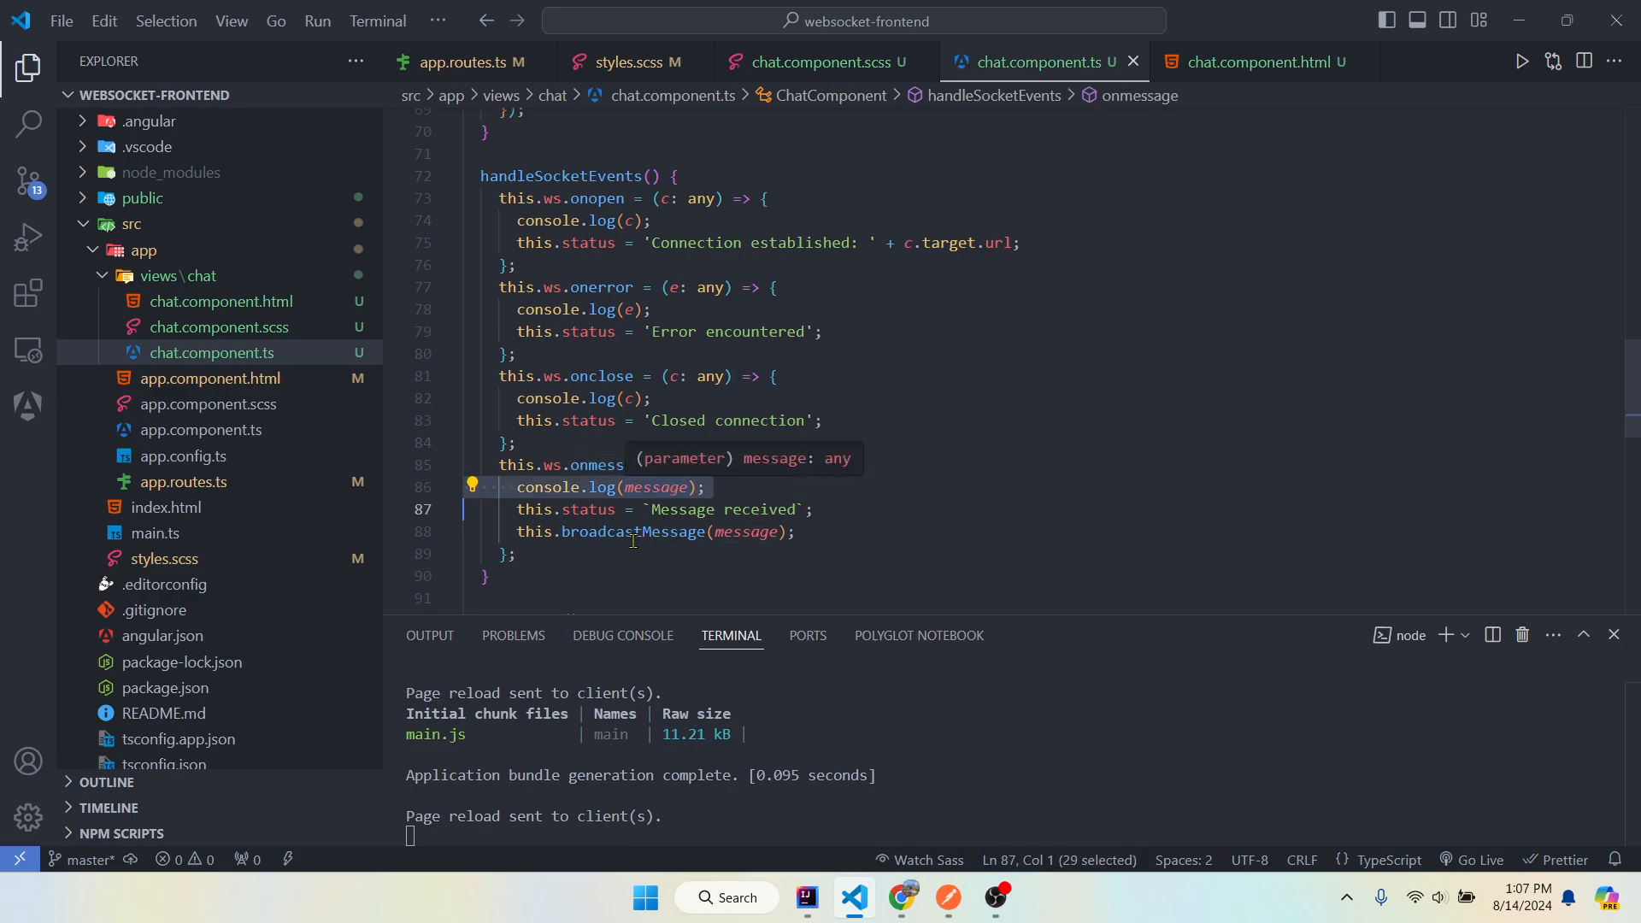
scroll("down", 3)
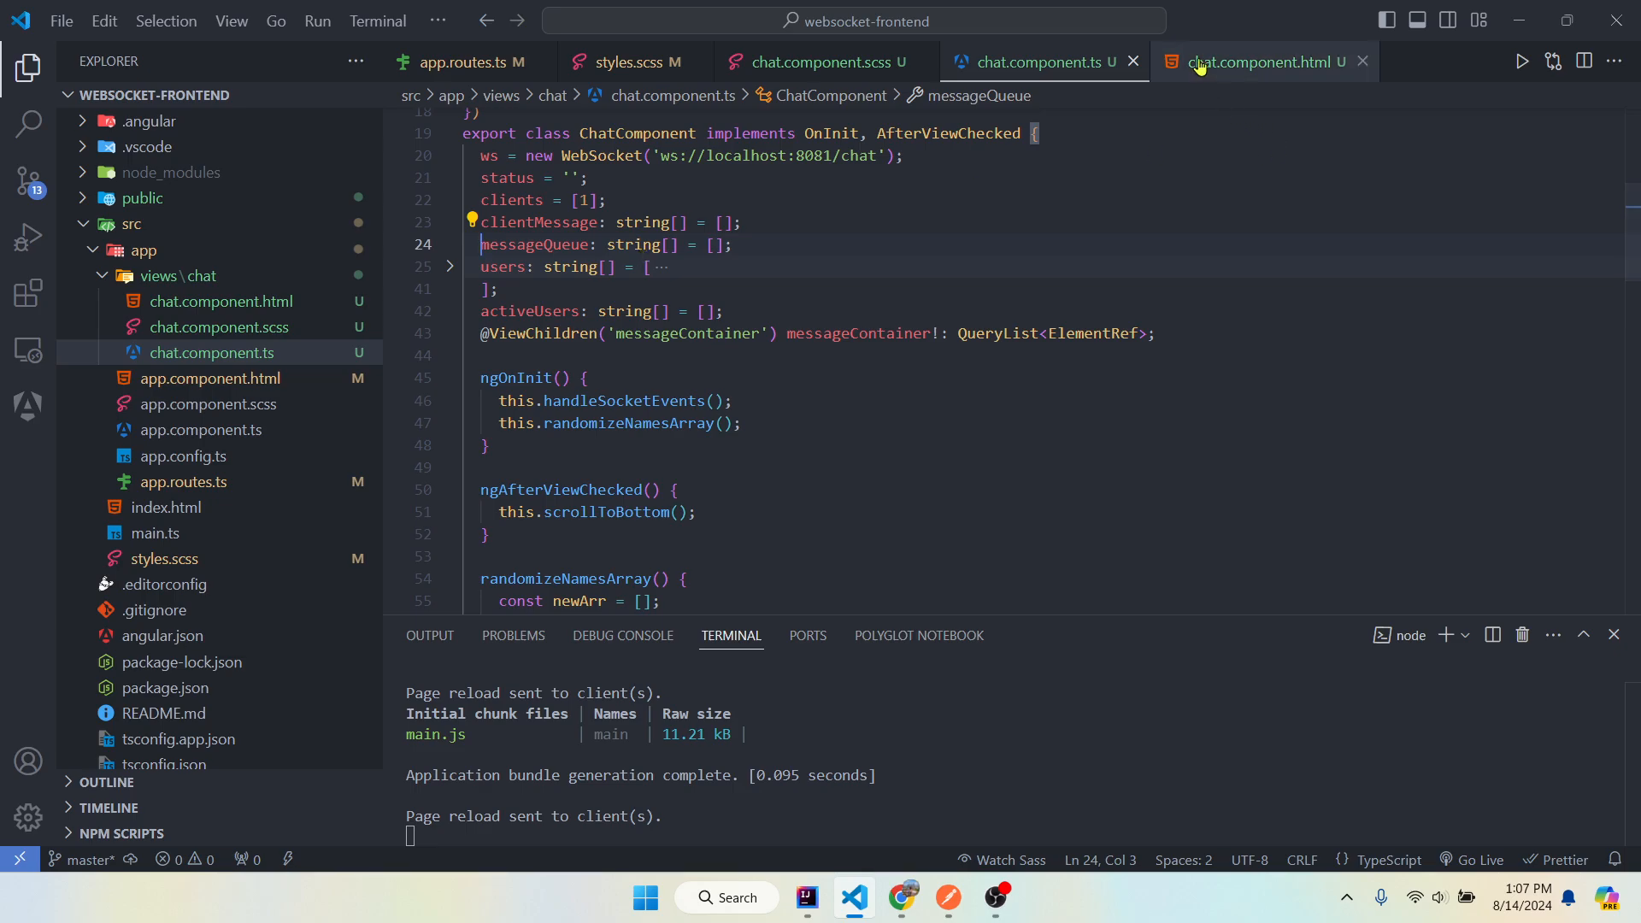
left_click(1251, 61)
type("messageQ")
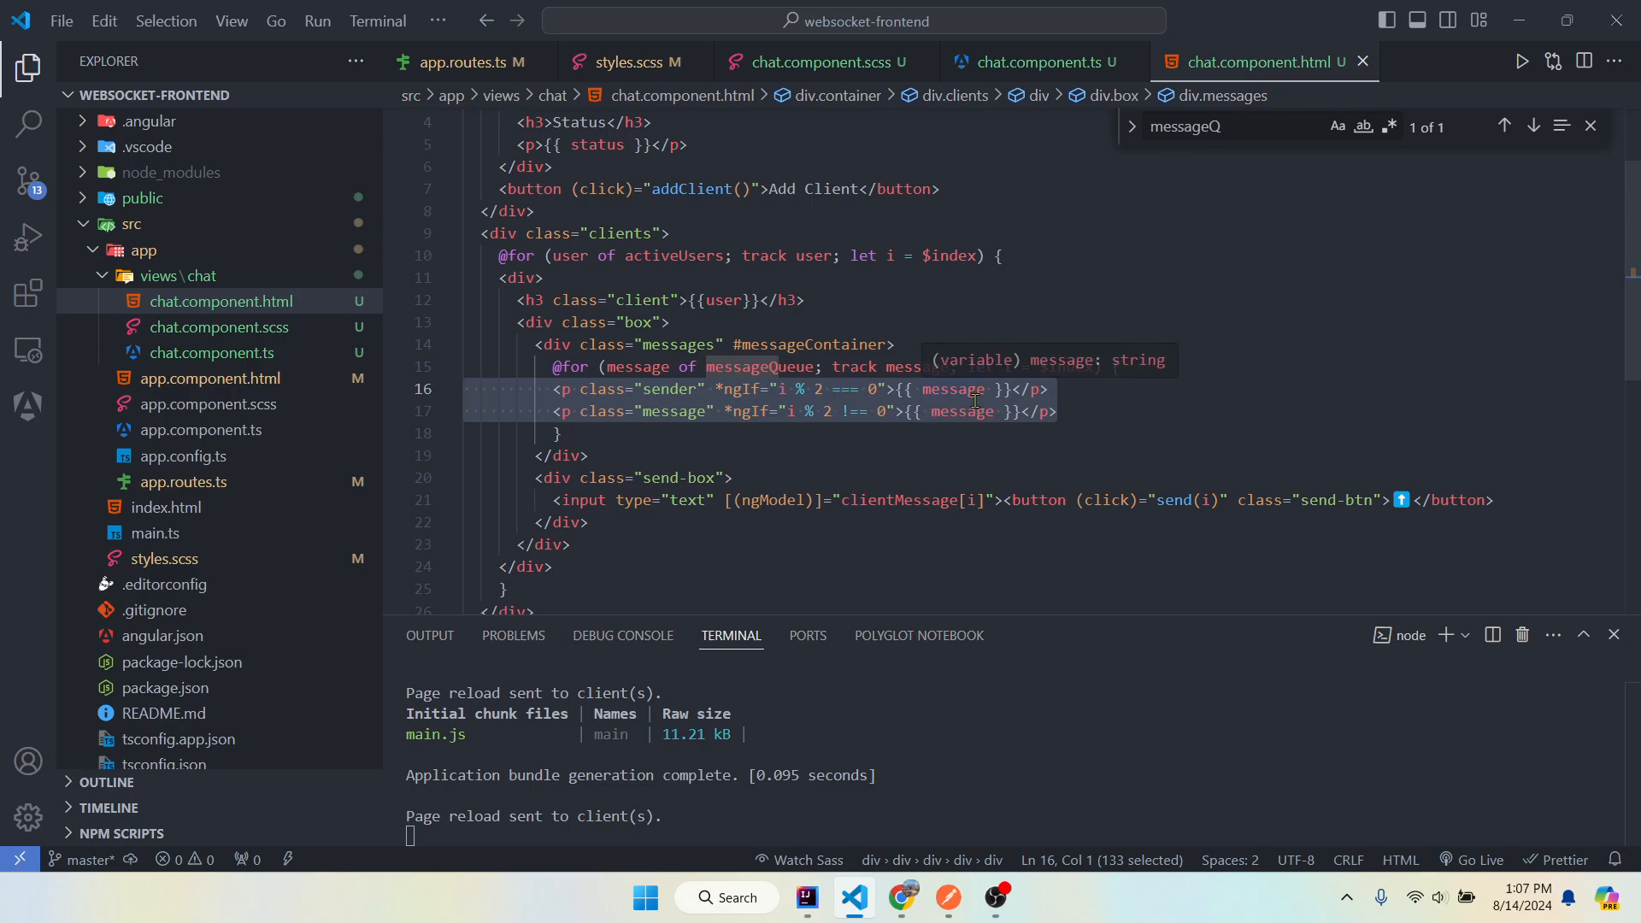
mouse_move(1083, 410)
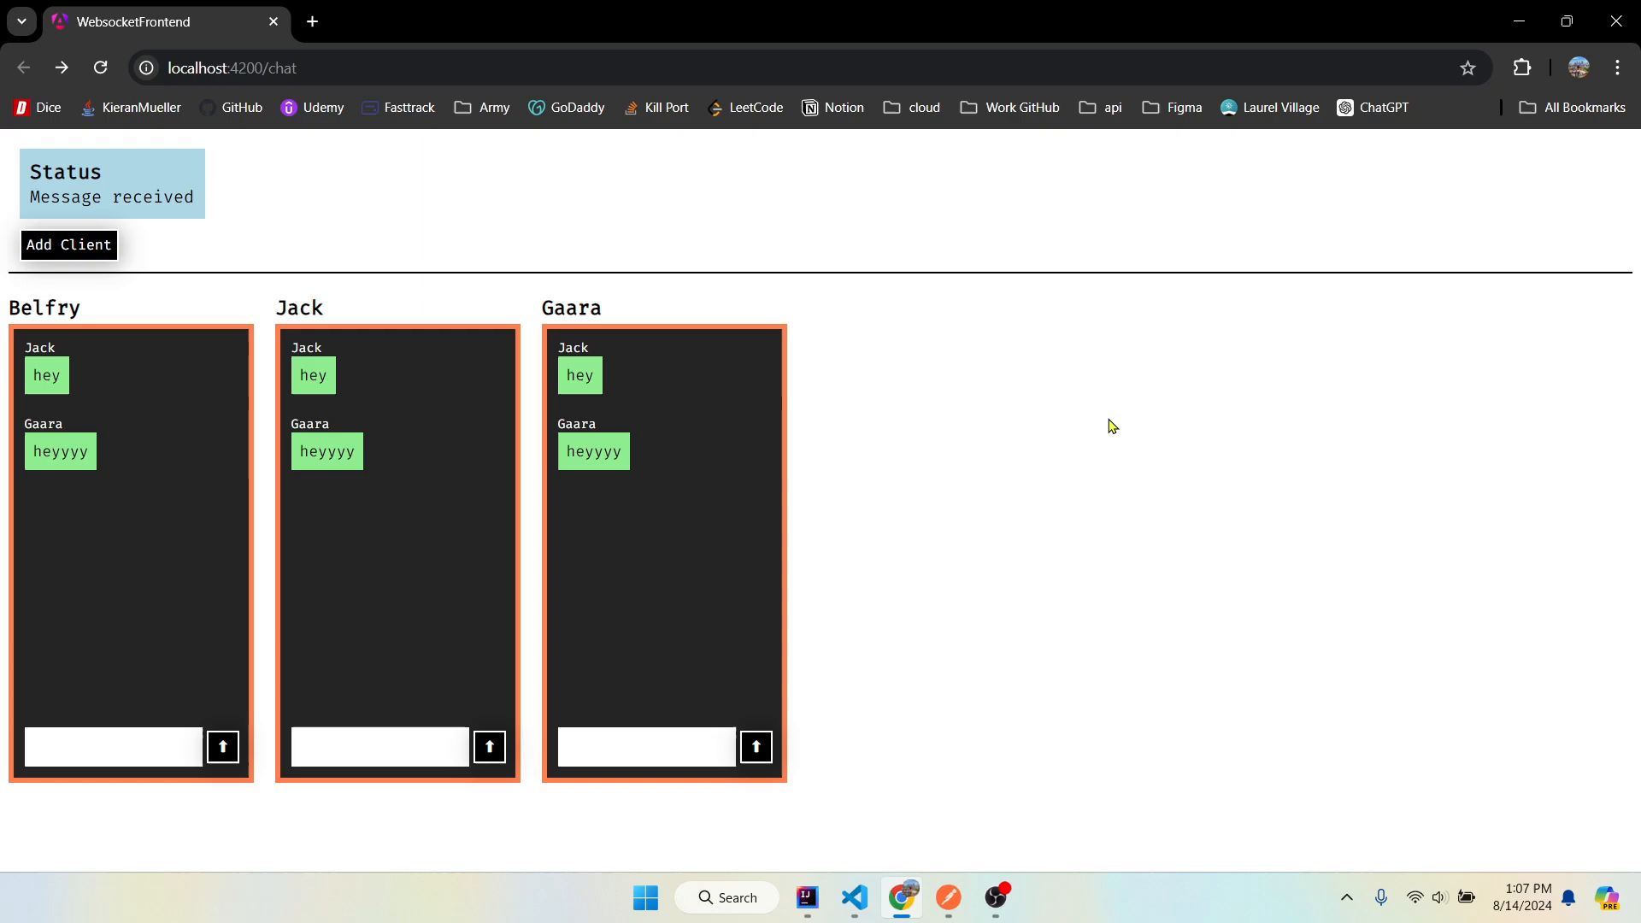
- Add client Reid, broadcast 'Looooop' to every box, and reload the chat page for a fresh connection
left_click(68, 245)
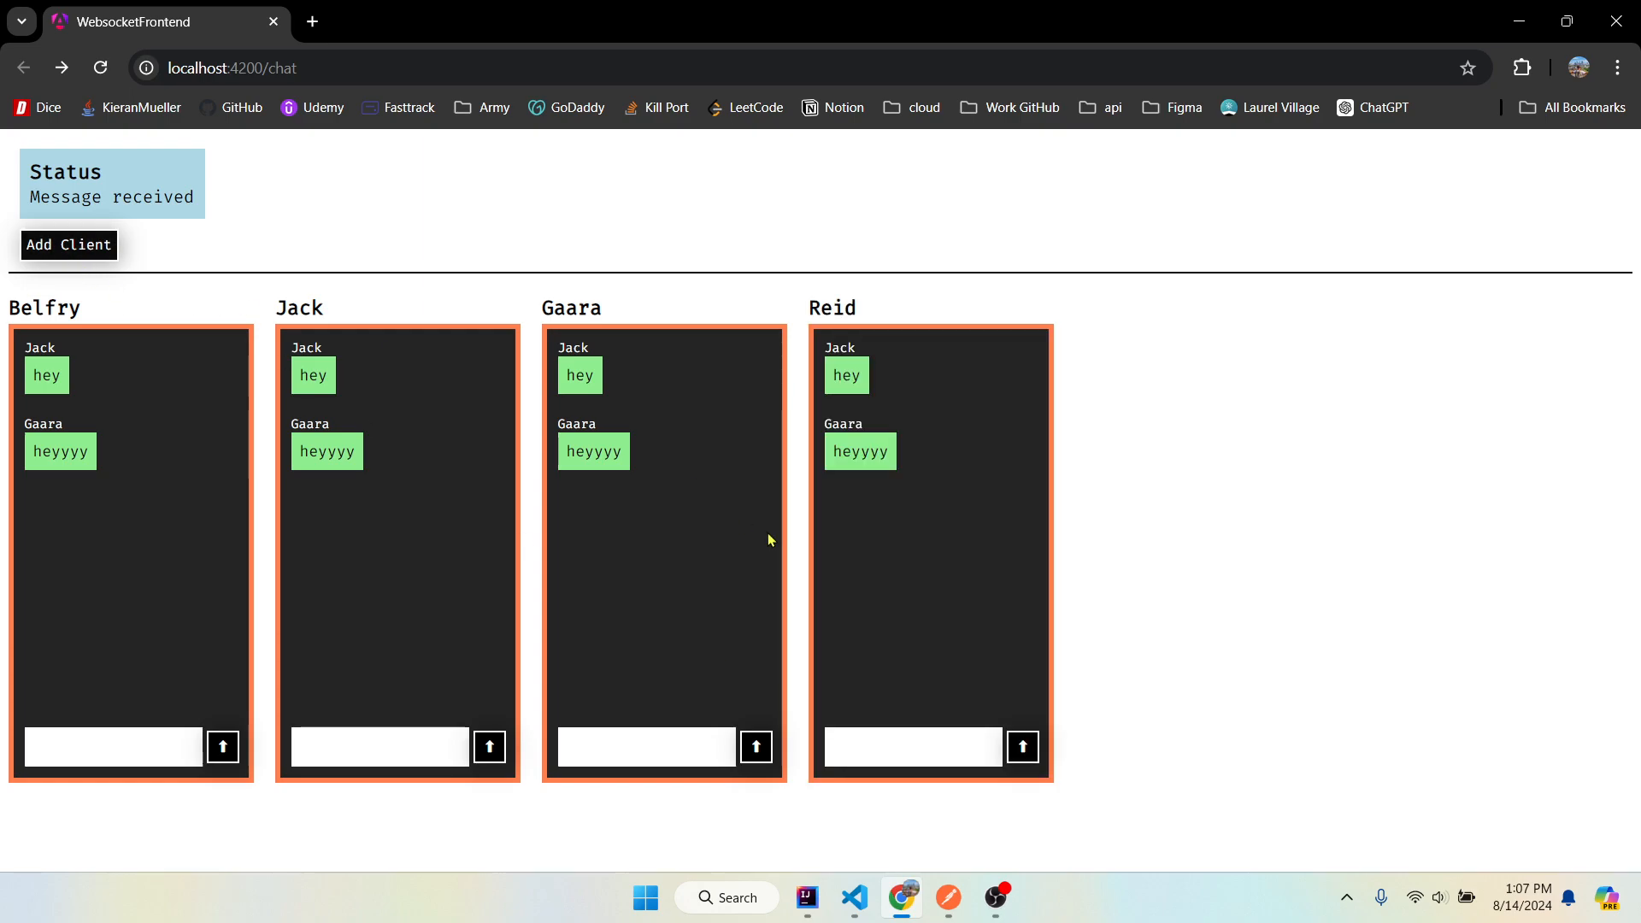
type("L")
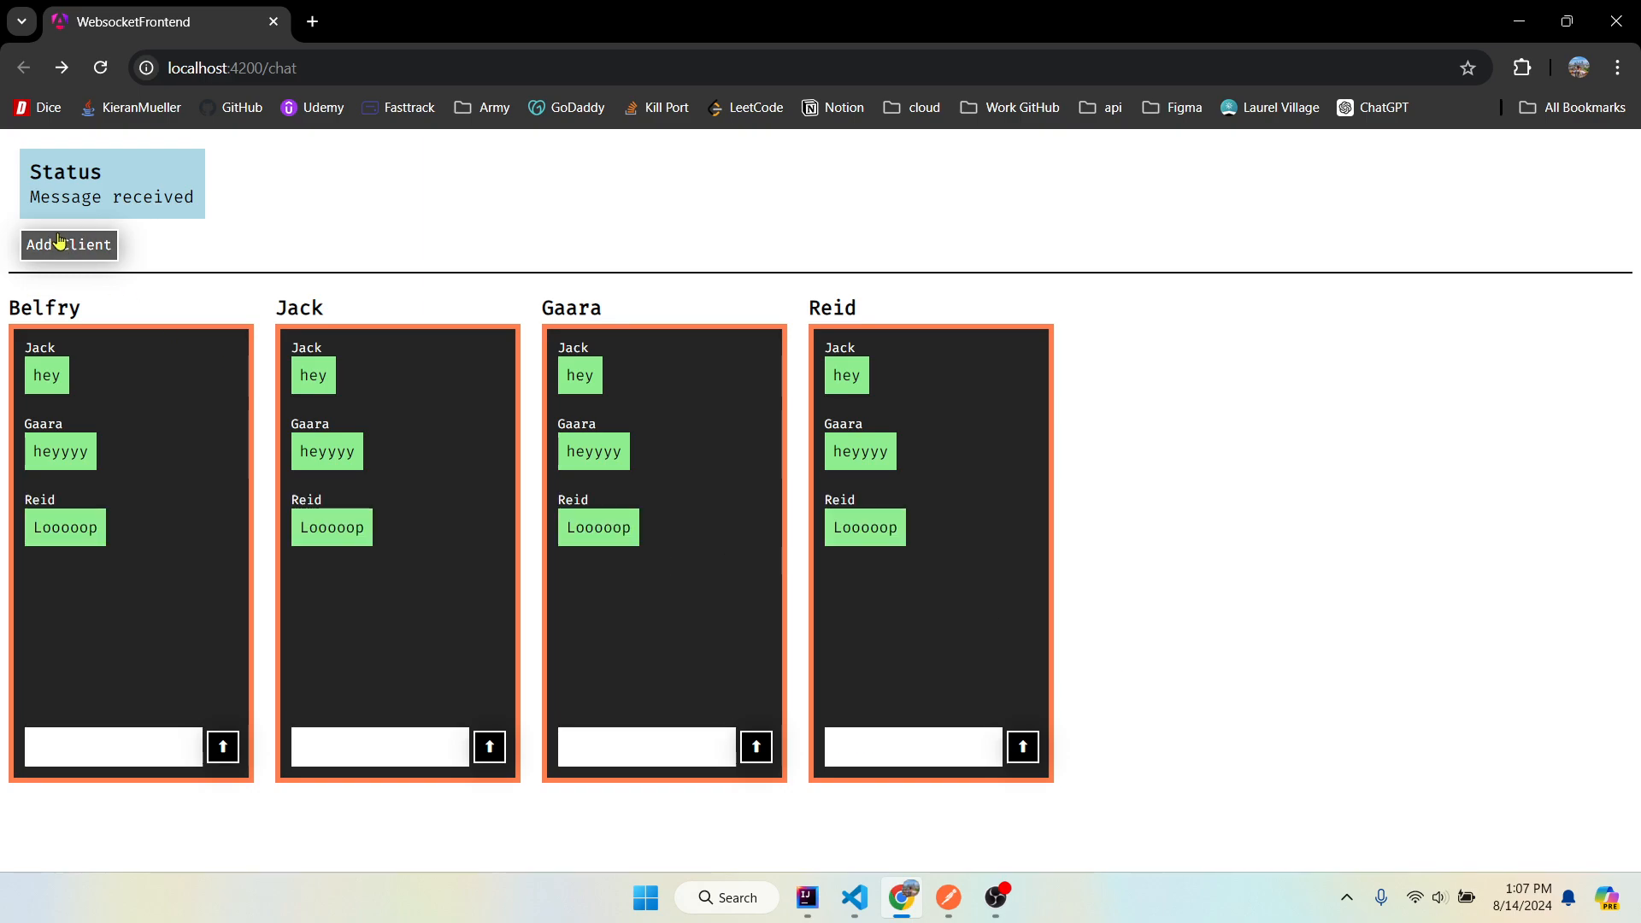
left_click(855, 898)
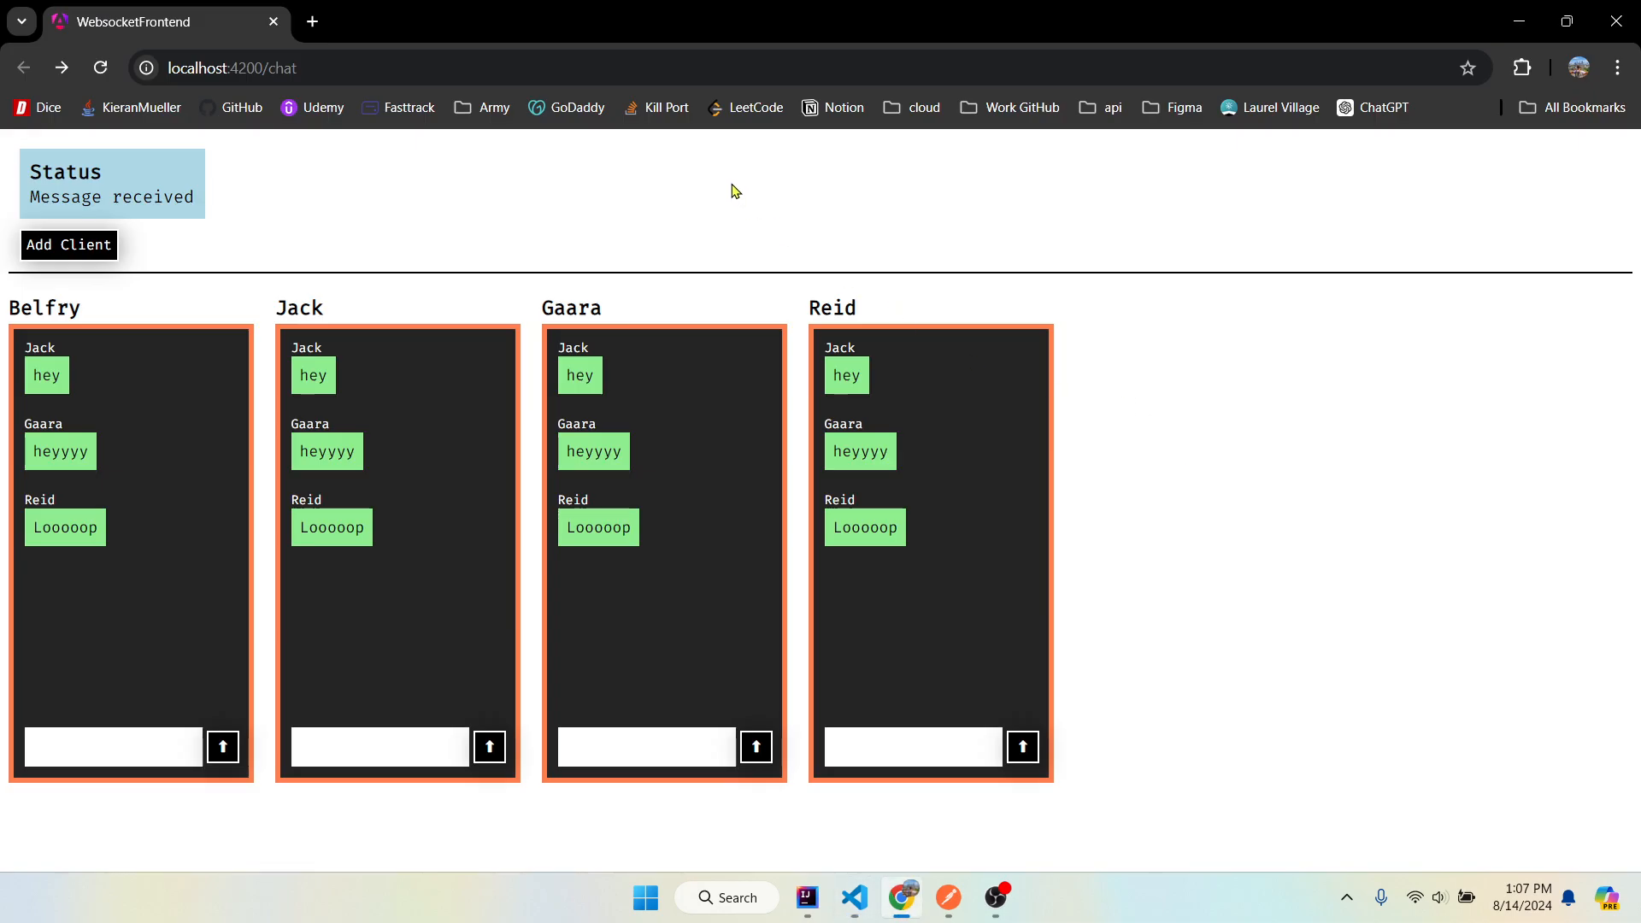
key("F12")
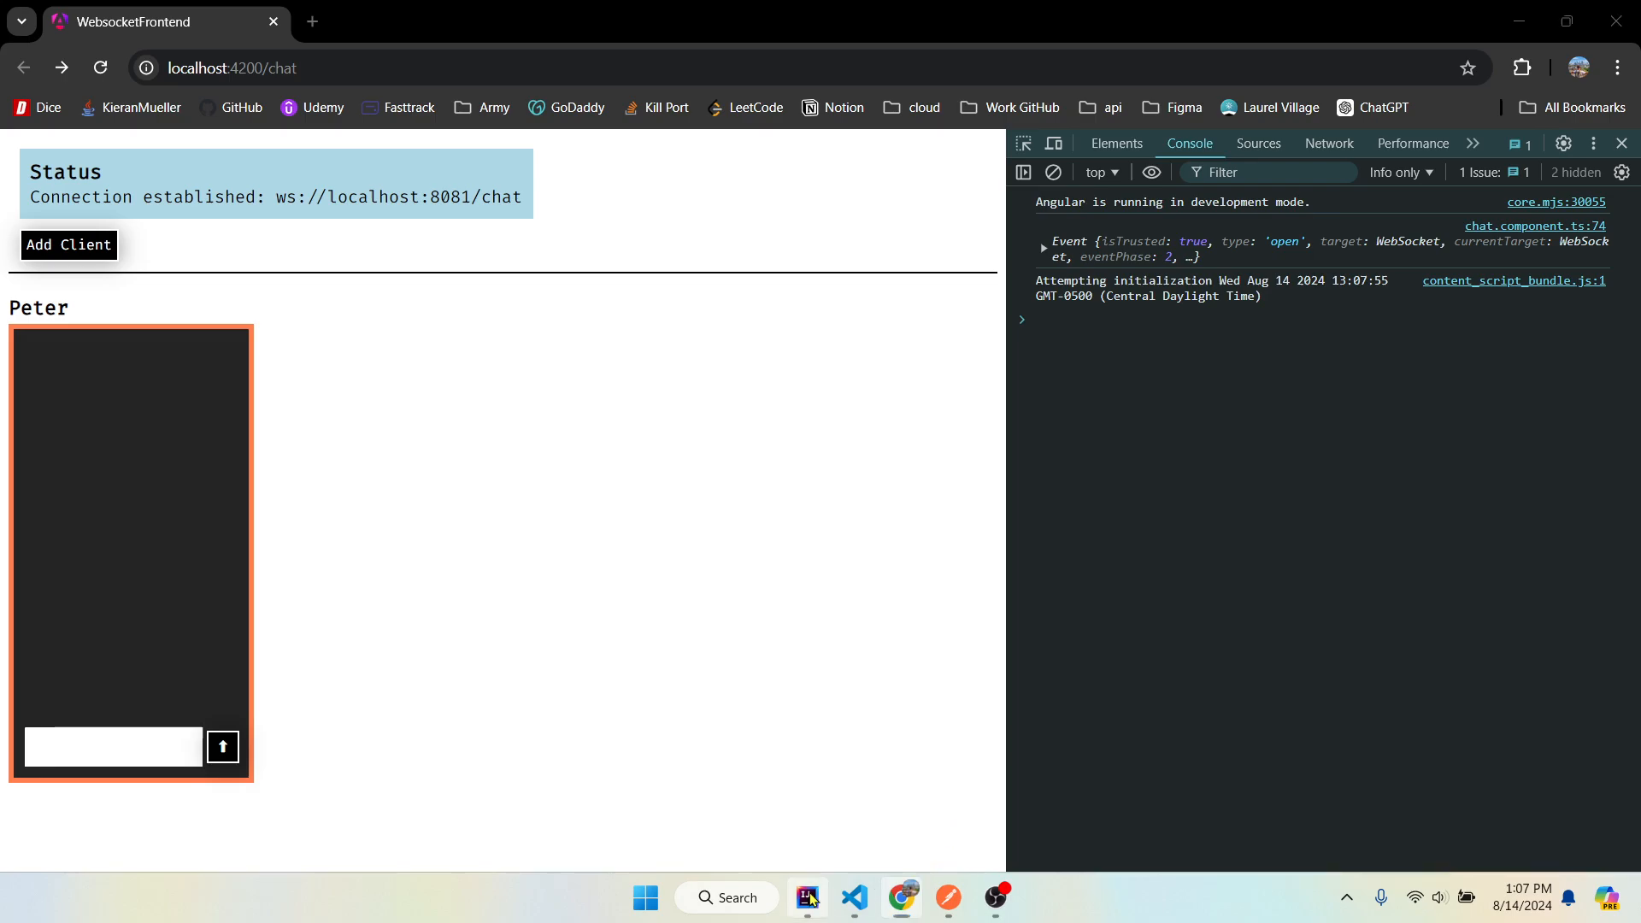
- Confirm the new connection in the backend run log and add clients until Gaara, Luna, Jasper and Peter are connected
left_click(805, 898)
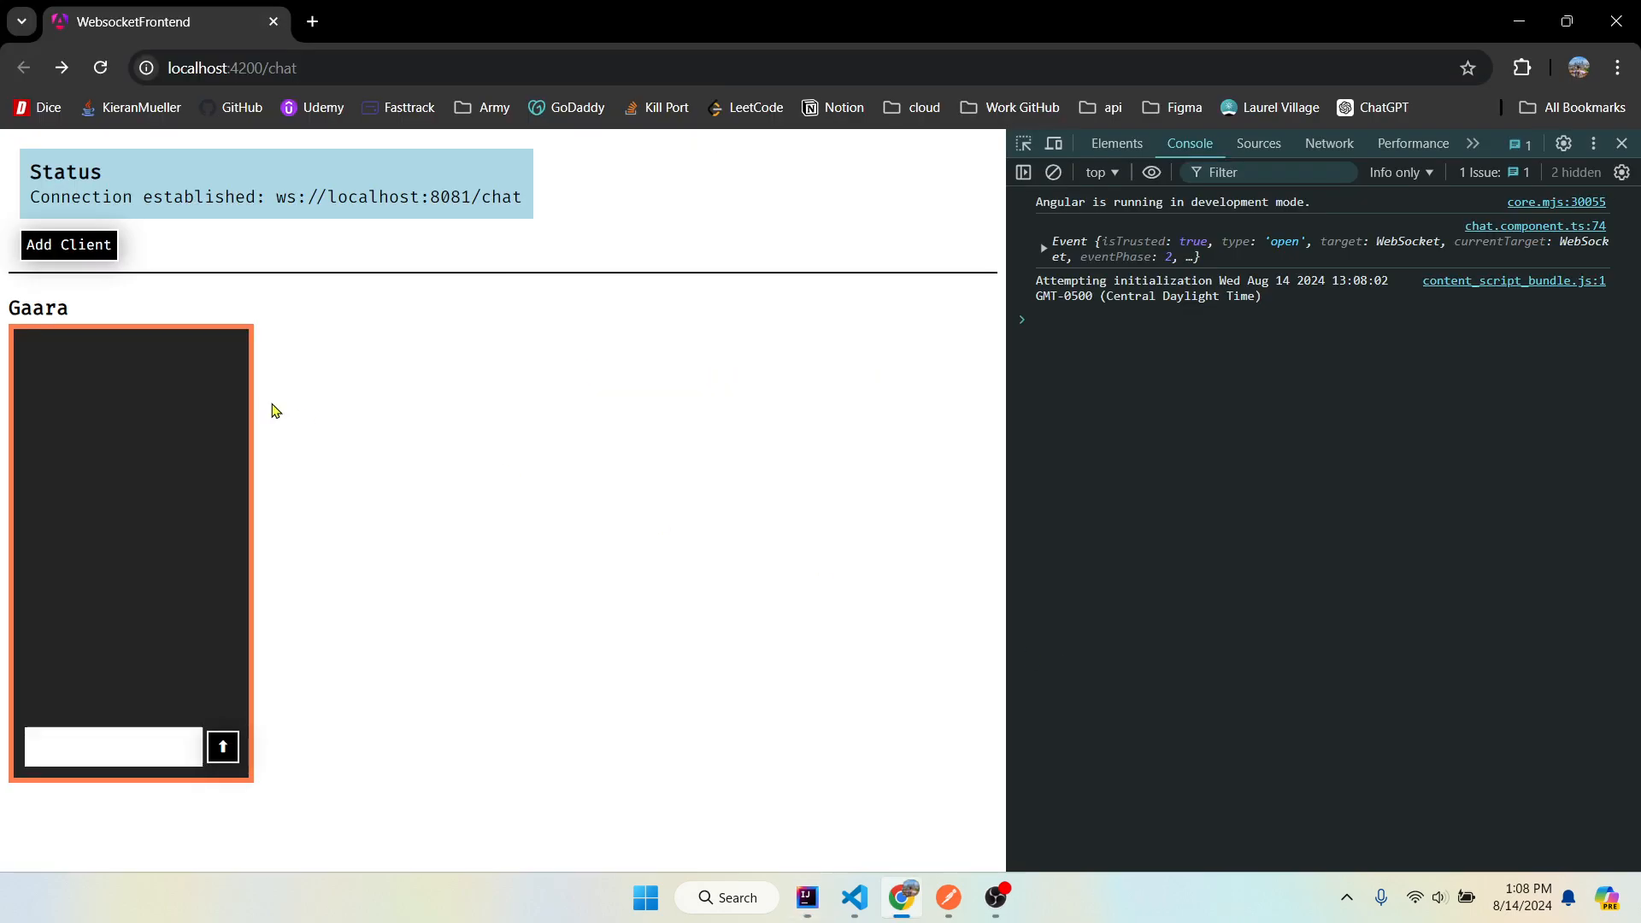
mouse_move(706, 482)
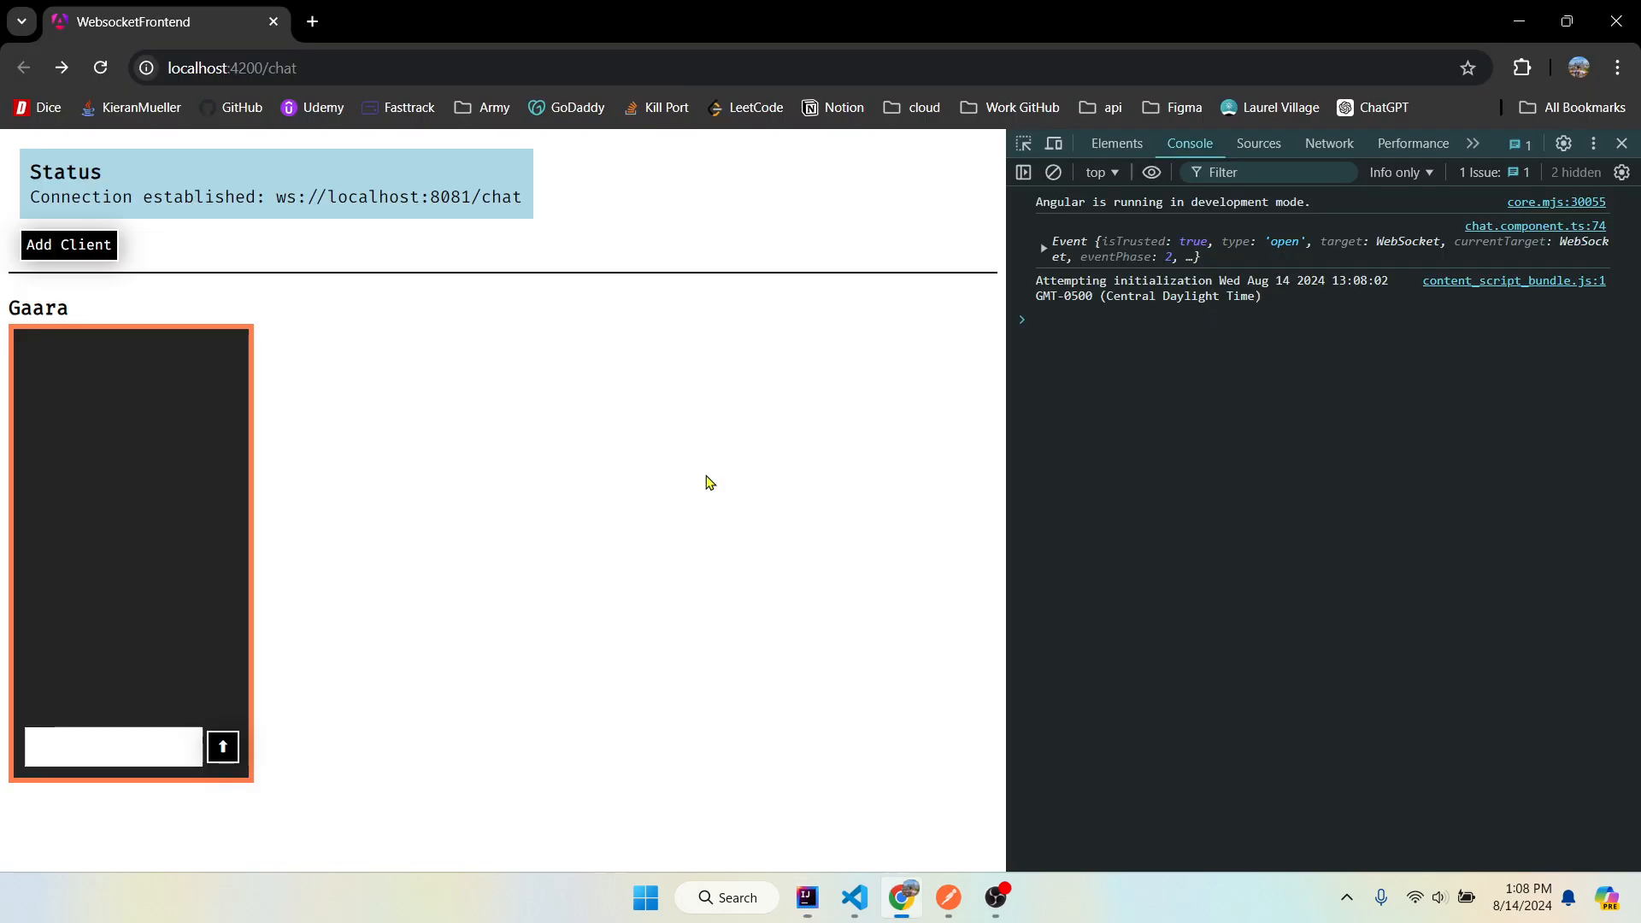
left_click(66, 245)
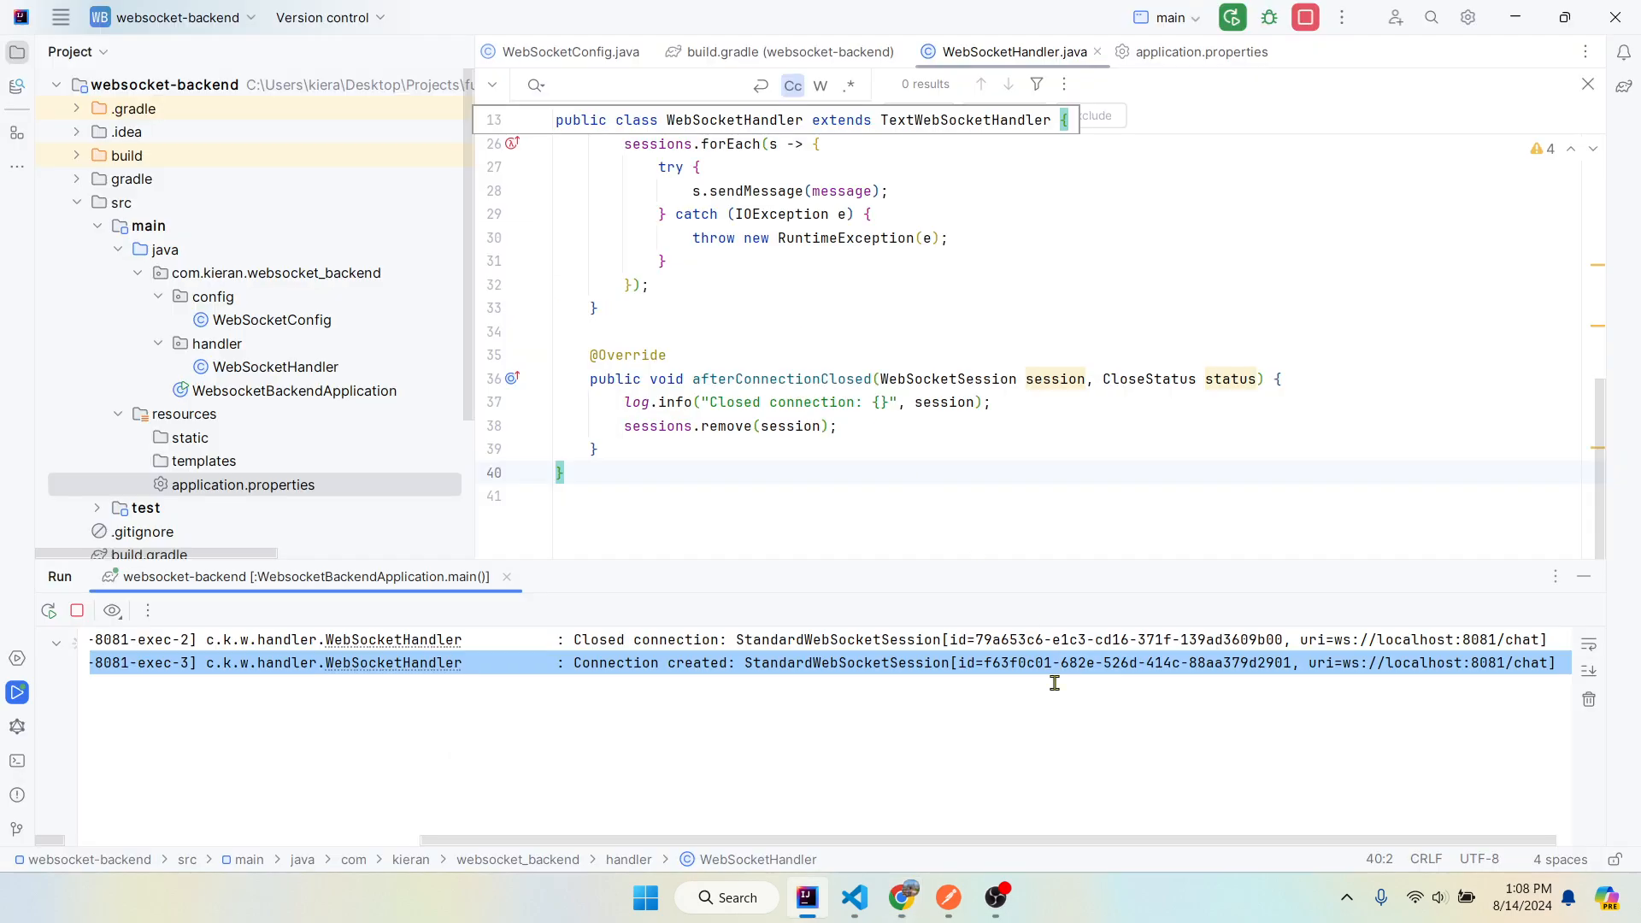
mouse_move(849, 670)
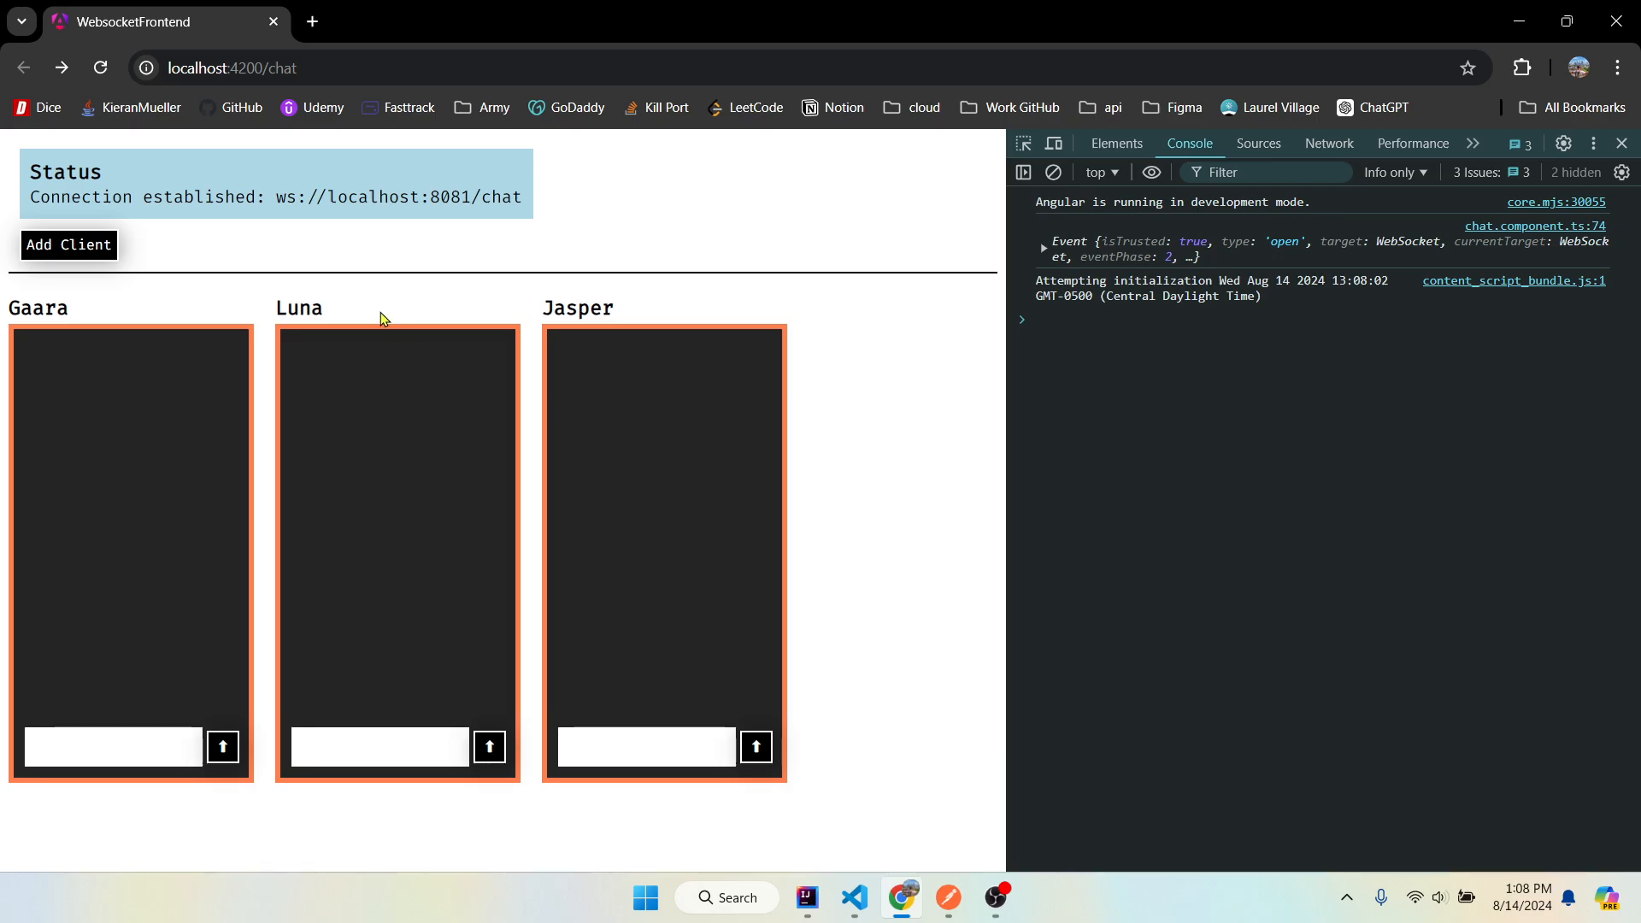
mouse_move(440, 291)
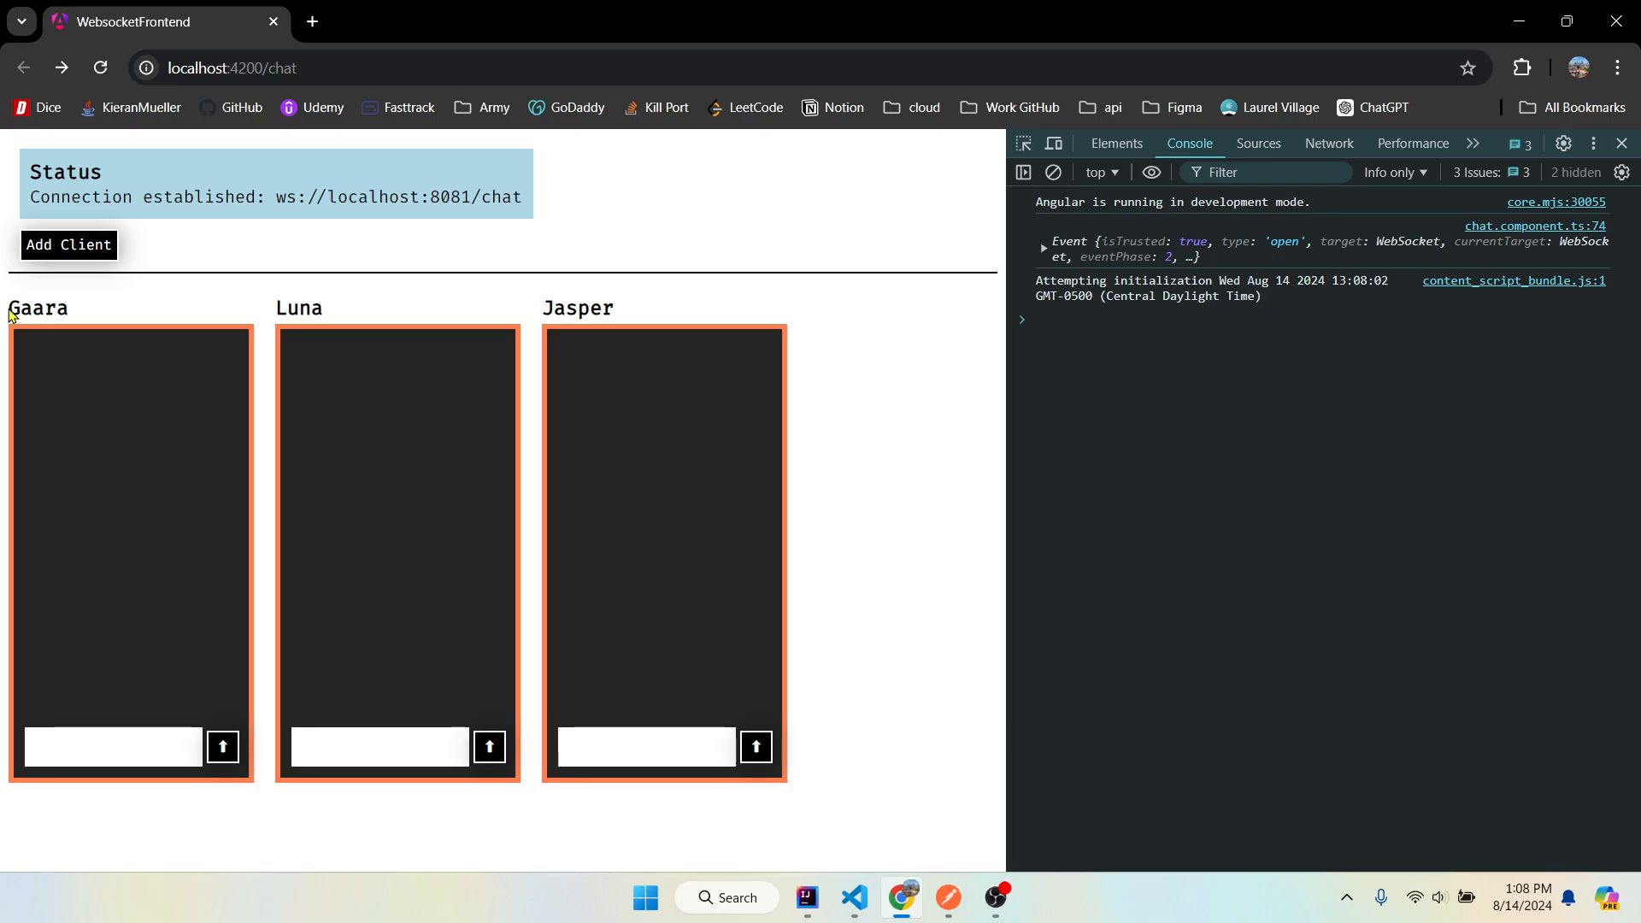
mouse_move(702, 300)
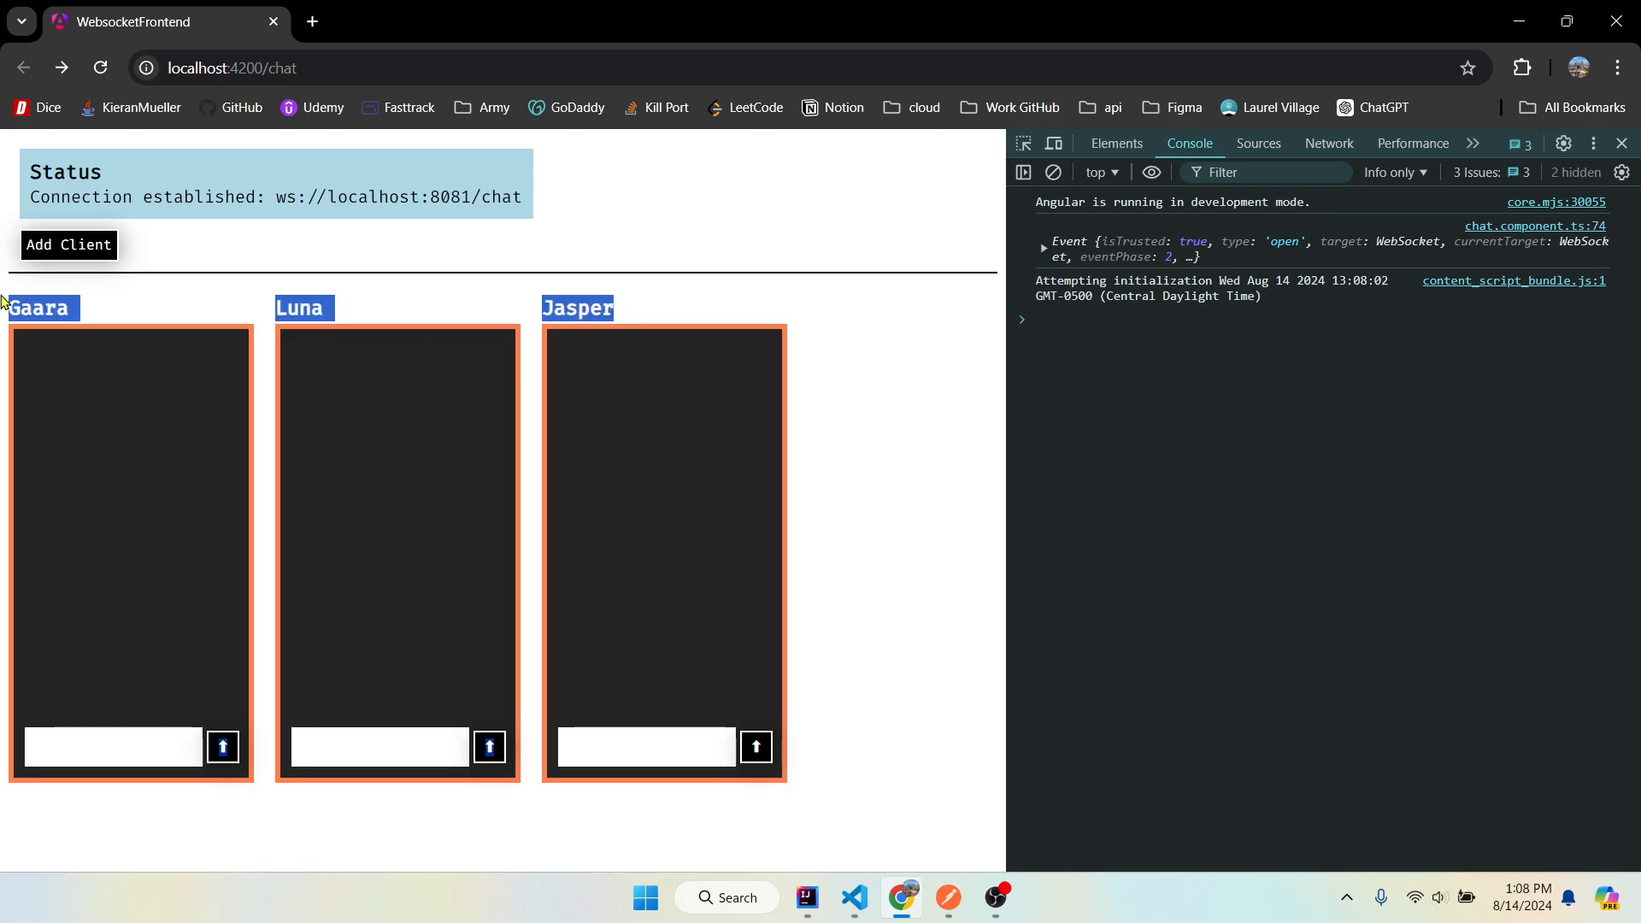
left_click(67, 244)
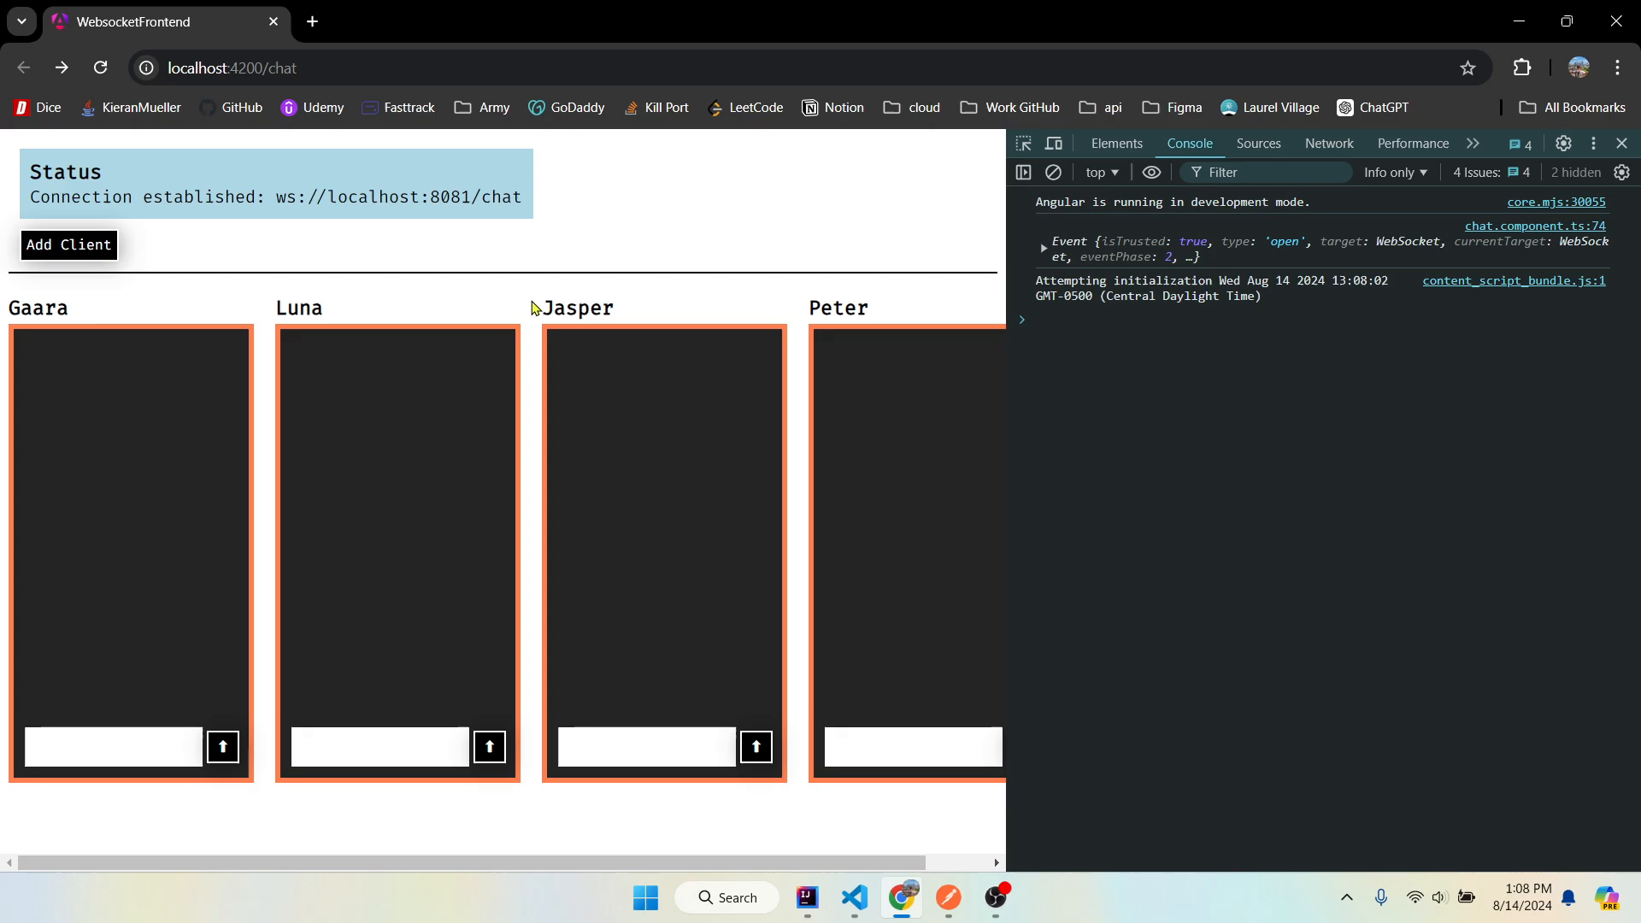
mouse_move(892, 330)
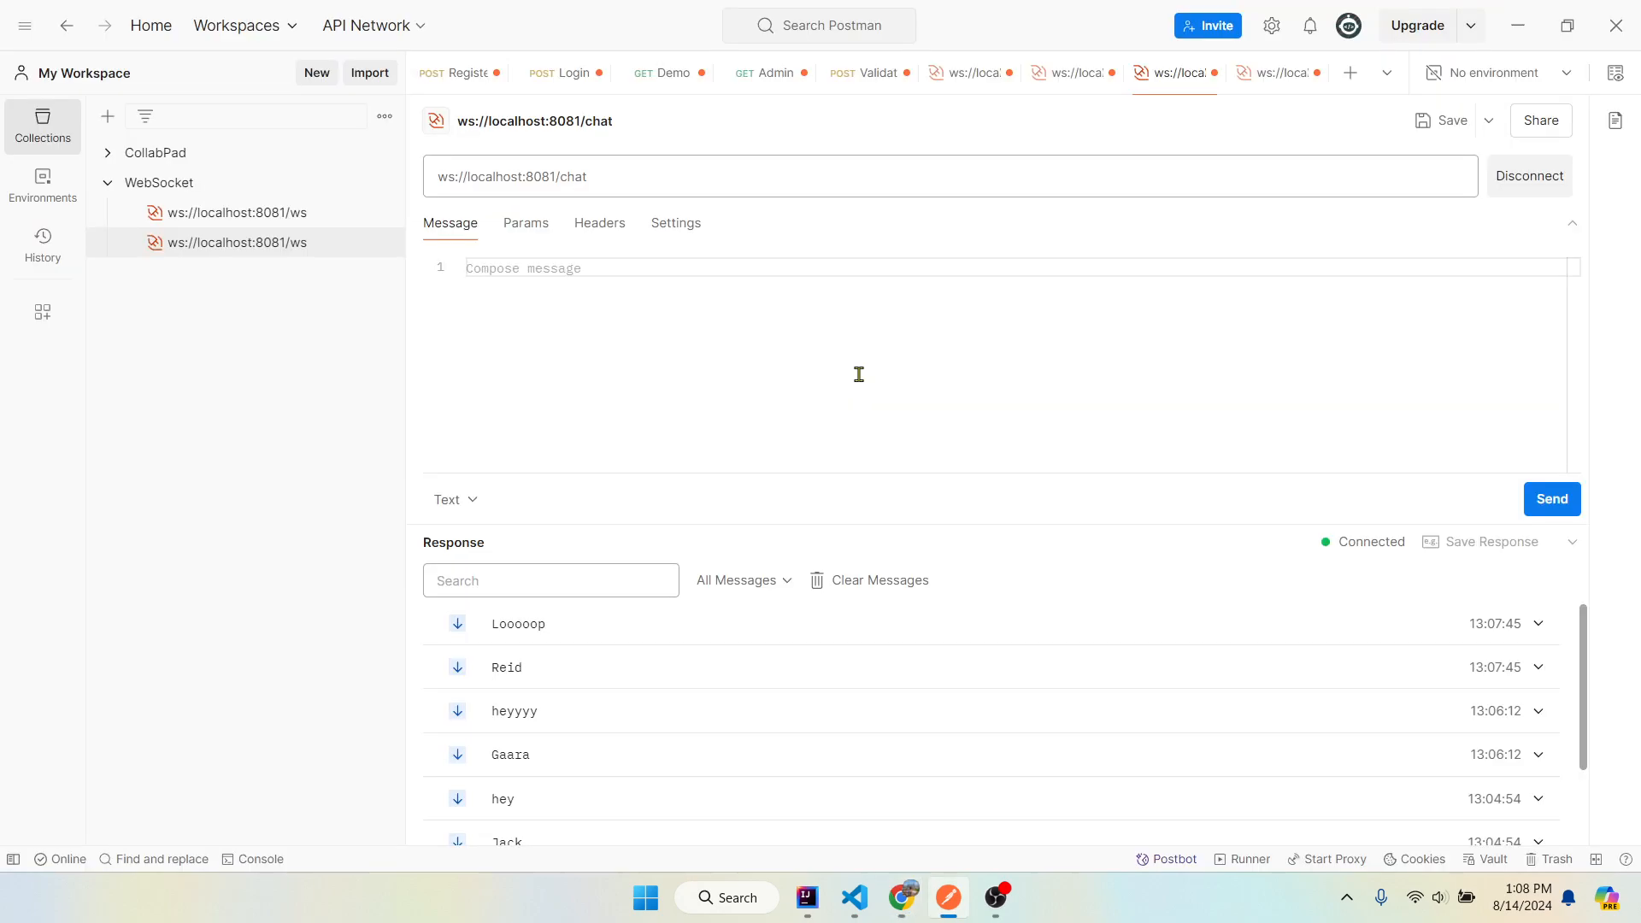
- Draft and discard test messages, then send 'Mike' from Postman over ws://localhost:8081/chat
type("Mi")
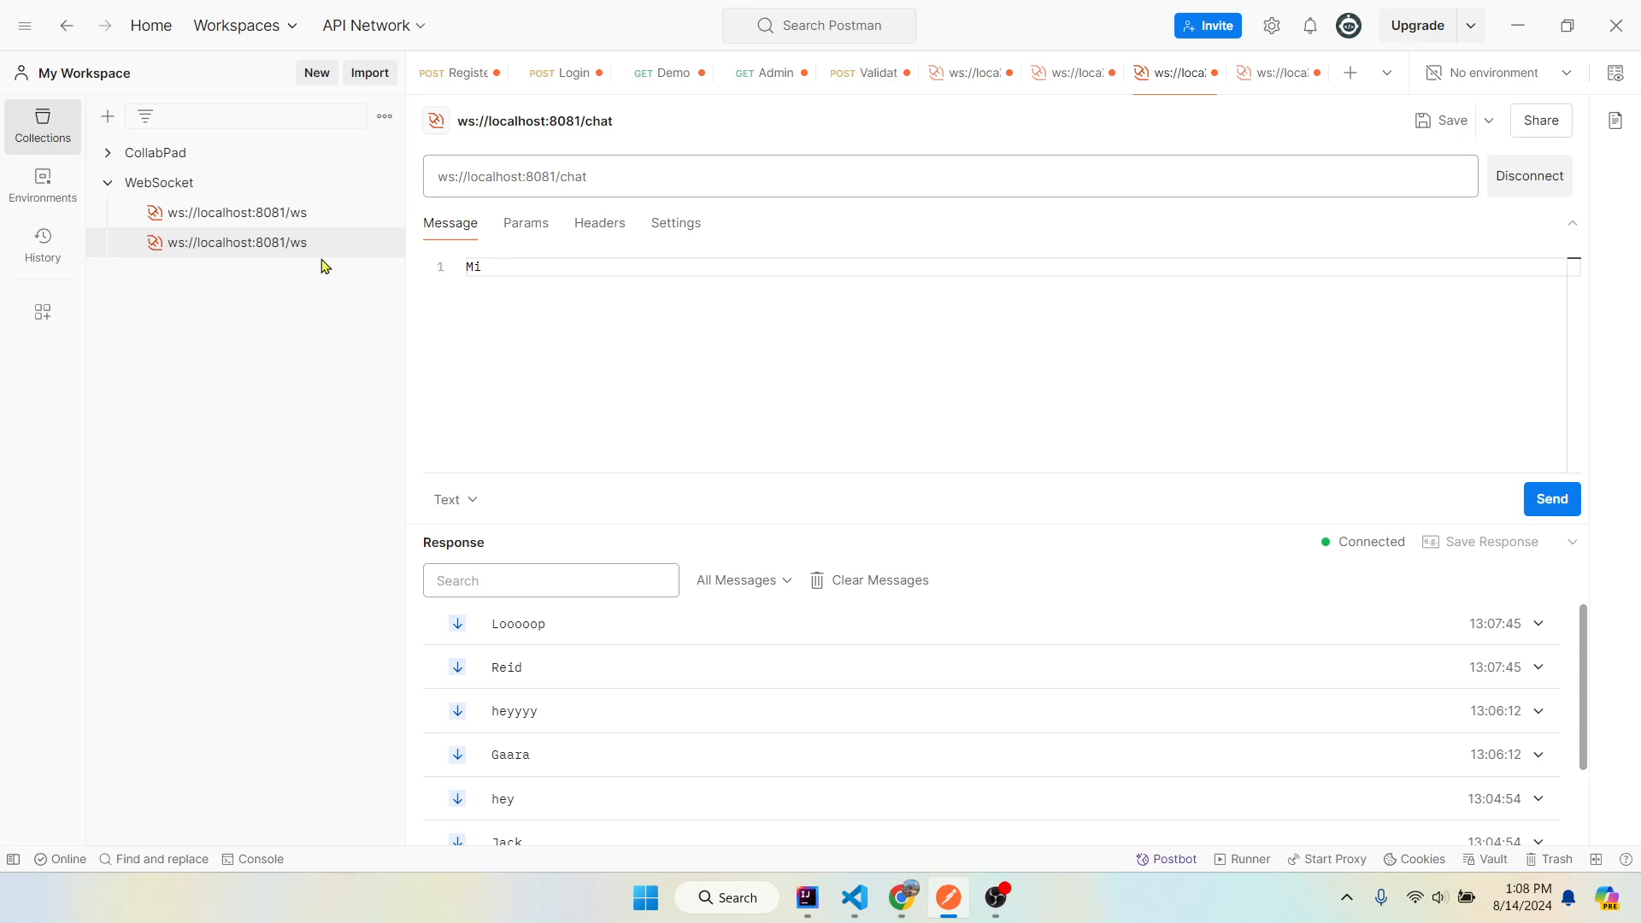
left_click(1448, 119)
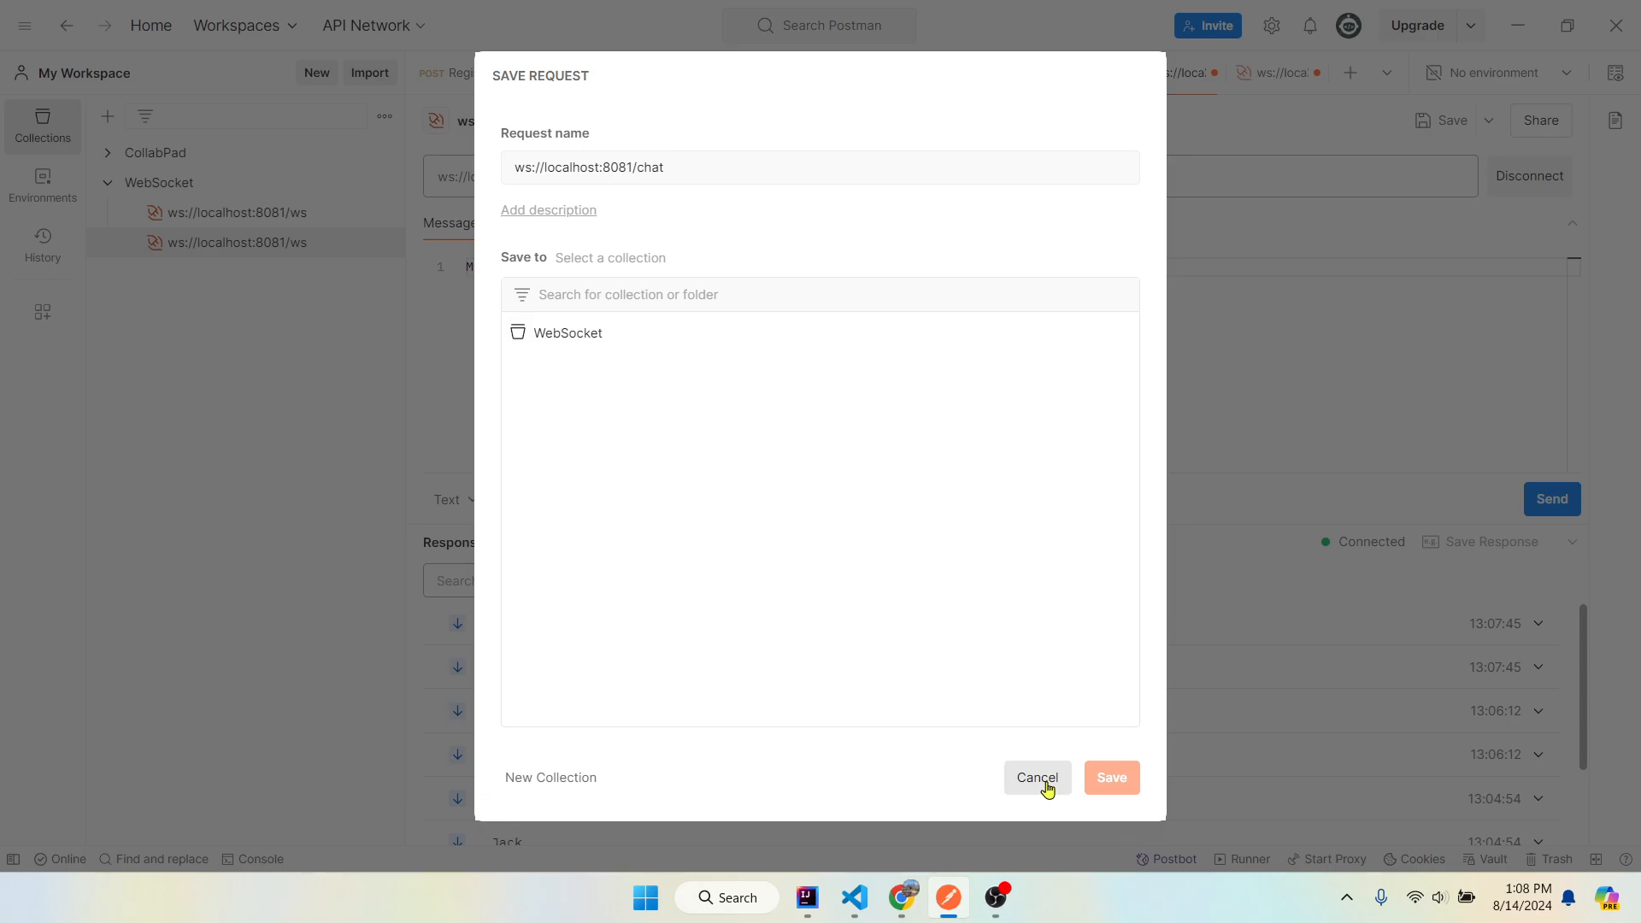
left_click(1036, 778)
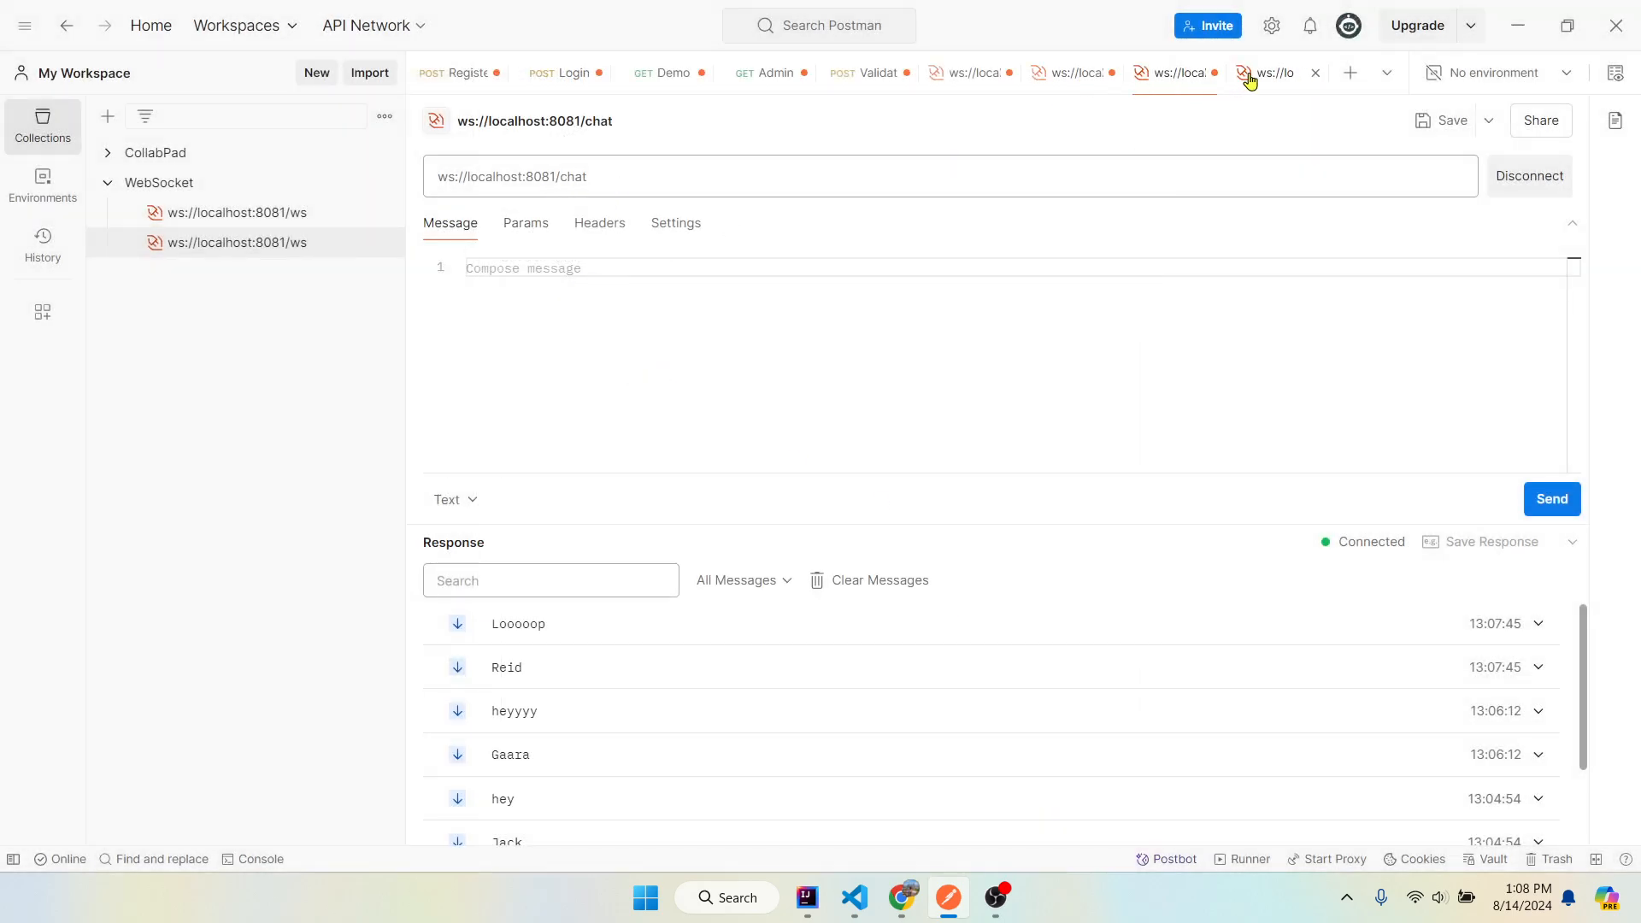
type("Hey there")
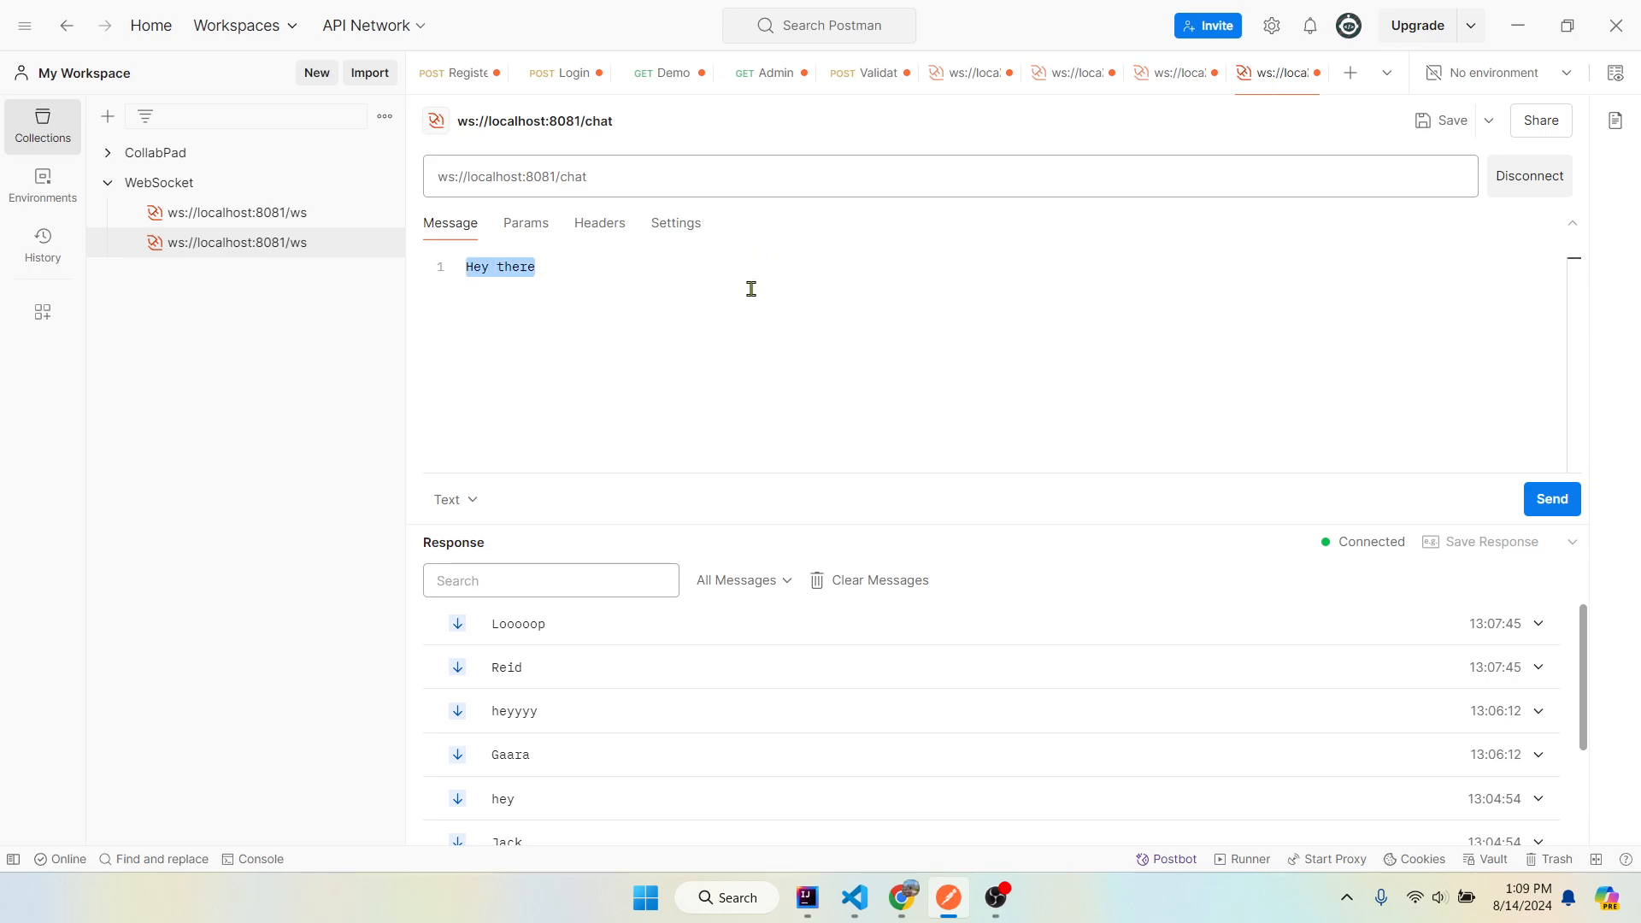
key("Delete")
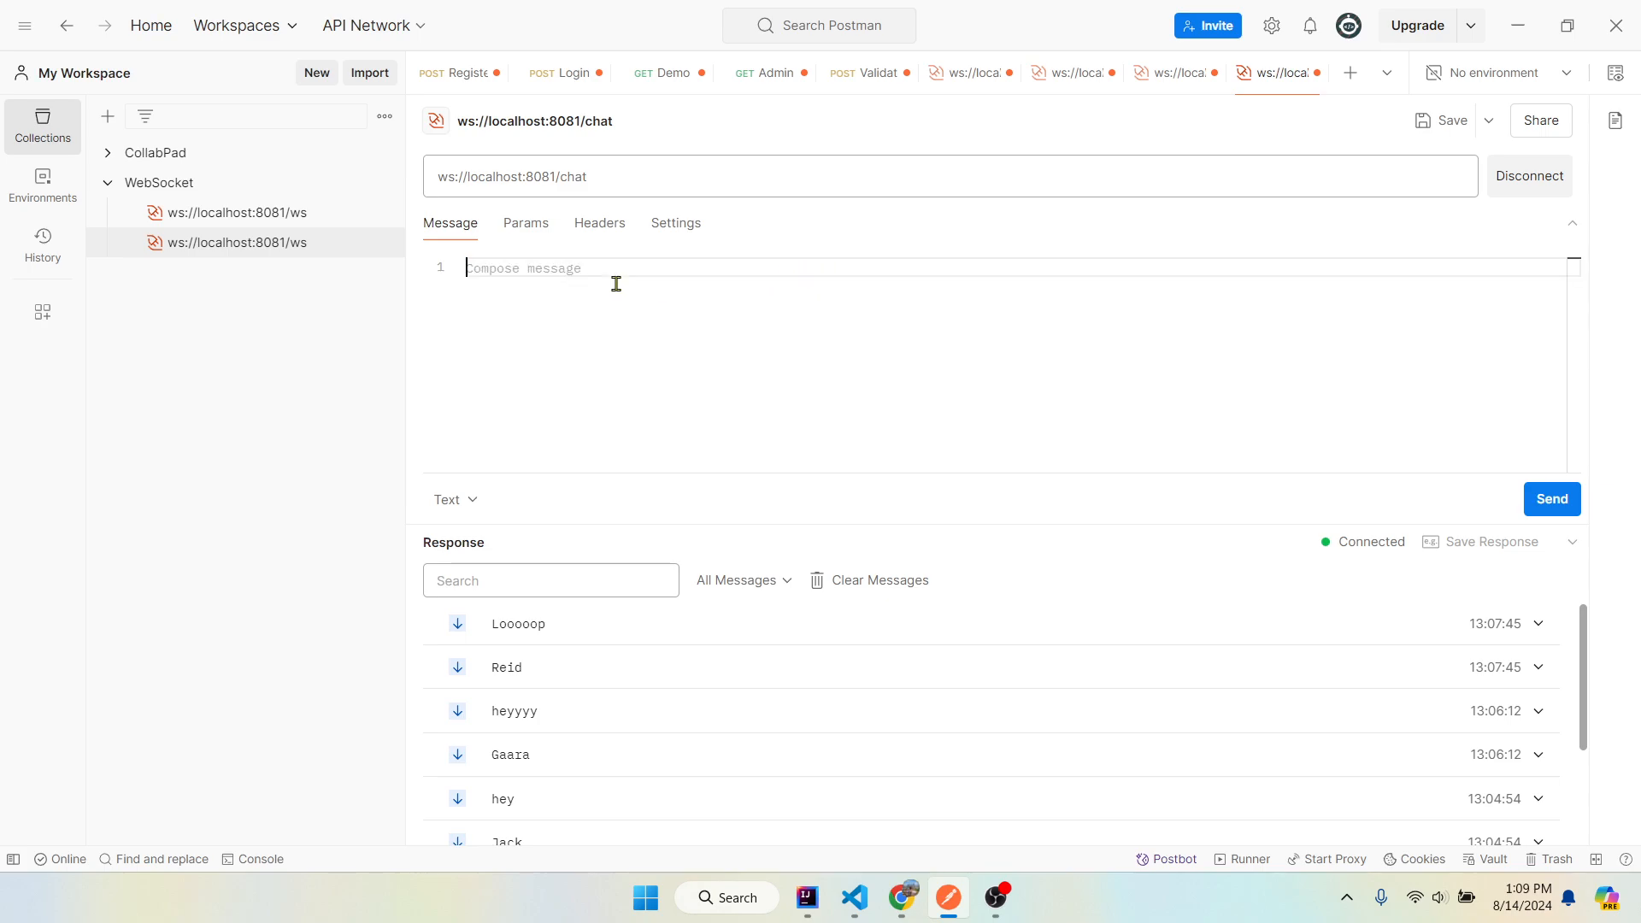
mouse_move(743, 296)
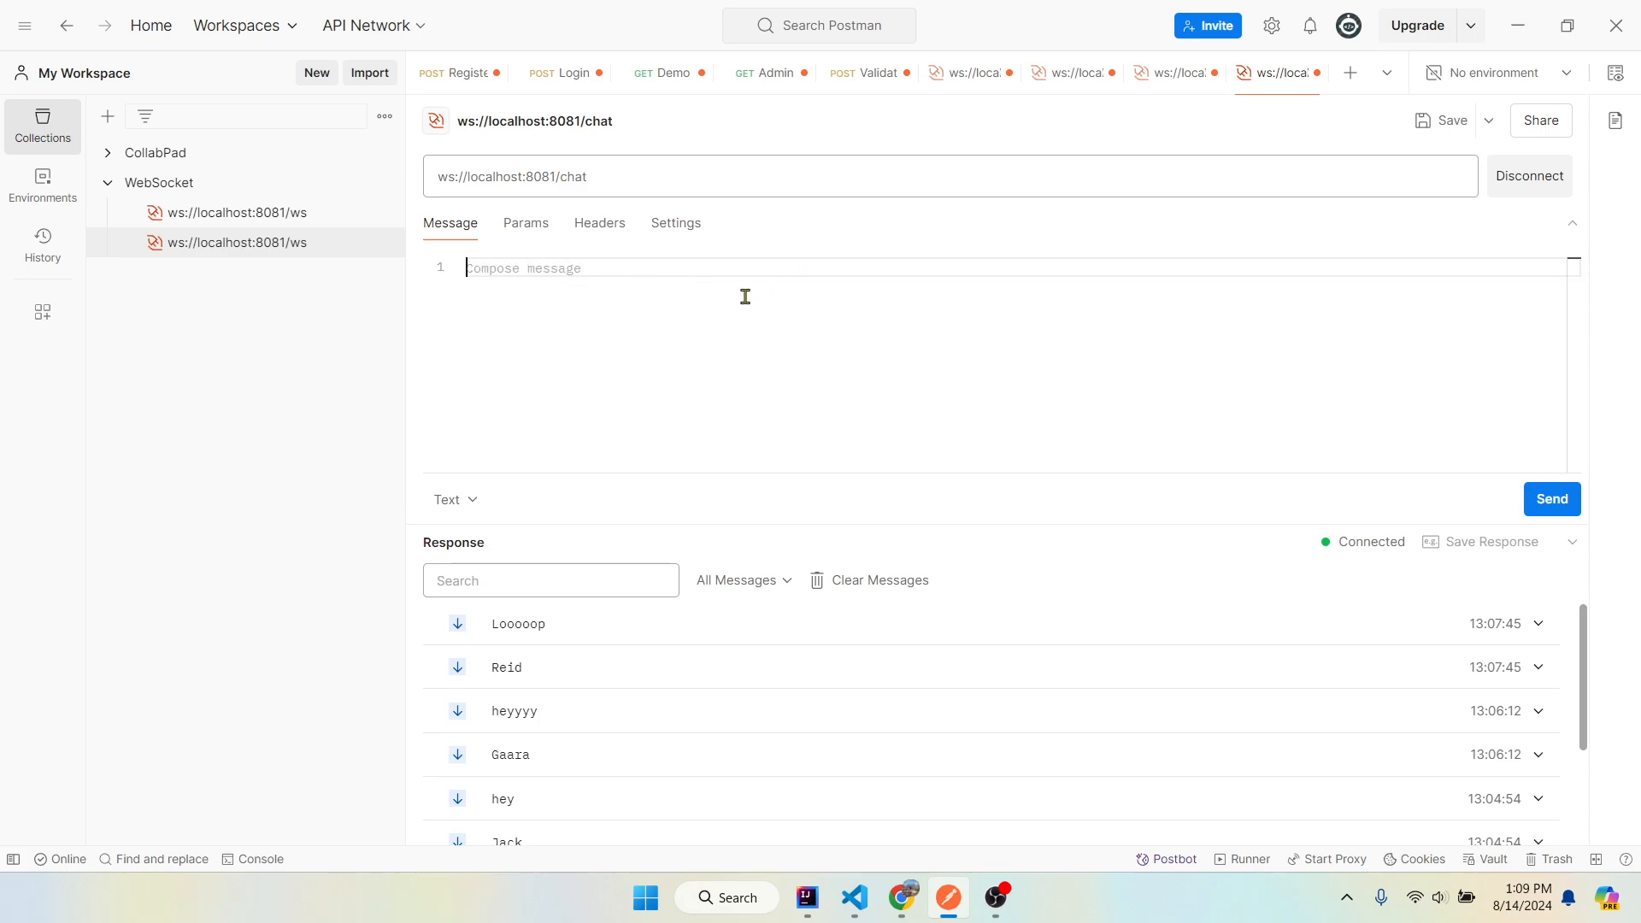
type("dwqdqwe")
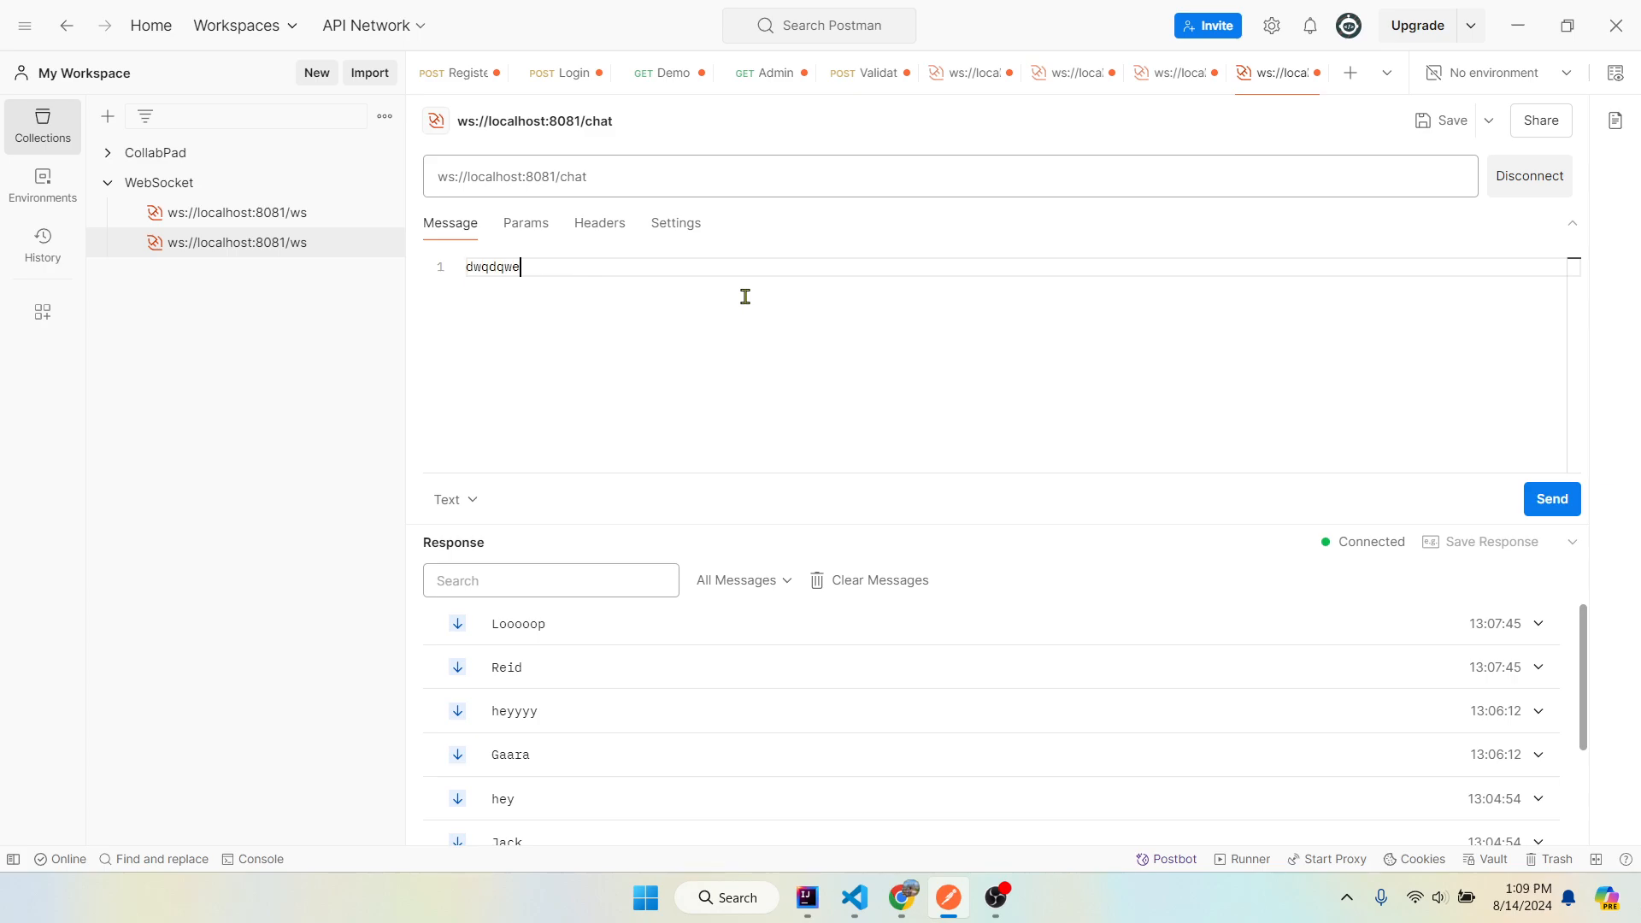
type("Mi")
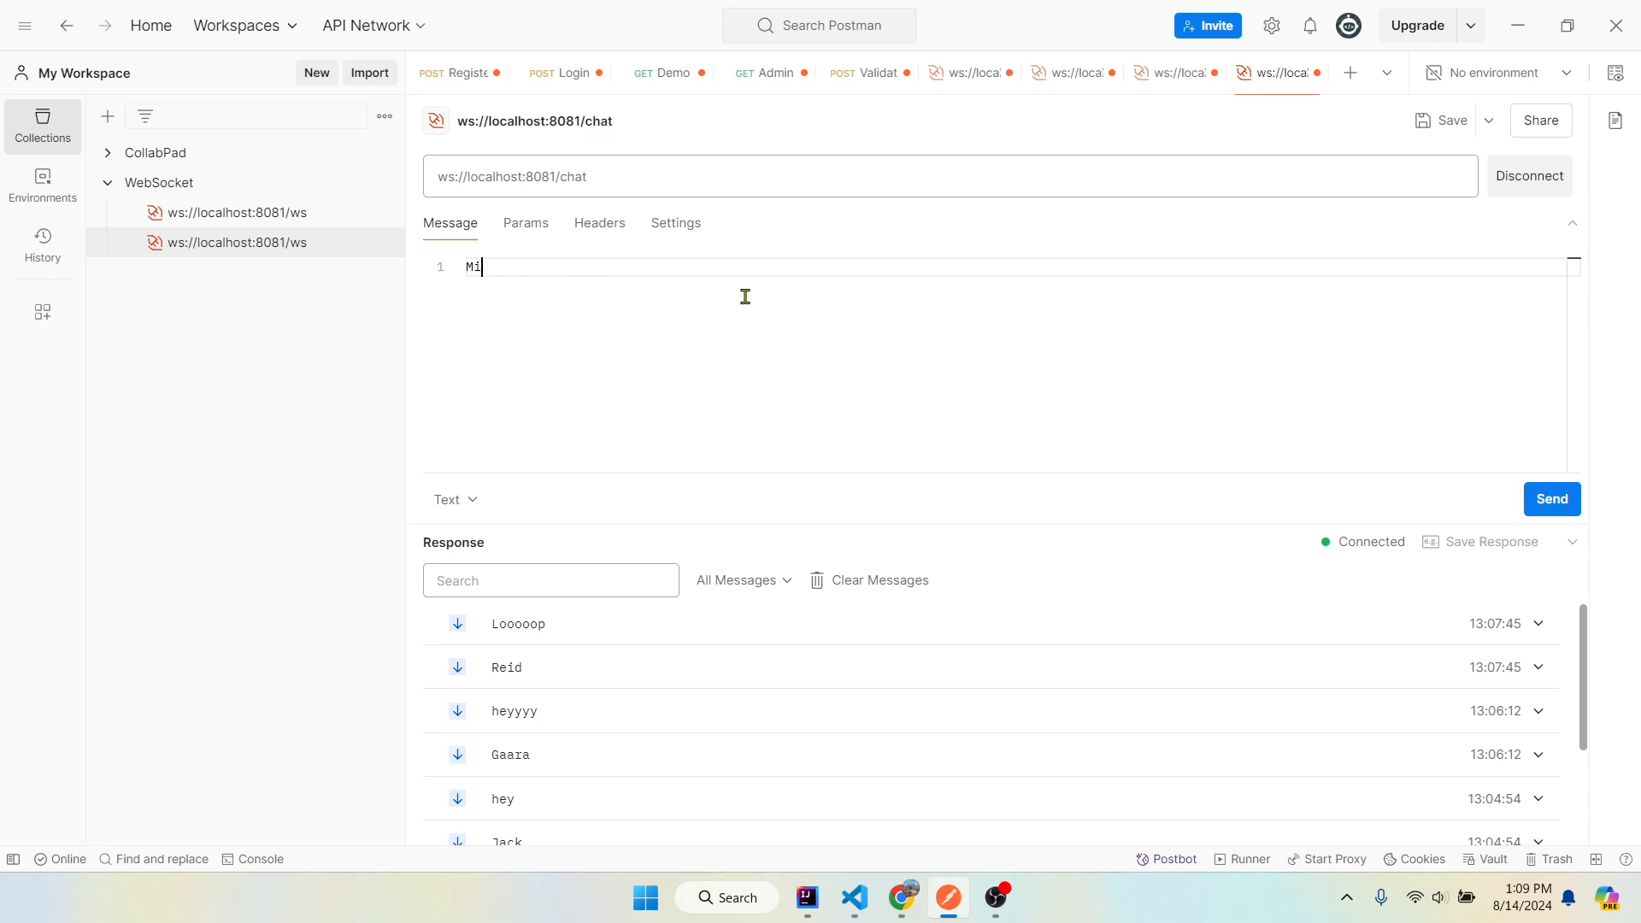
type("ke")
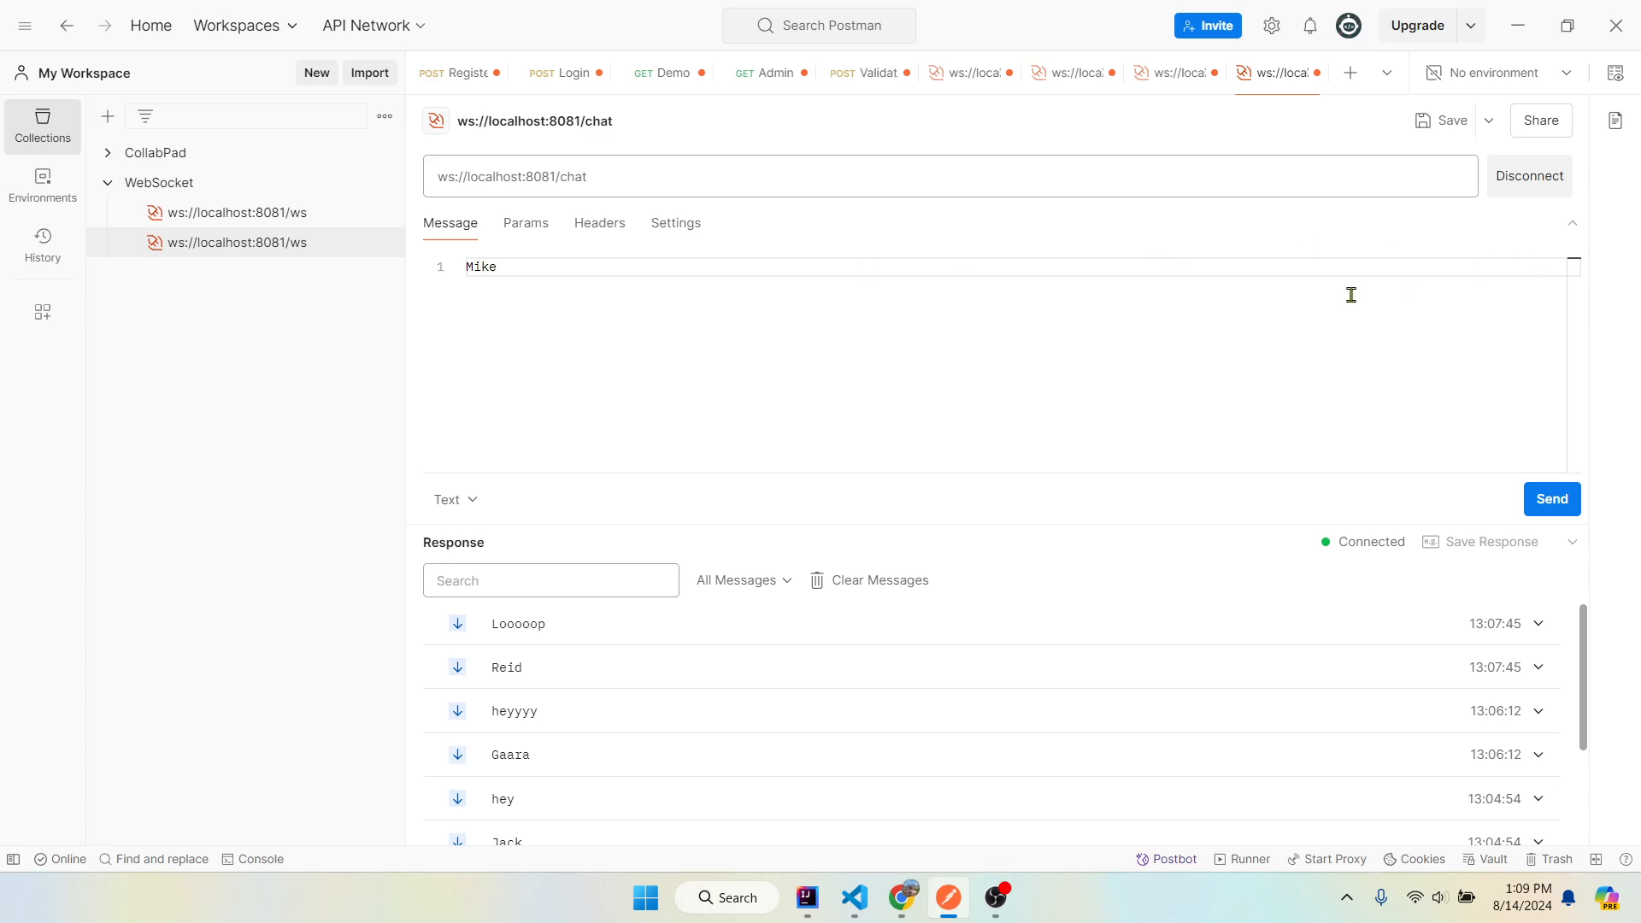
mouse_move(1396, 412)
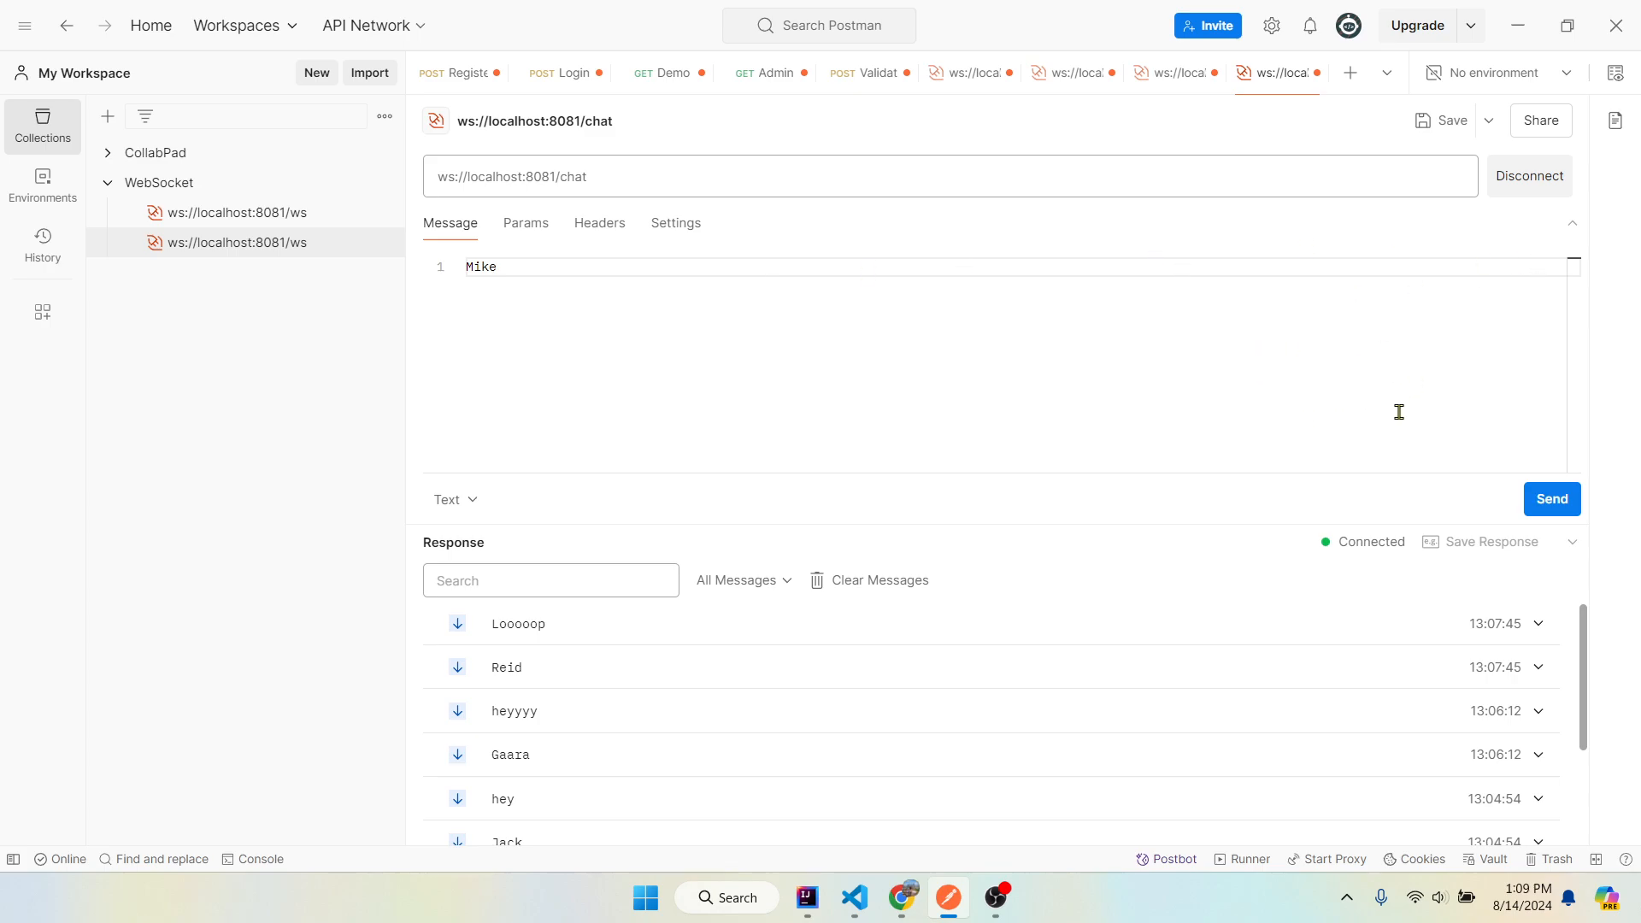
left_click(1550, 497)
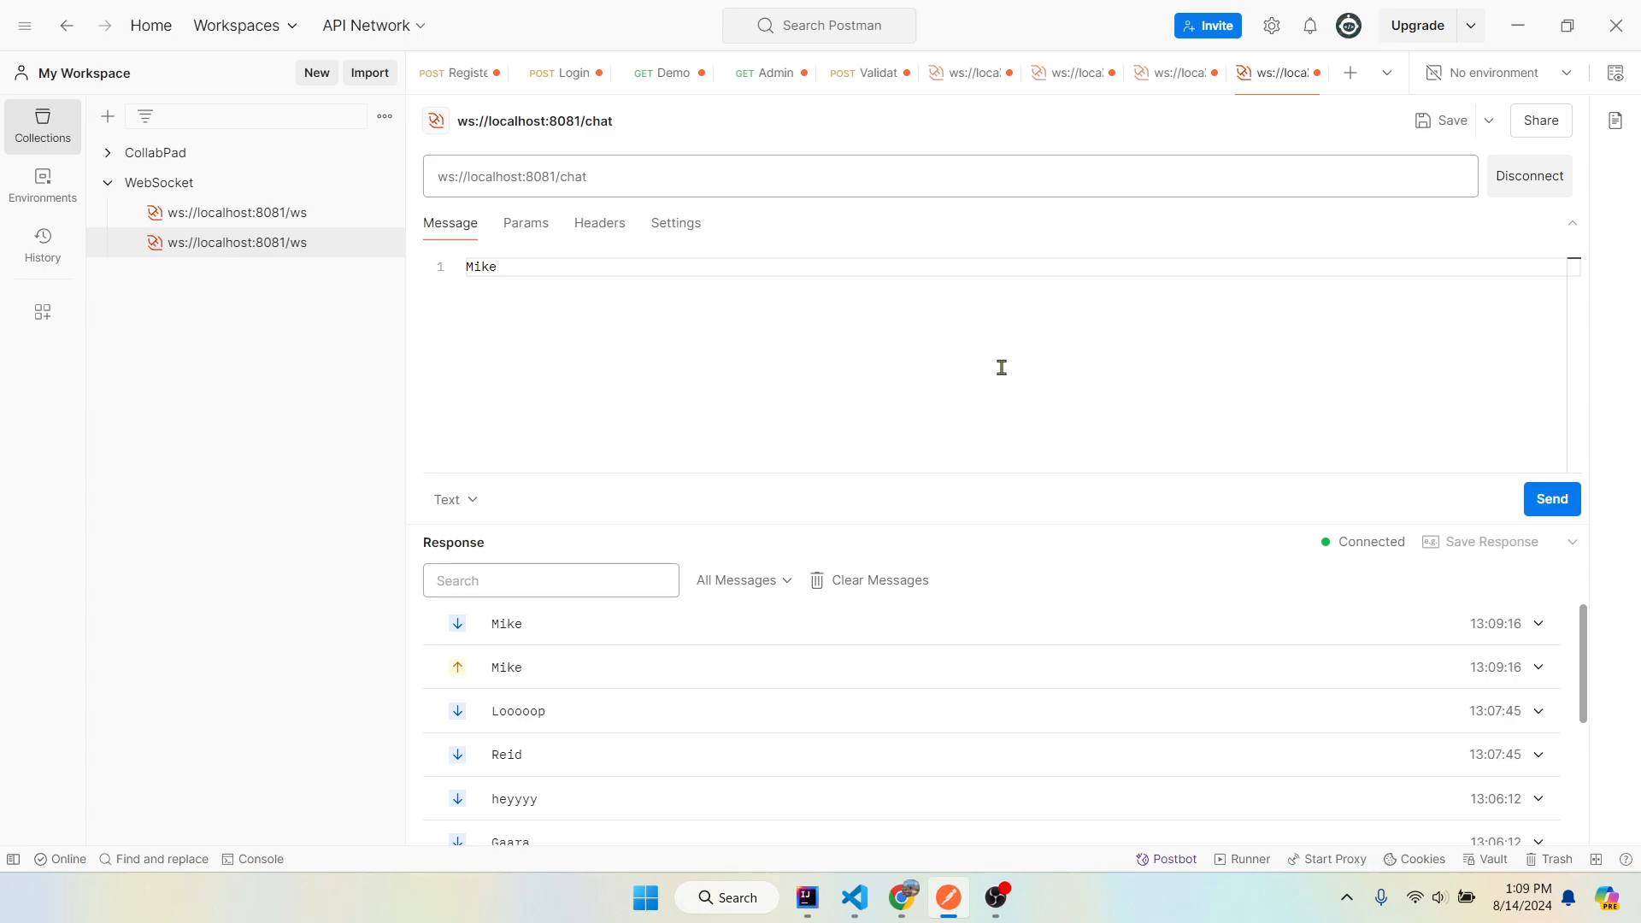
mouse_move(1270, 472)
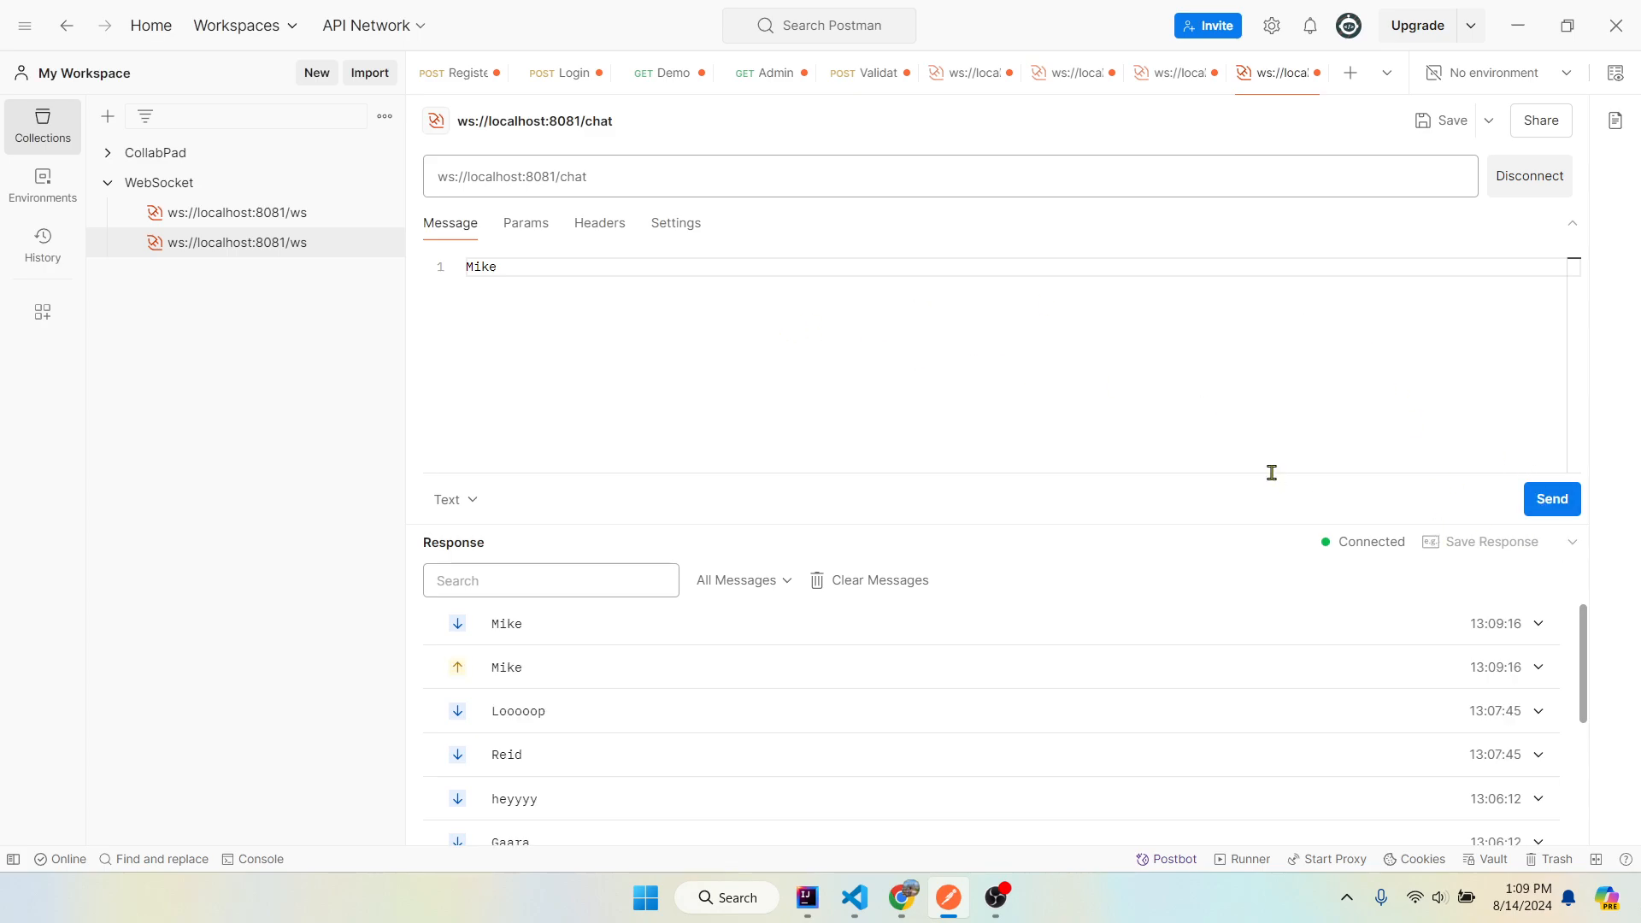
- Replace Mike with "Do y'all want lunch?" and send it to all chat clients
double_click(481, 266)
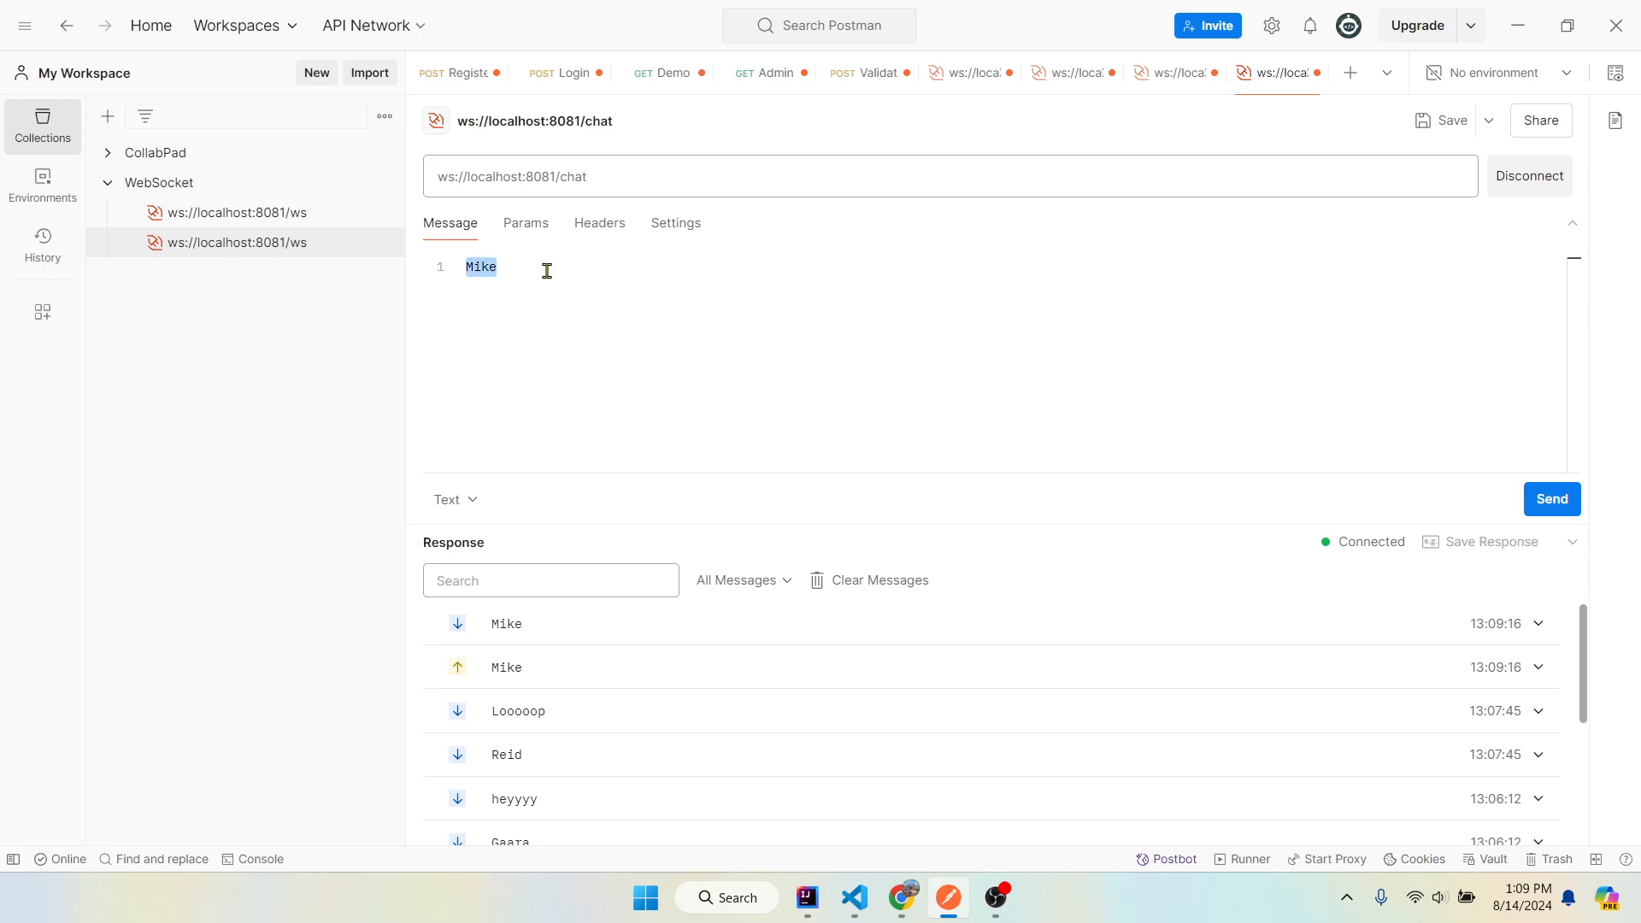
type("Do")
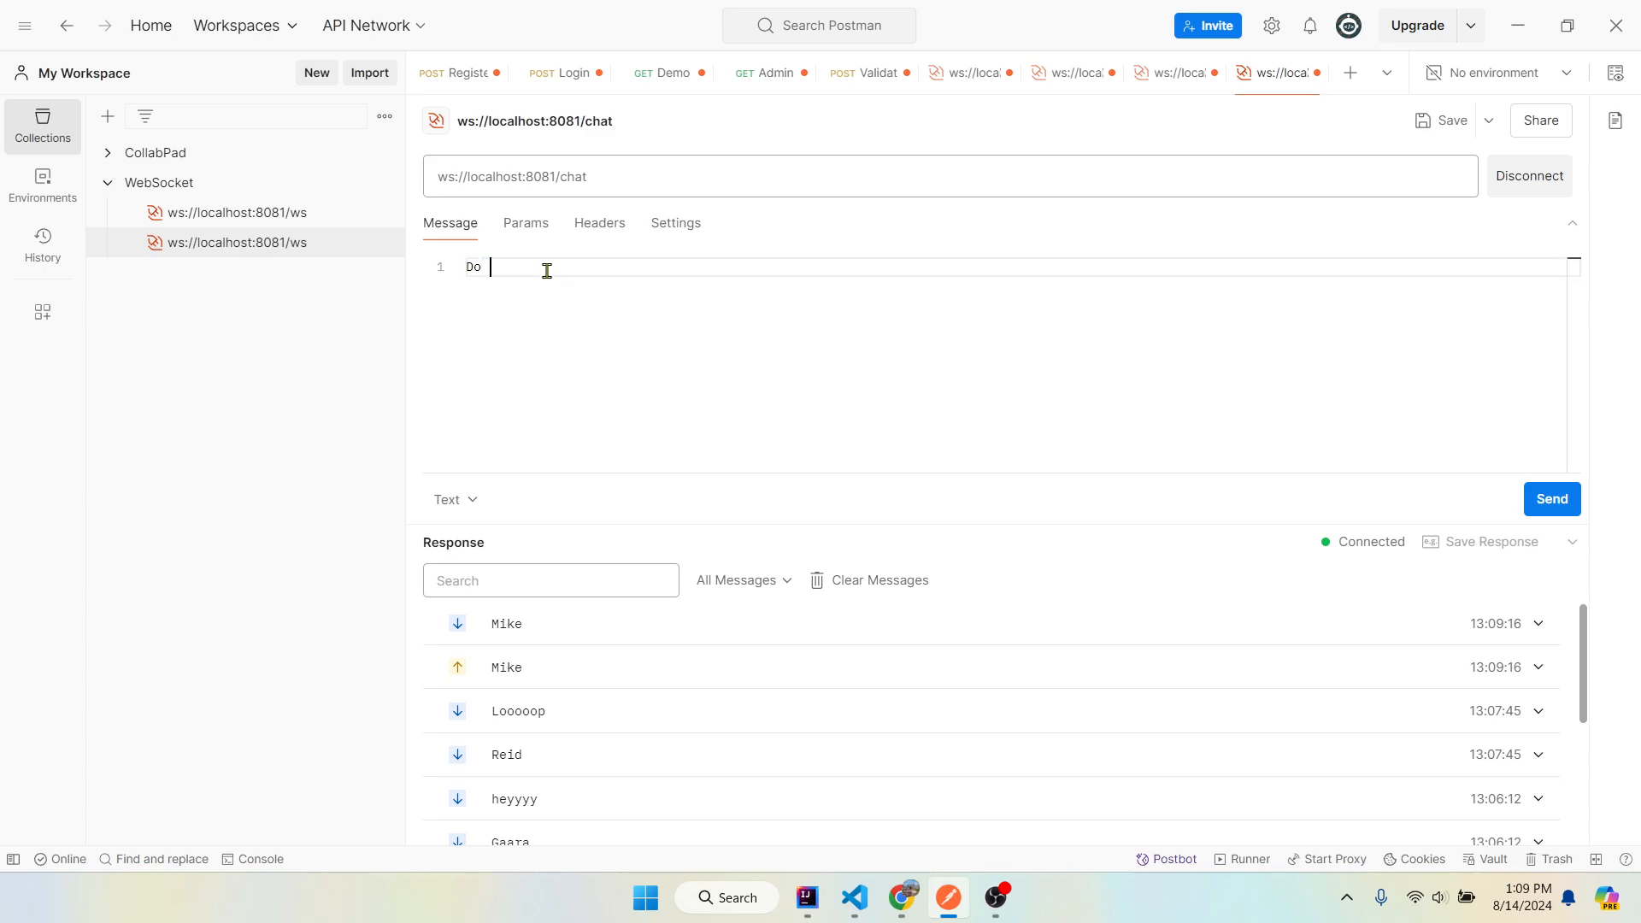
type("y'all want lunch?")
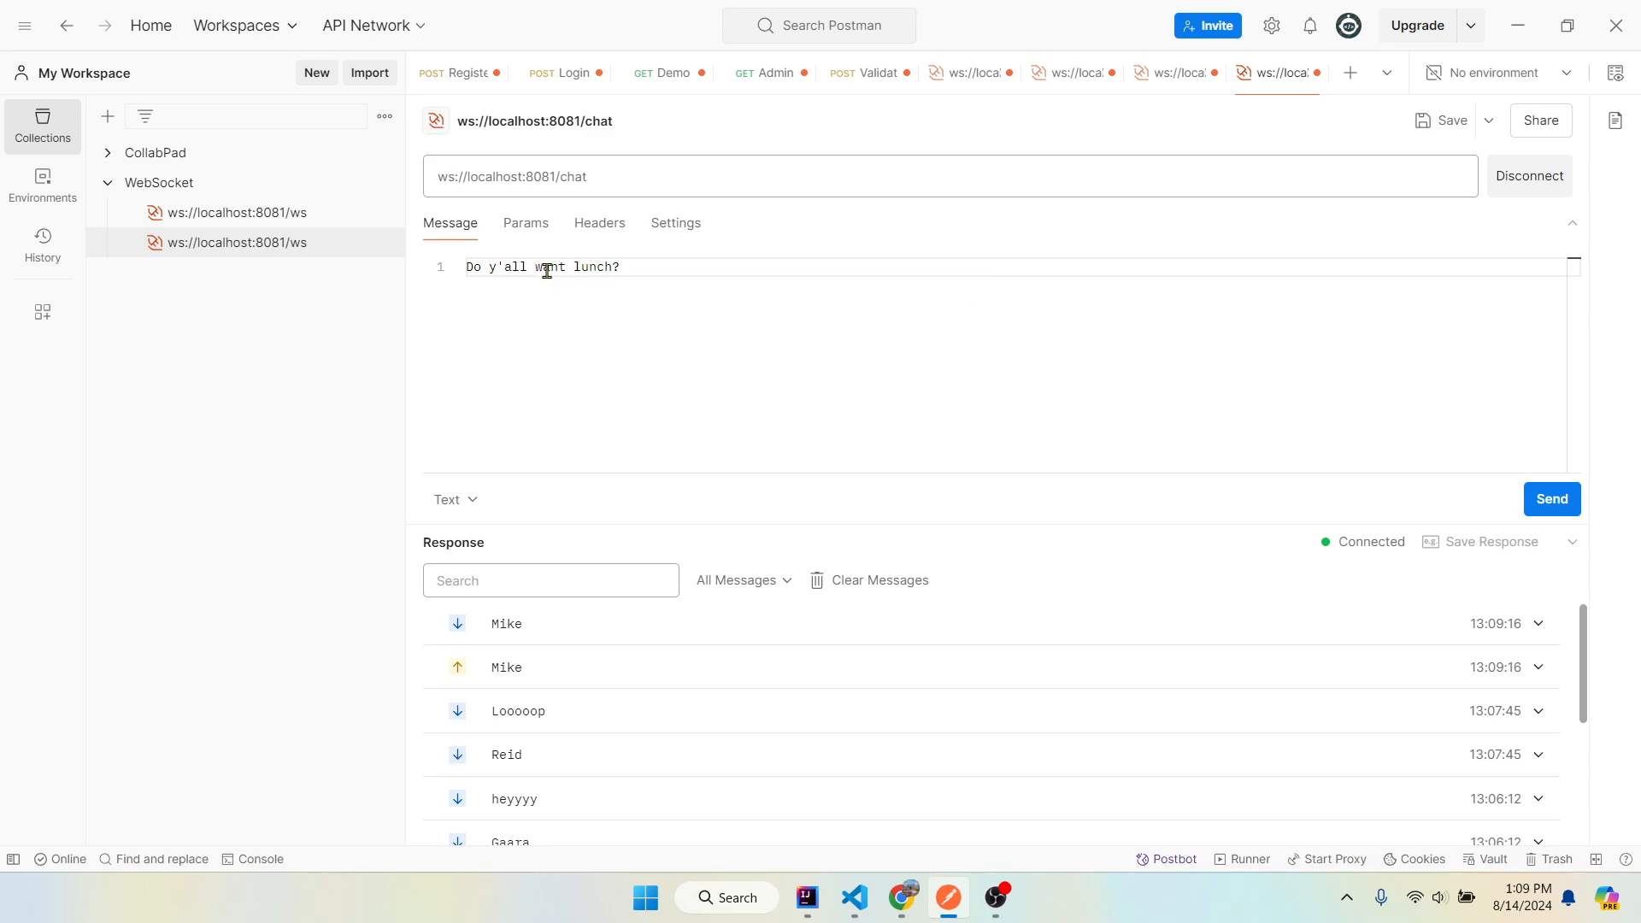
left_click(1550, 497)
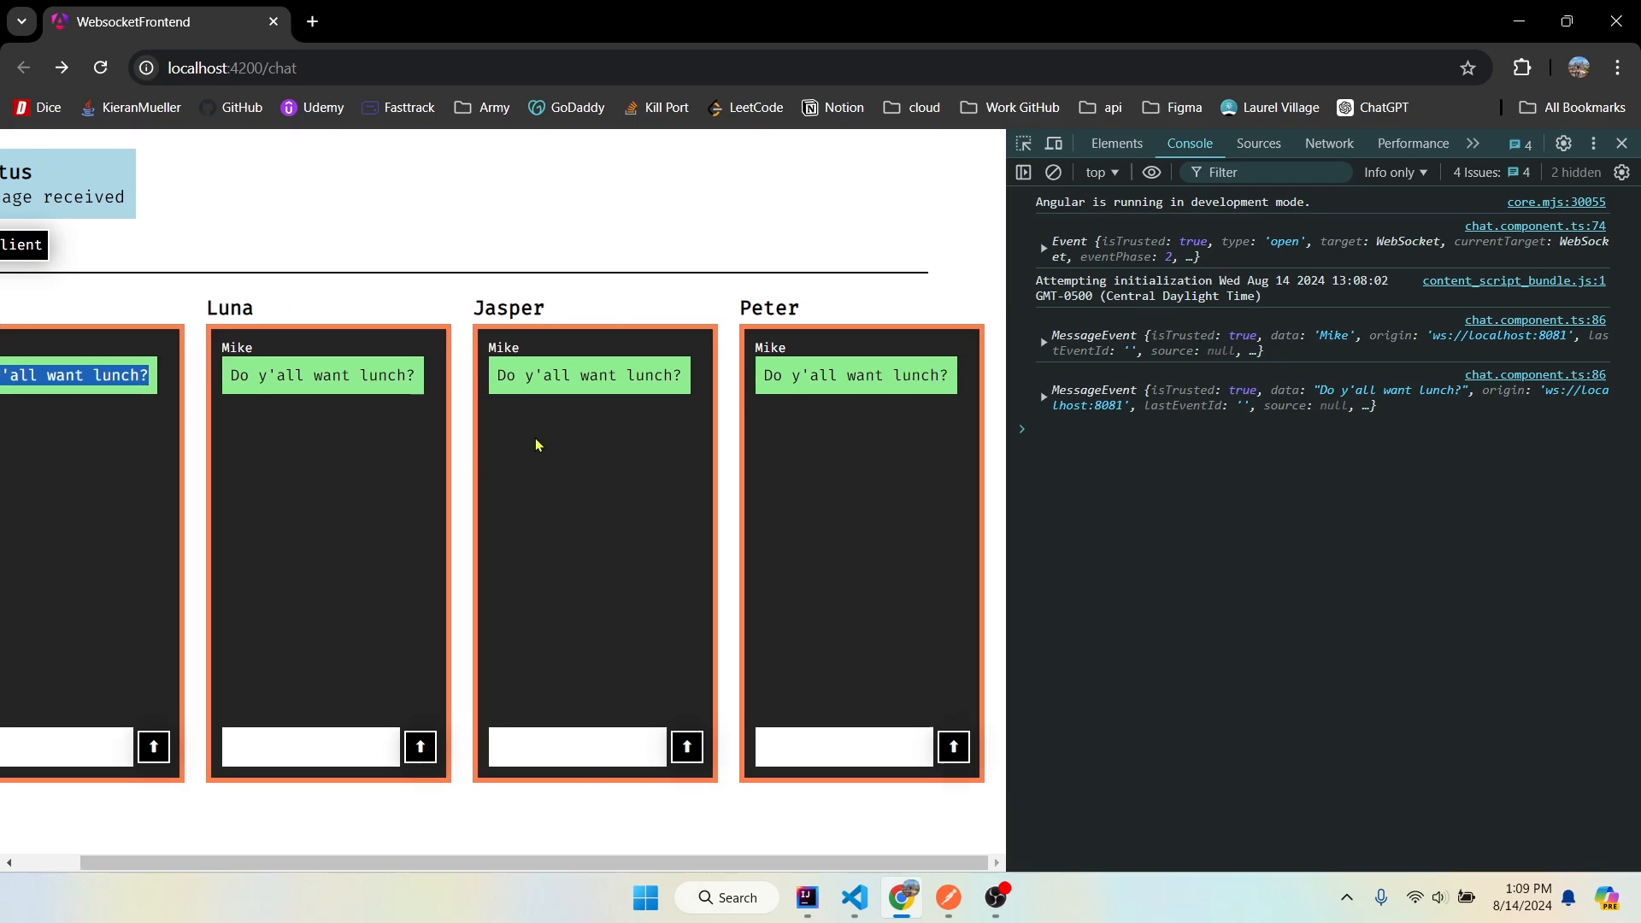
- Reply 'Nope' from Luna's client so it reaches every chat panel and Postman's response log
left_click(69, 244)
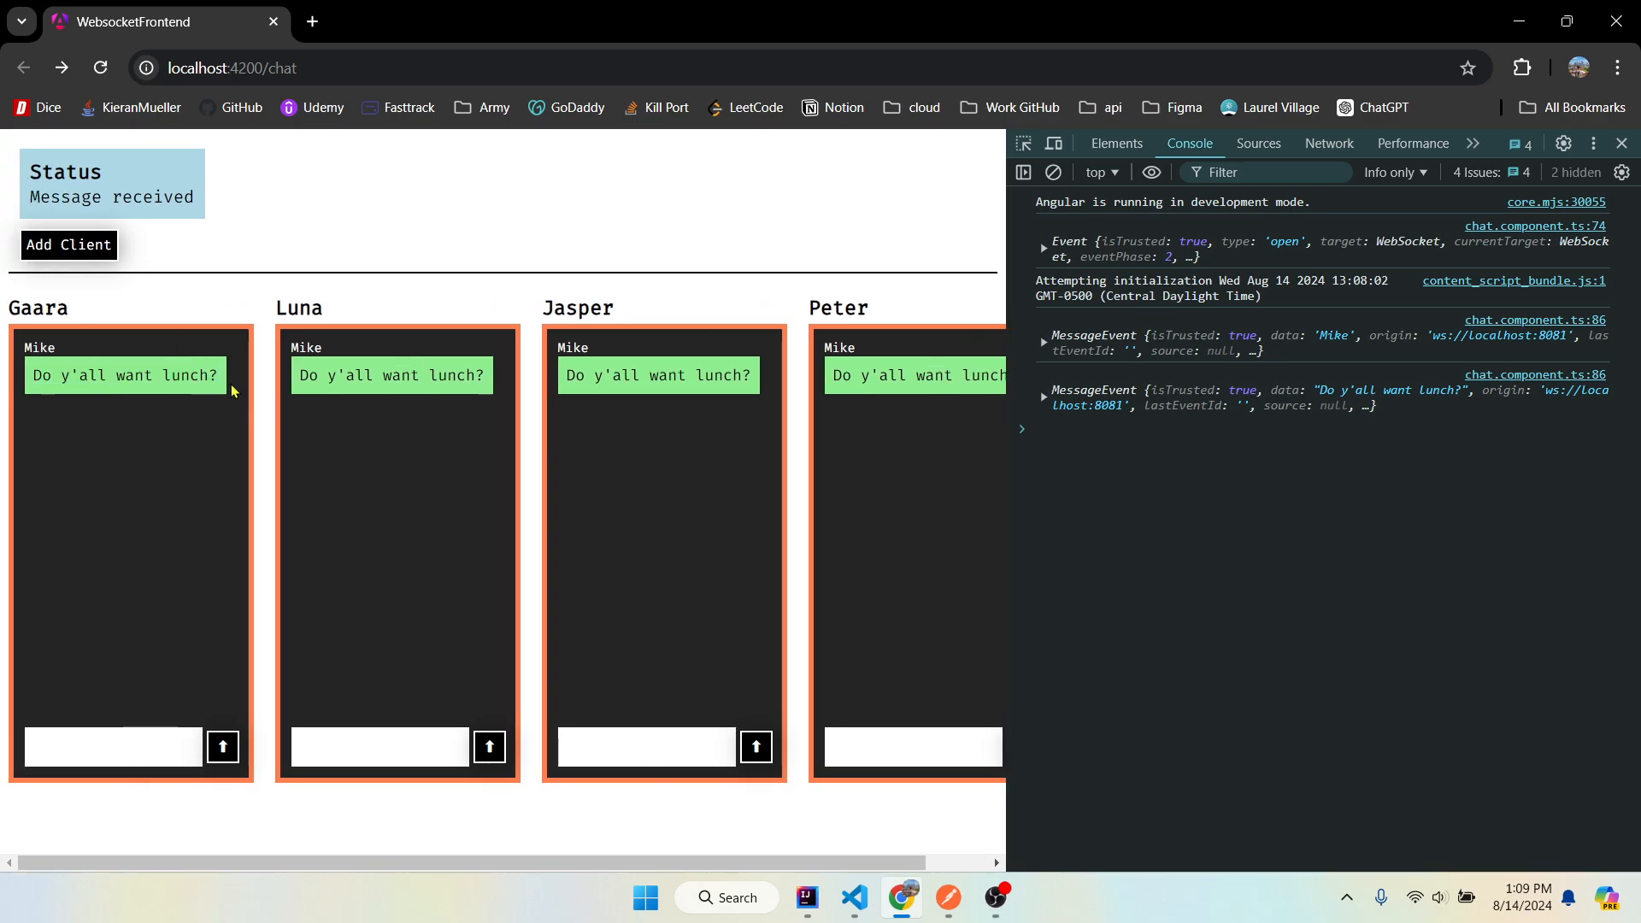
type("Nope")
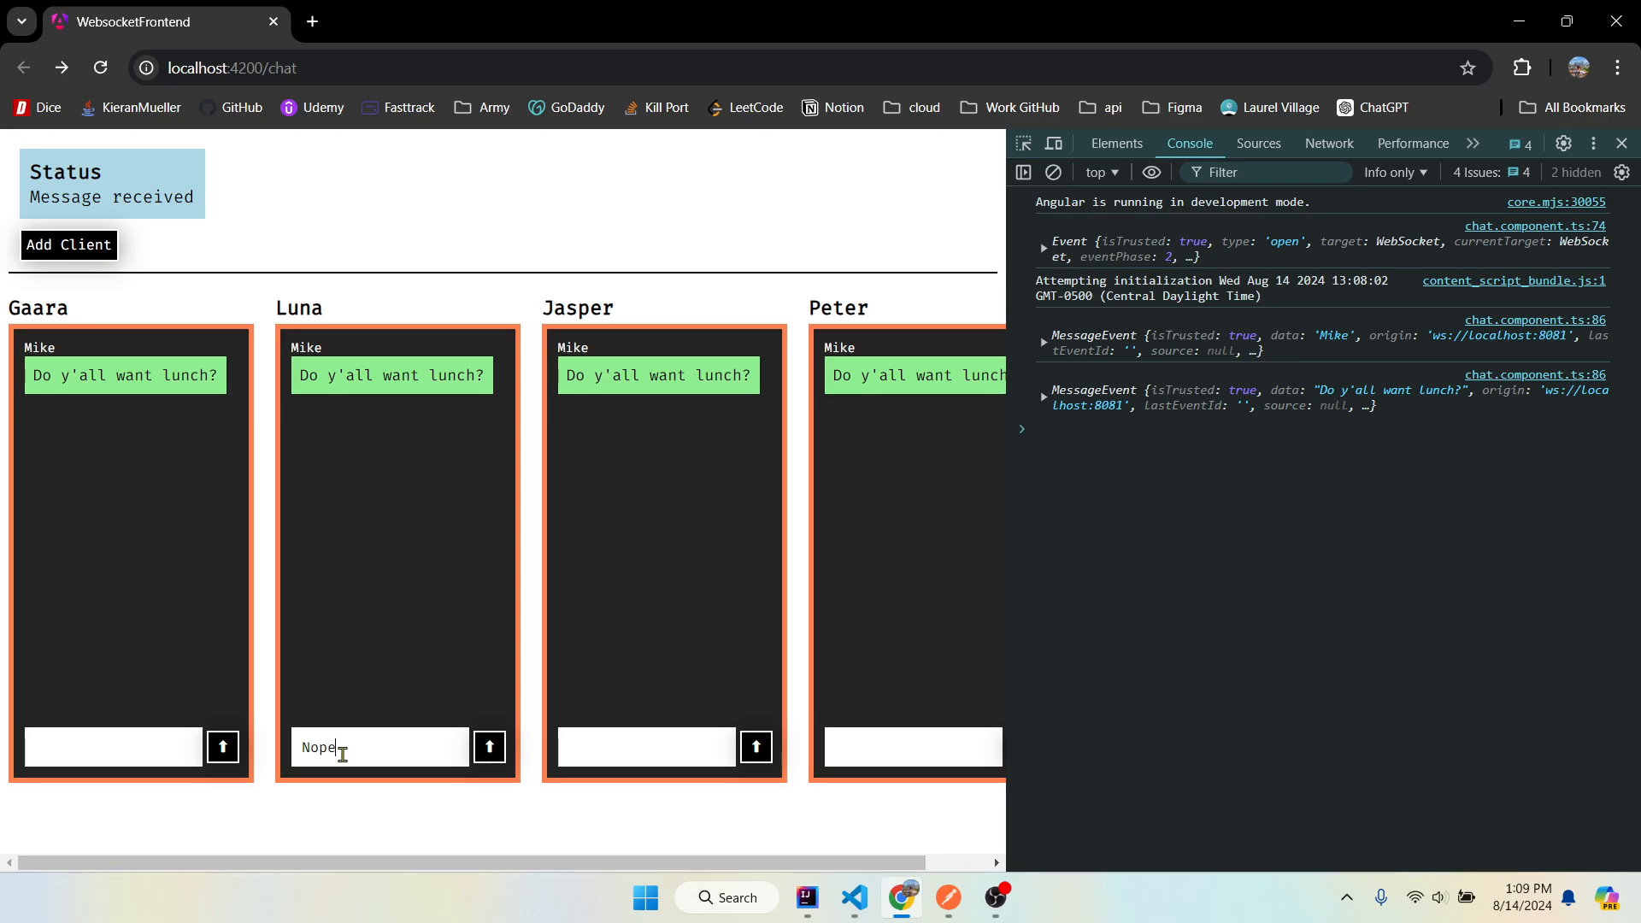
left_click(487, 746)
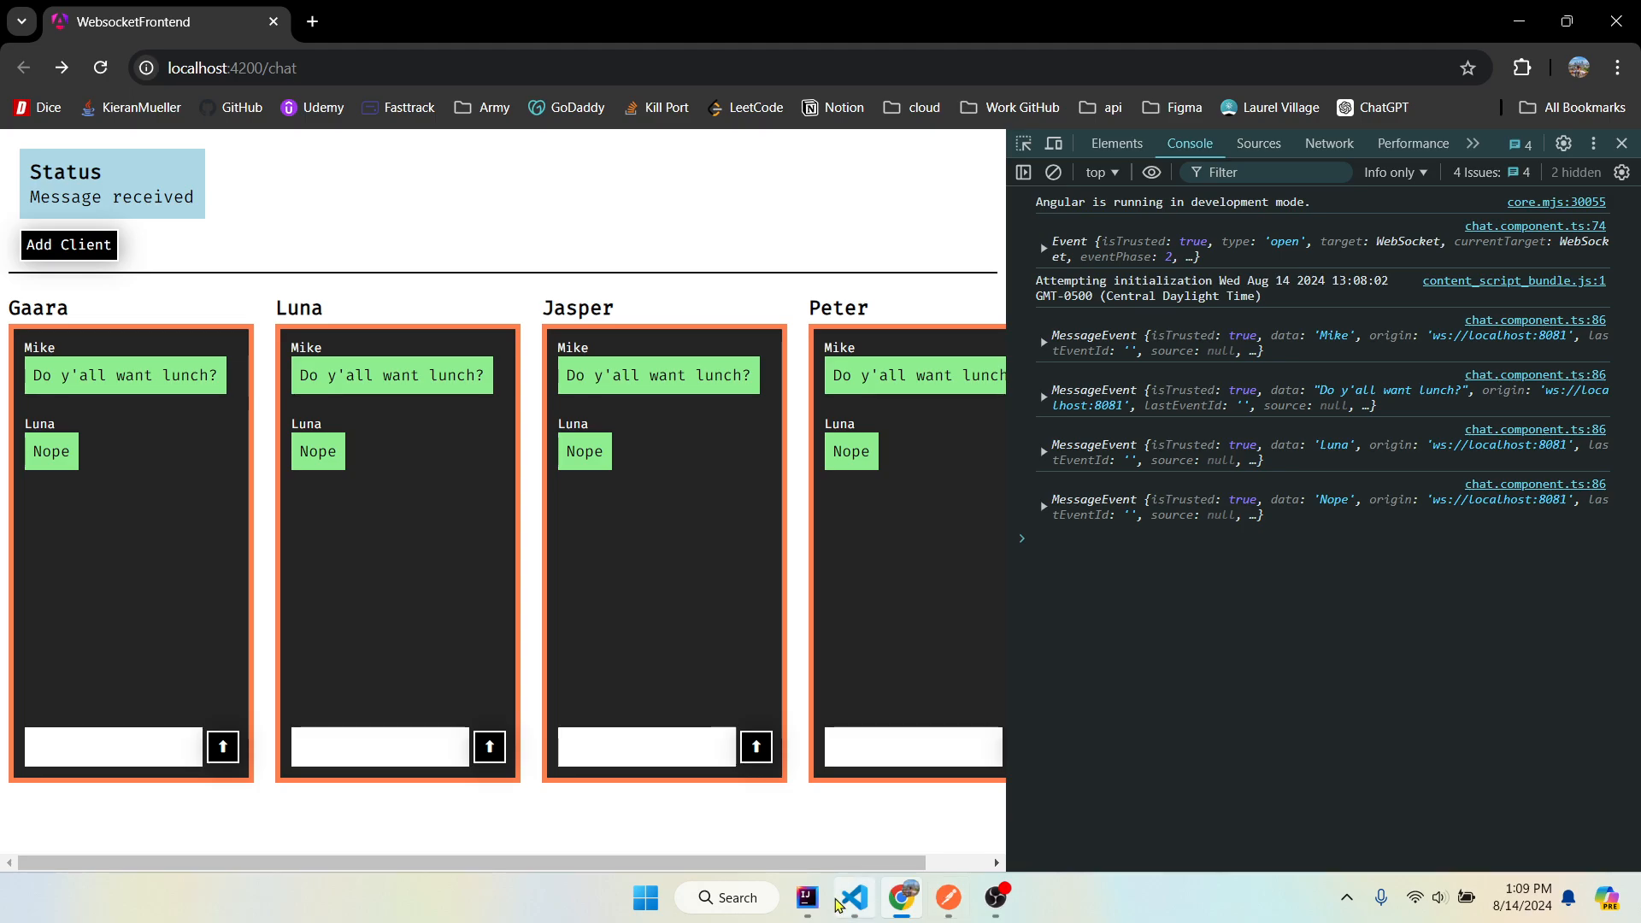
left_click(995, 898)
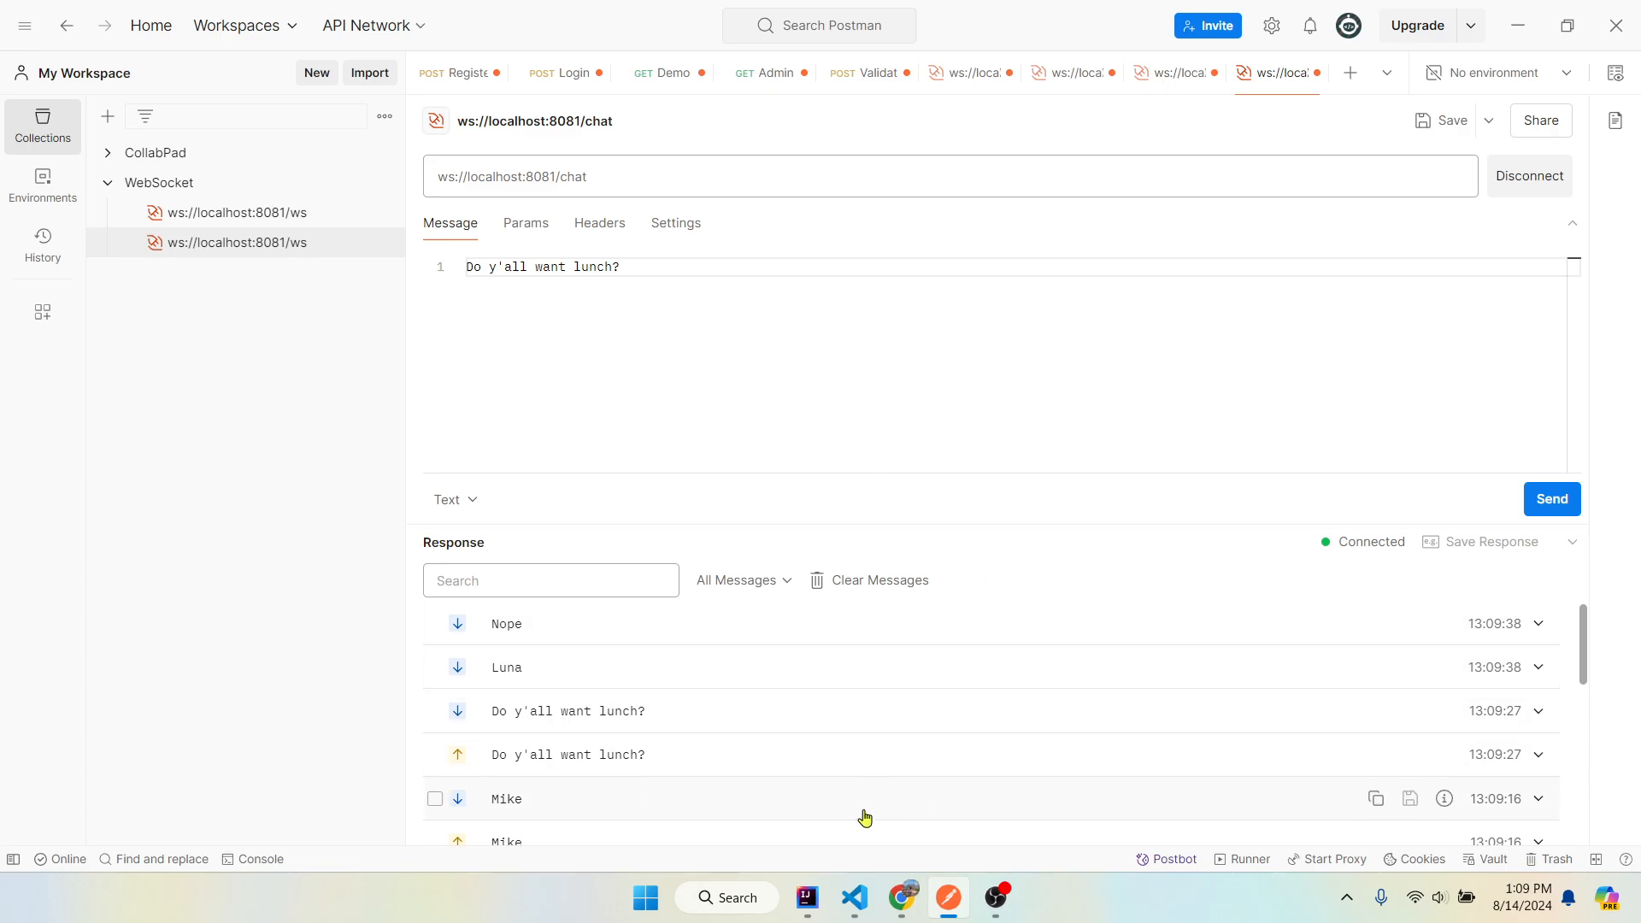
- Disconnect and reconnect Postman's WebSocket to the chat endpoint for a fresh message log
left_click(805, 897)
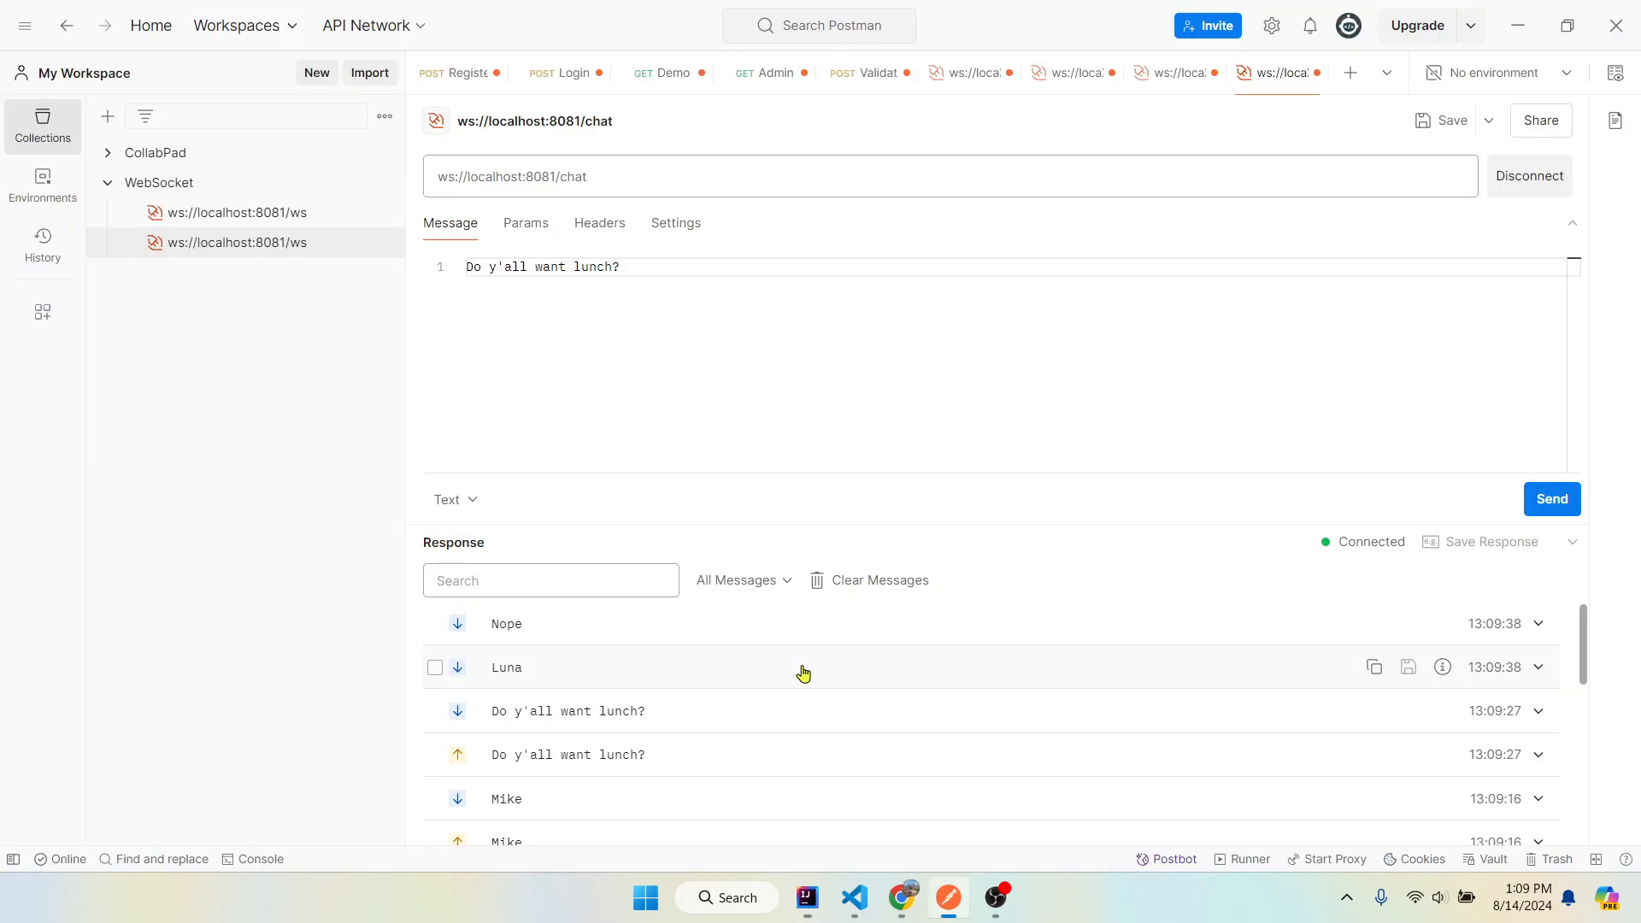
left_click(1528, 174)
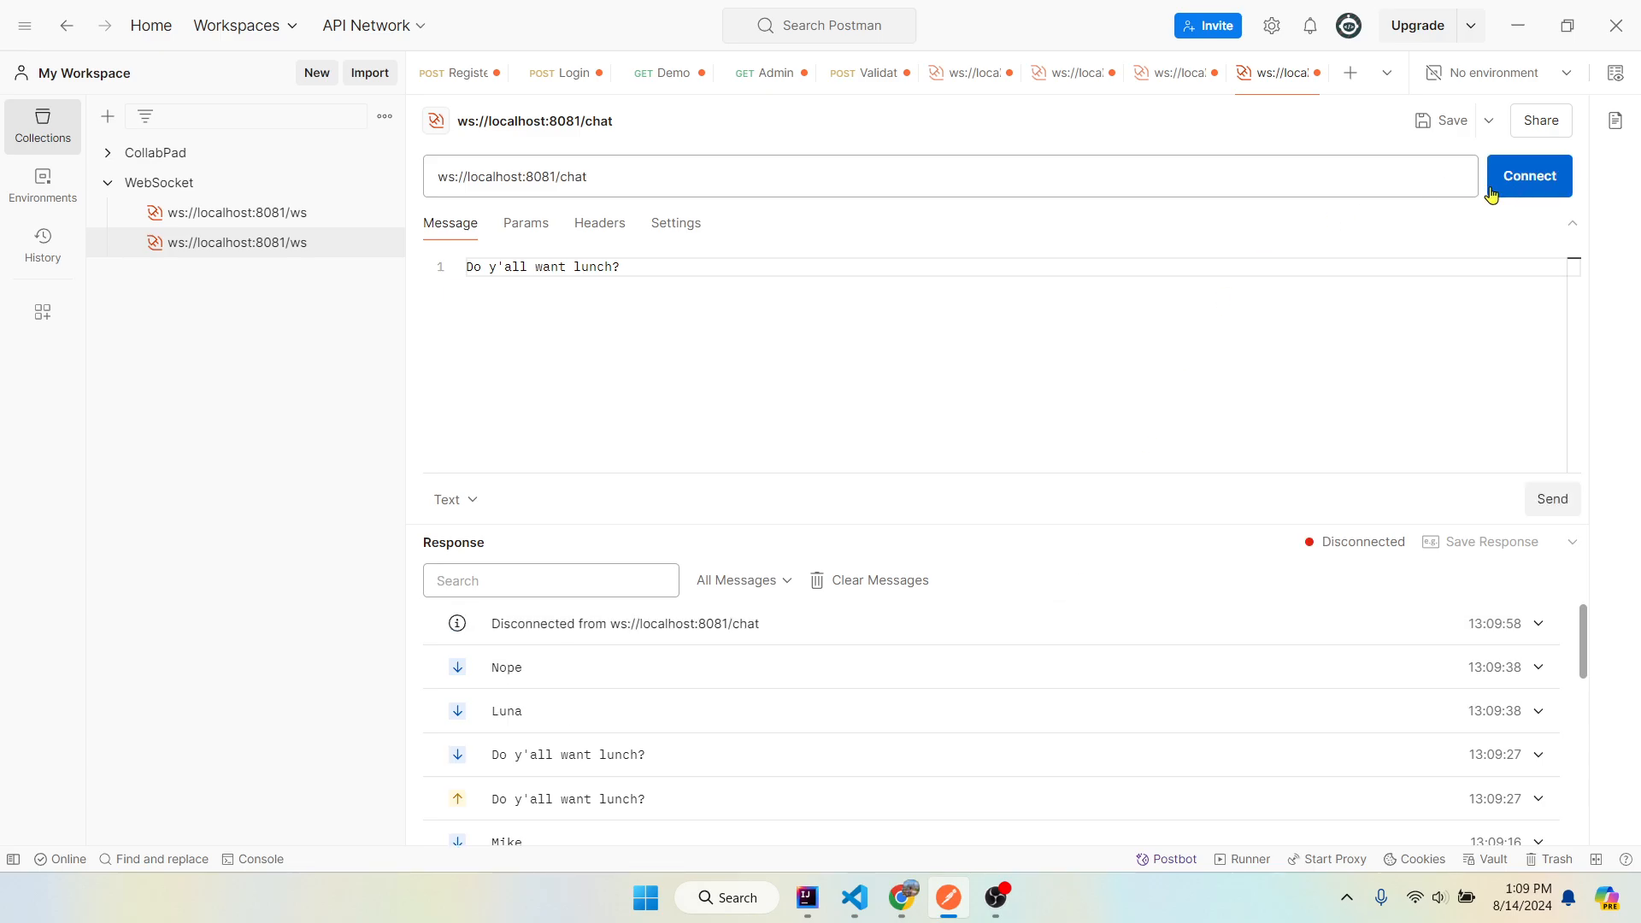
left_click(856, 897)
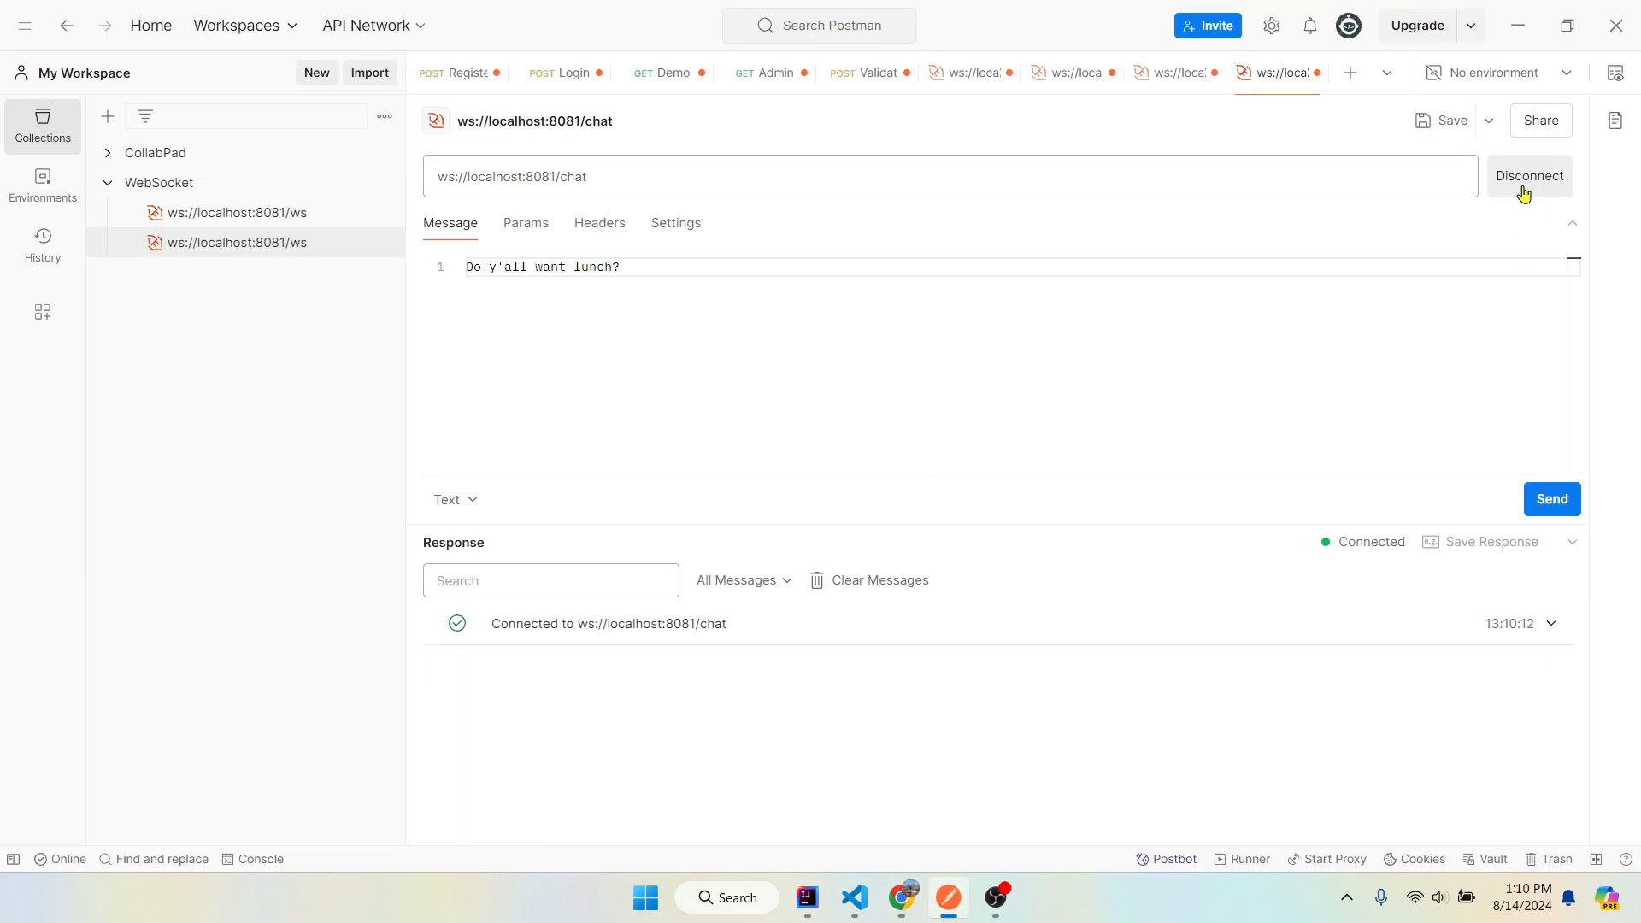
- Broadcast the messages josh and hey from Postman to the chat server
key("alt+tab")
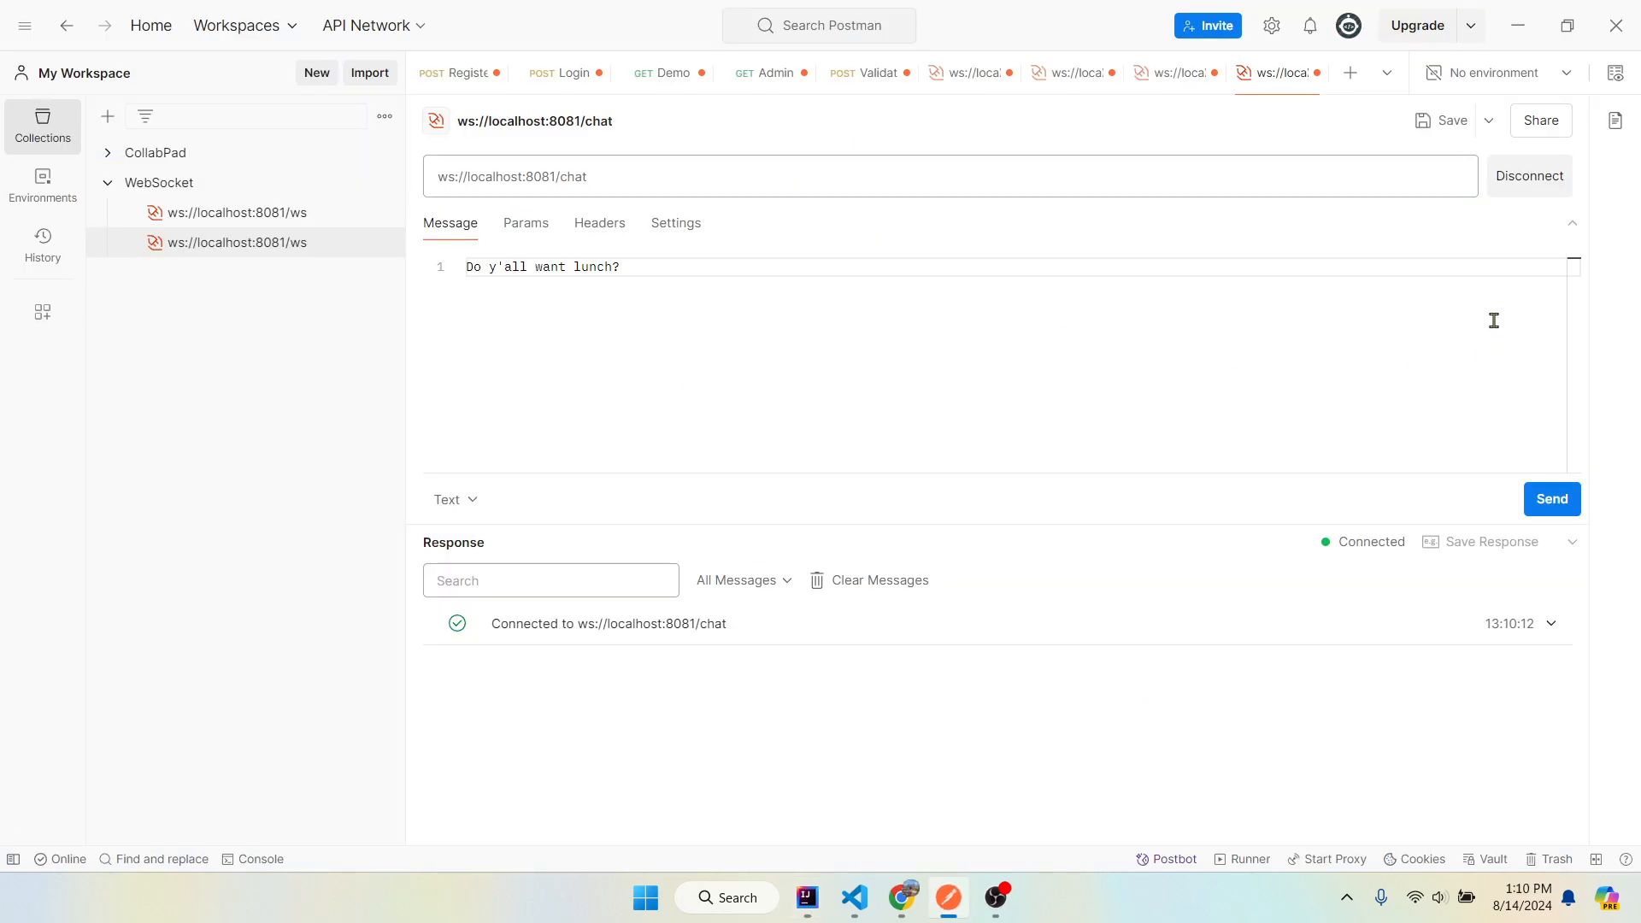
type("joshj")
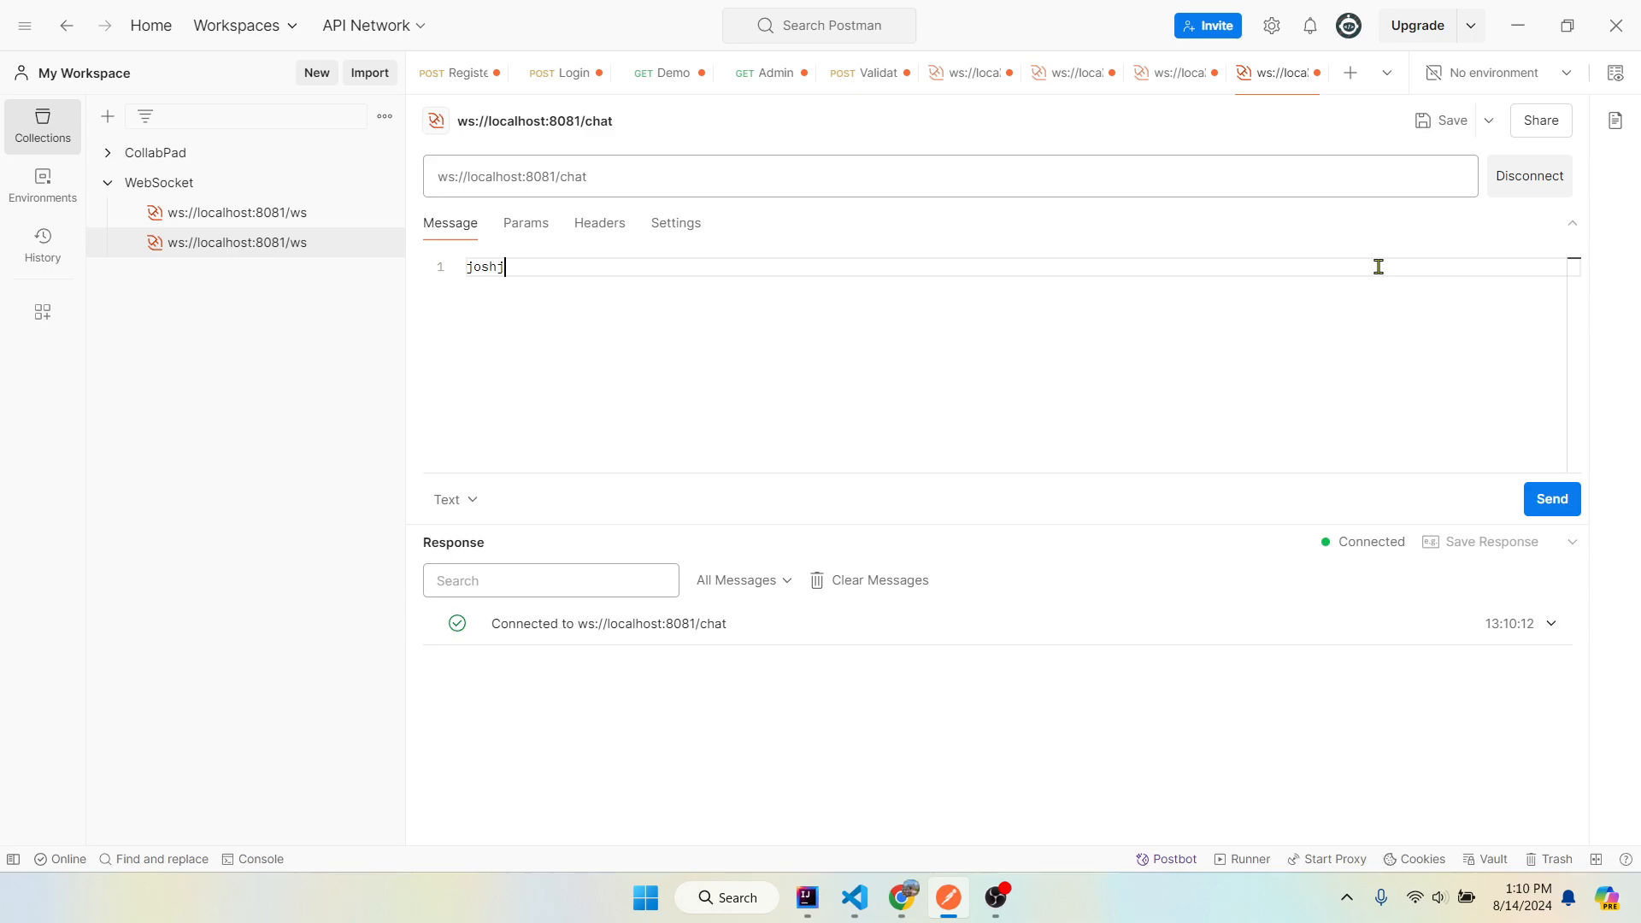
left_click(1550, 497)
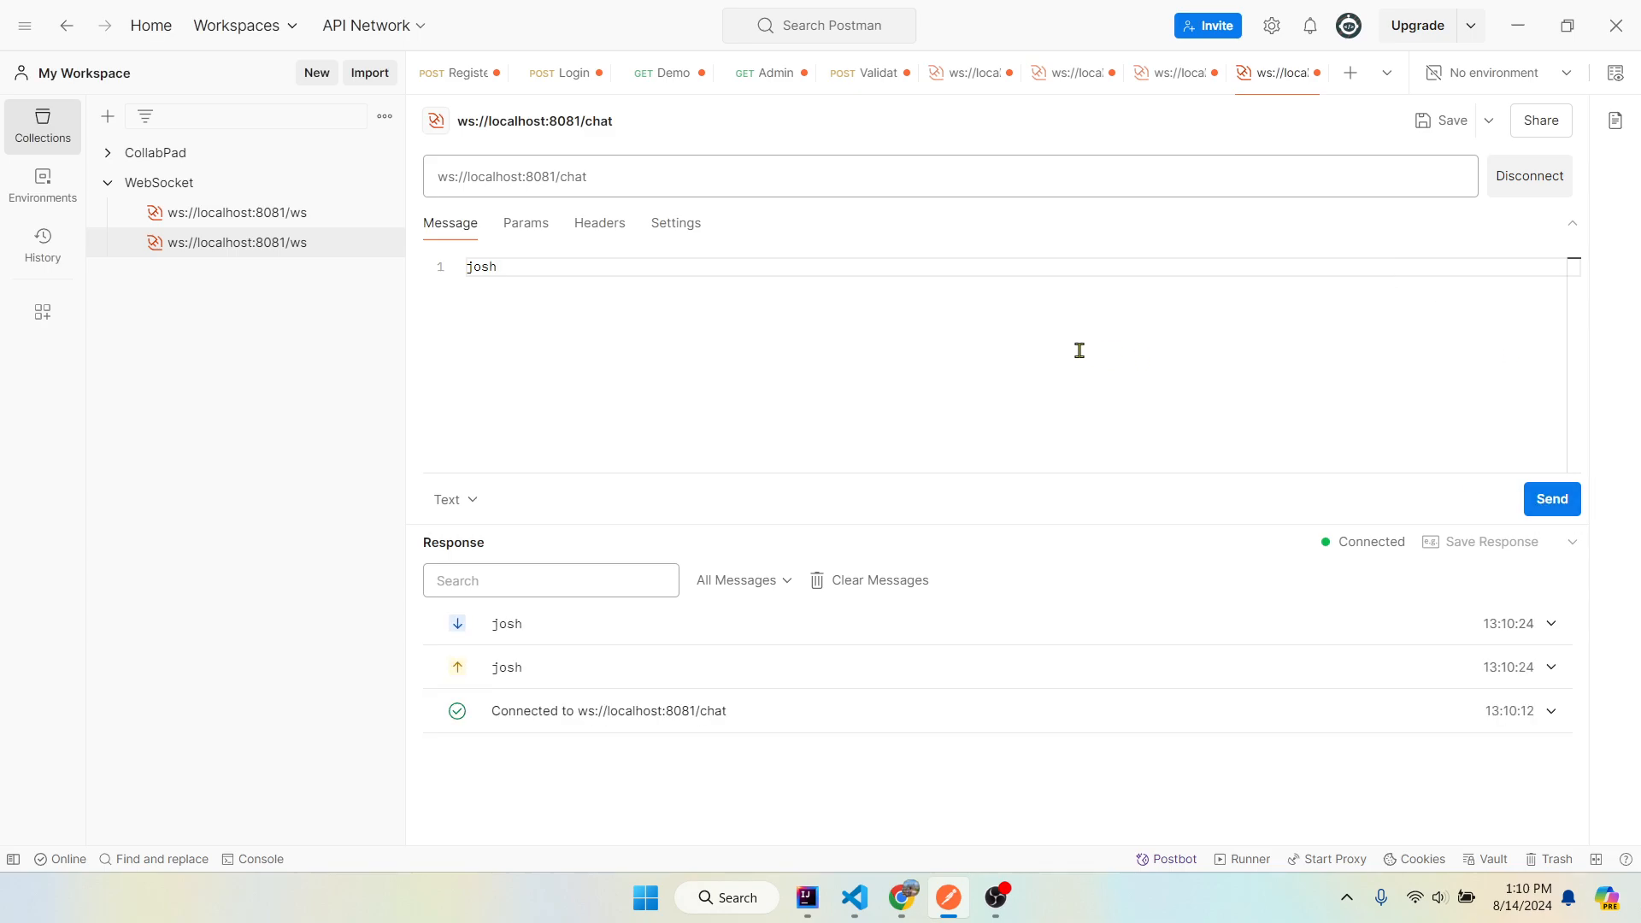
type("hey")
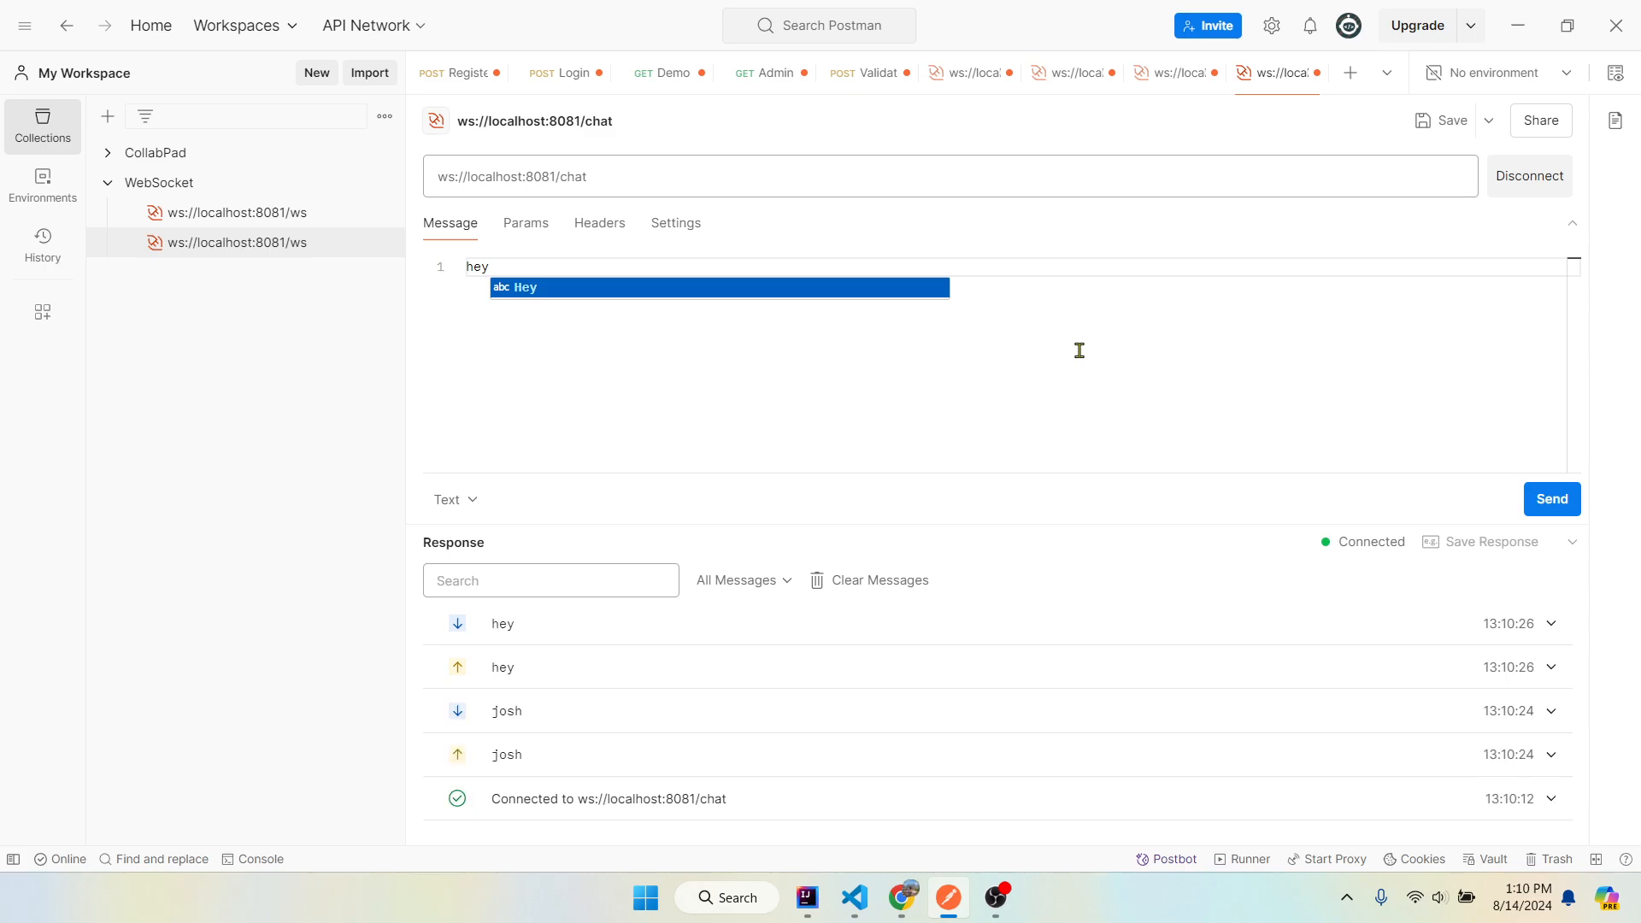
mouse_move(897, 897)
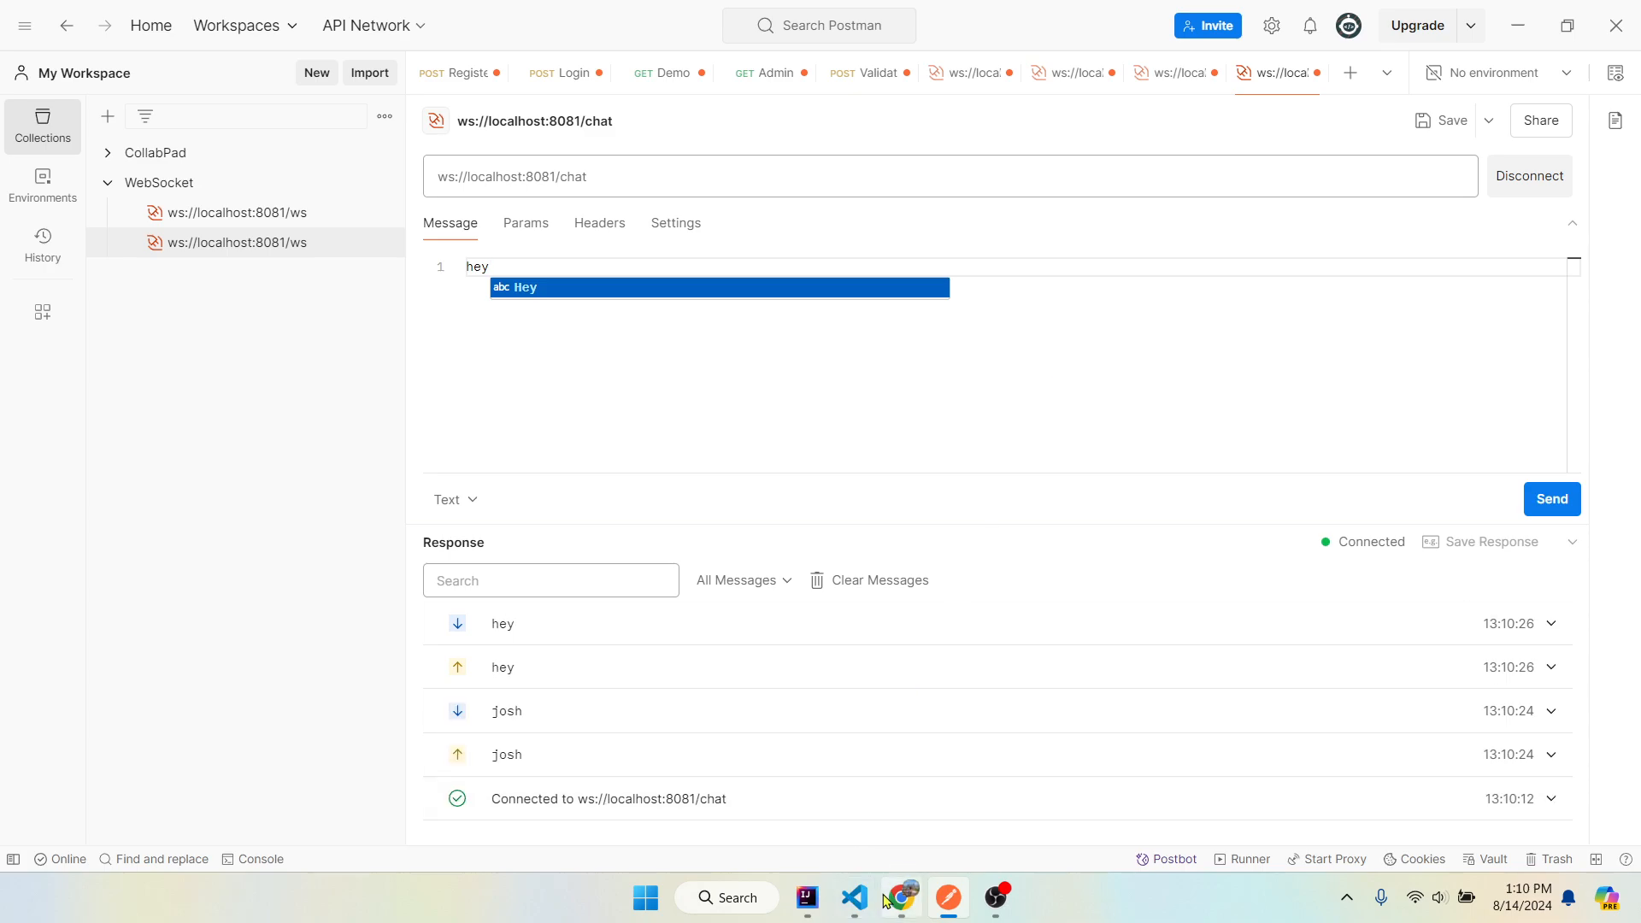
- After checking the backend connection logs, send sup from Jasper's client below josh and hey
left_click(899, 898)
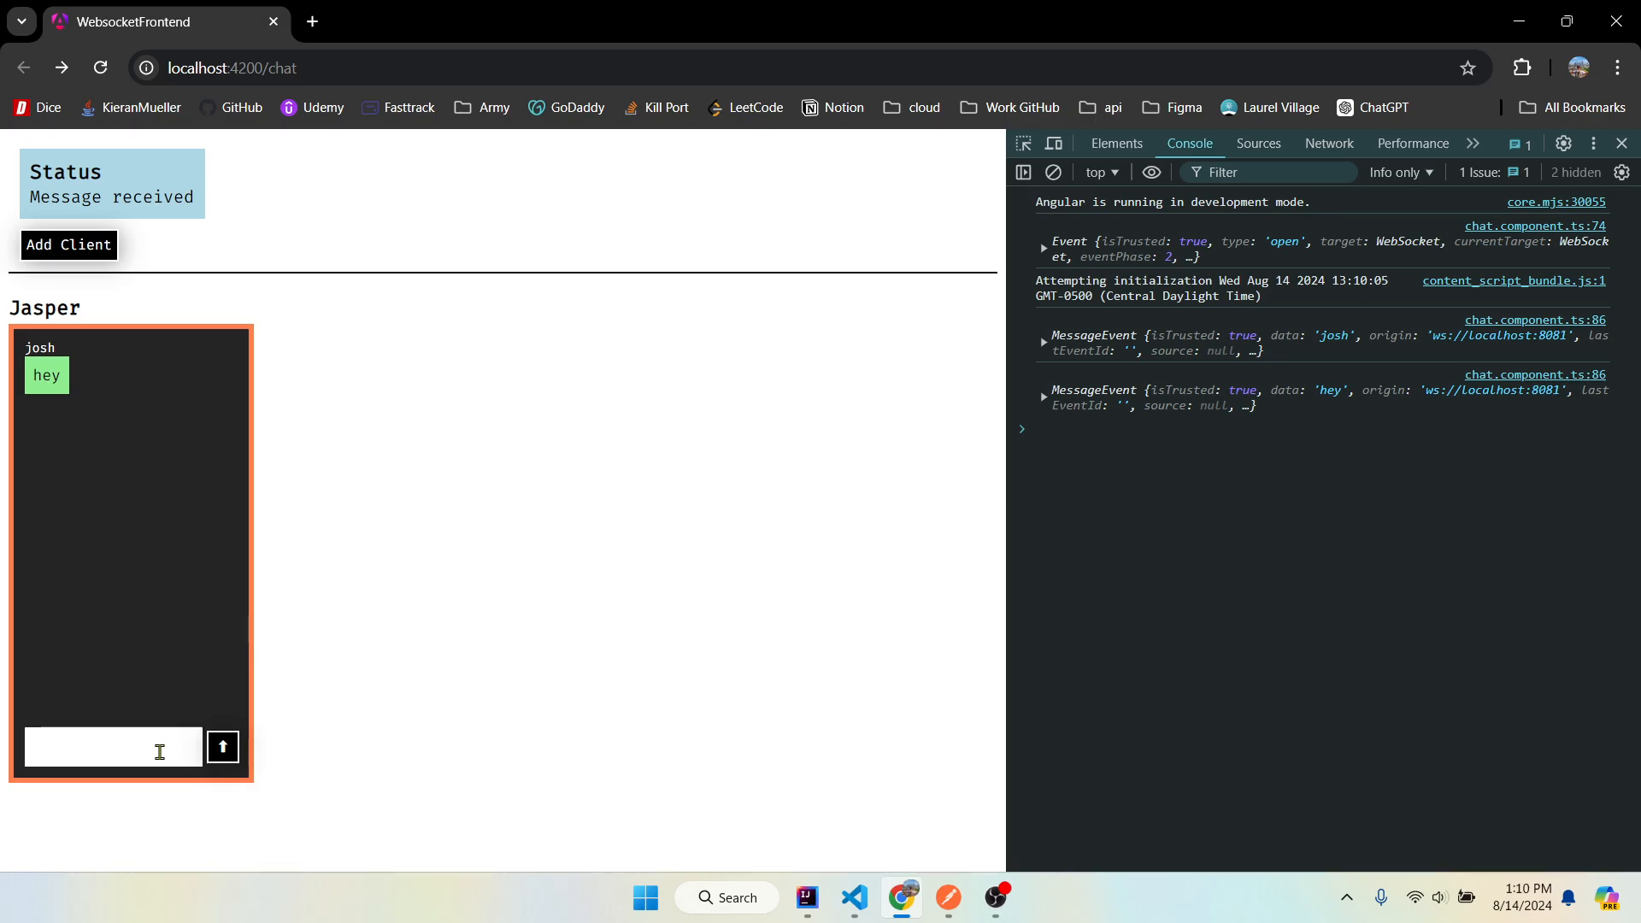
left_click(805, 898)
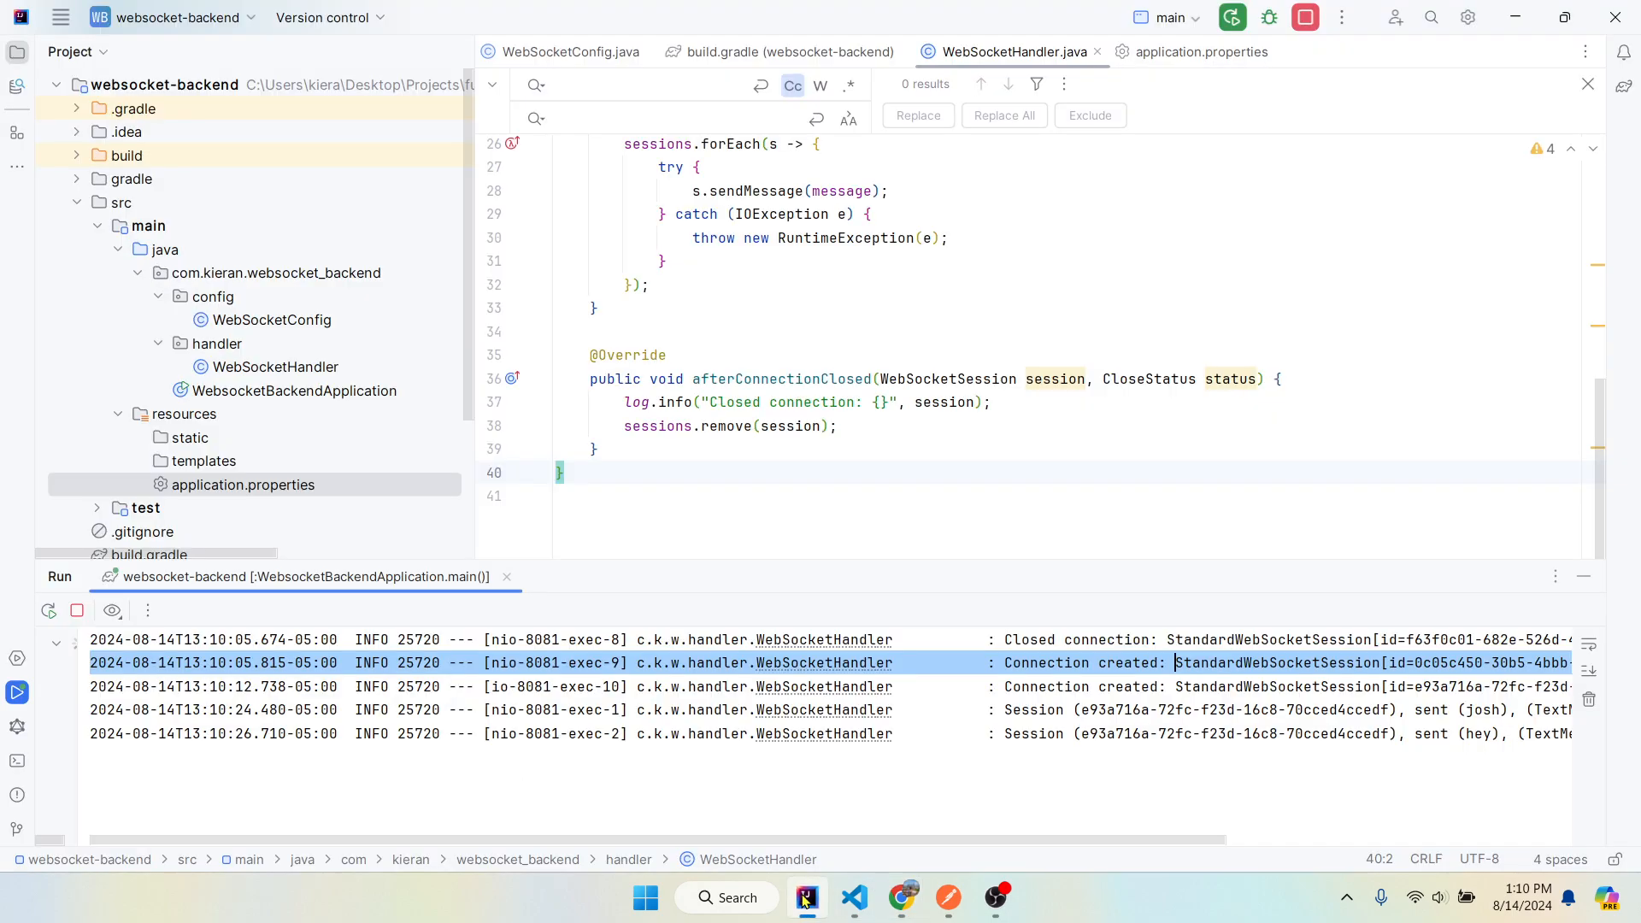
left_click(901, 898)
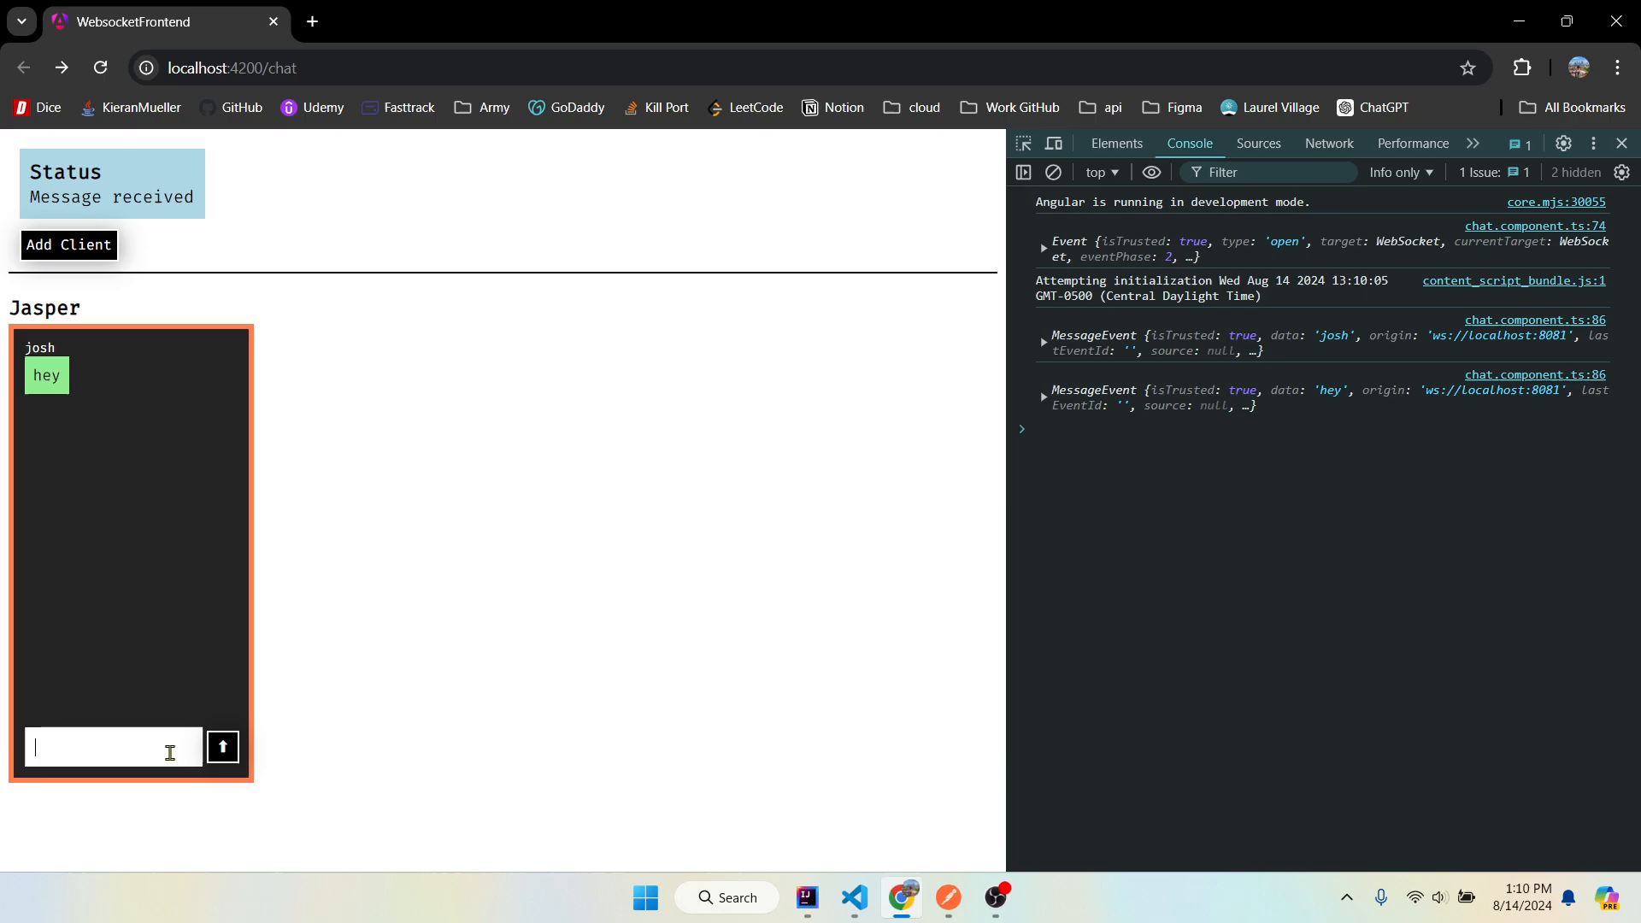
left_click(222, 746)
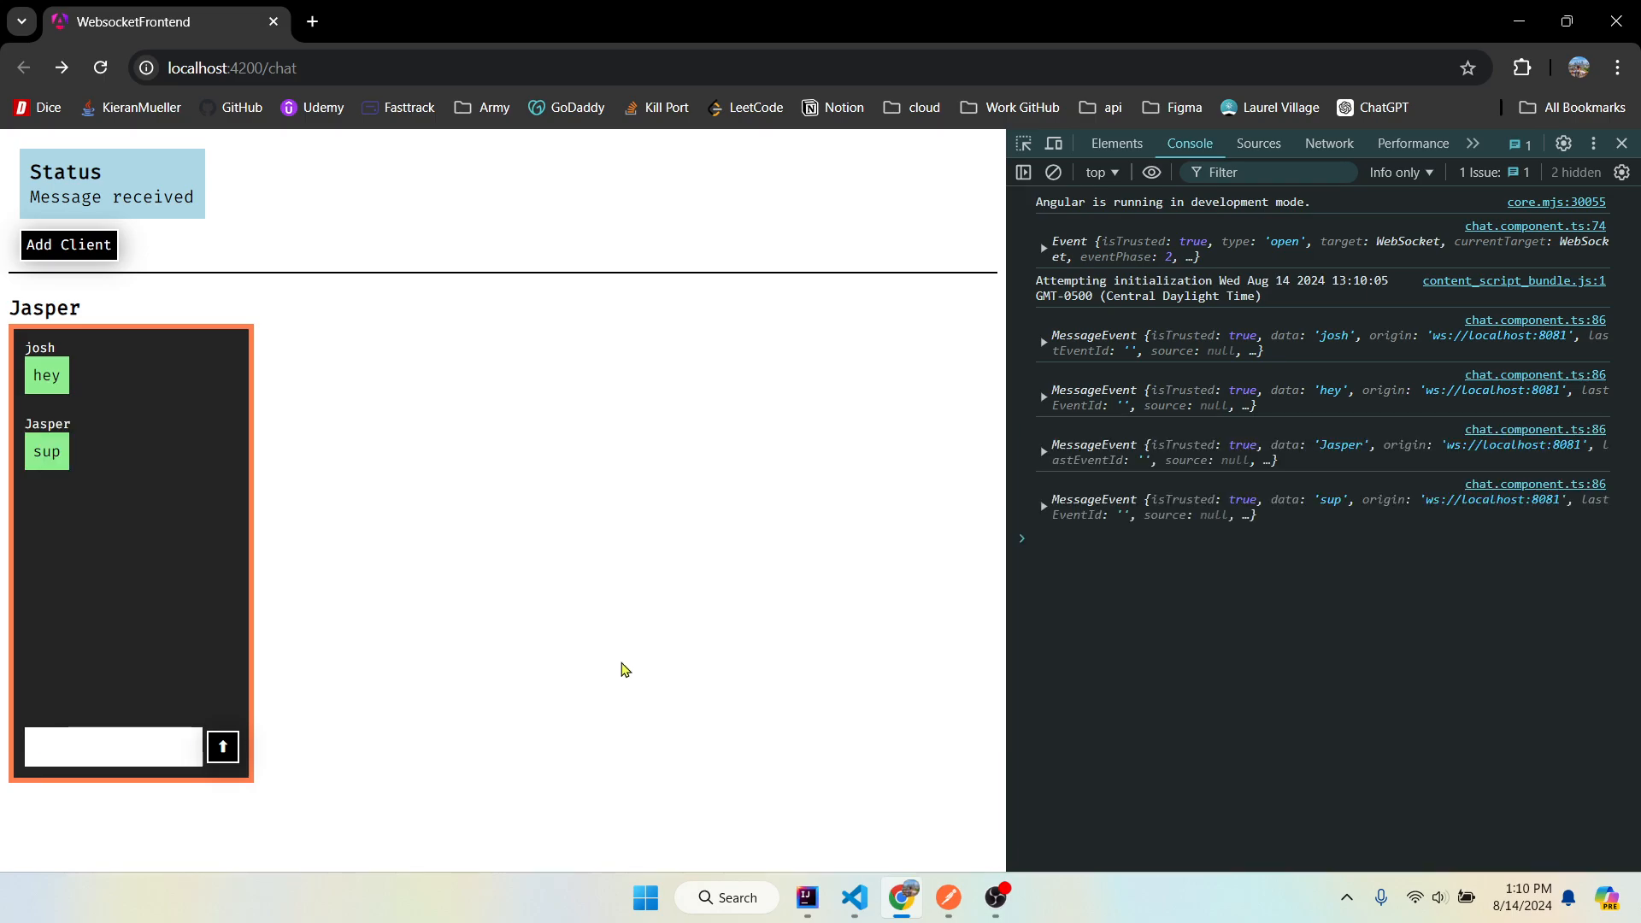
- Bring up the OBS screen recorder from the taskbar
left_click(805, 897)
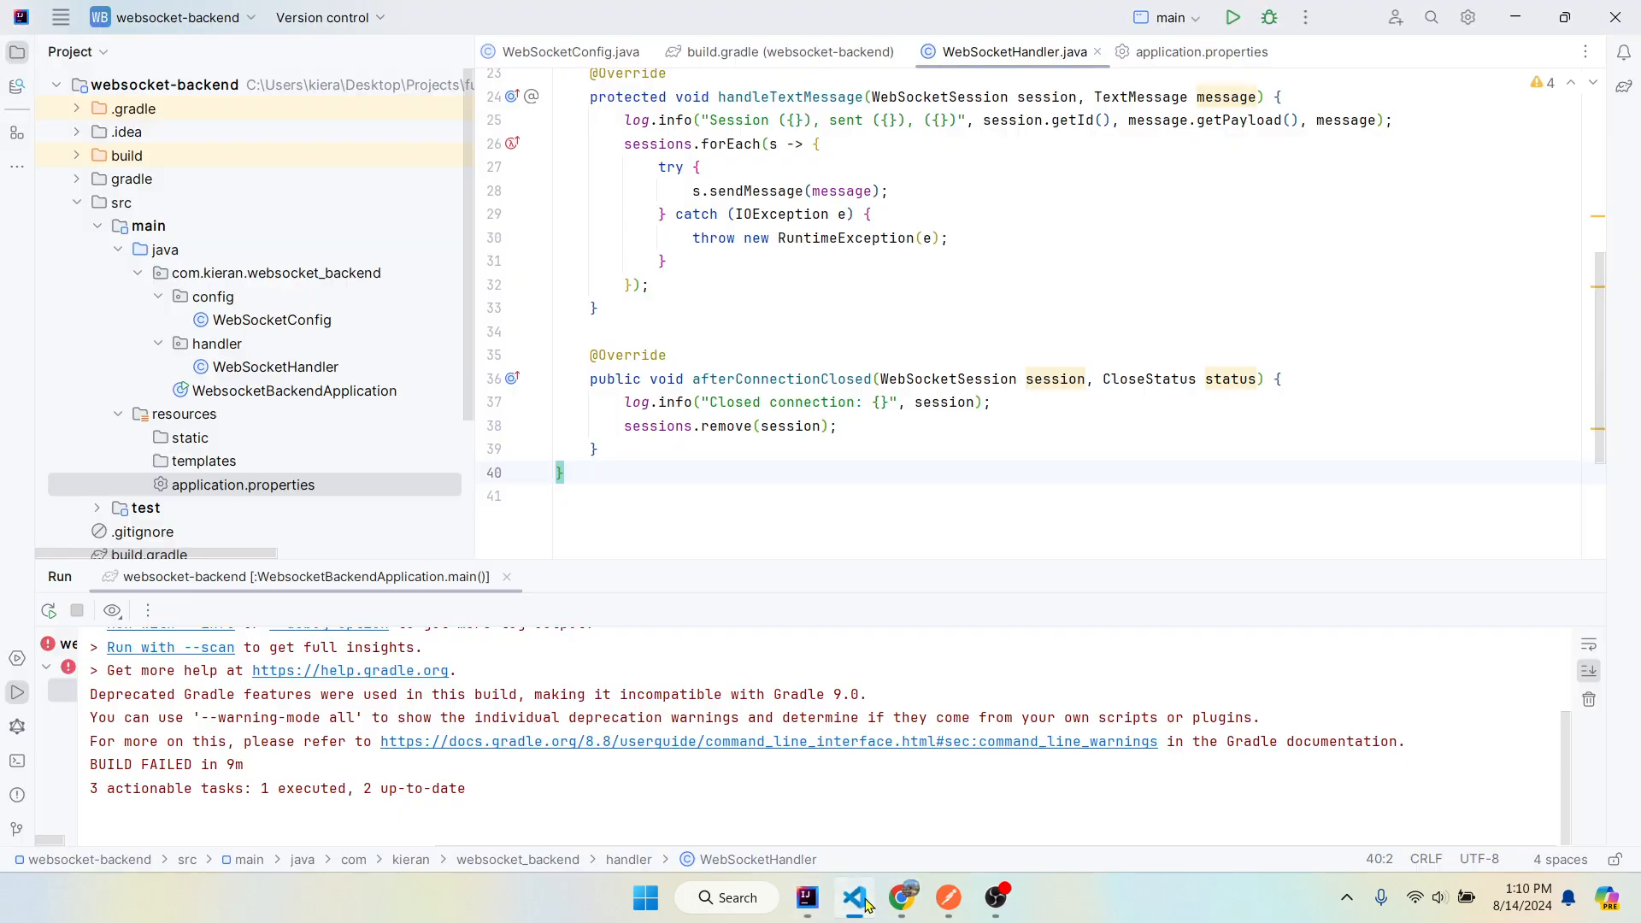
left_click(991, 897)
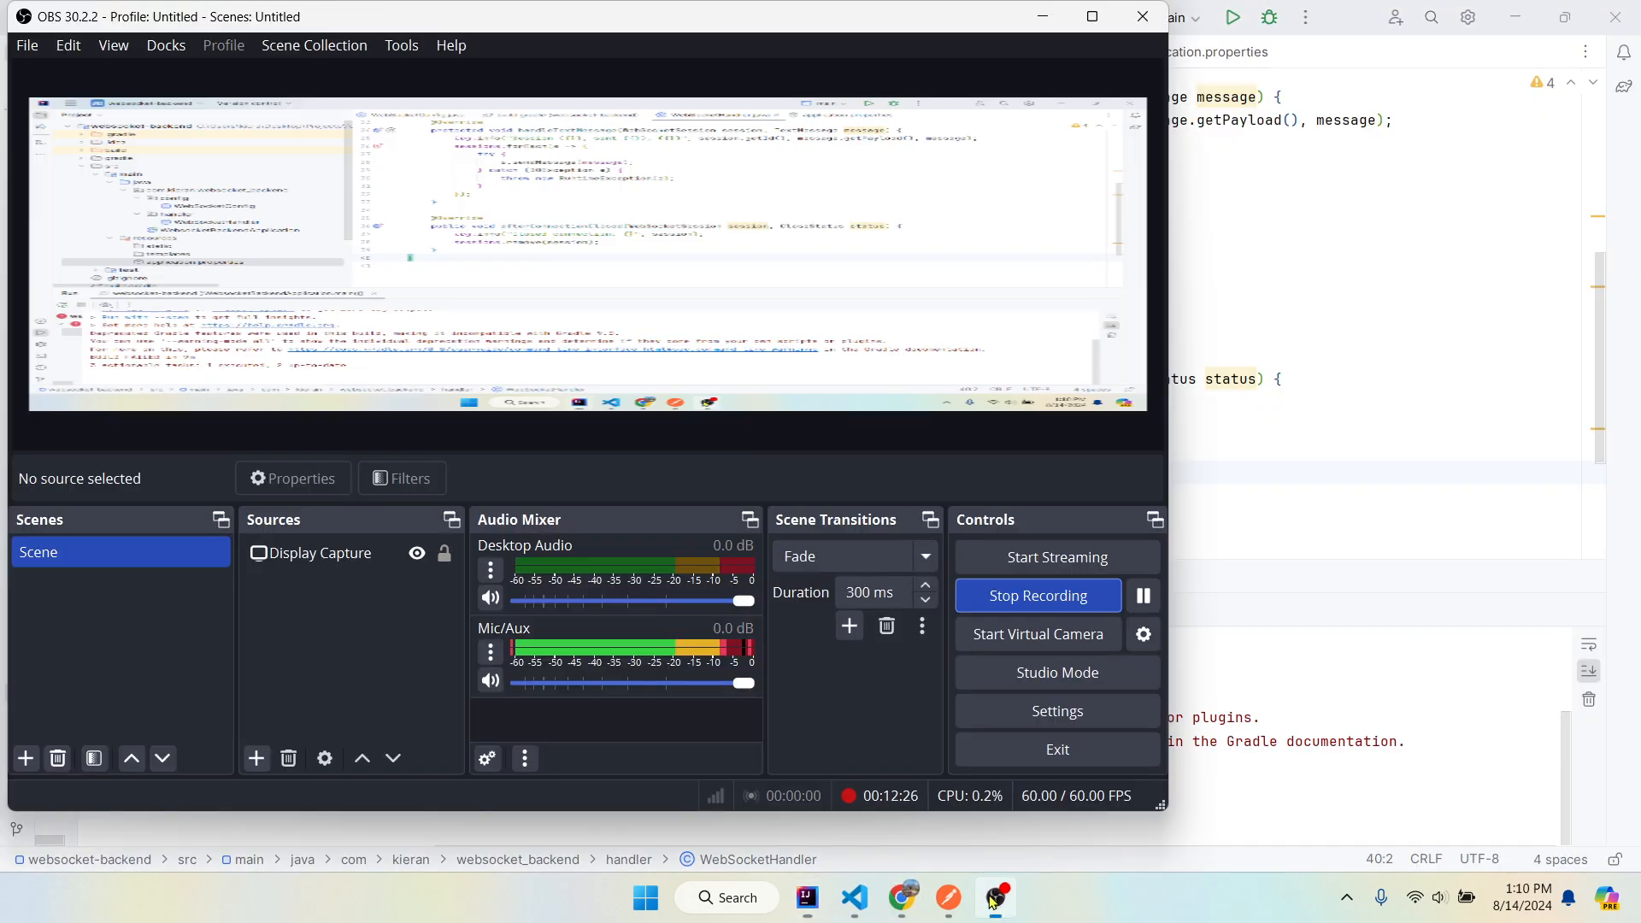